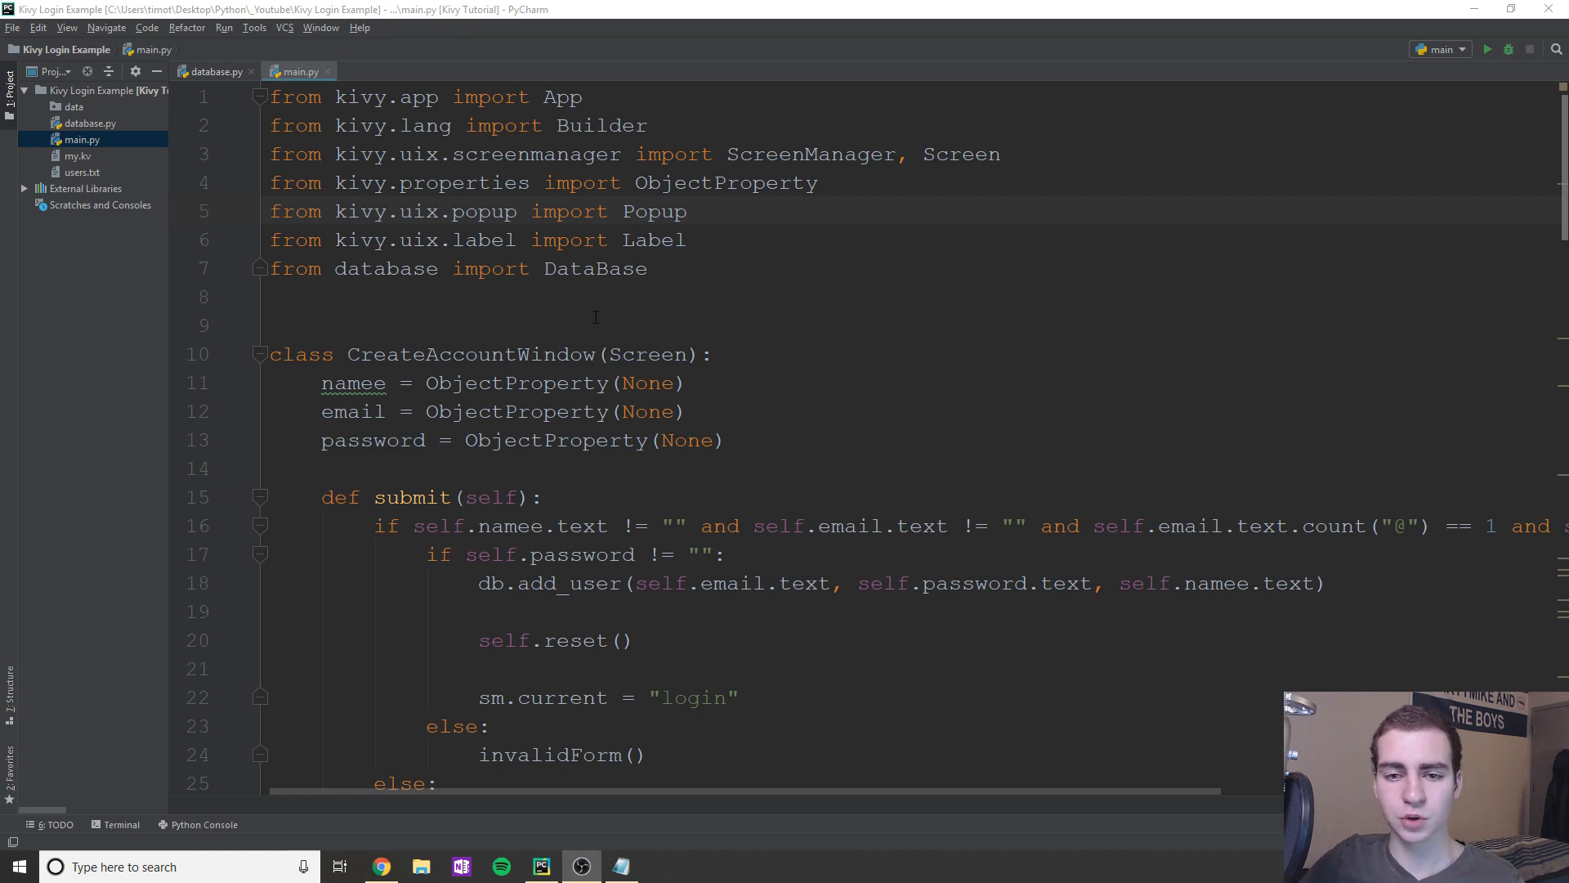
Run main.py to launch the MyMain Email/Password login screen and maximize its window.
scroll("down", 3)
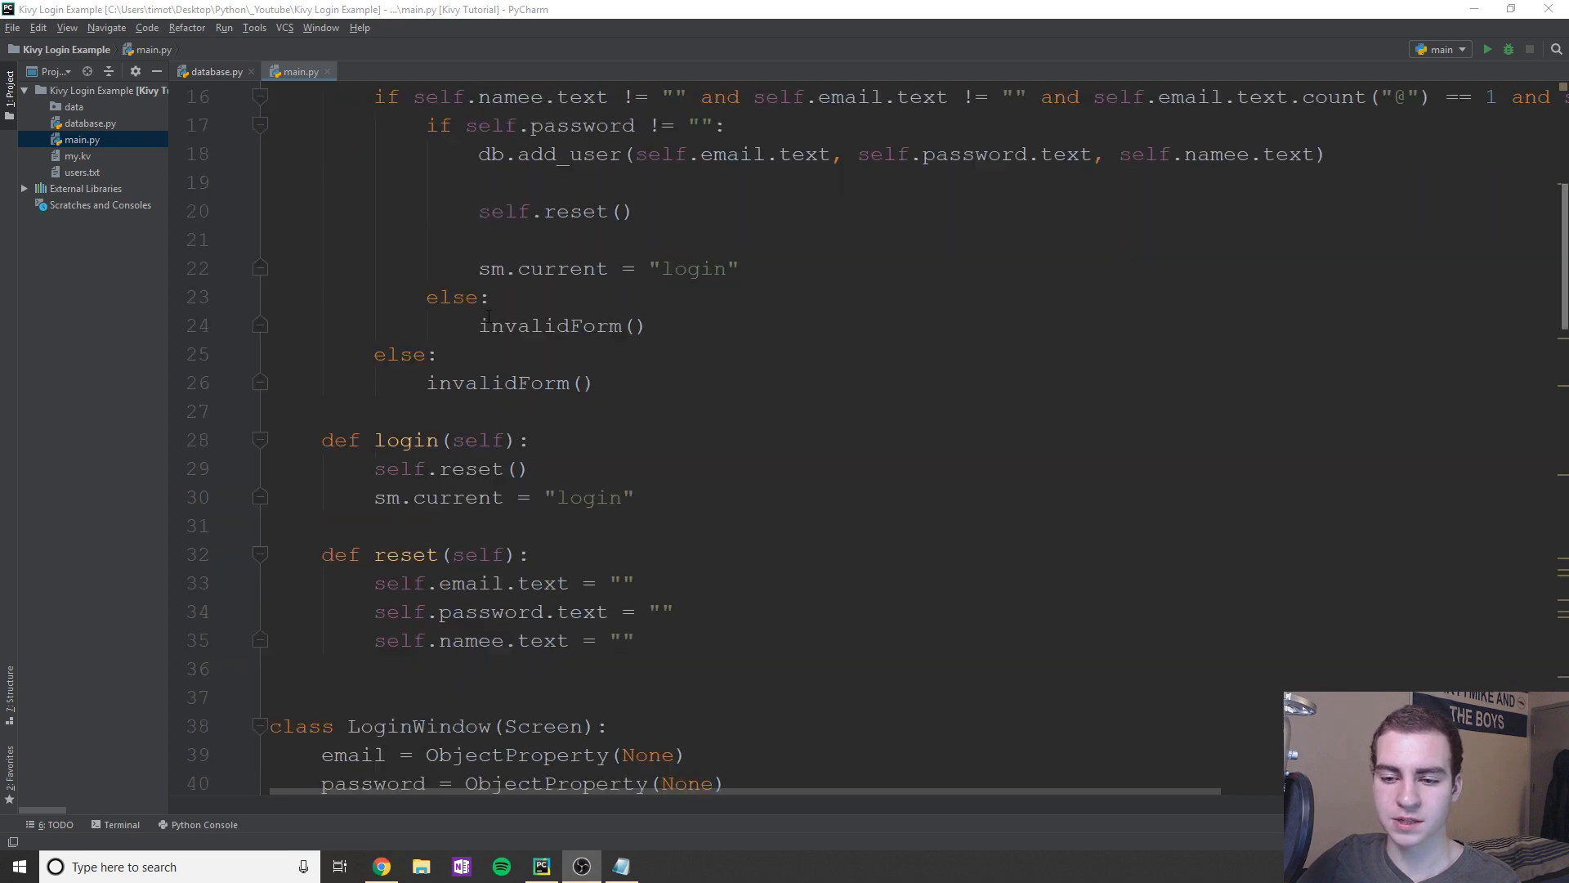
scroll("down", 3)
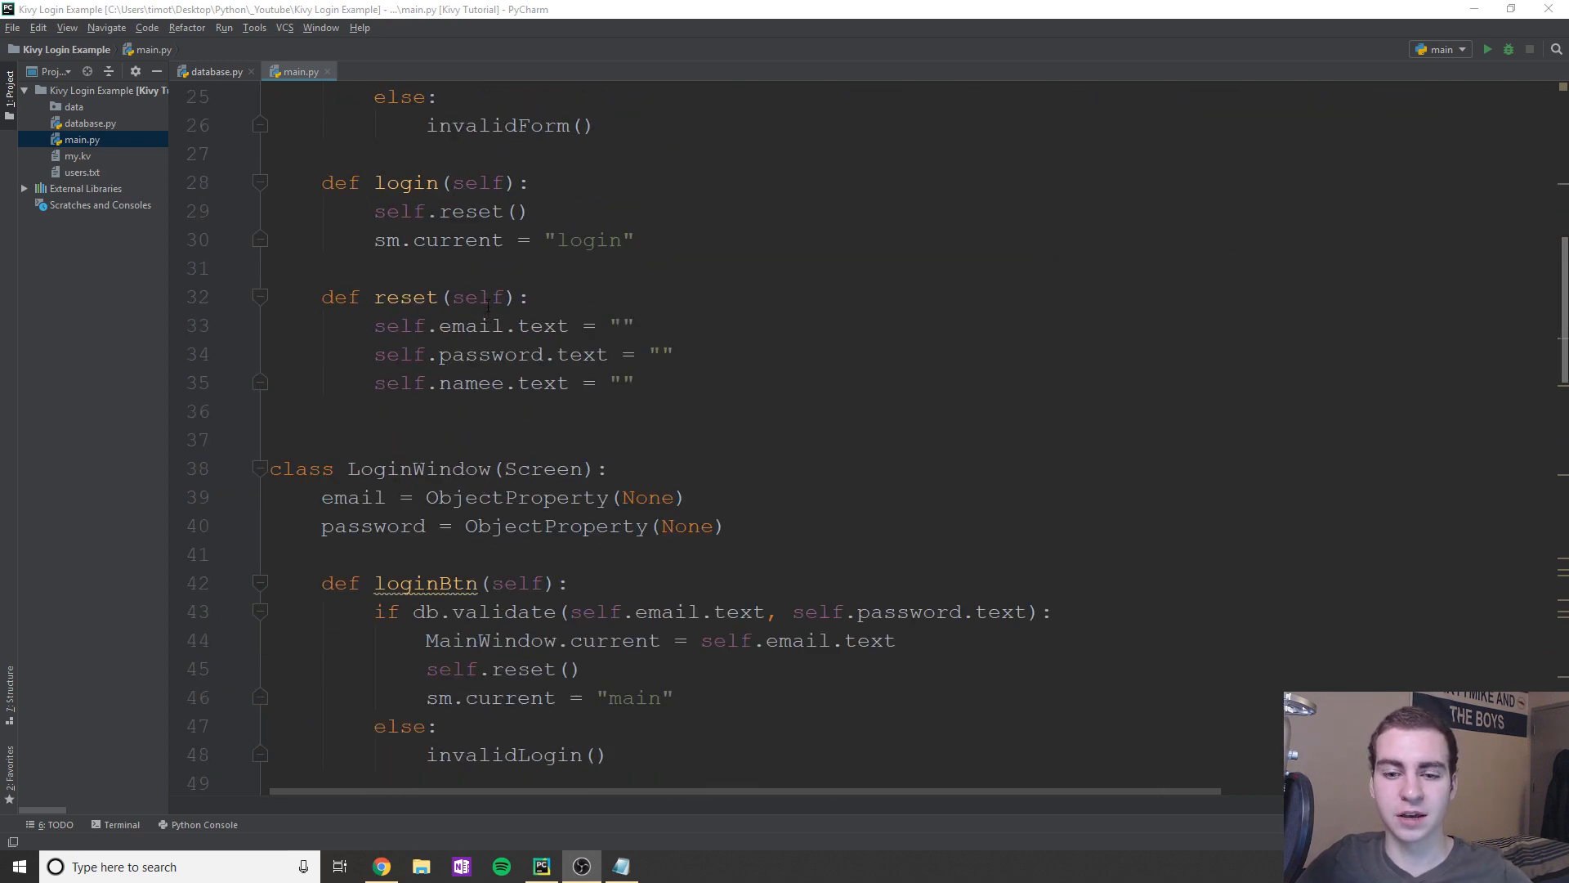
scroll("down", 3)
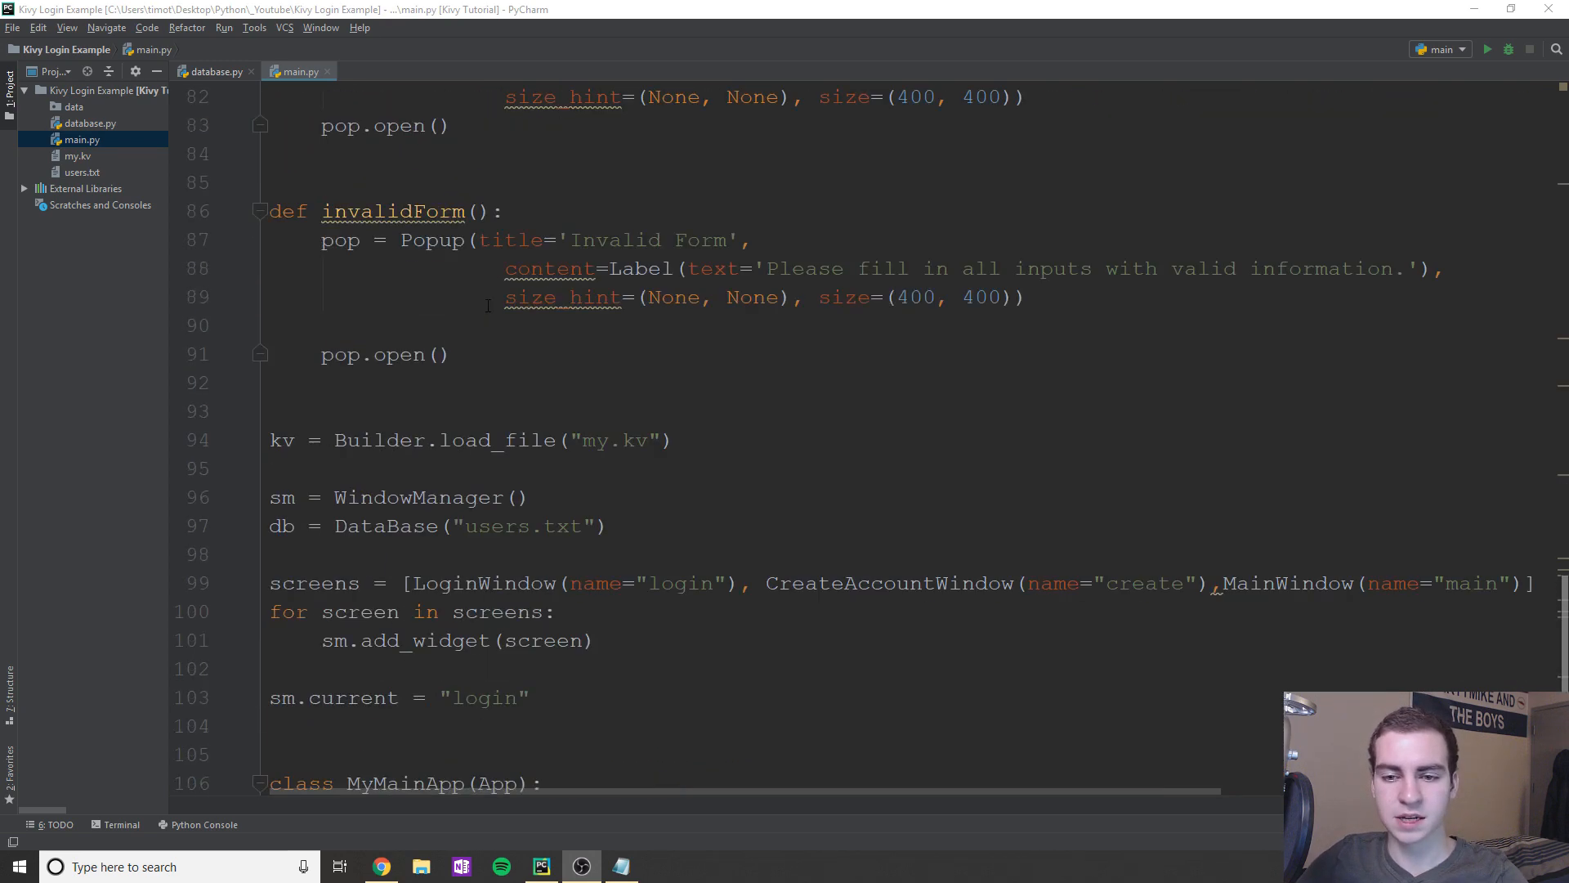
scroll("up", 3)
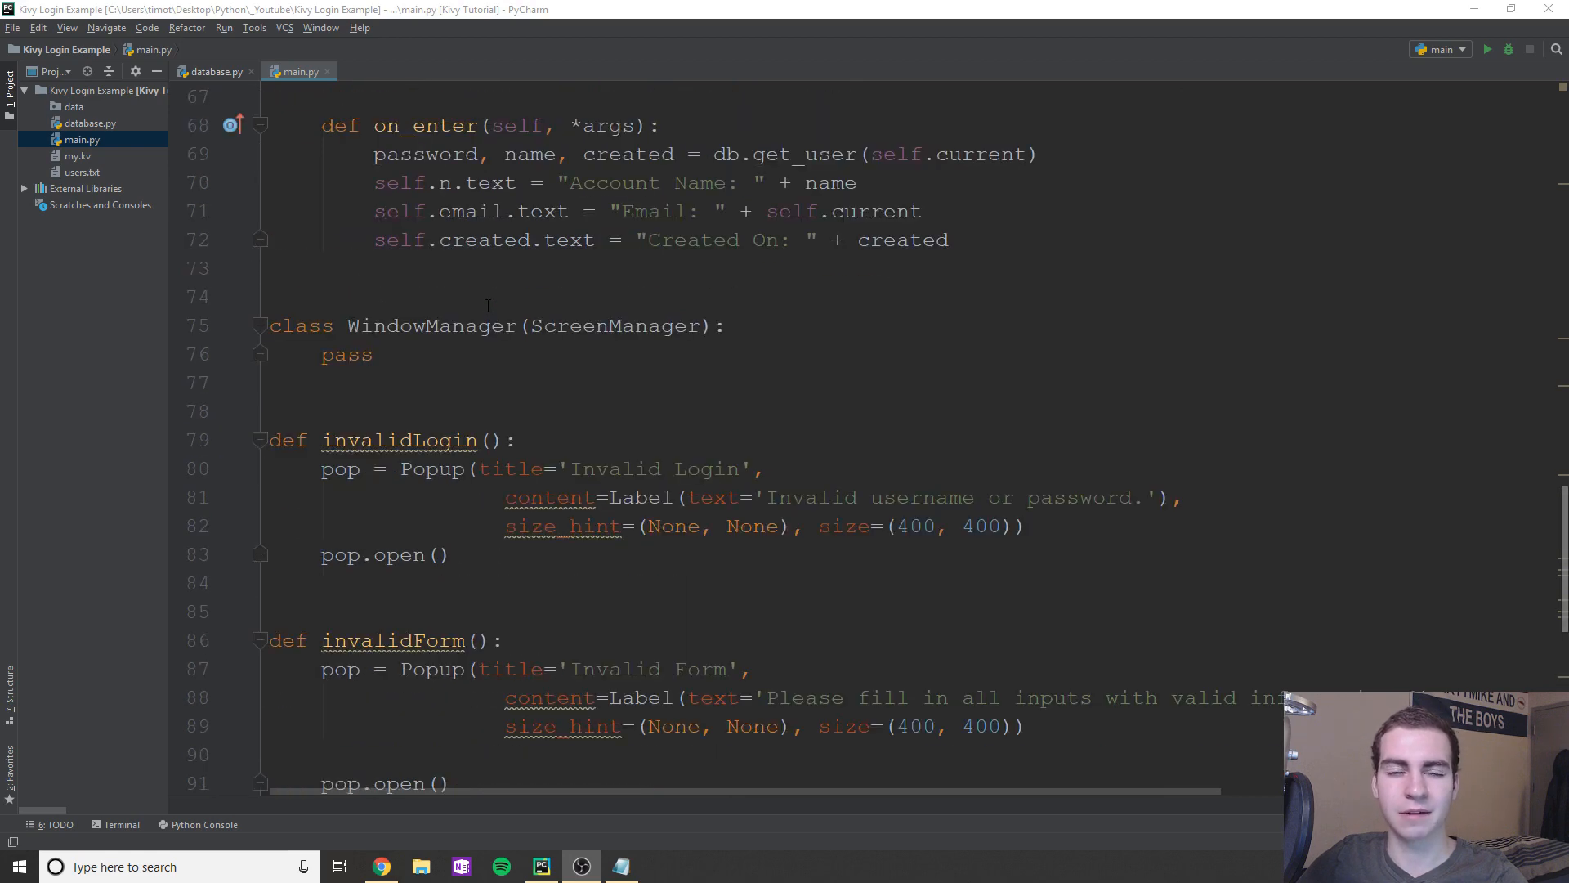
scroll("down", 3)
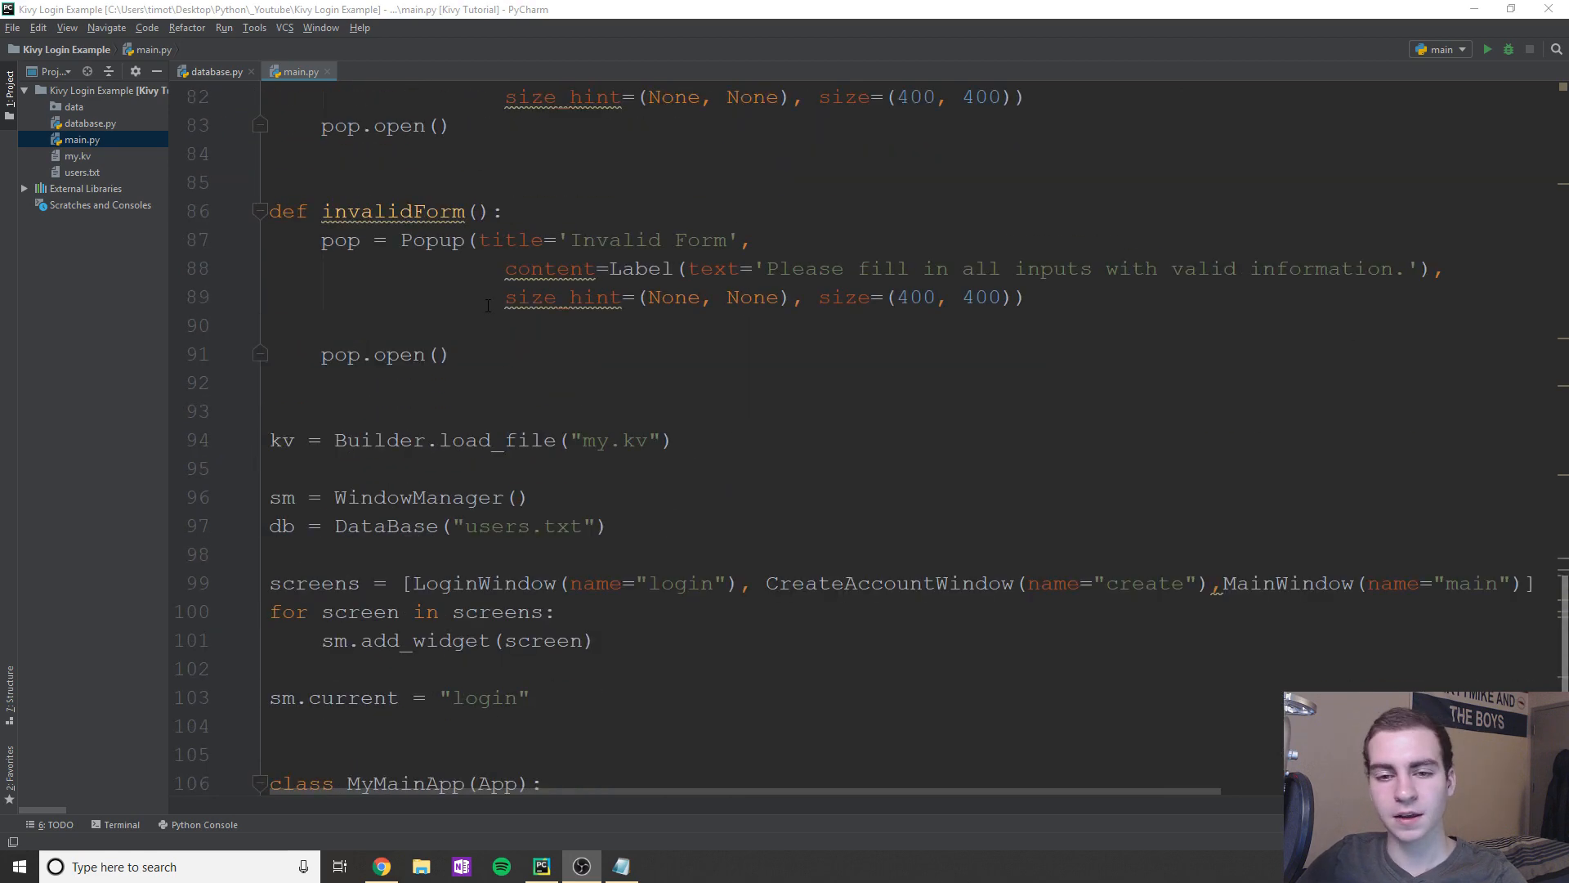
scroll("down", 3)
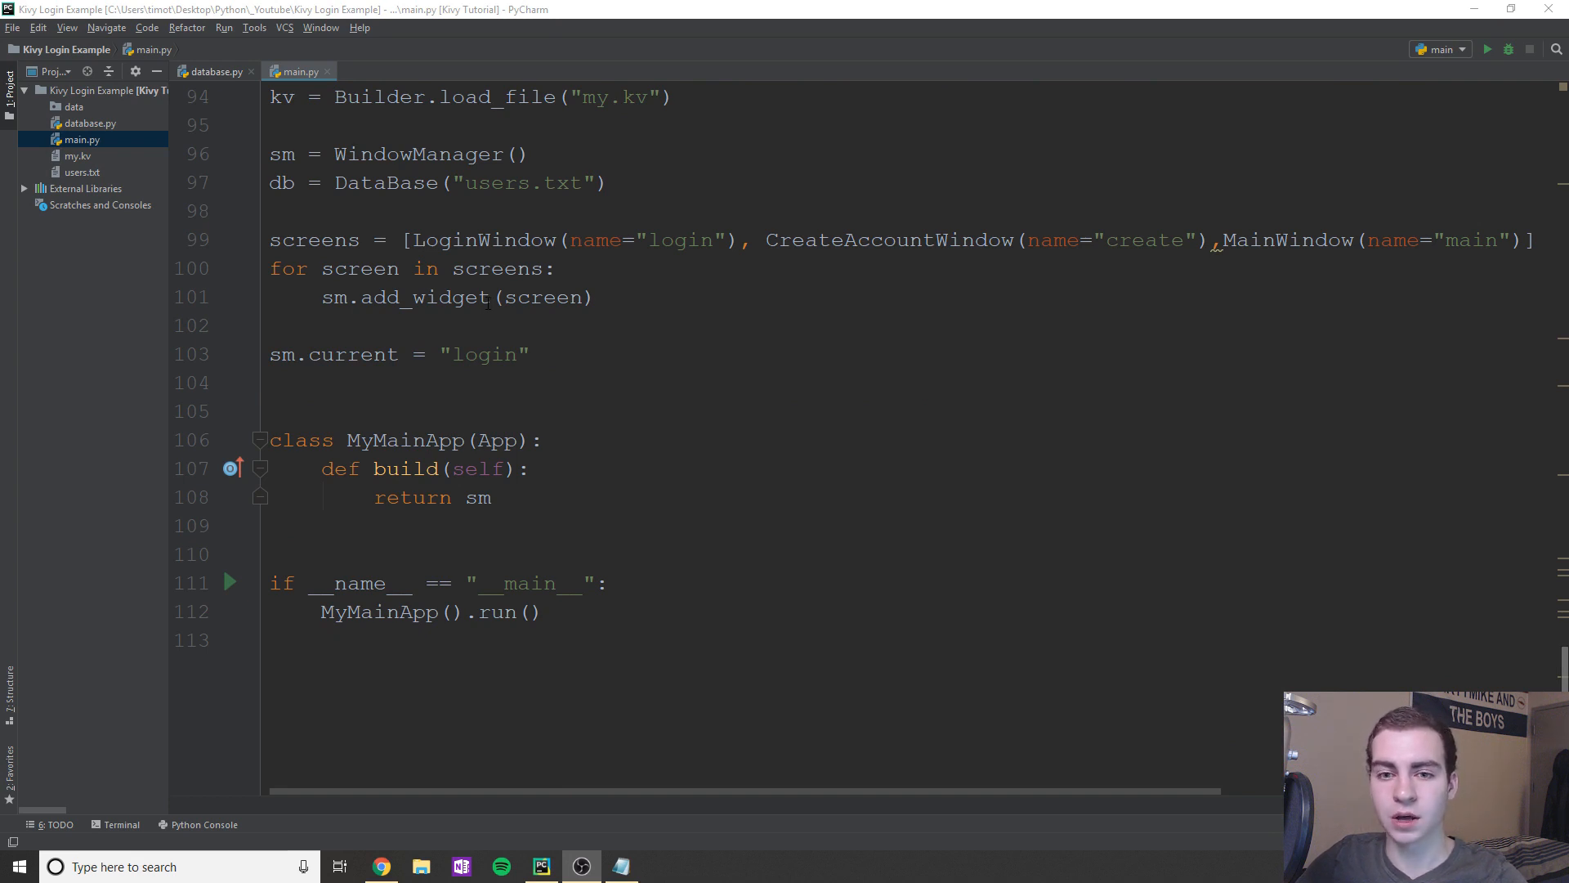
scroll("up", 3)
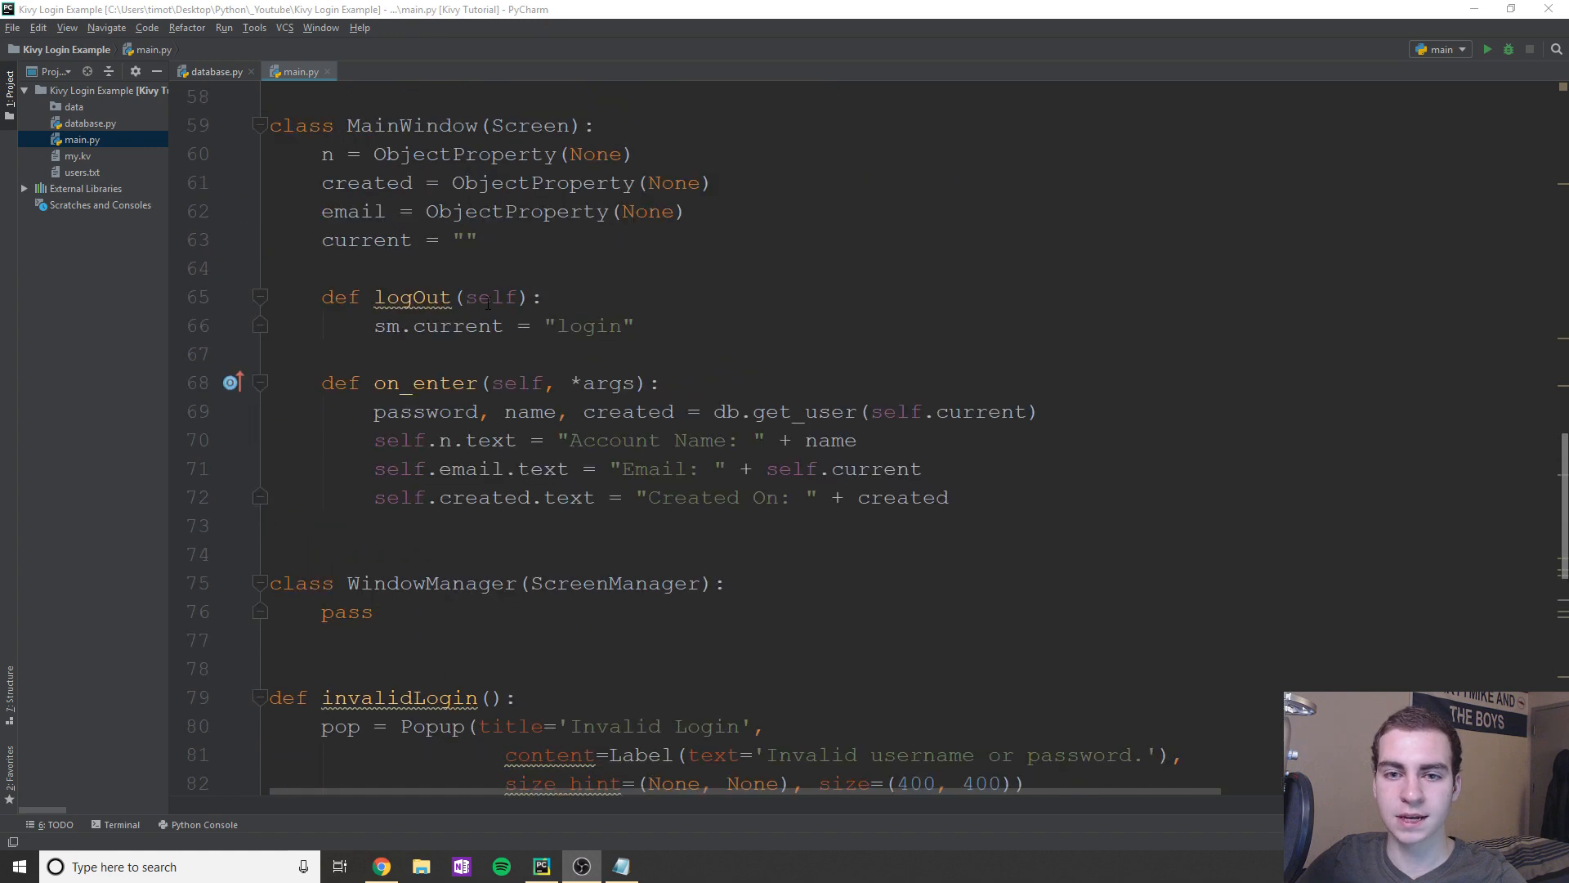
scroll("up", 3)
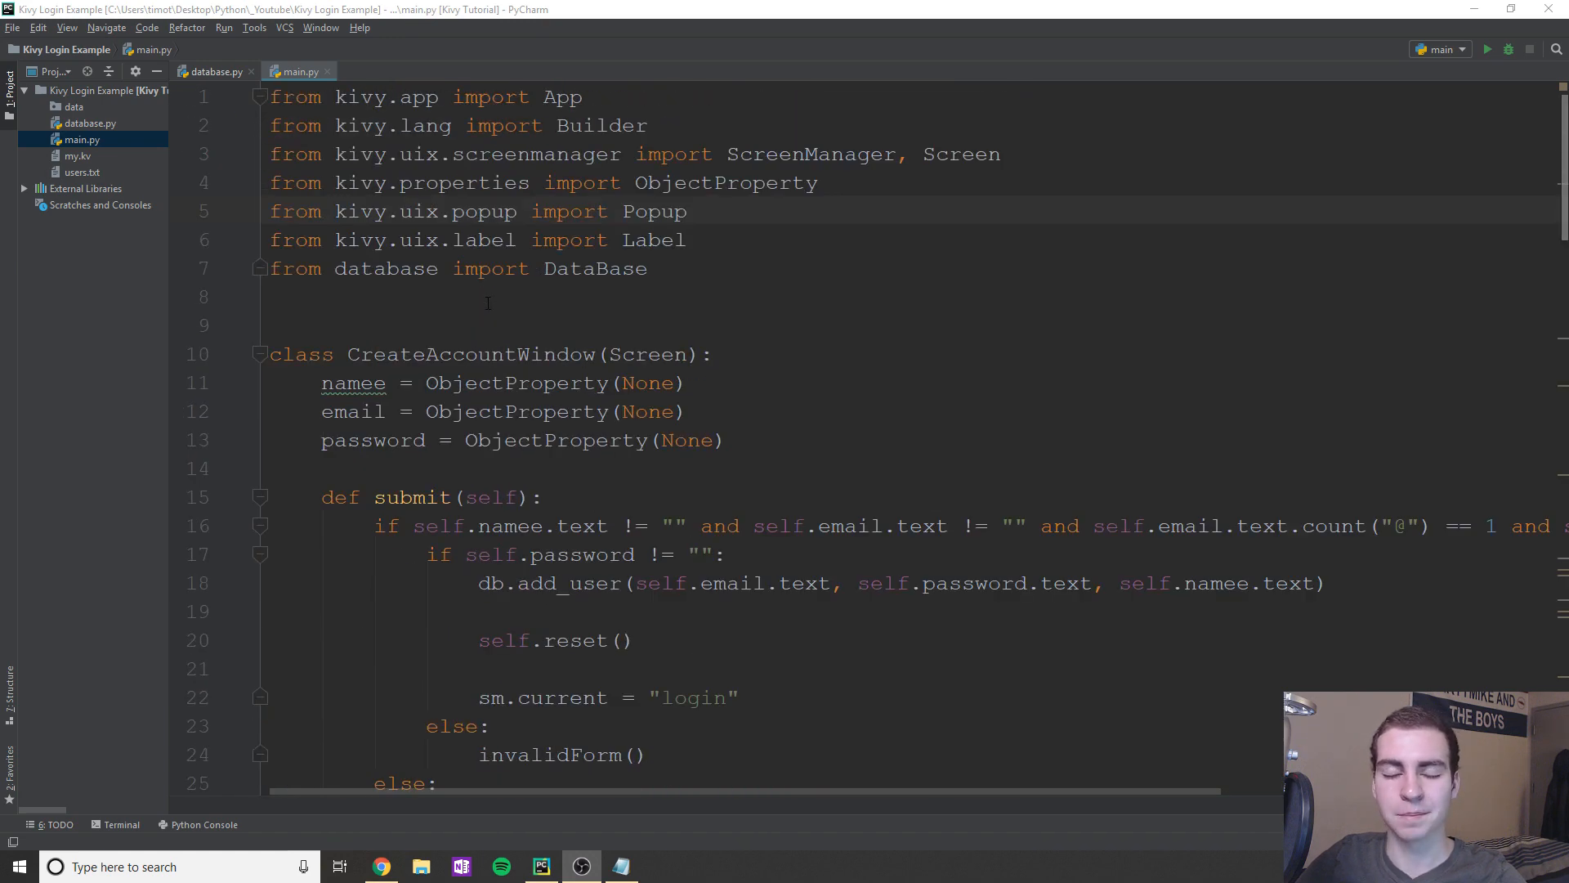
scroll("down", 3)
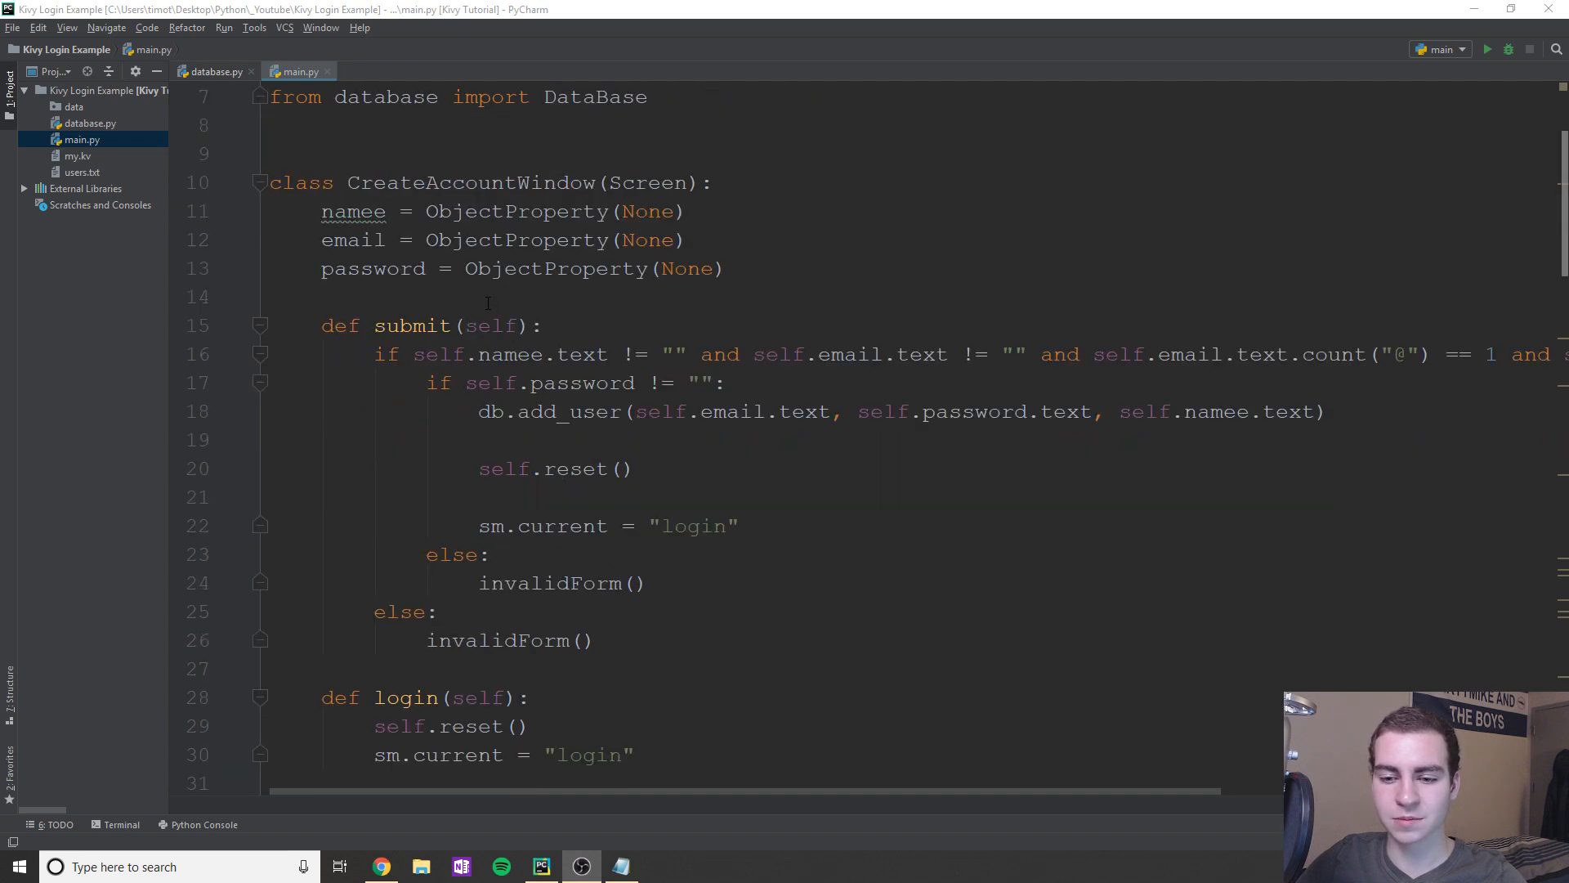
scroll("up", 3)
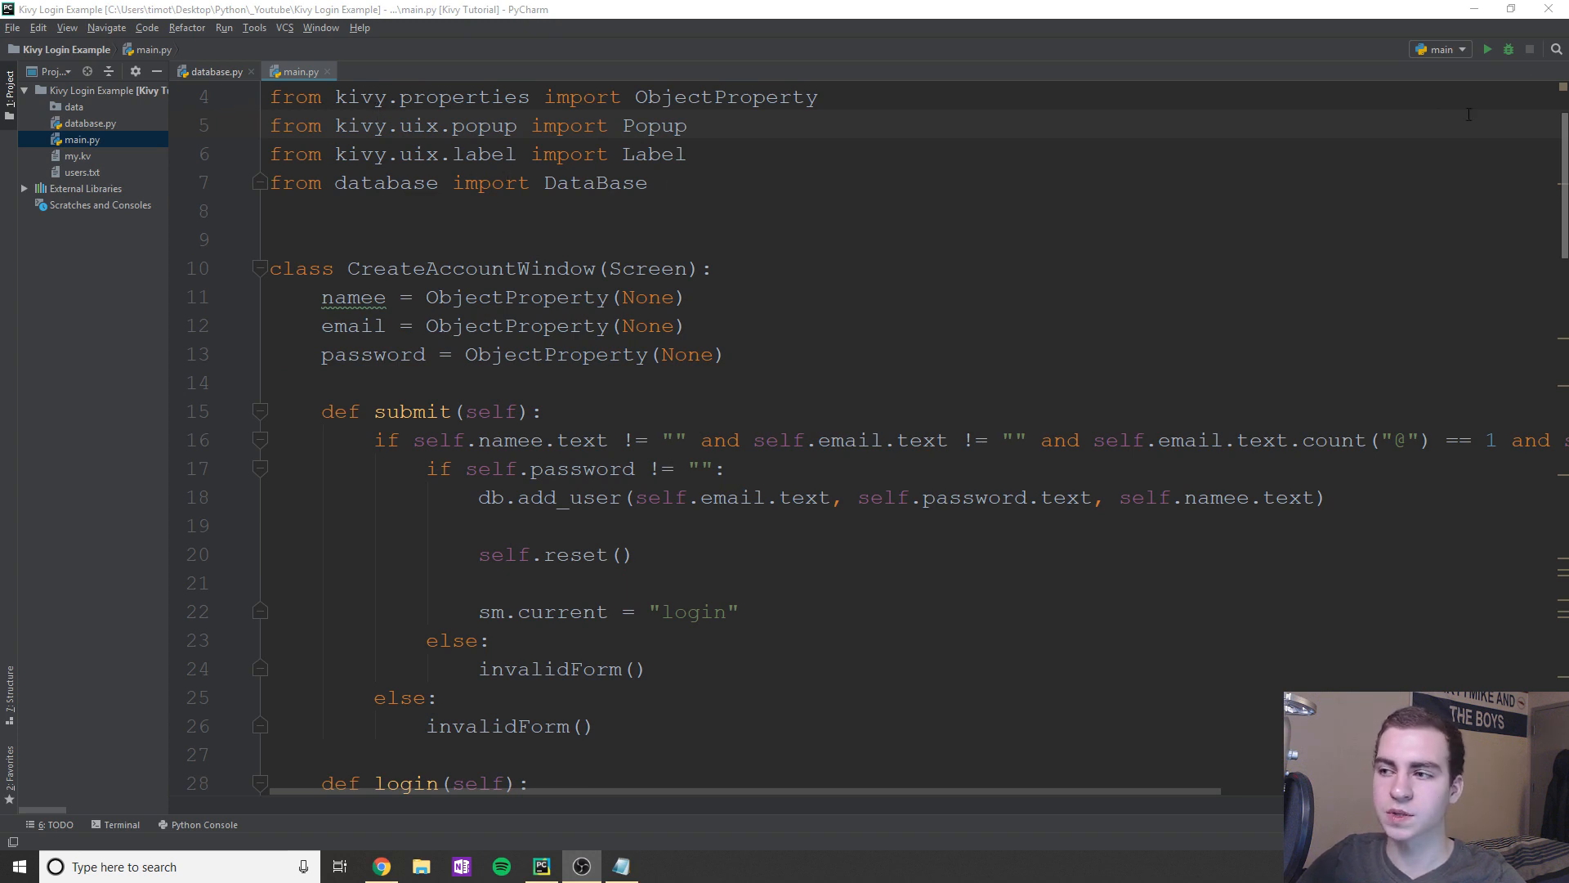
left_click(1487, 49)
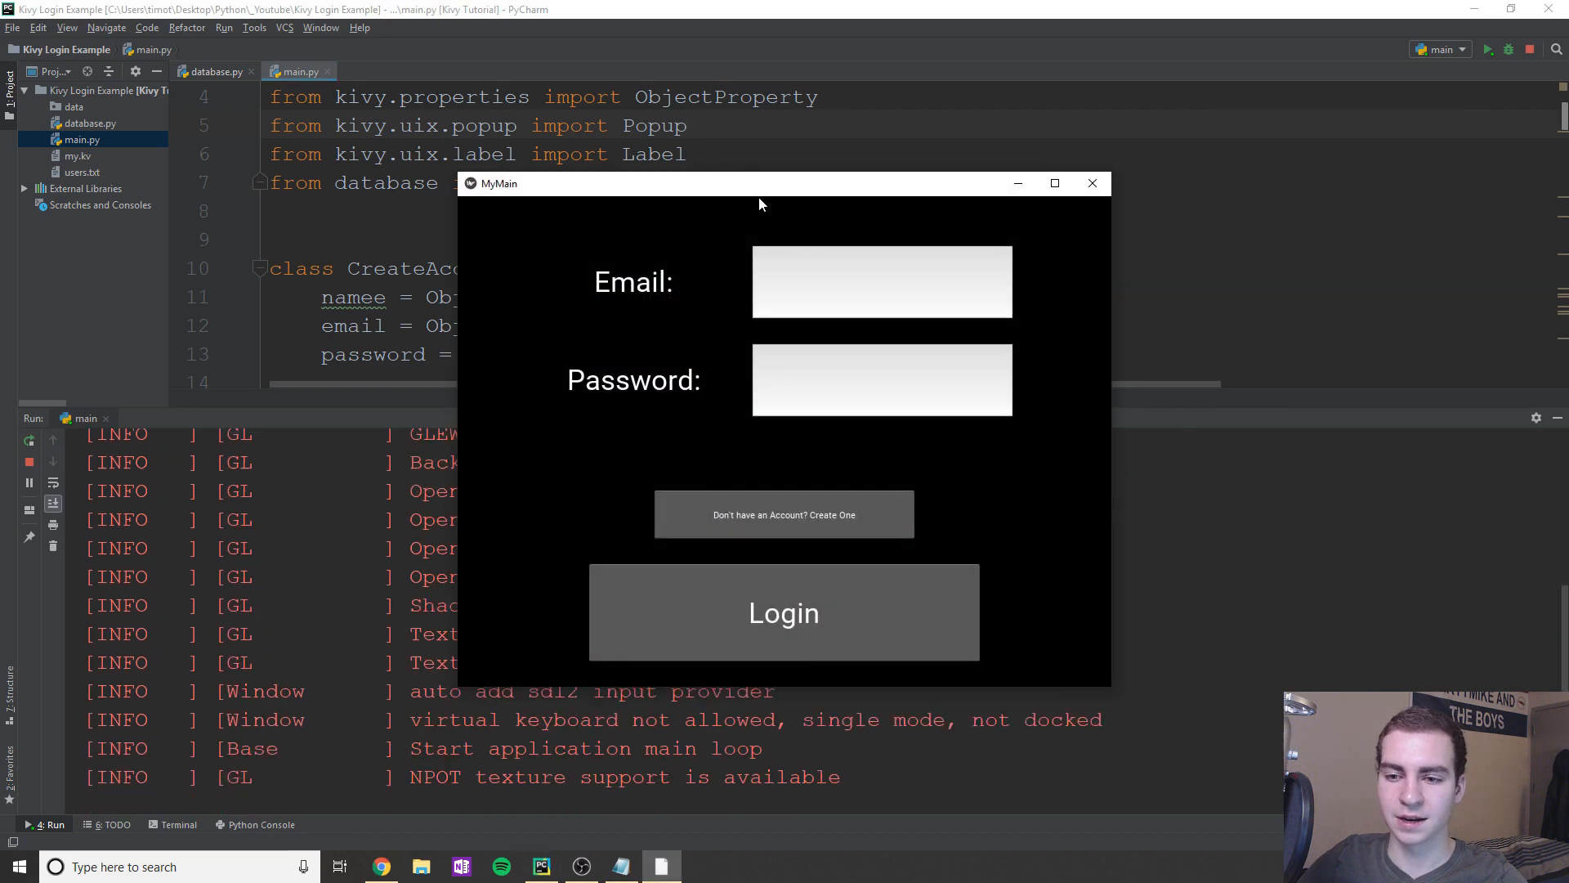
left_click(1054, 183)
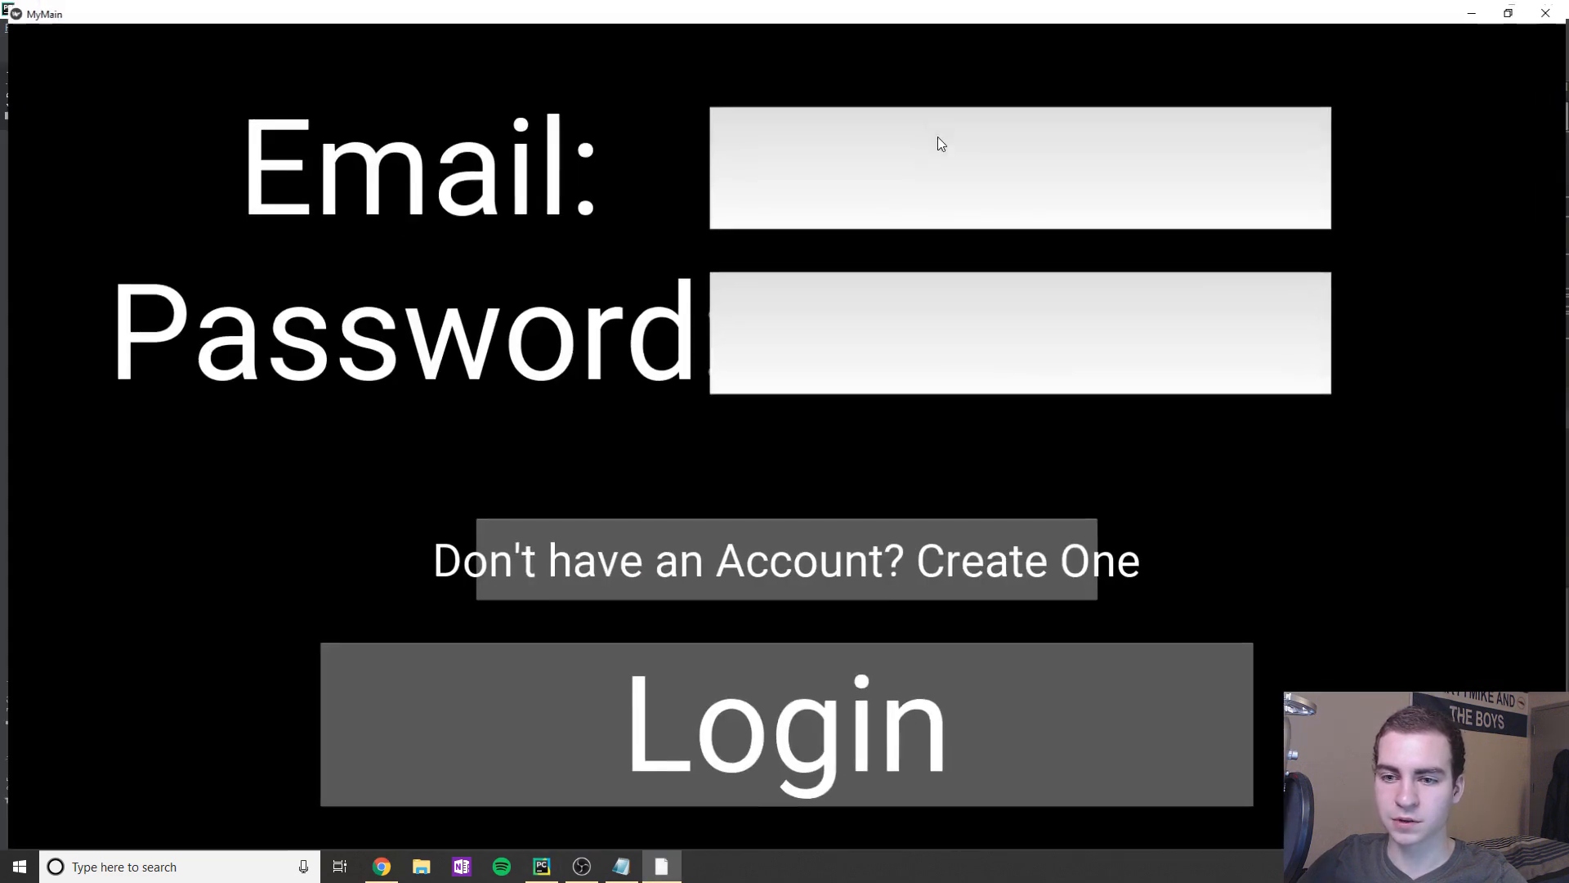
mouse_move(811, 583)
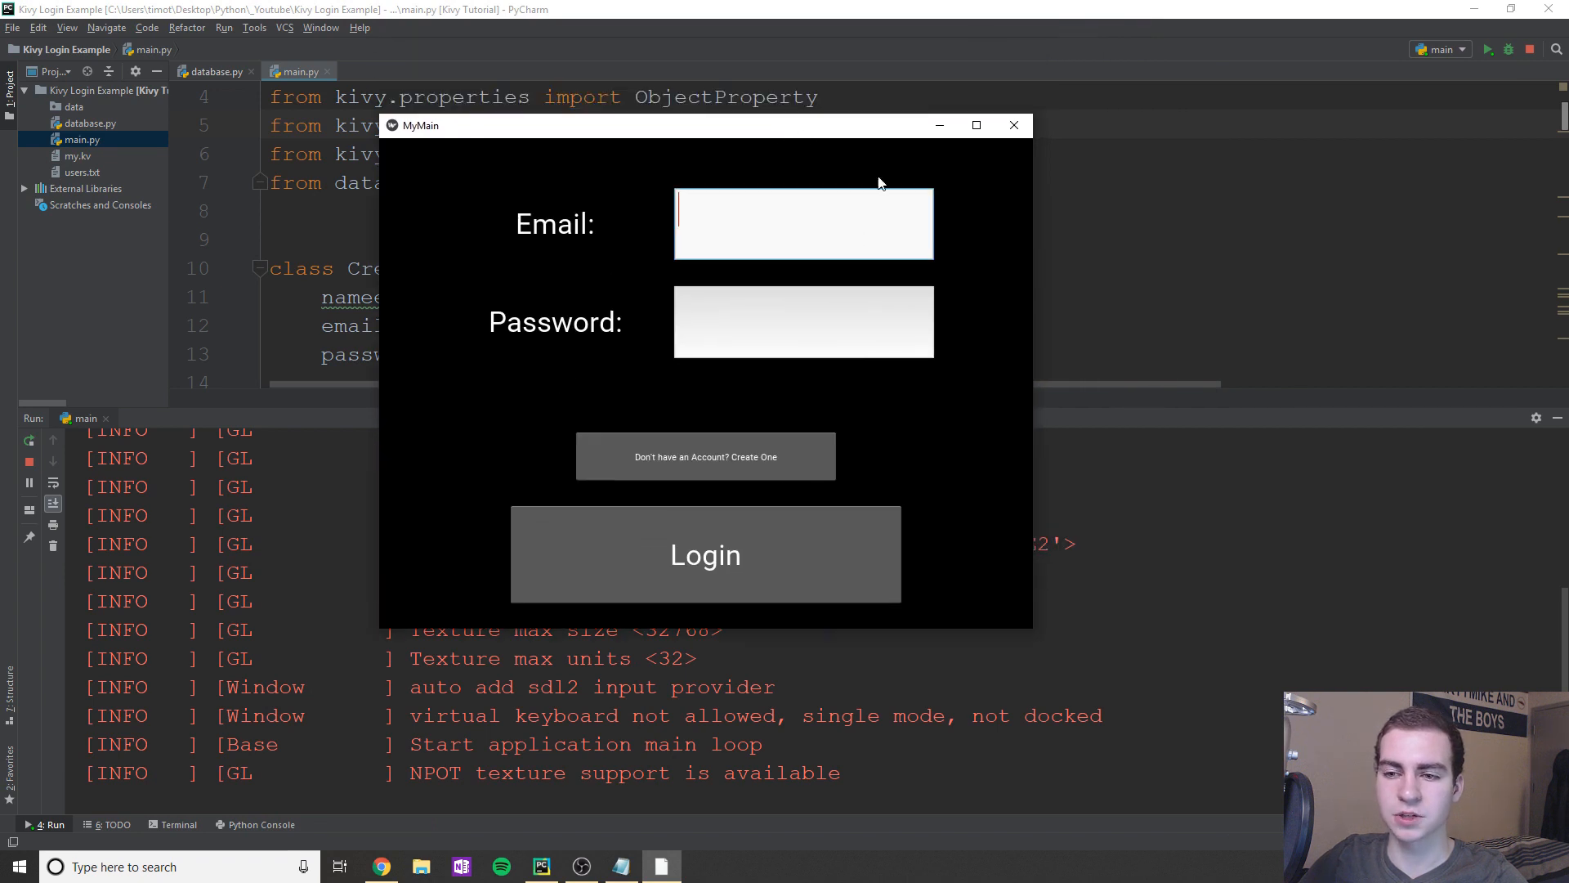
mouse_move(592, 315)
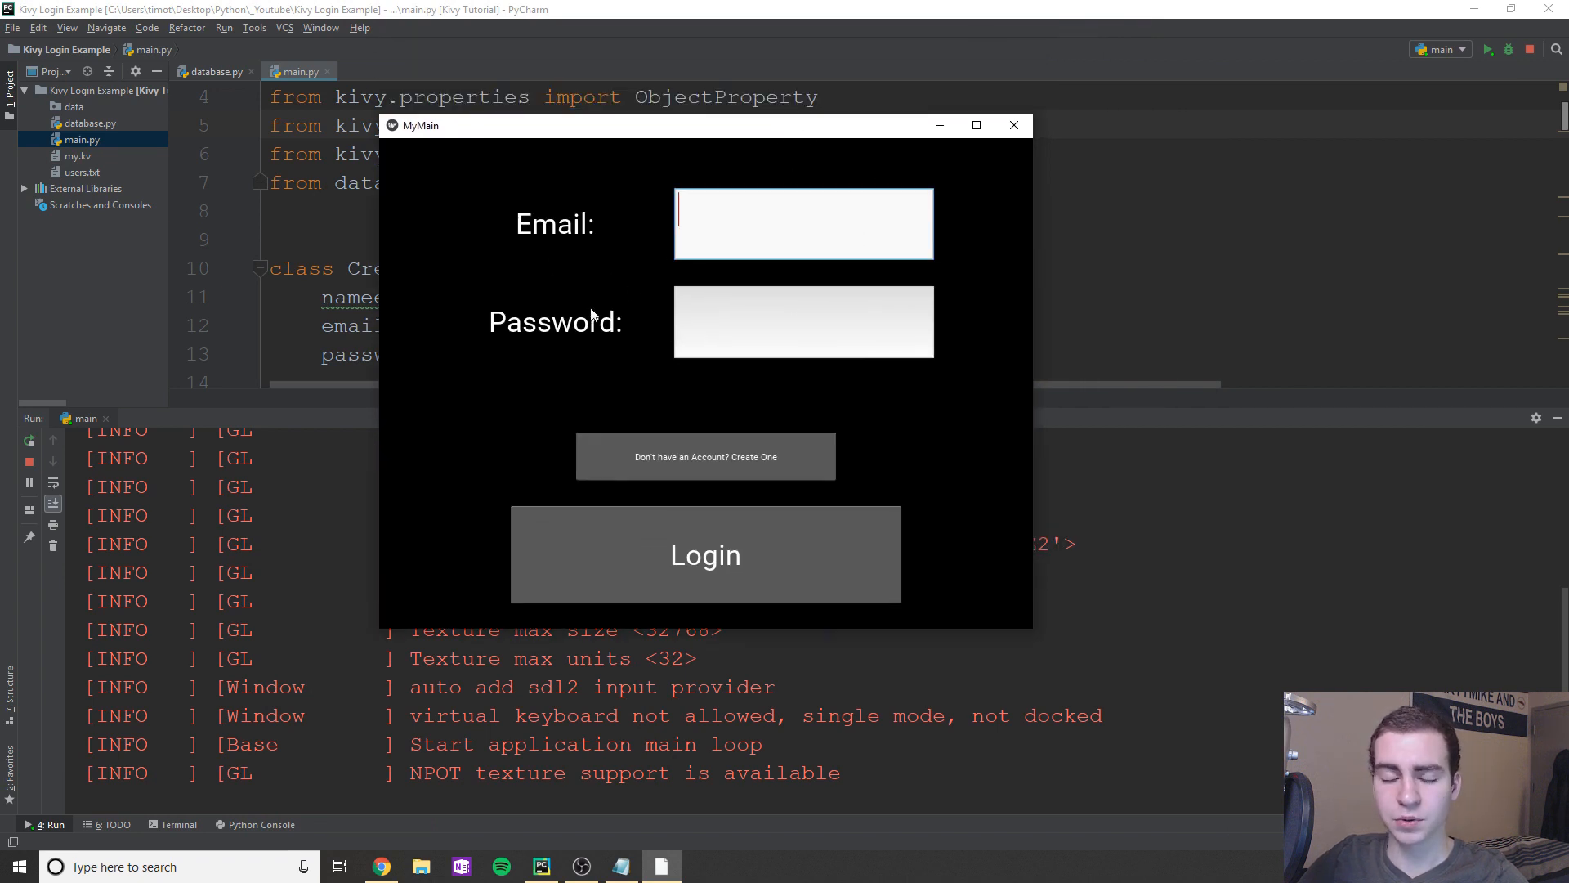
mouse_move(615, 356)
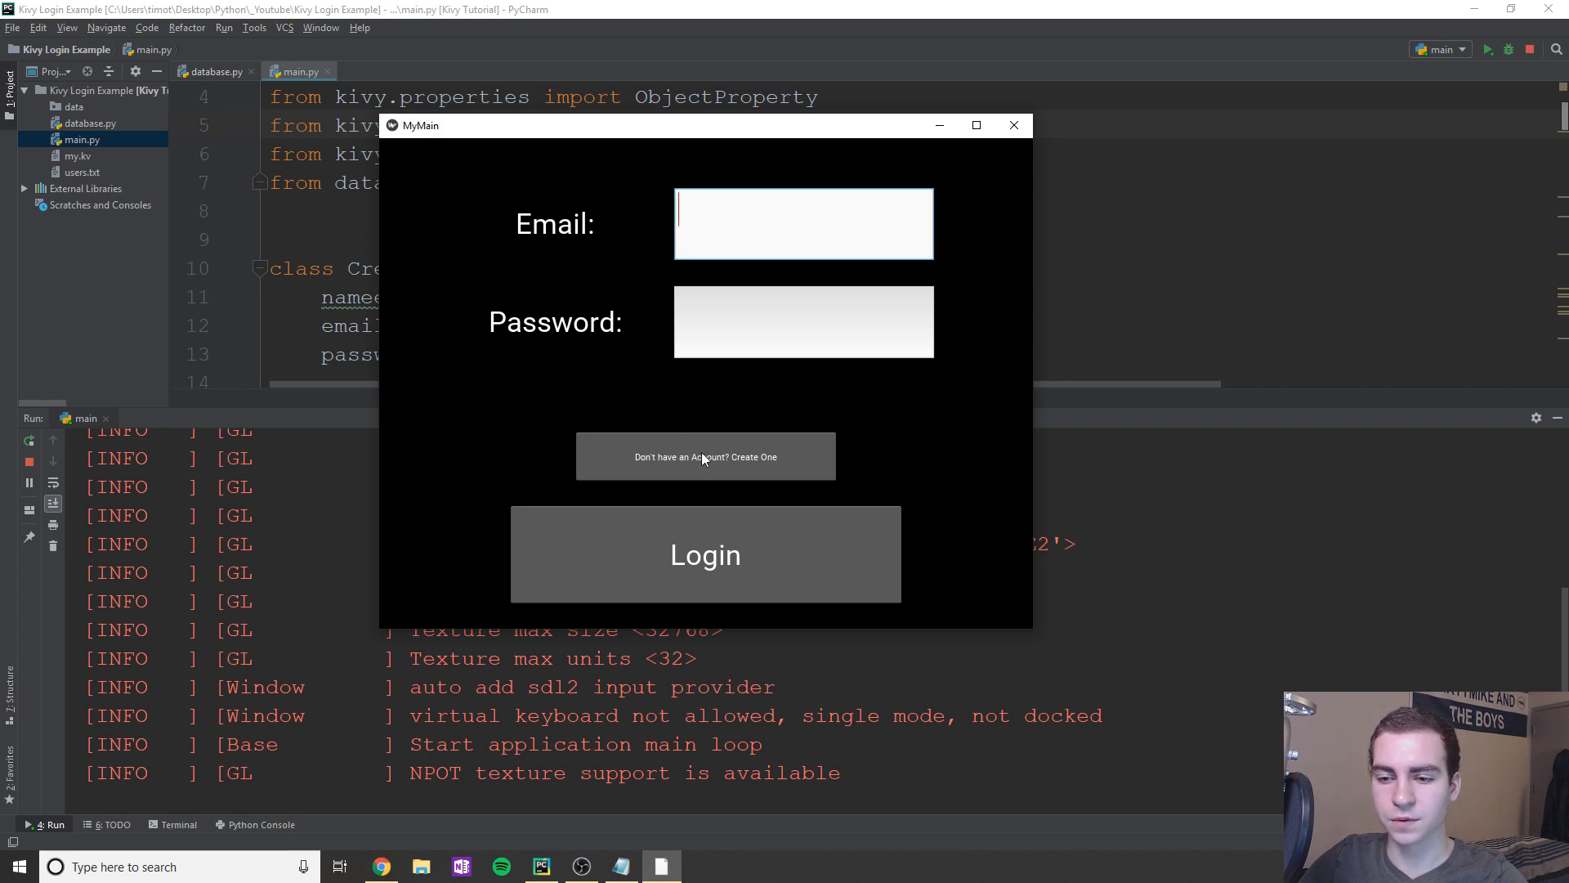
left_click(704, 456)
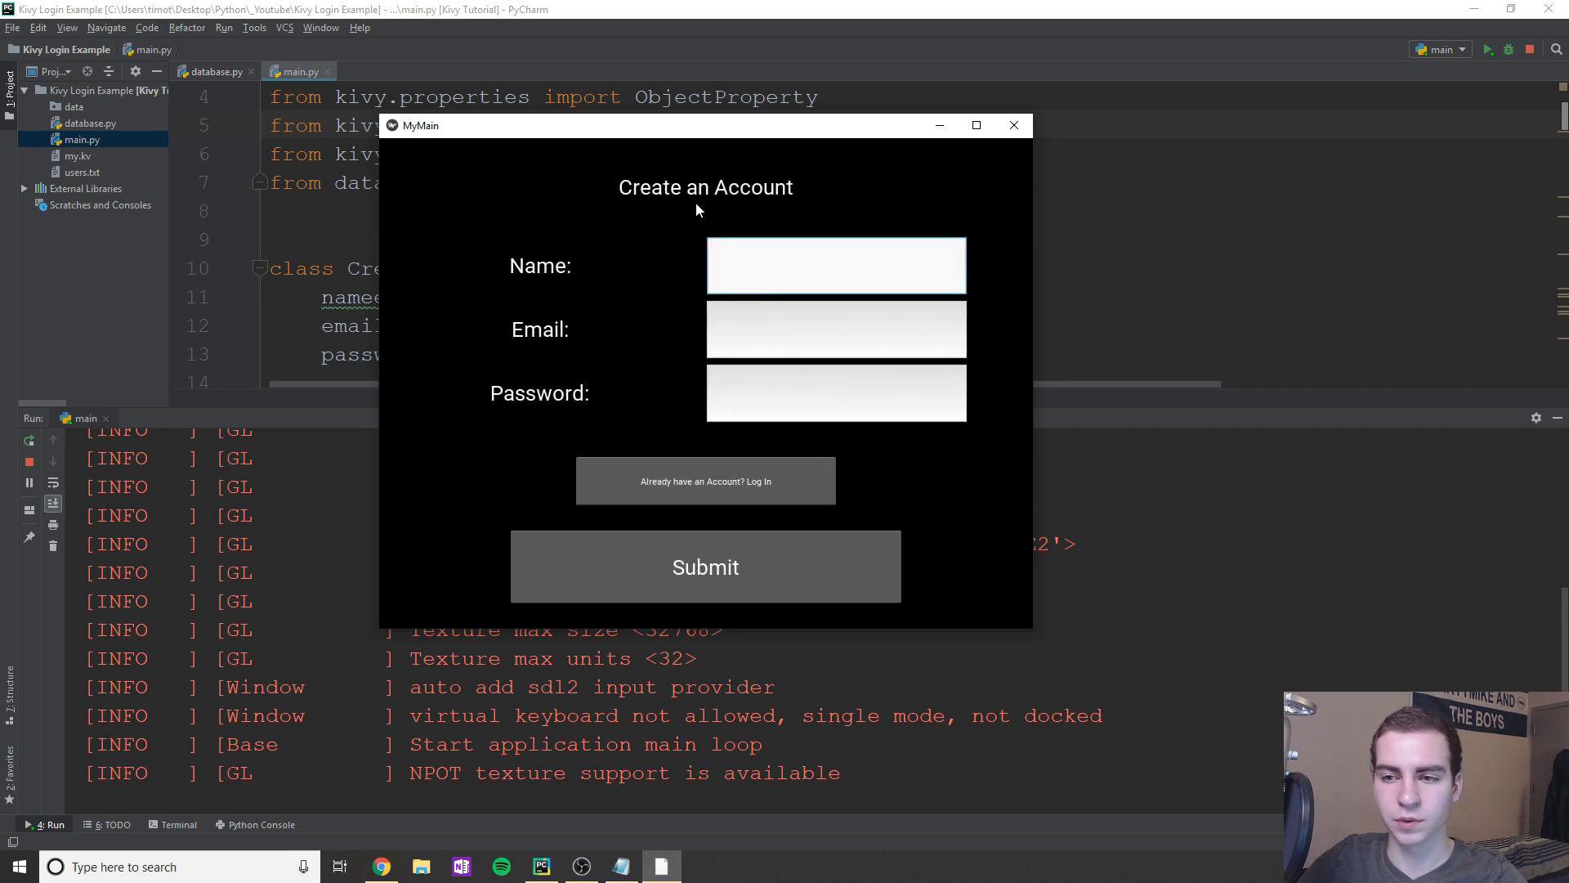
mouse_move(498, 342)
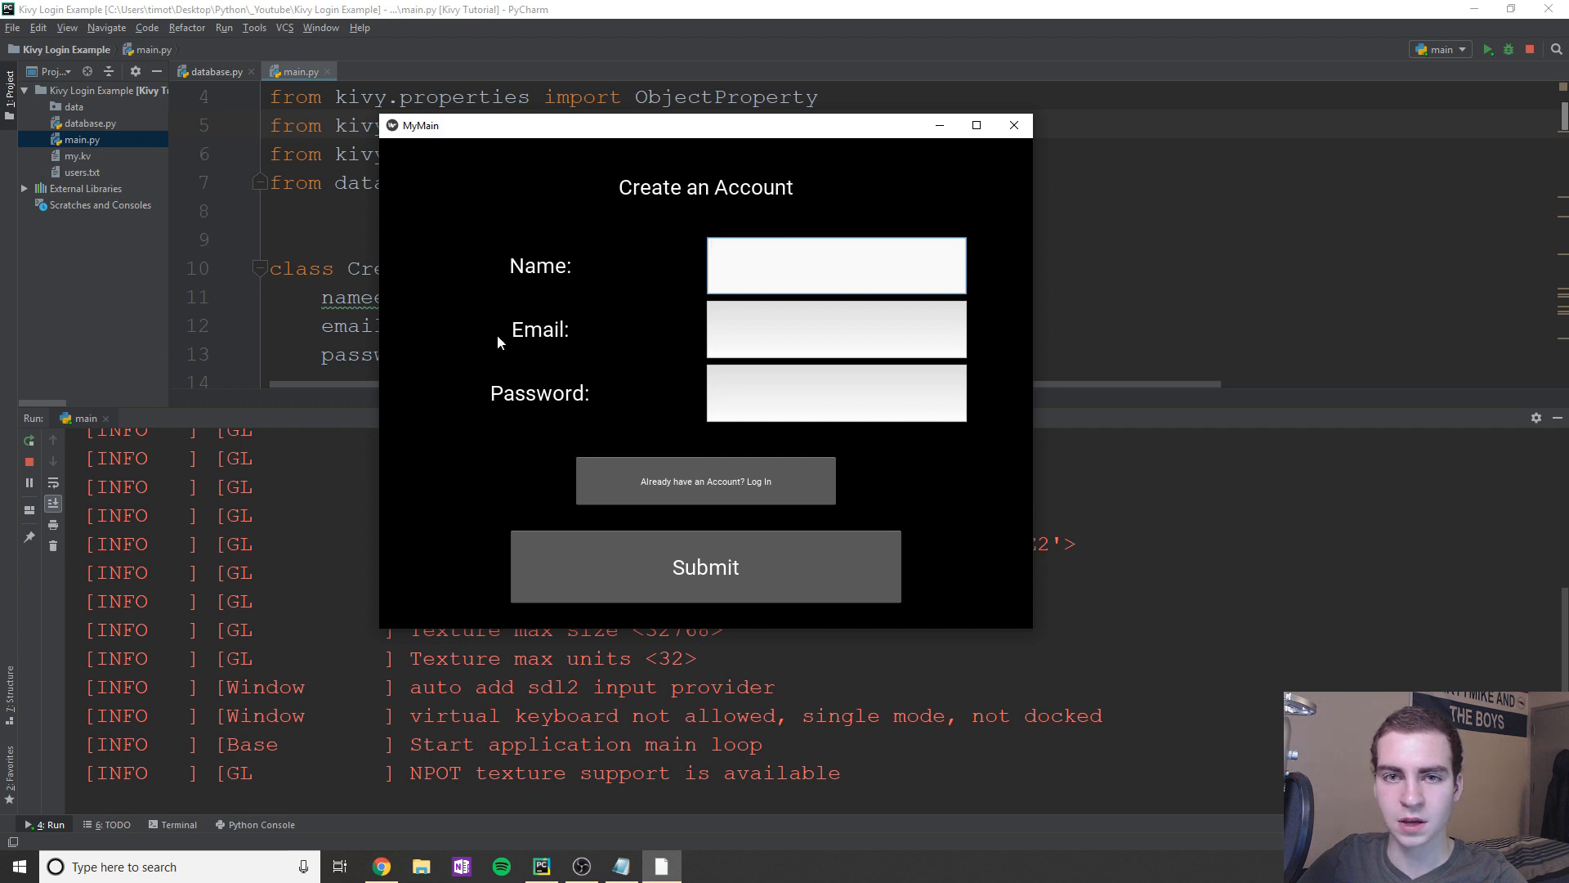
left_click(705, 482)
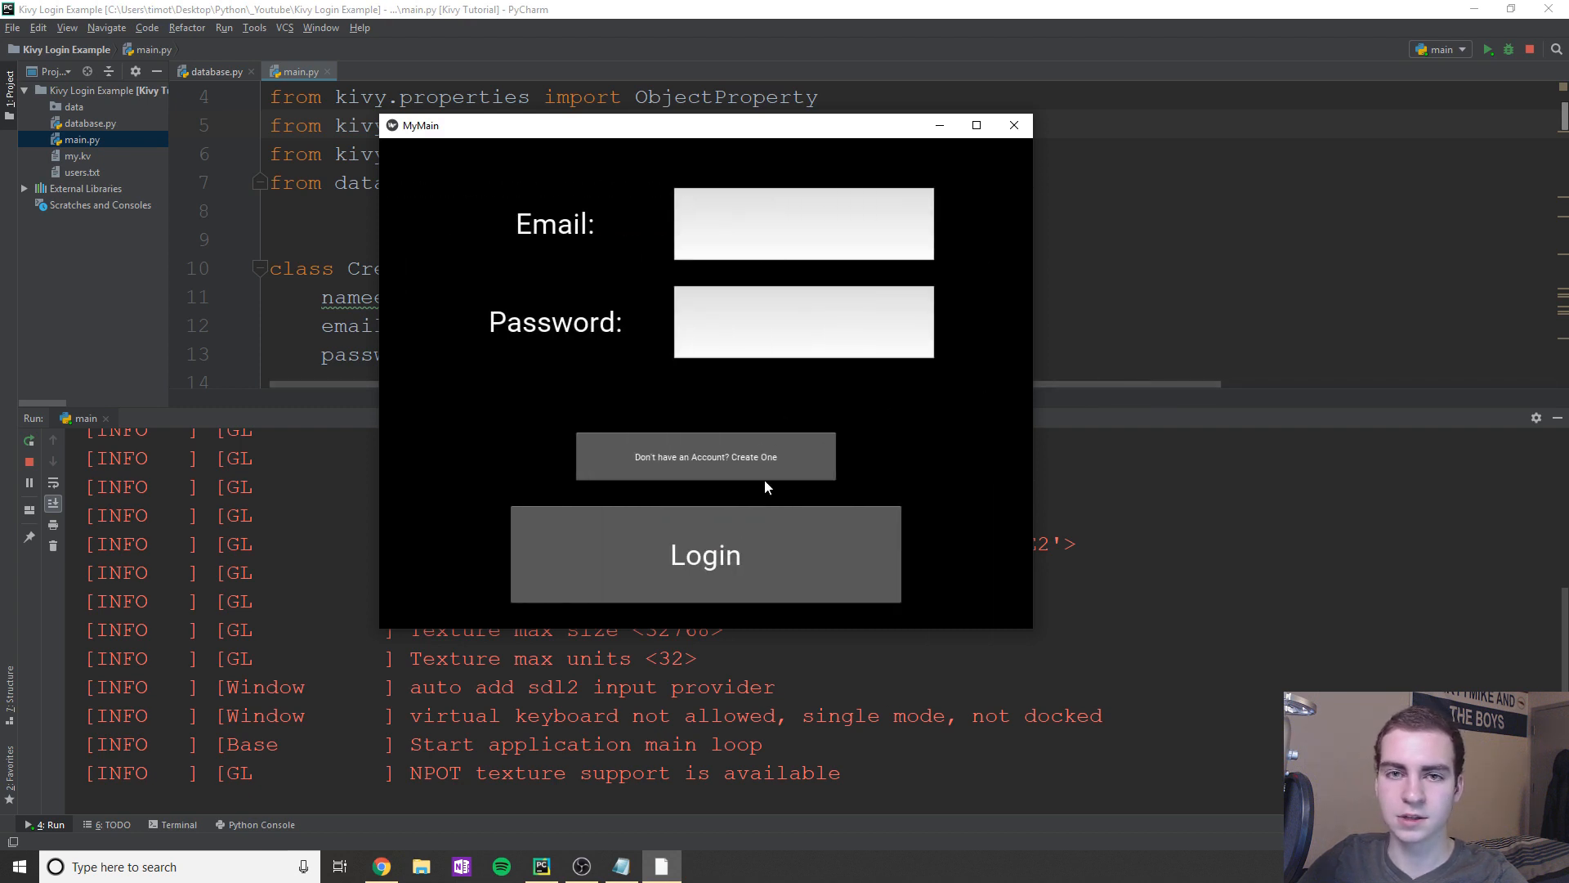
mouse_move(745, 330)
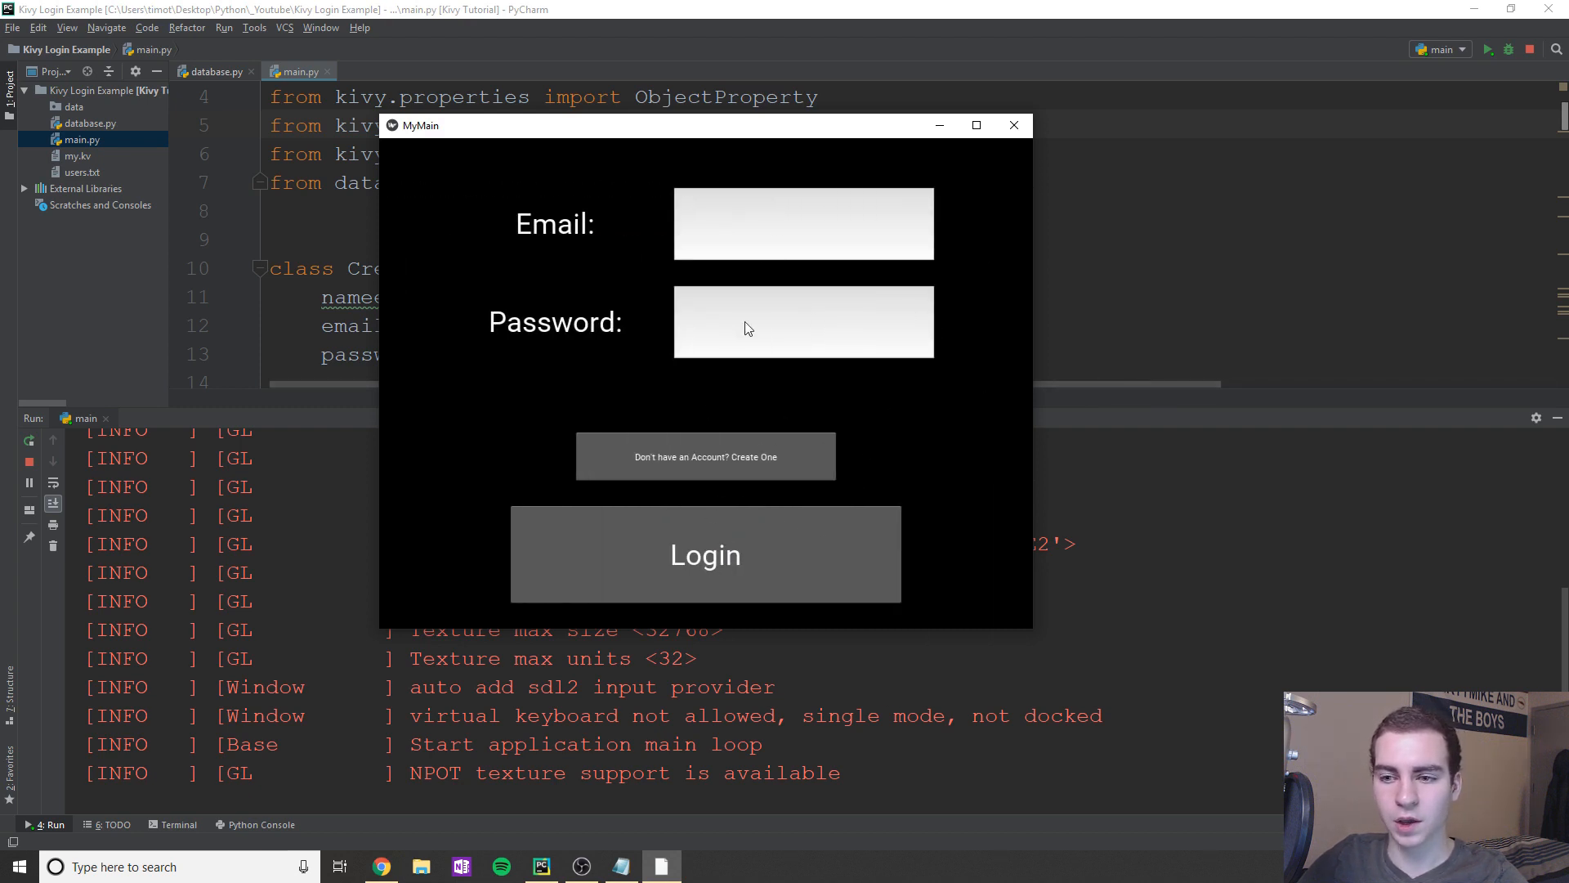
left_click(704, 554)
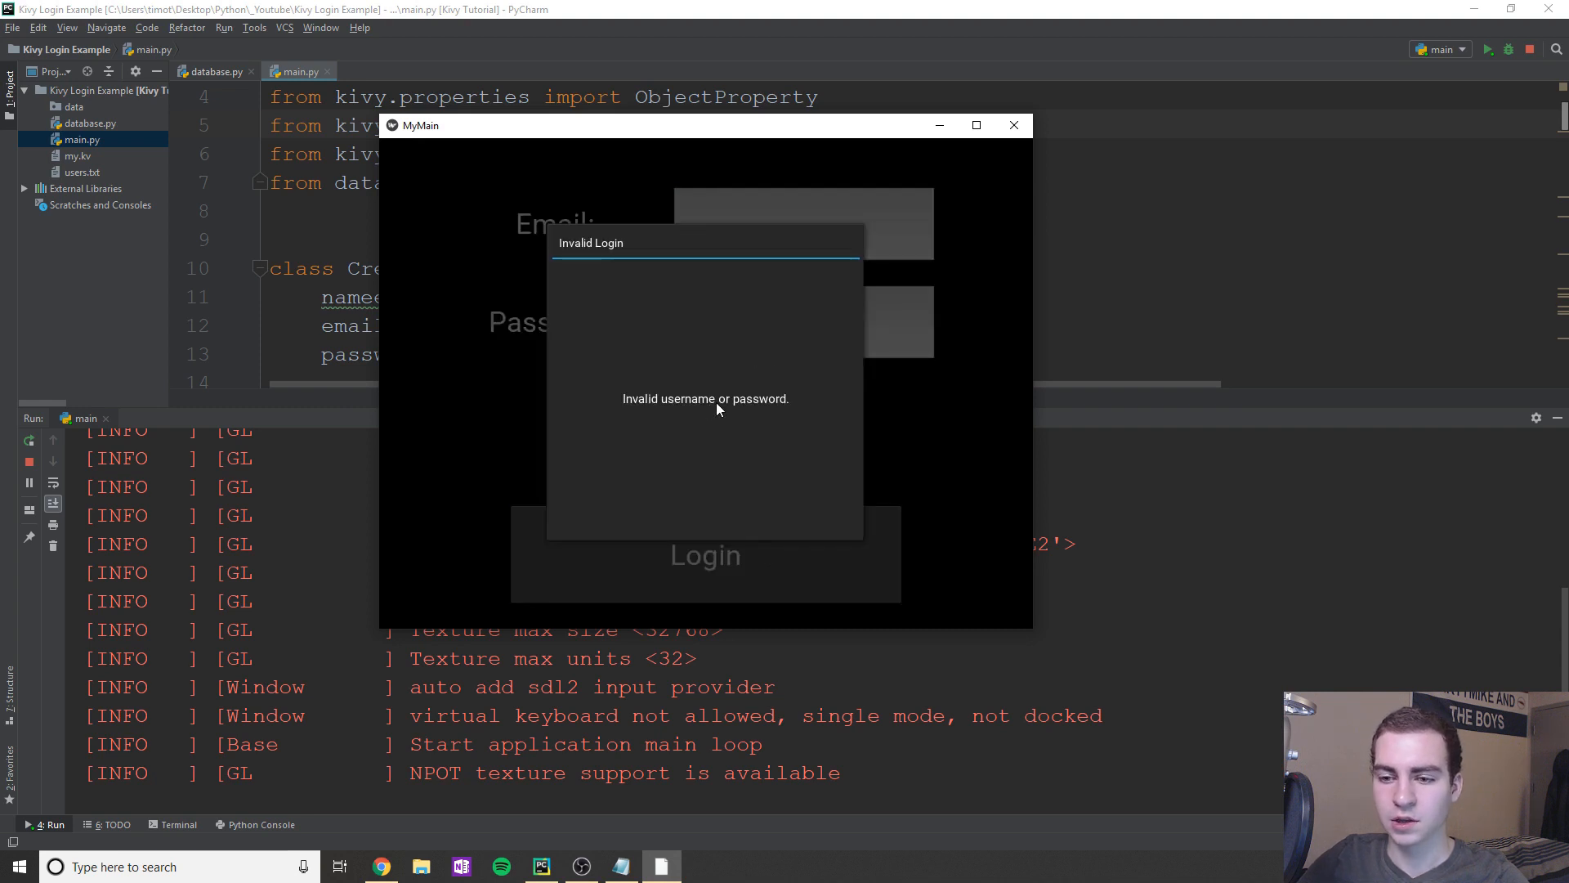
mouse_move(642, 307)
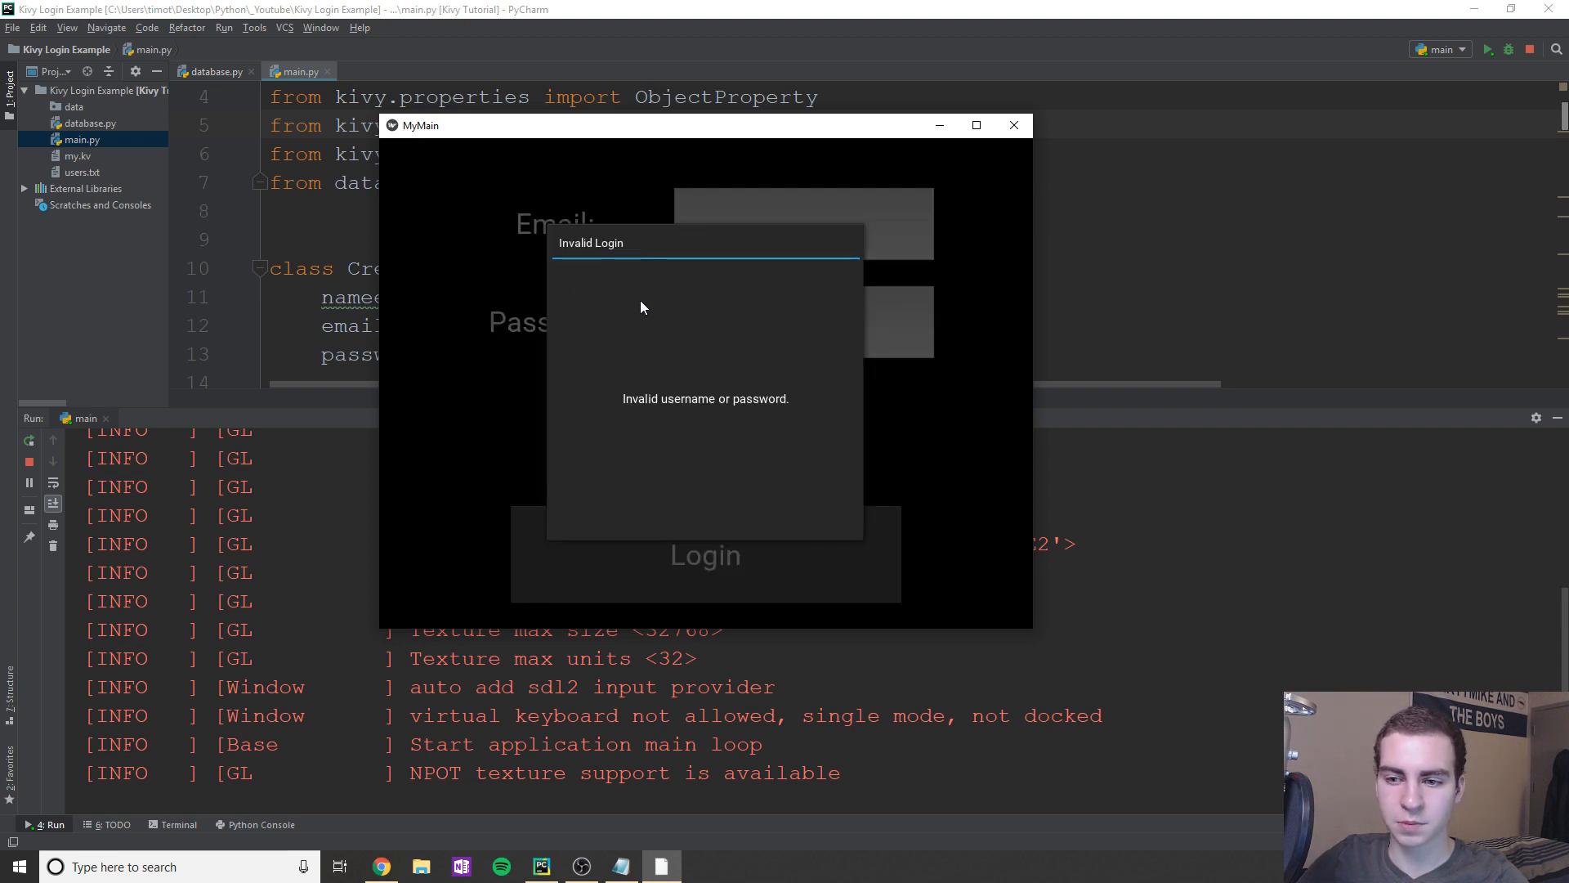
mouse_move(892, 400)
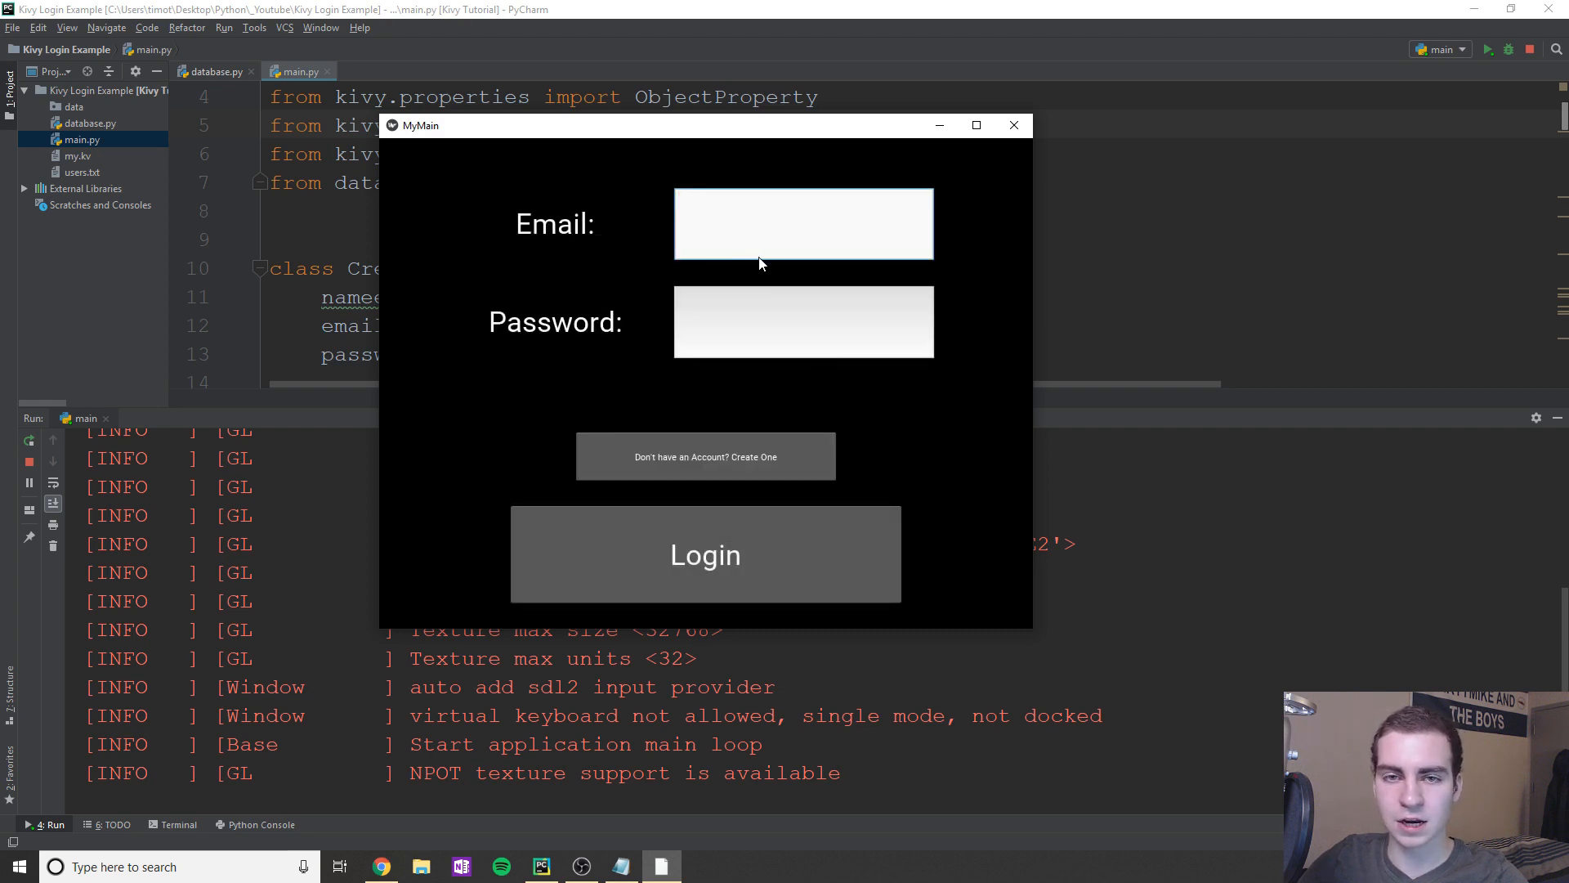
mouse_move(641, 352)
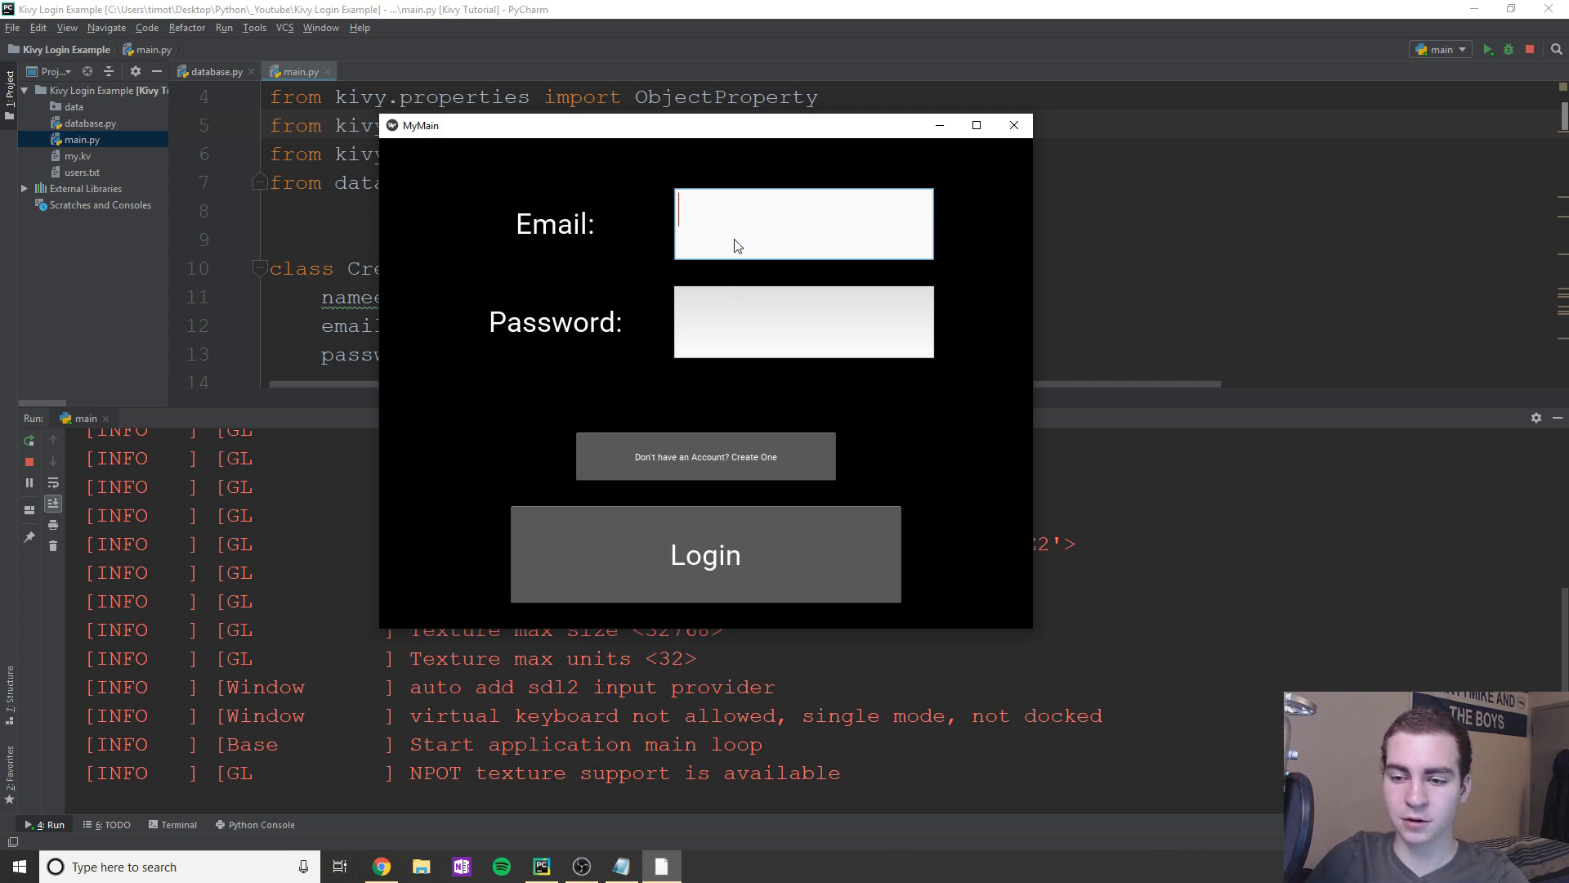
left_click(705, 456)
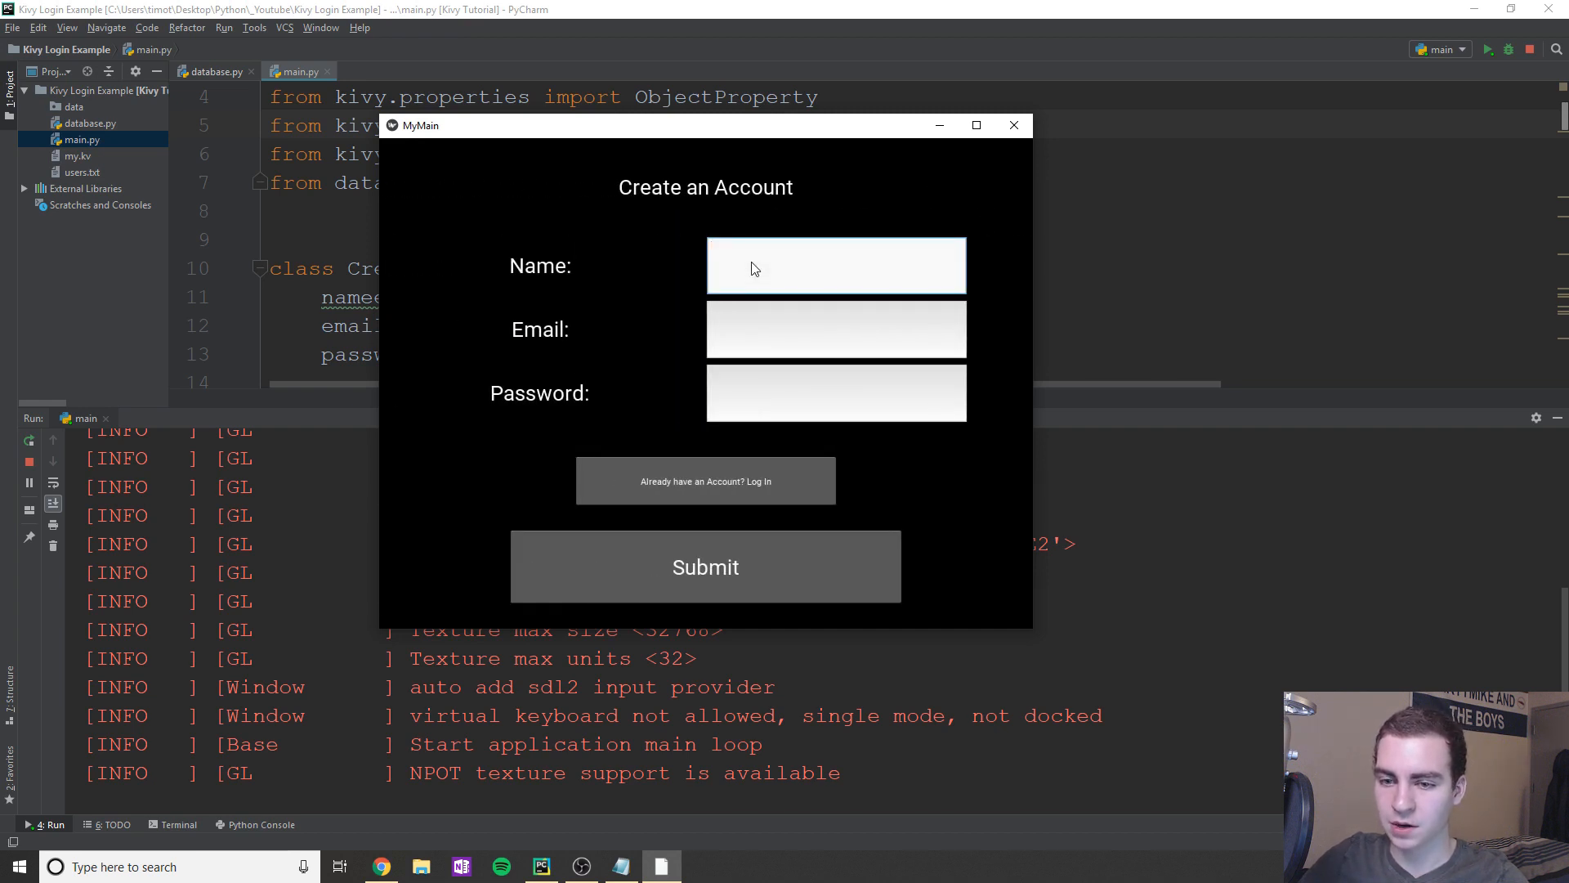
type("tim")
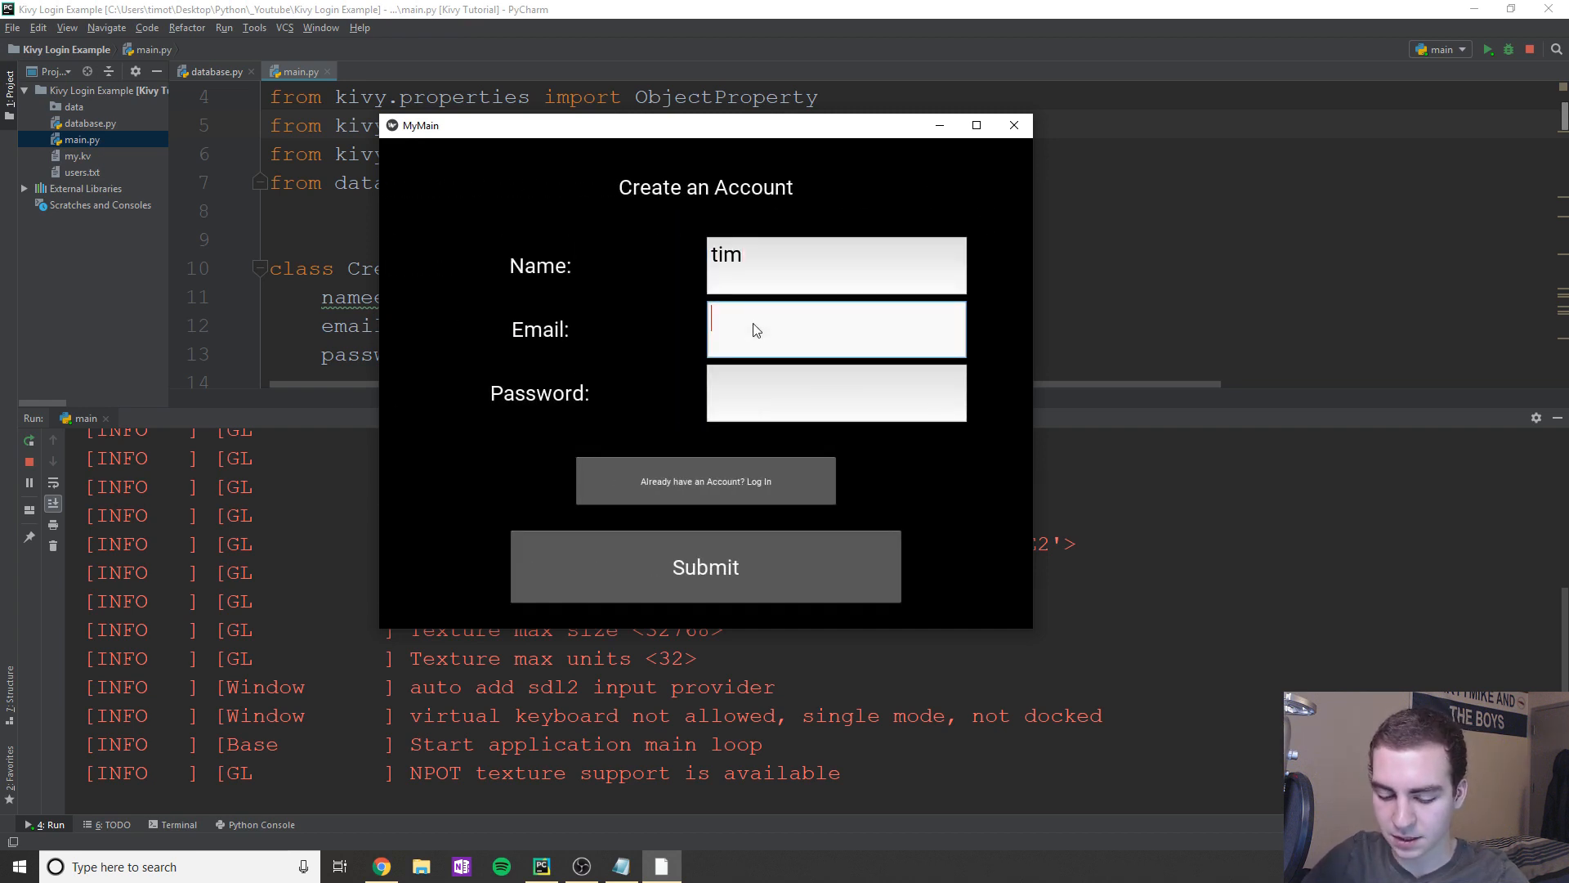
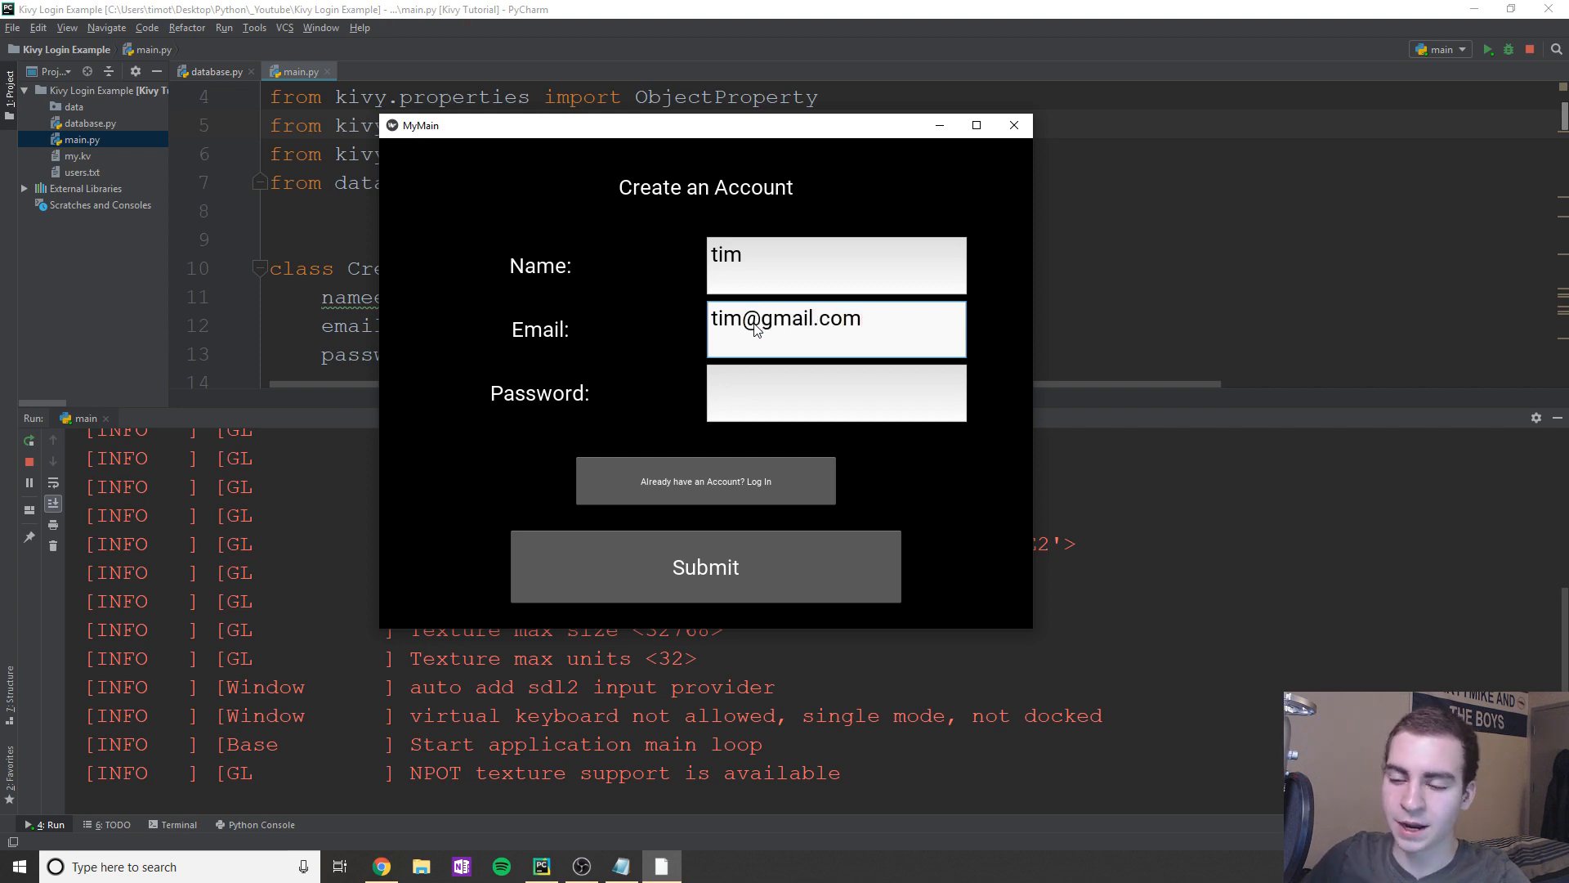
type("**")
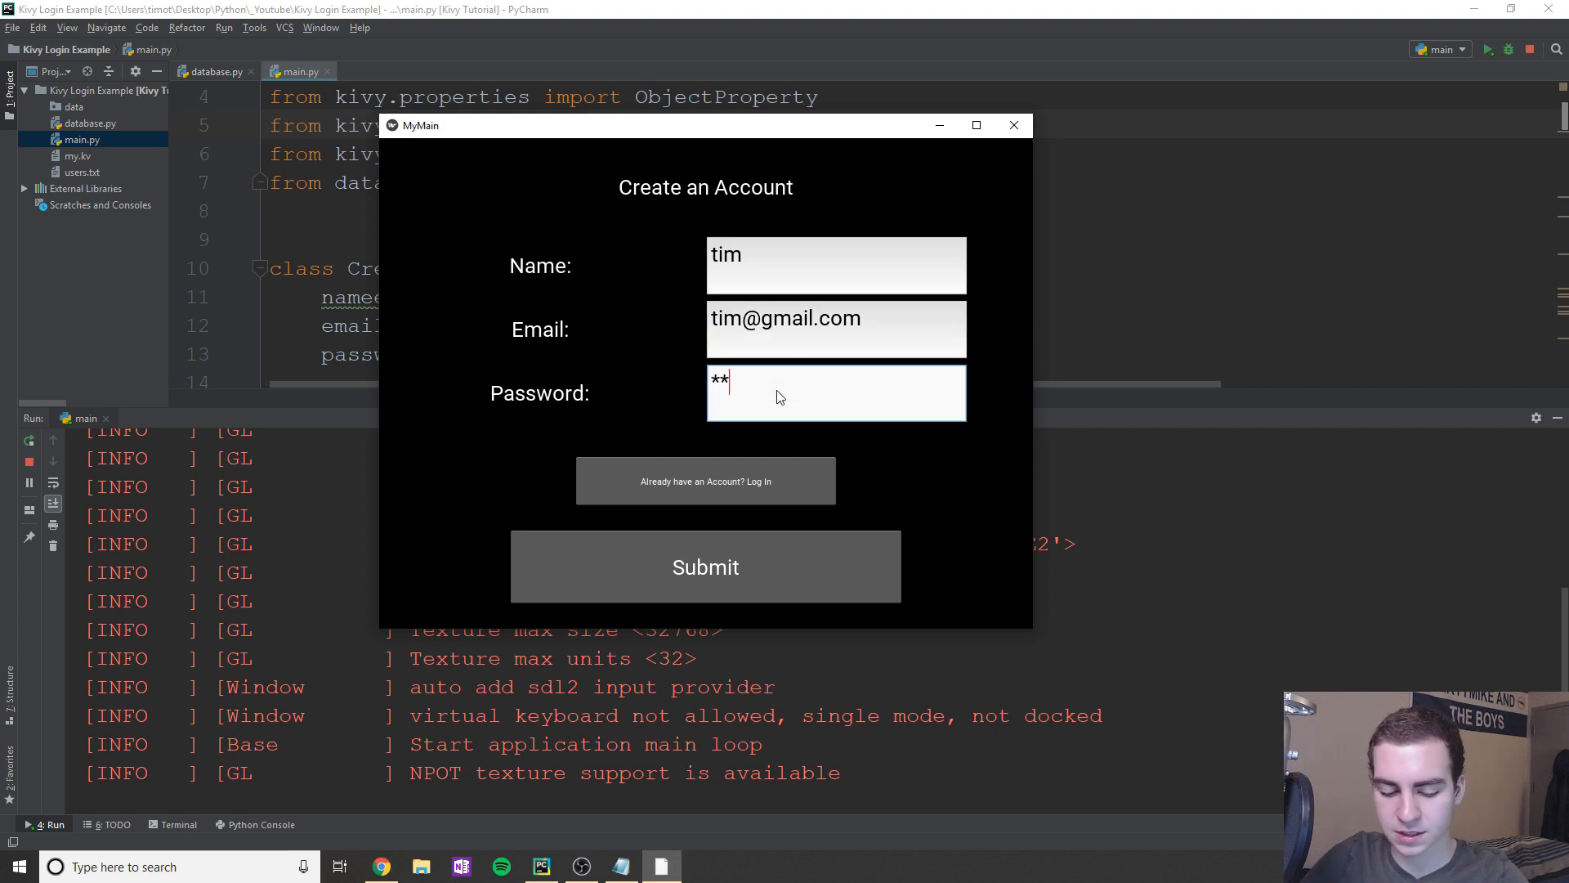
type("**")
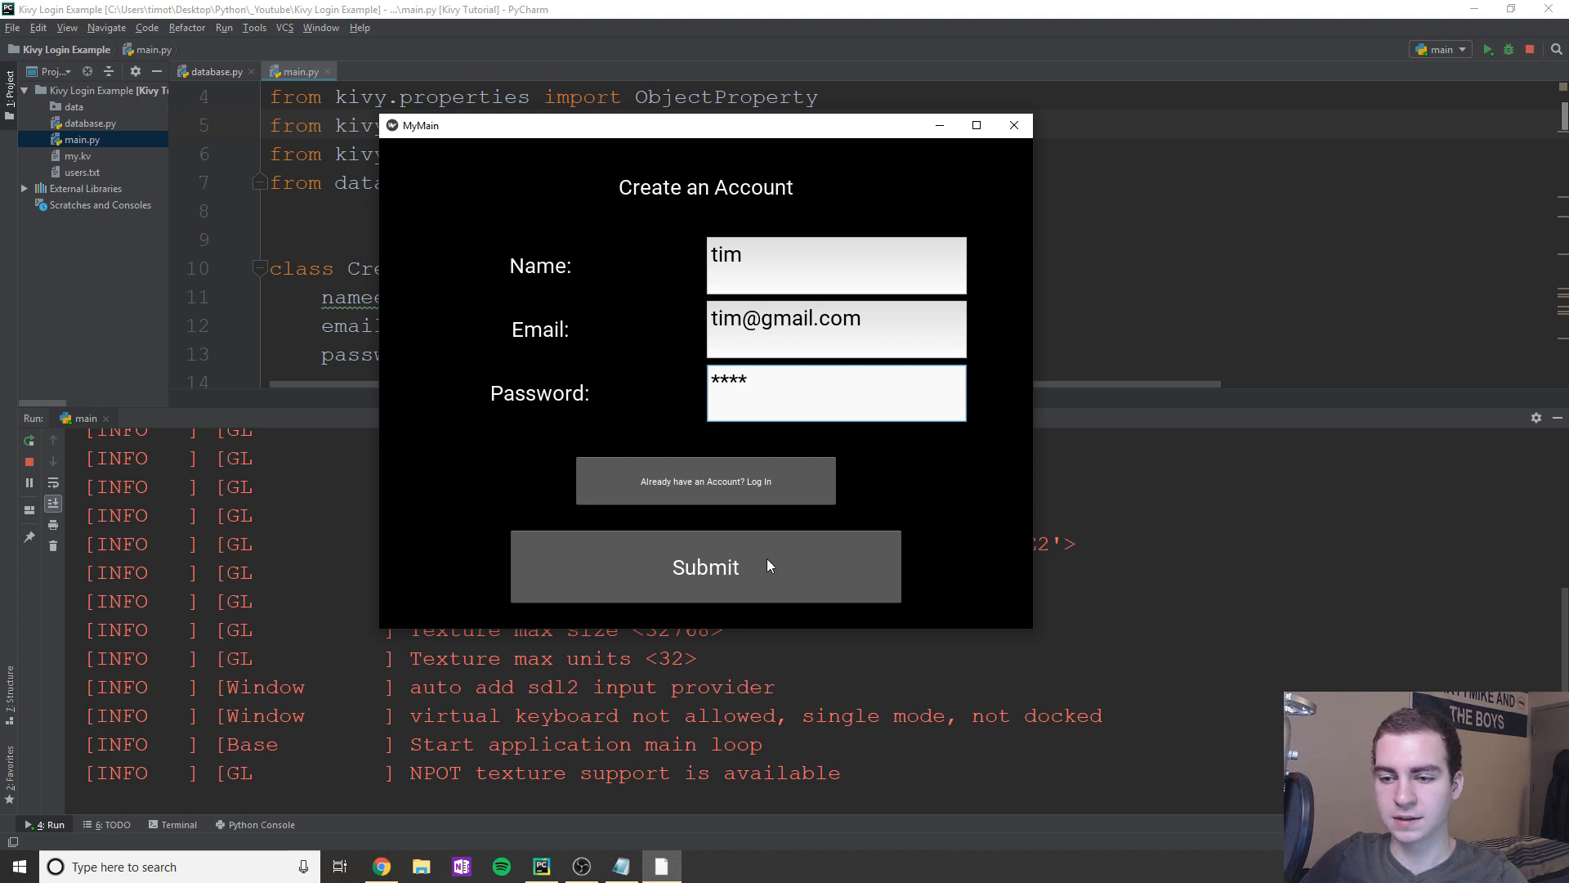
left_click(704, 482)
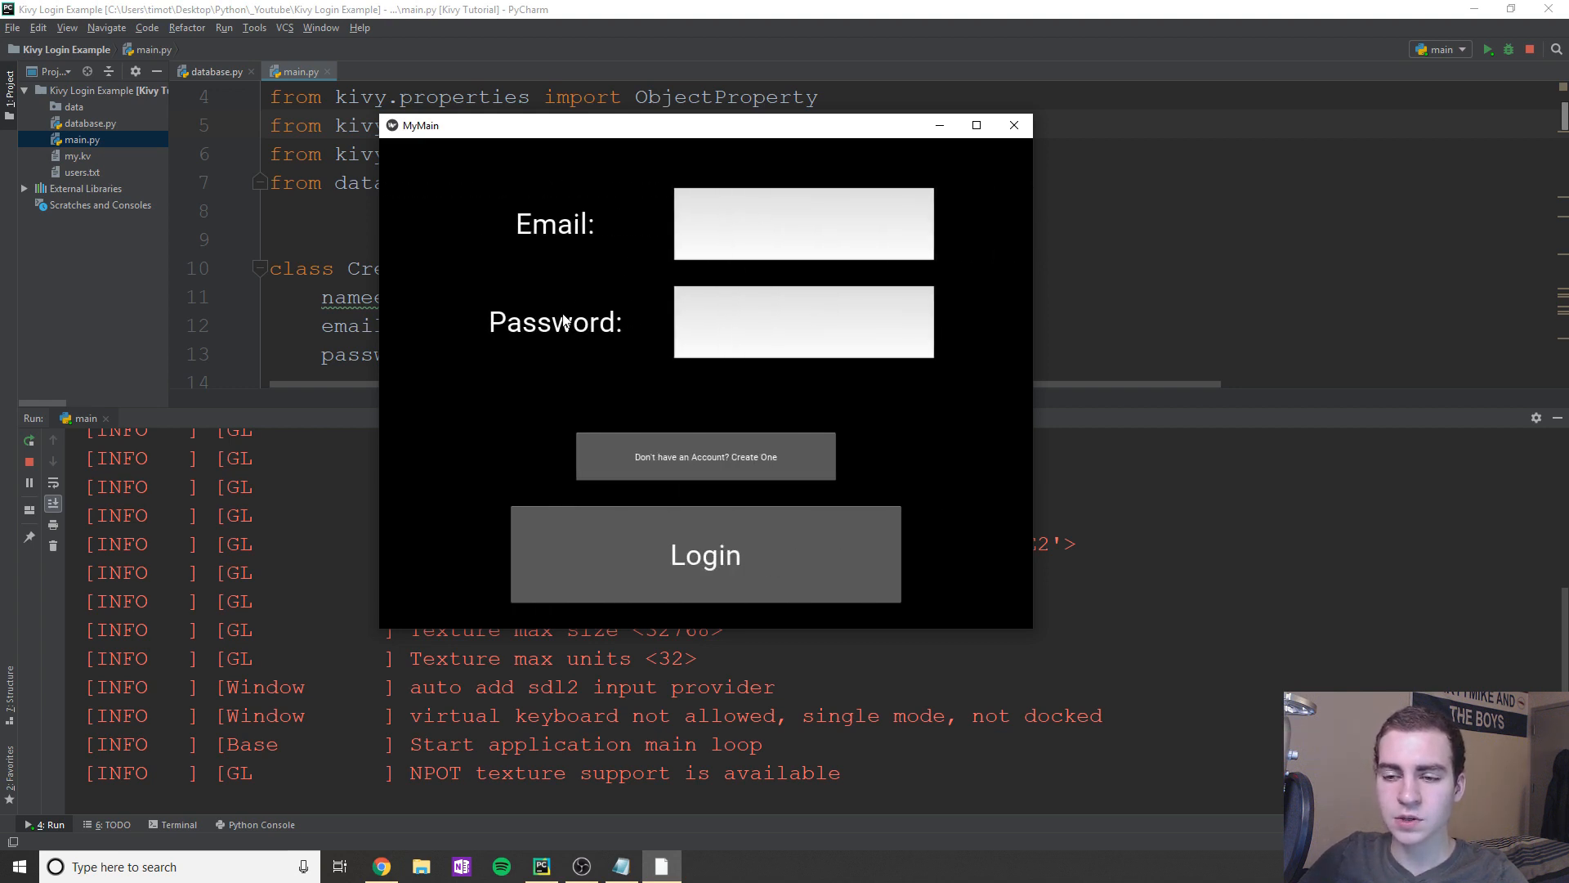
left_click(804, 223)
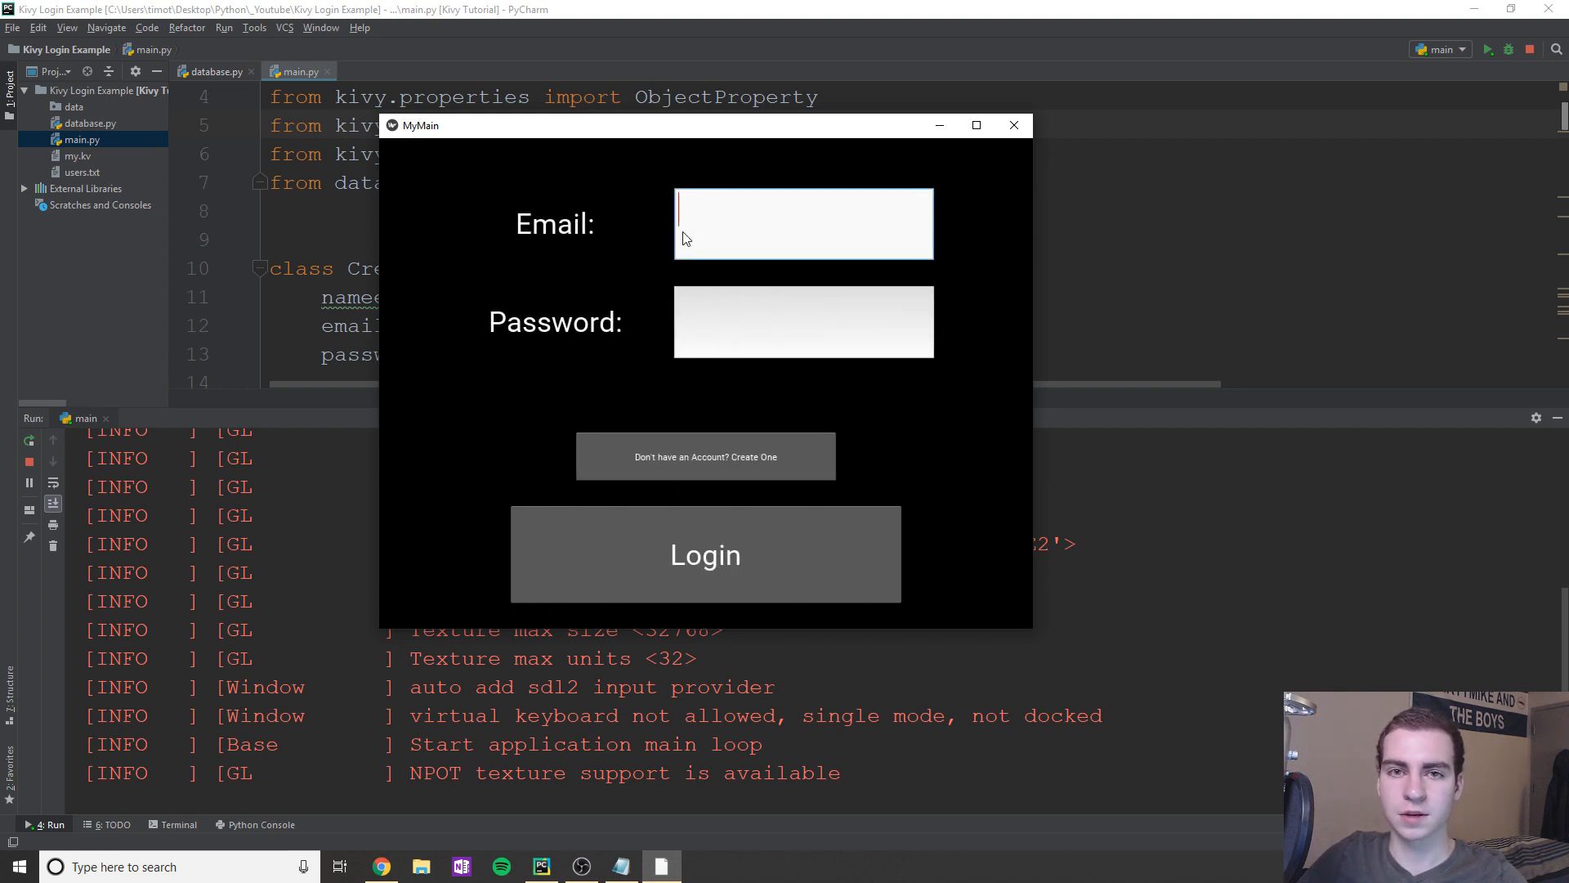
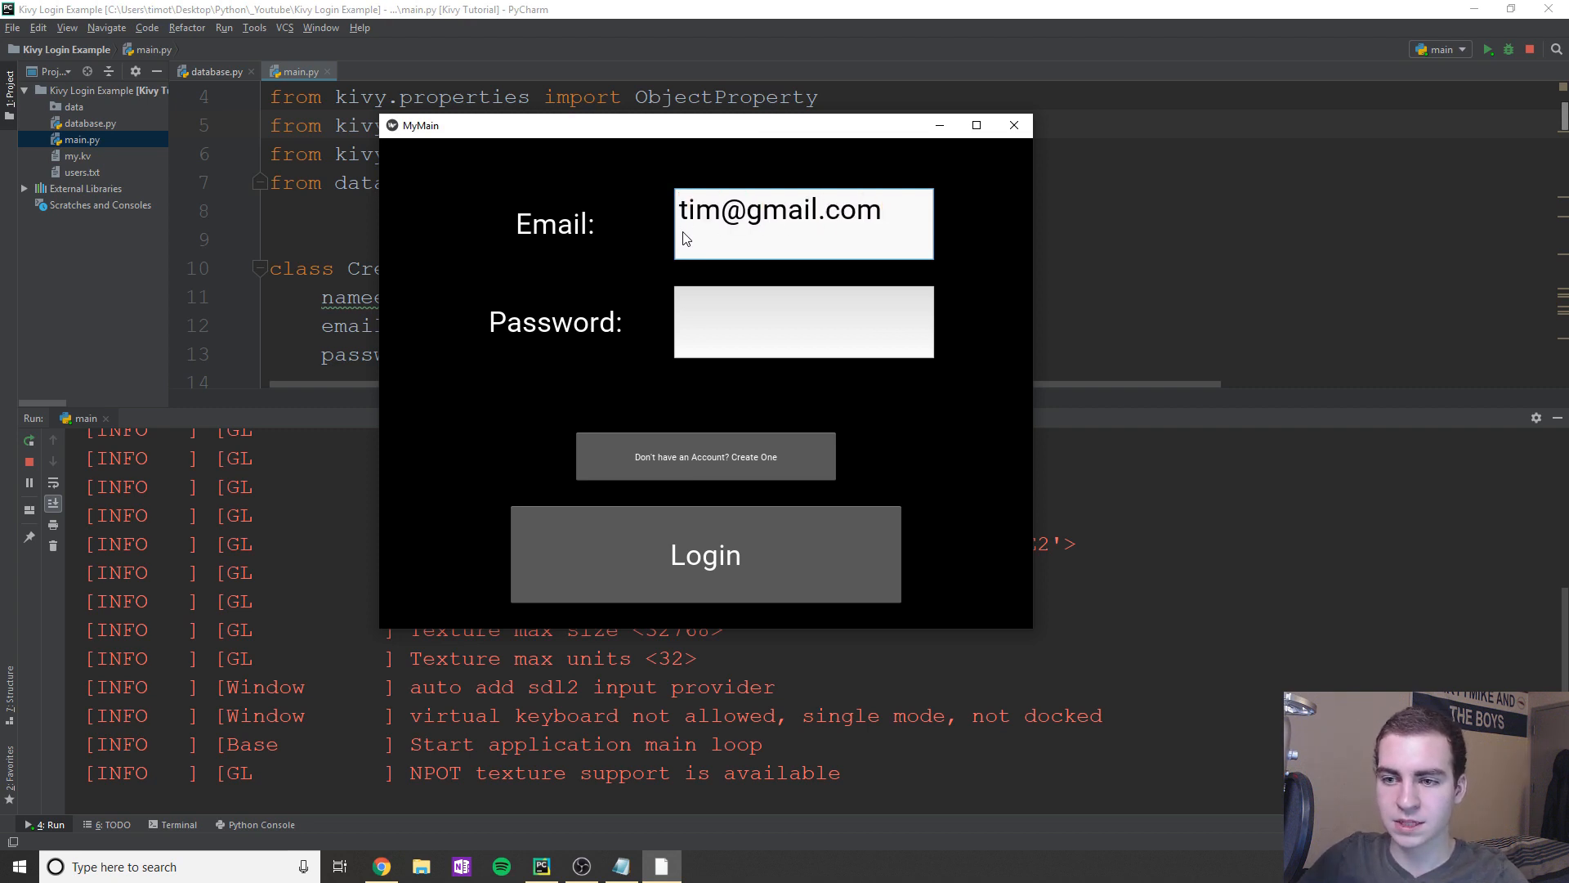
type("***")
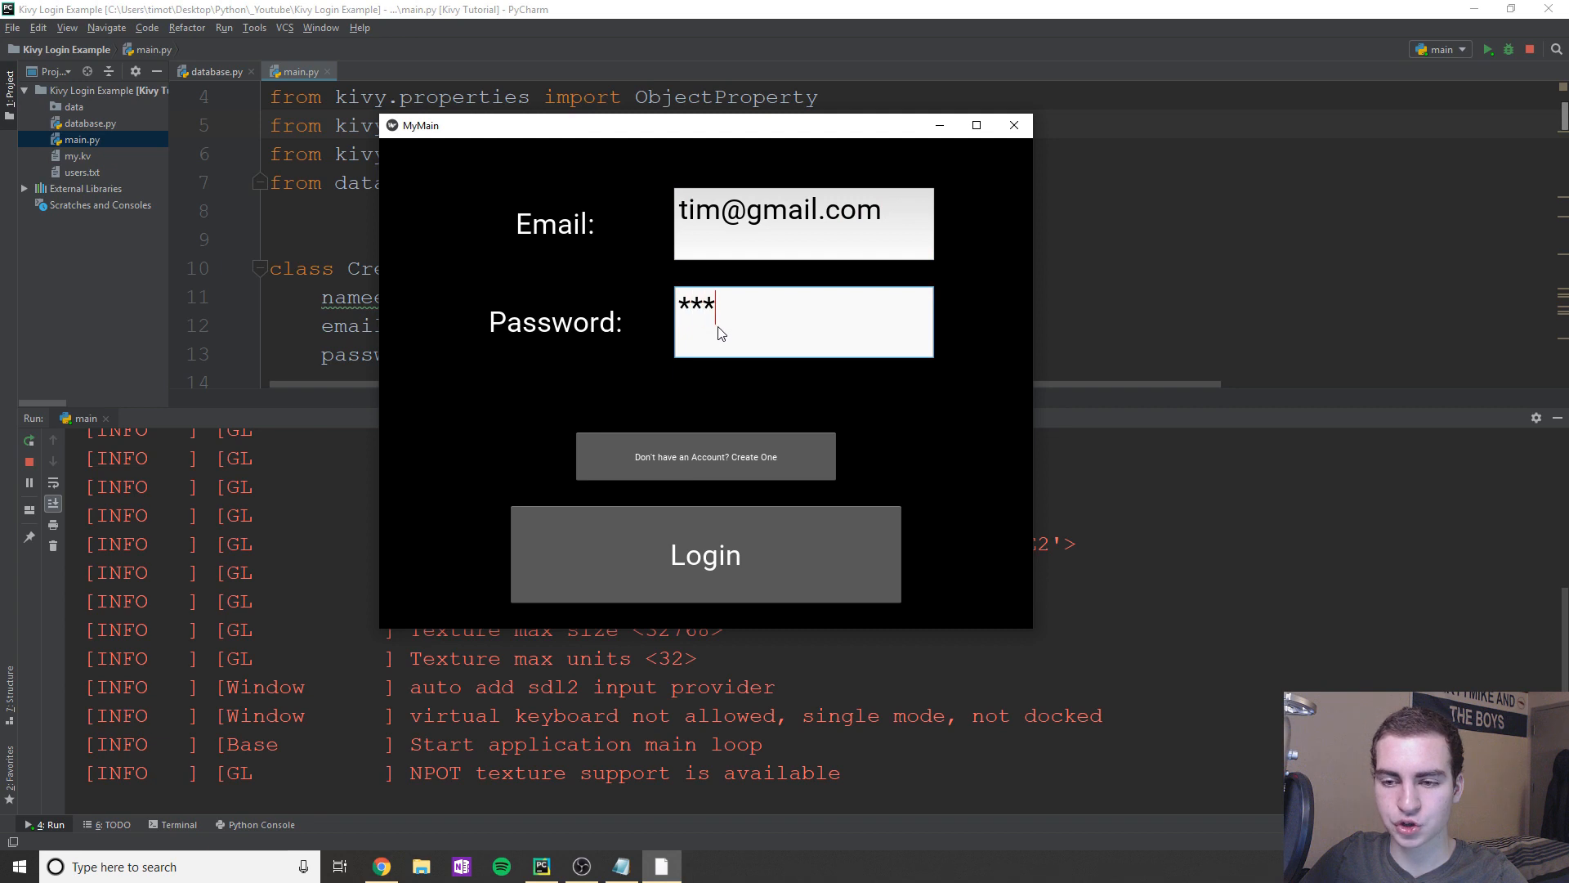
left_click(705, 554)
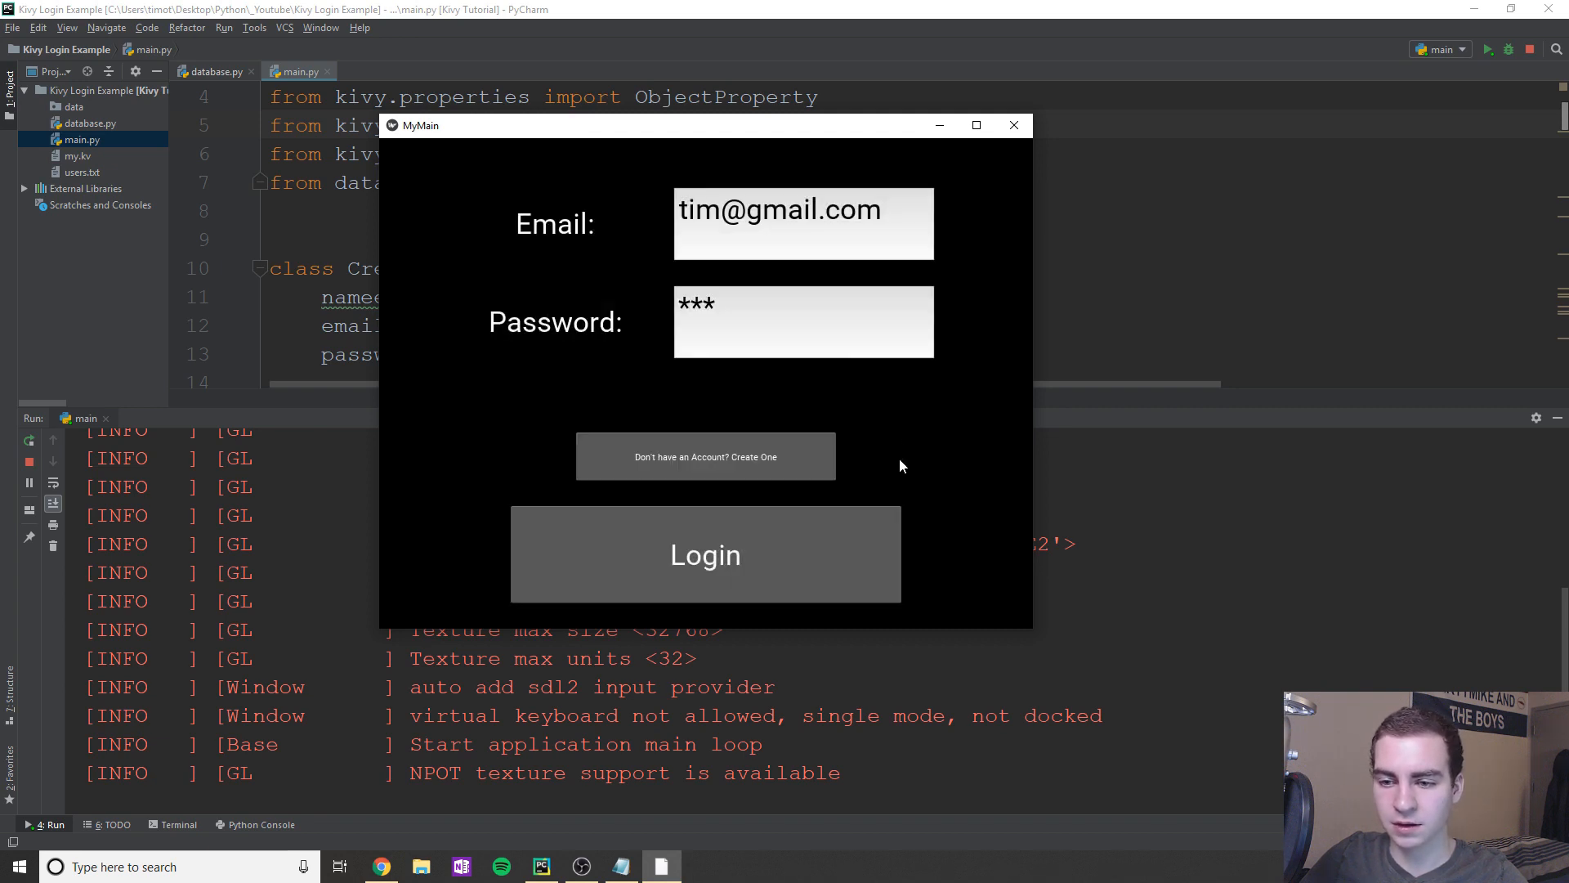
type("*")
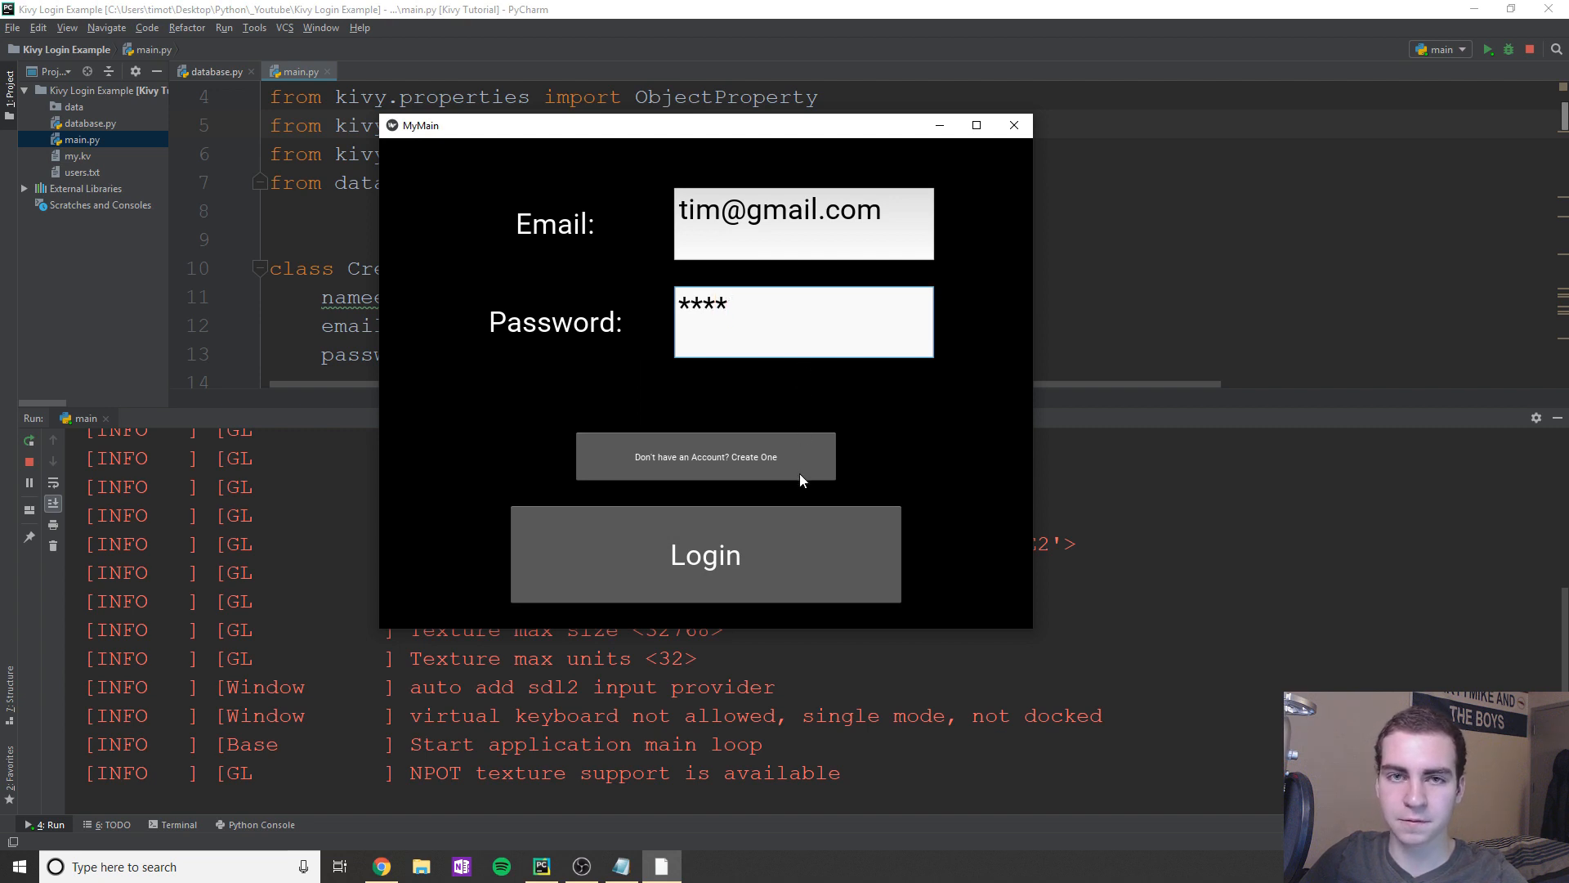
Log in to view tim's name, email and creation date, log out, then open Create One.
left_click(704, 554)
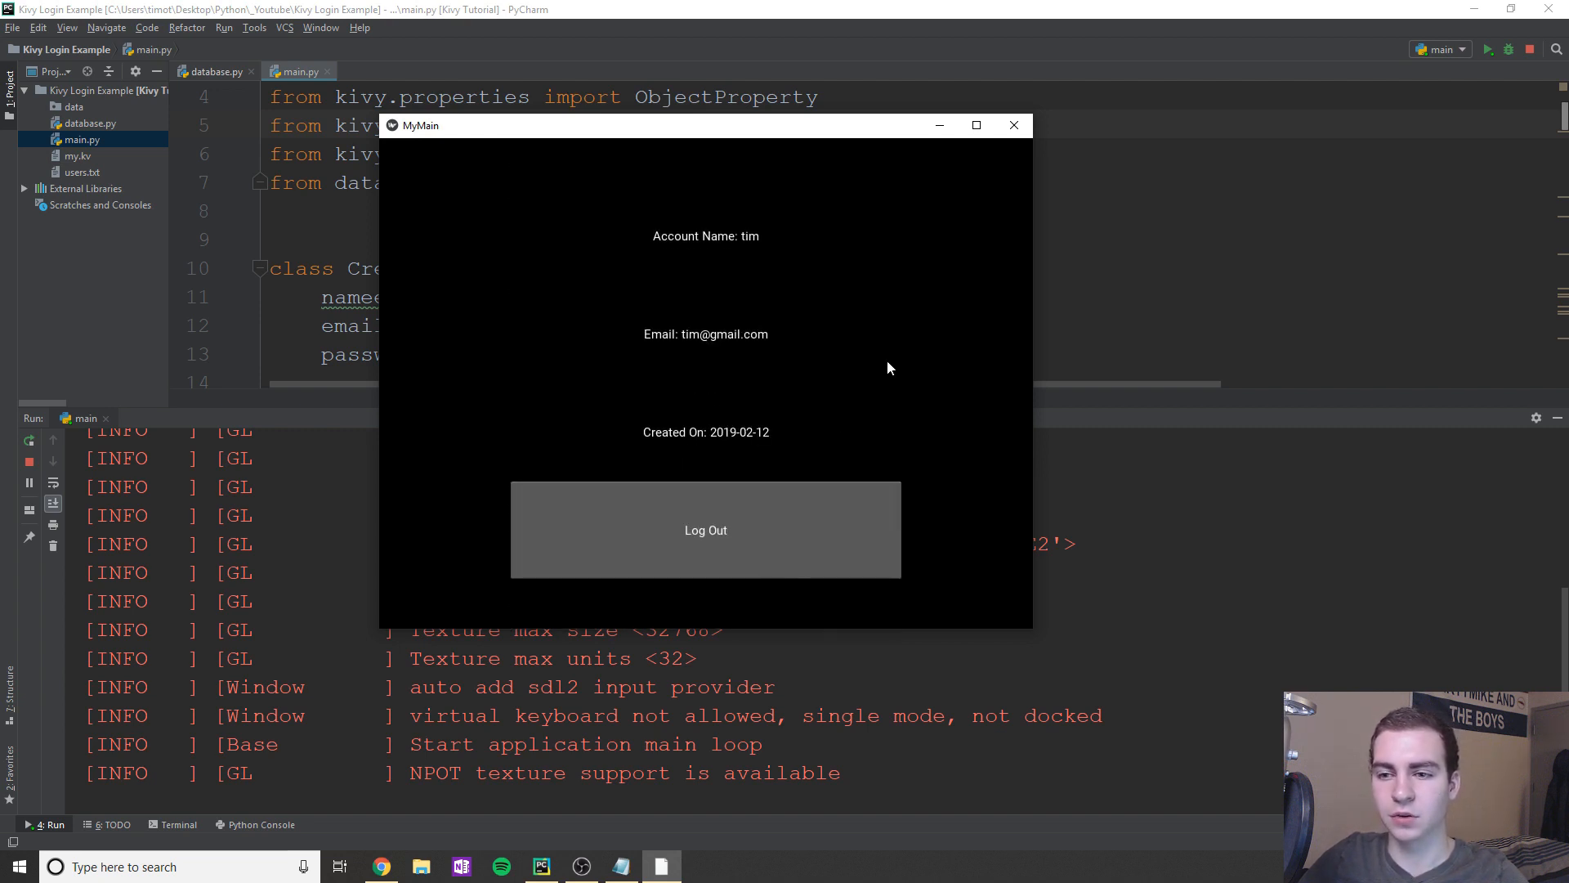
mouse_move(766, 253)
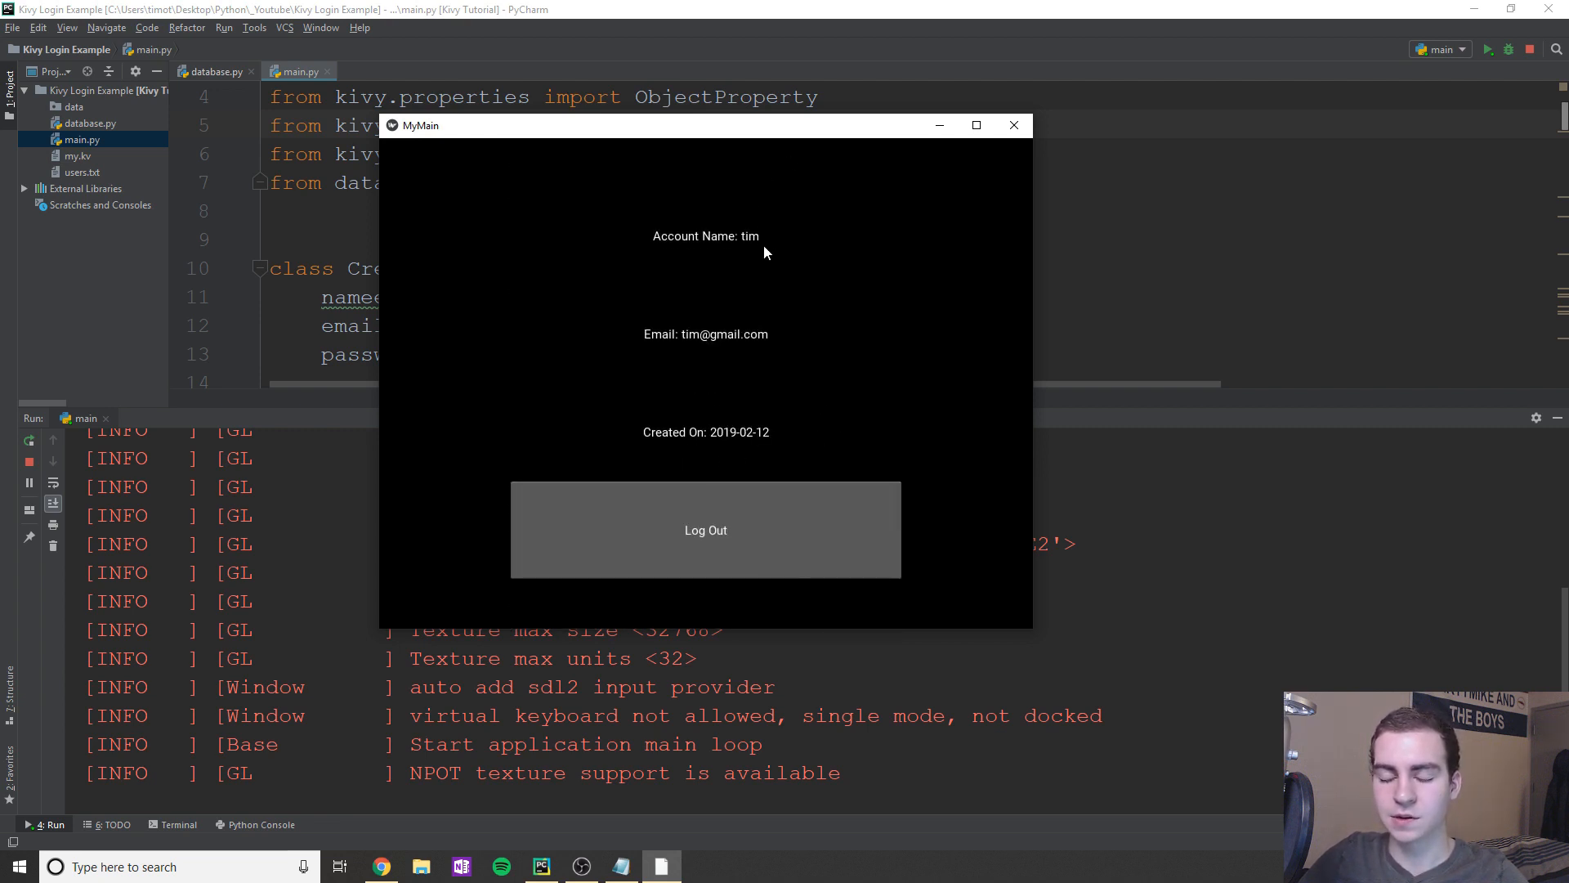
mouse_move(719, 347)
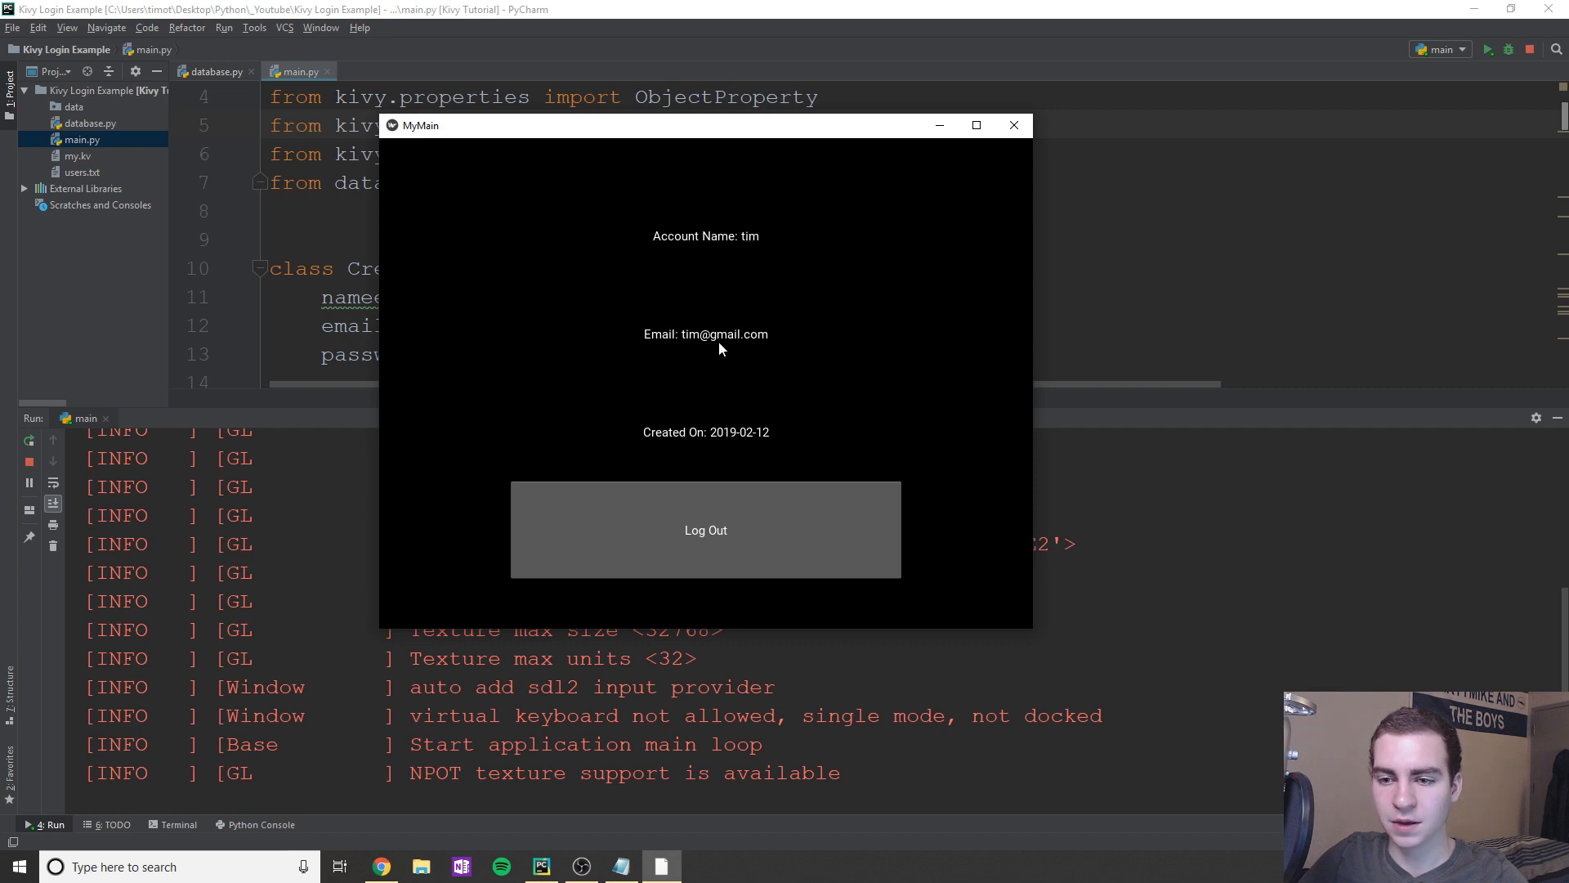
mouse_move(703, 503)
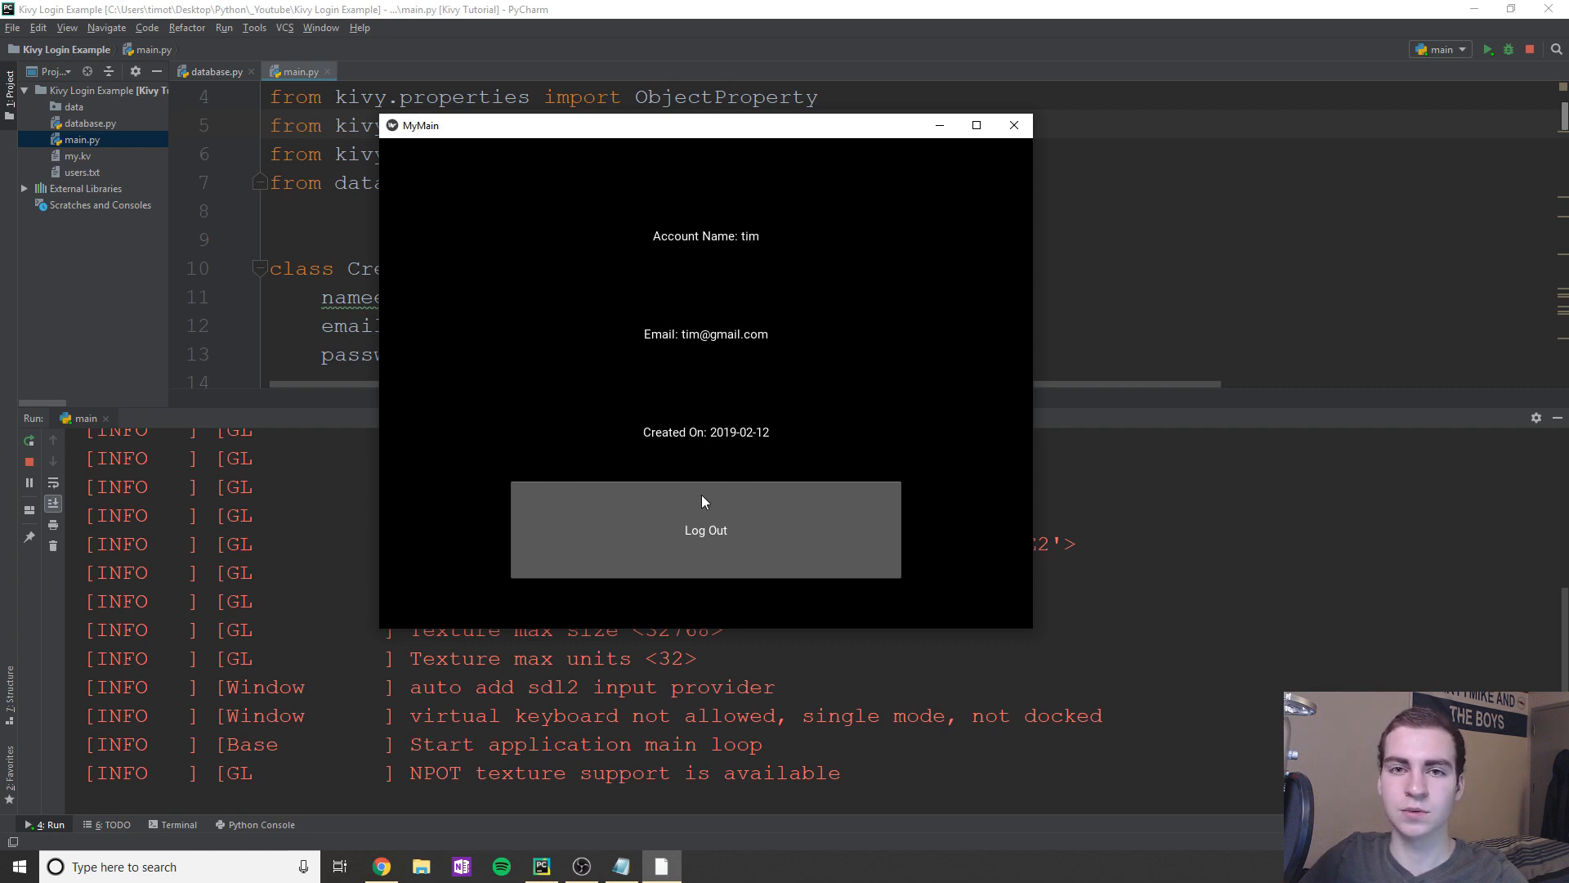
mouse_move(633, 392)
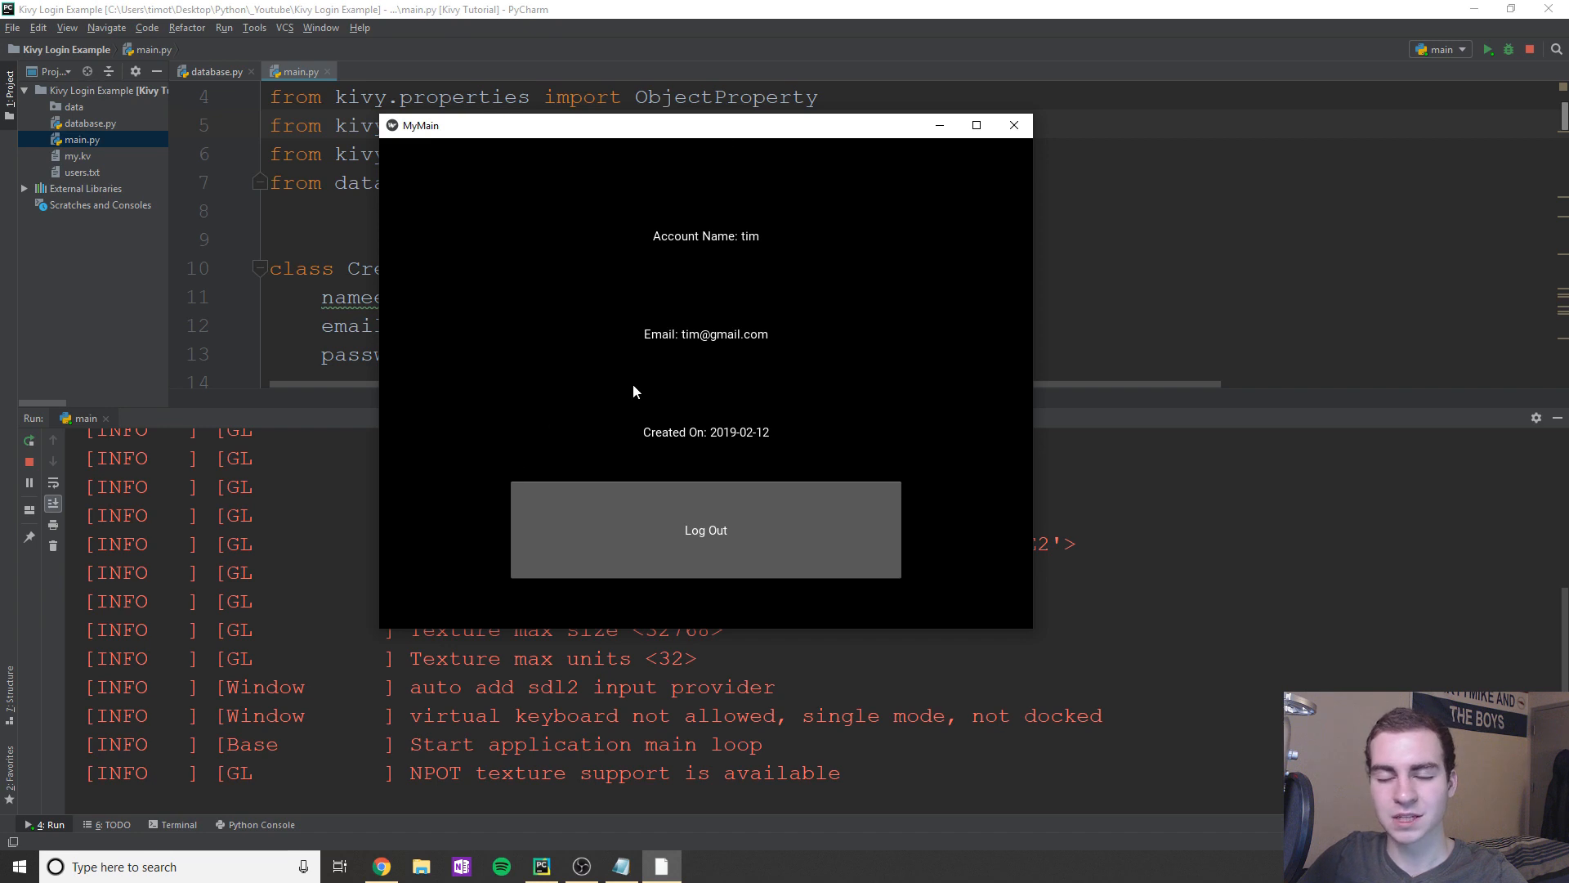
mouse_move(642, 374)
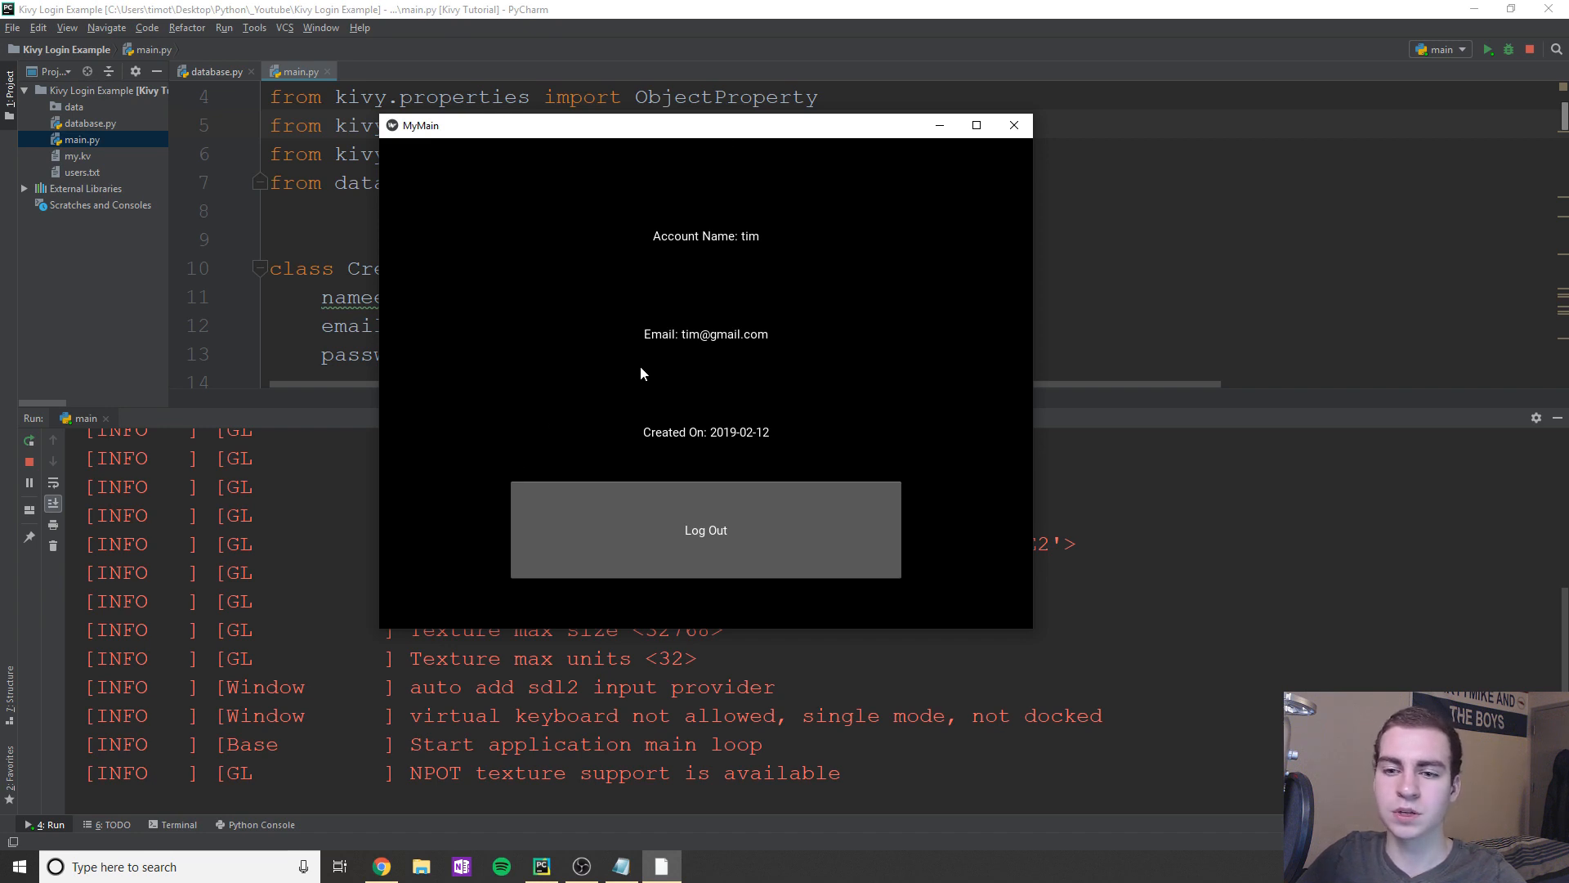
mouse_move(637, 374)
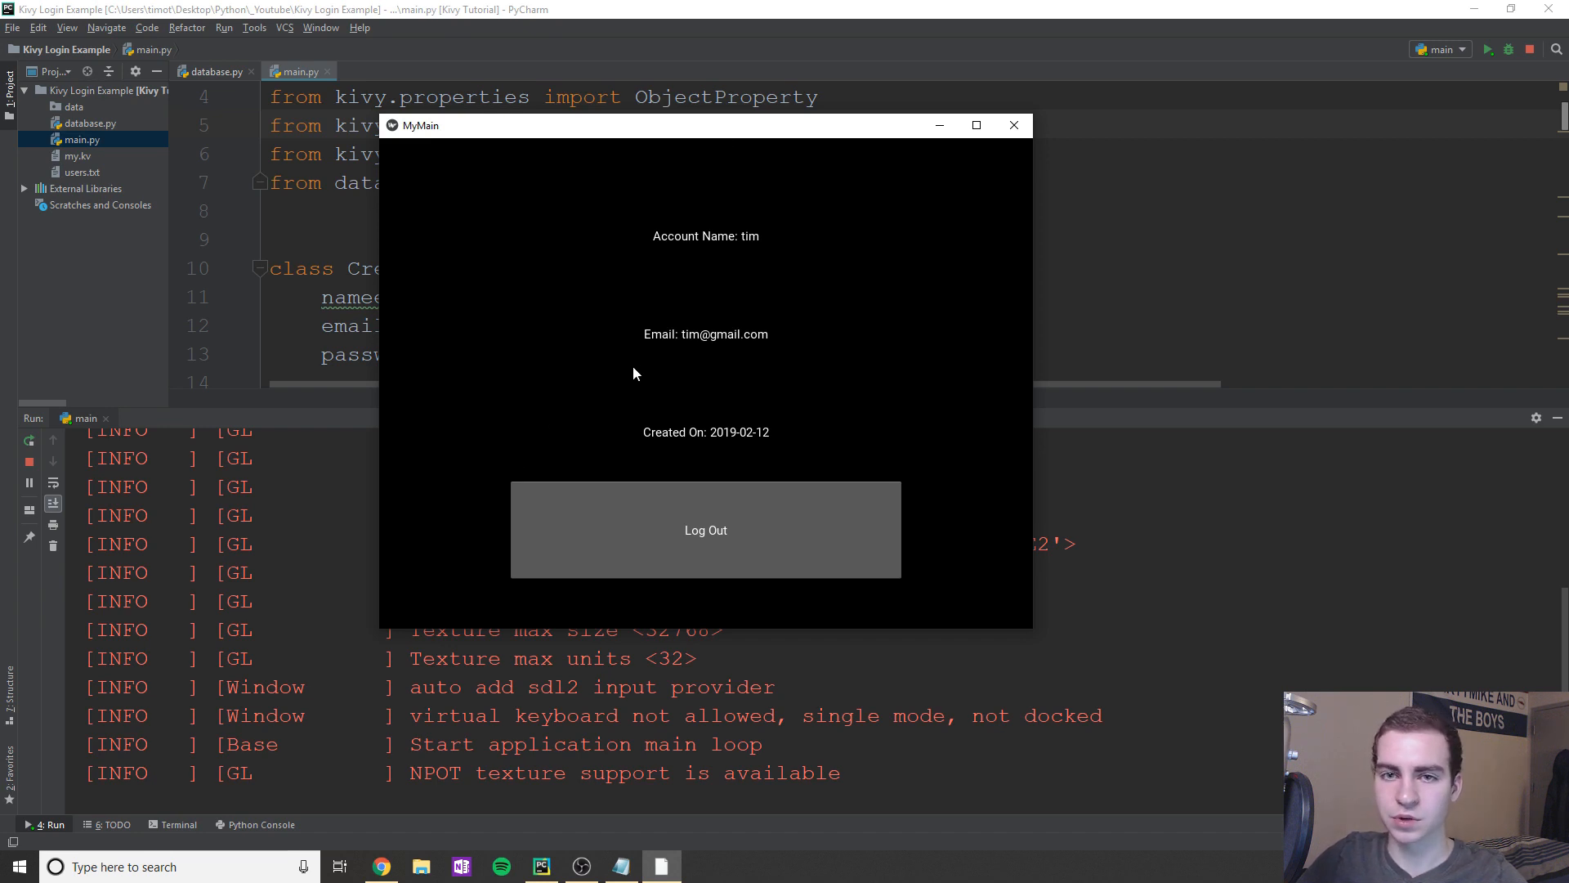
mouse_move(698, 451)
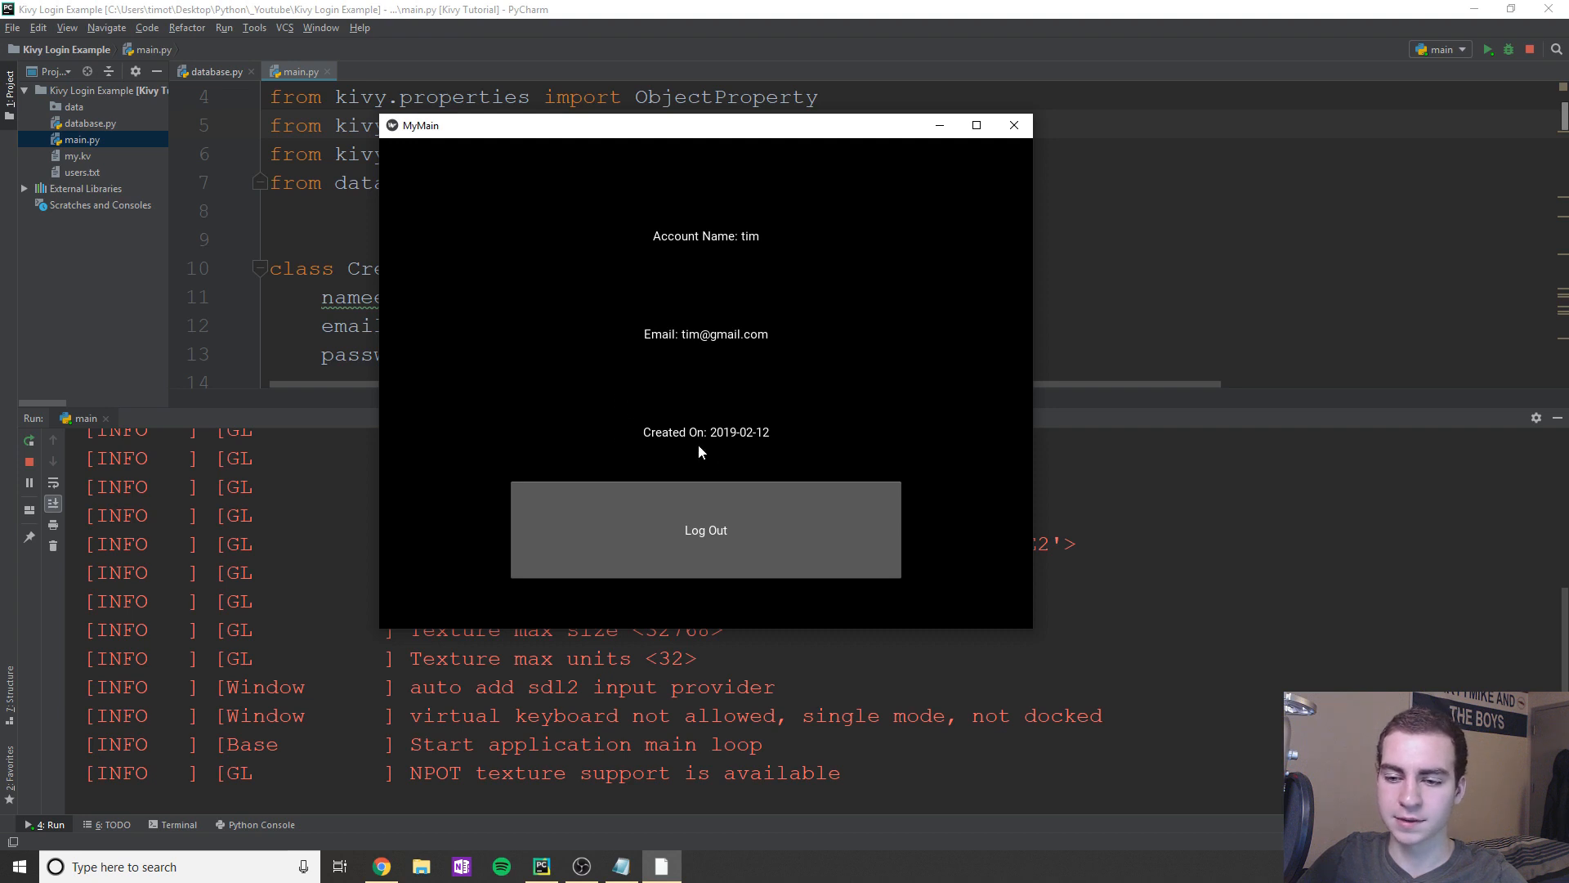
mouse_move(689, 508)
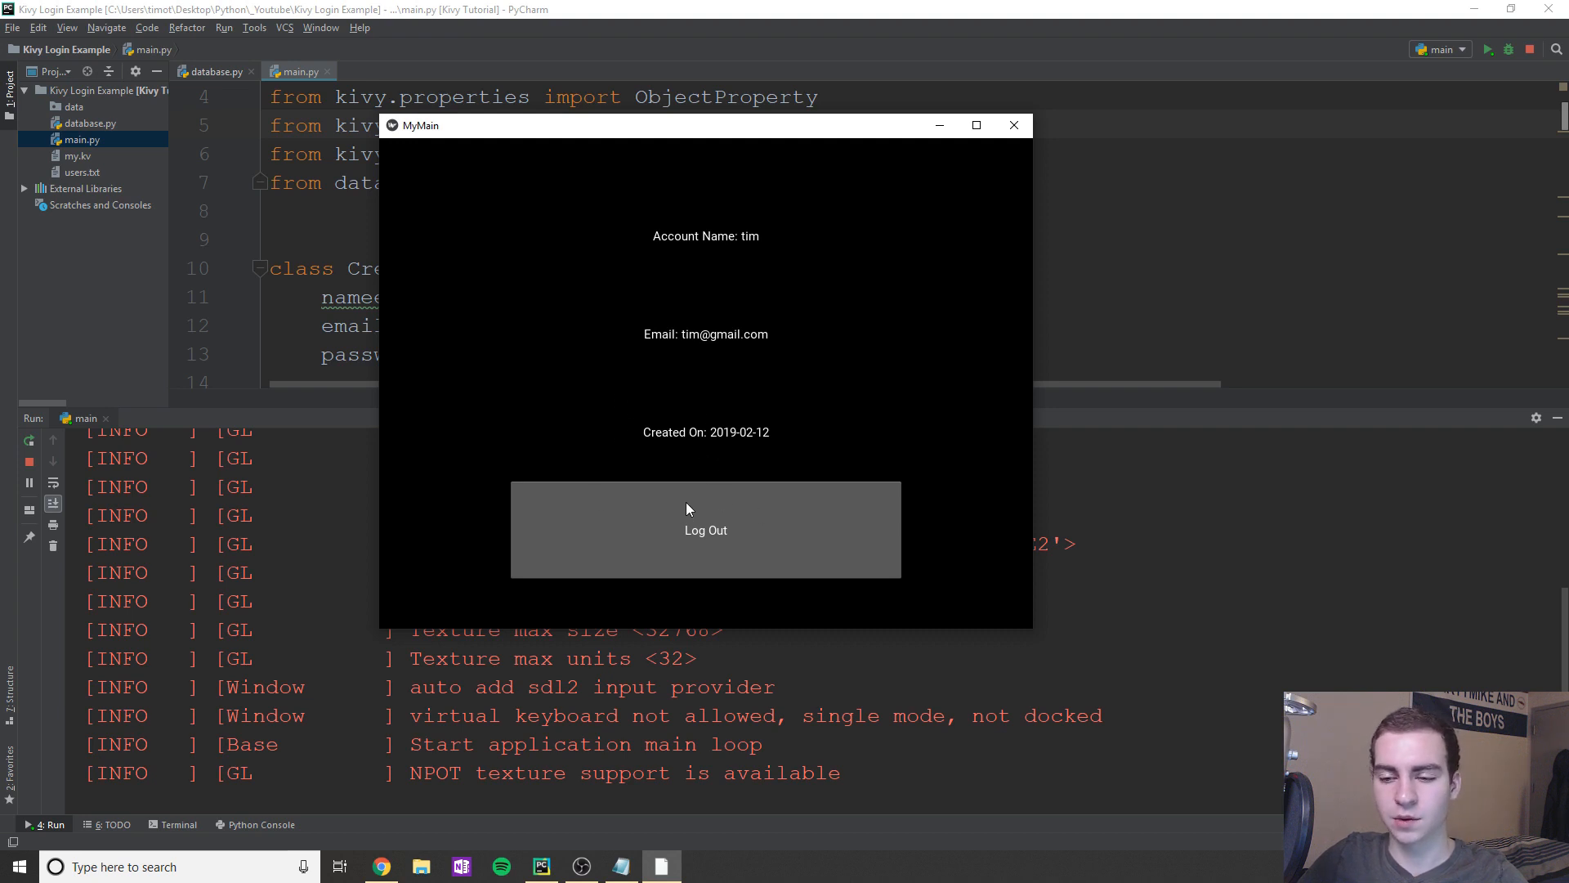
left_click(705, 529)
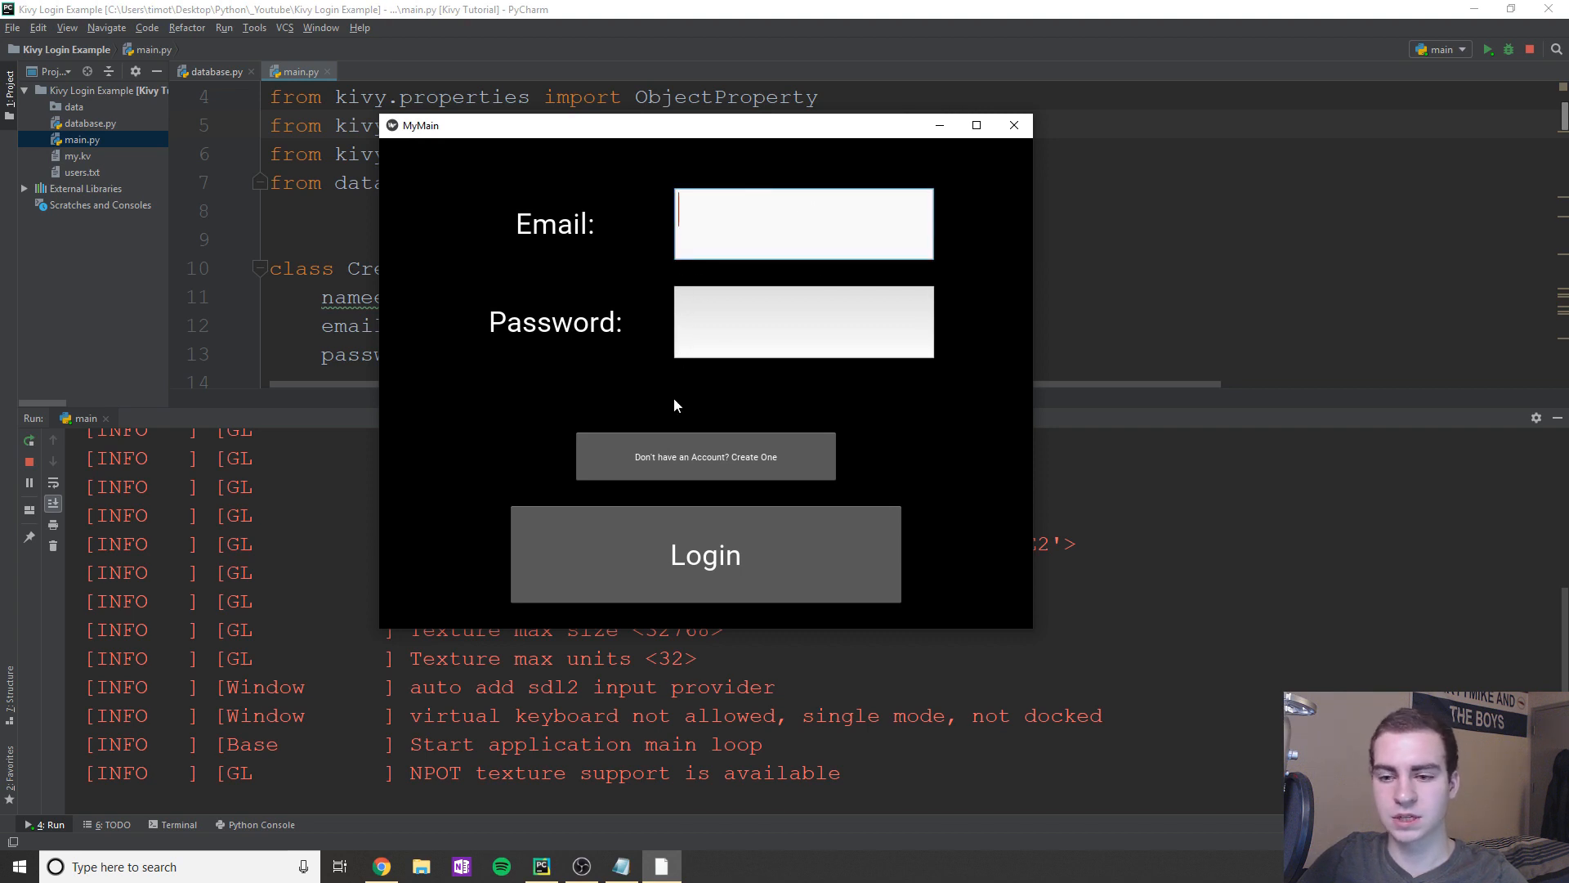
left_click(705, 456)
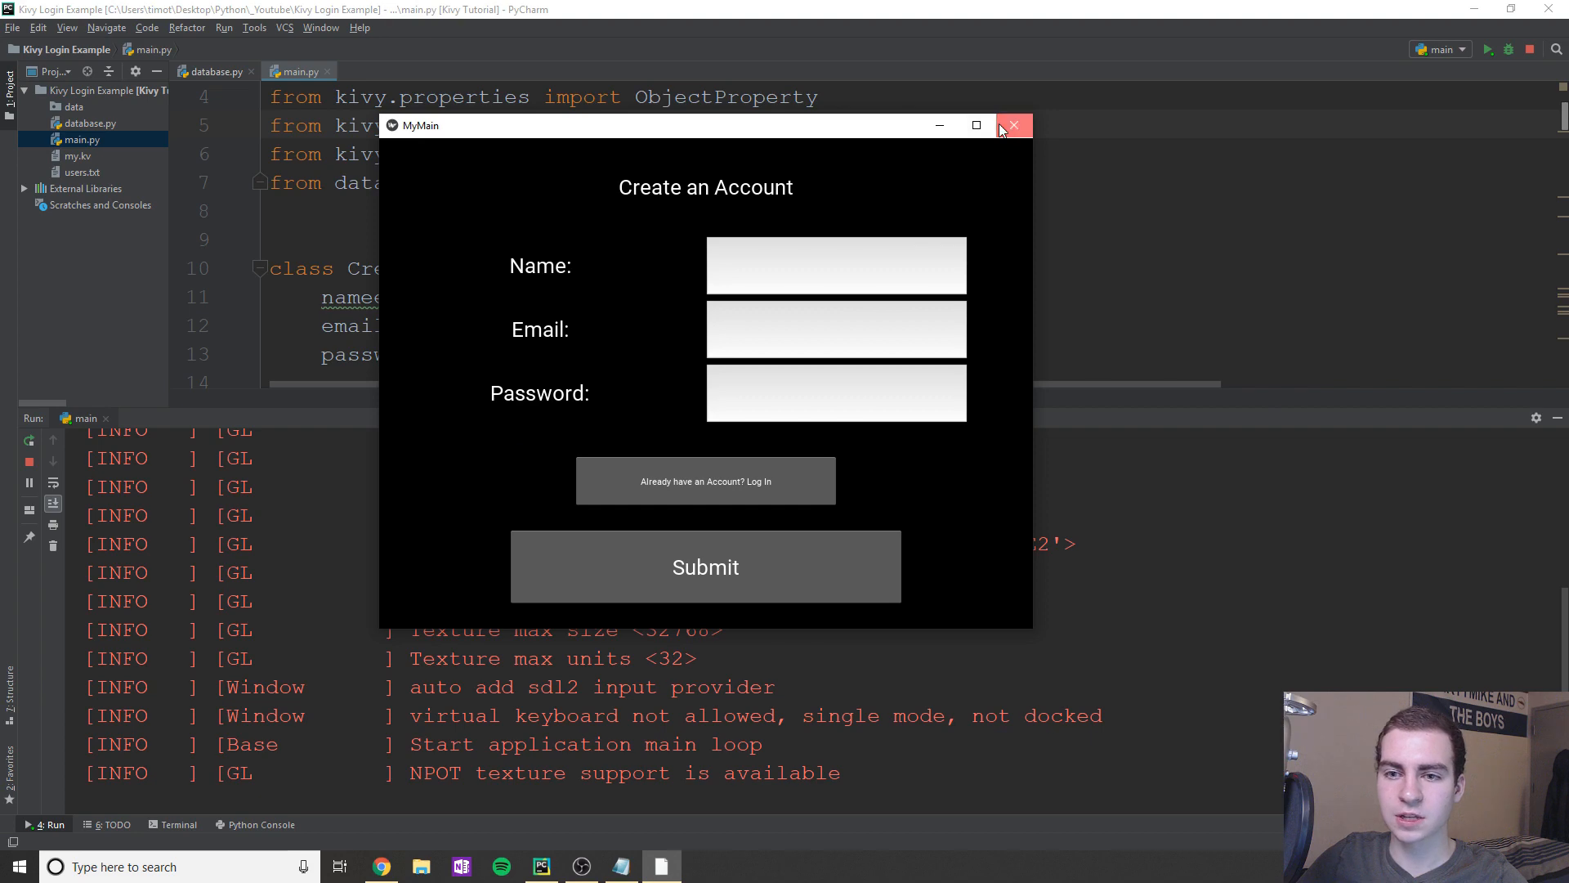
left_click(1011, 125)
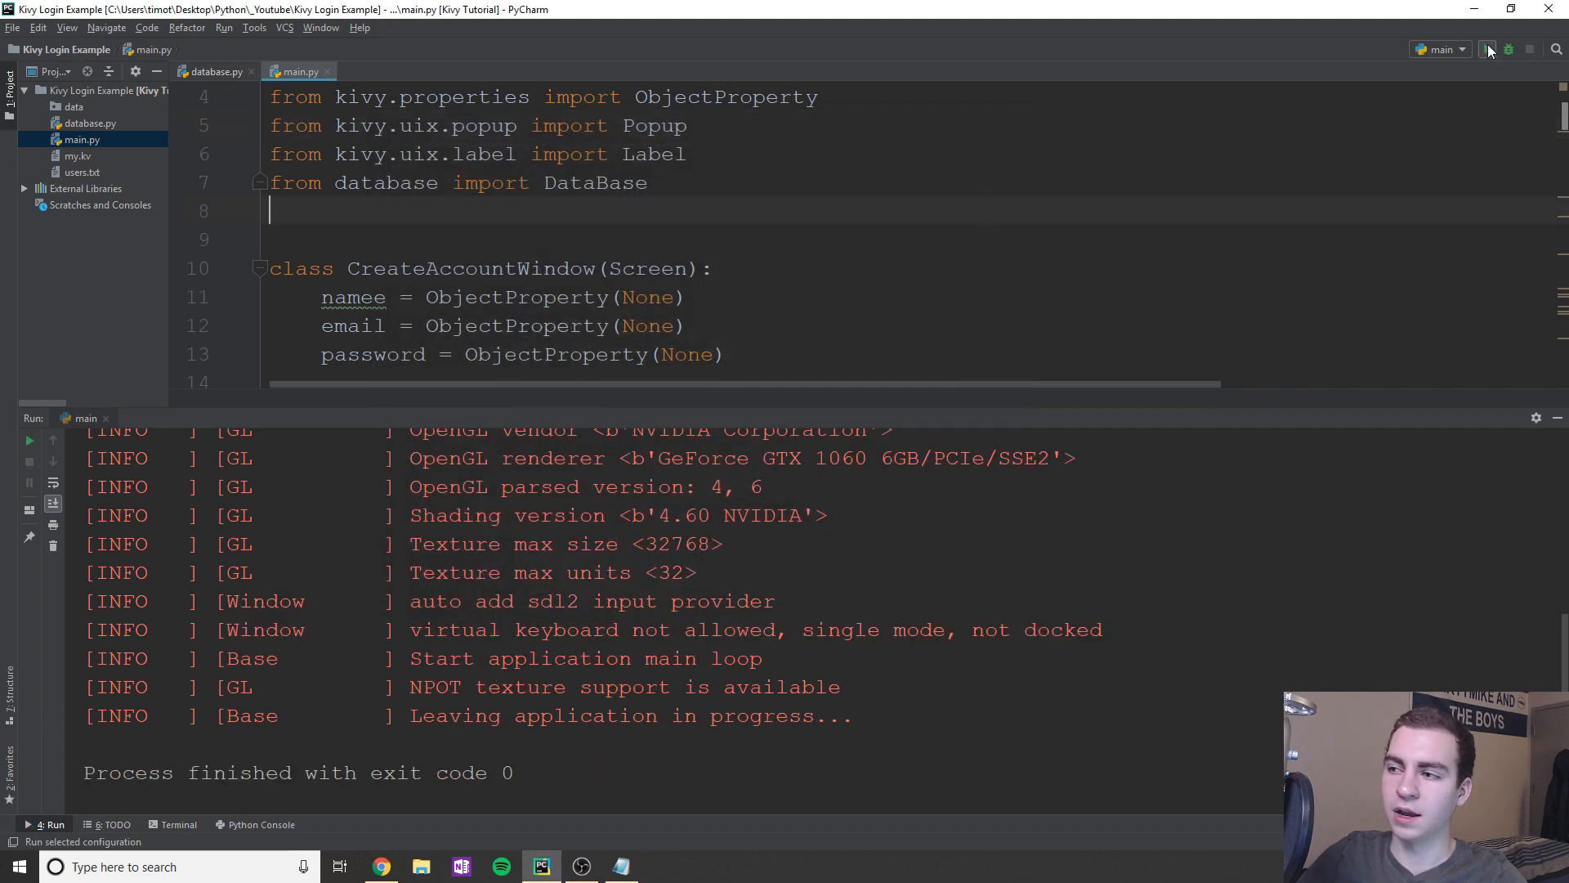
left_click(1488, 49)
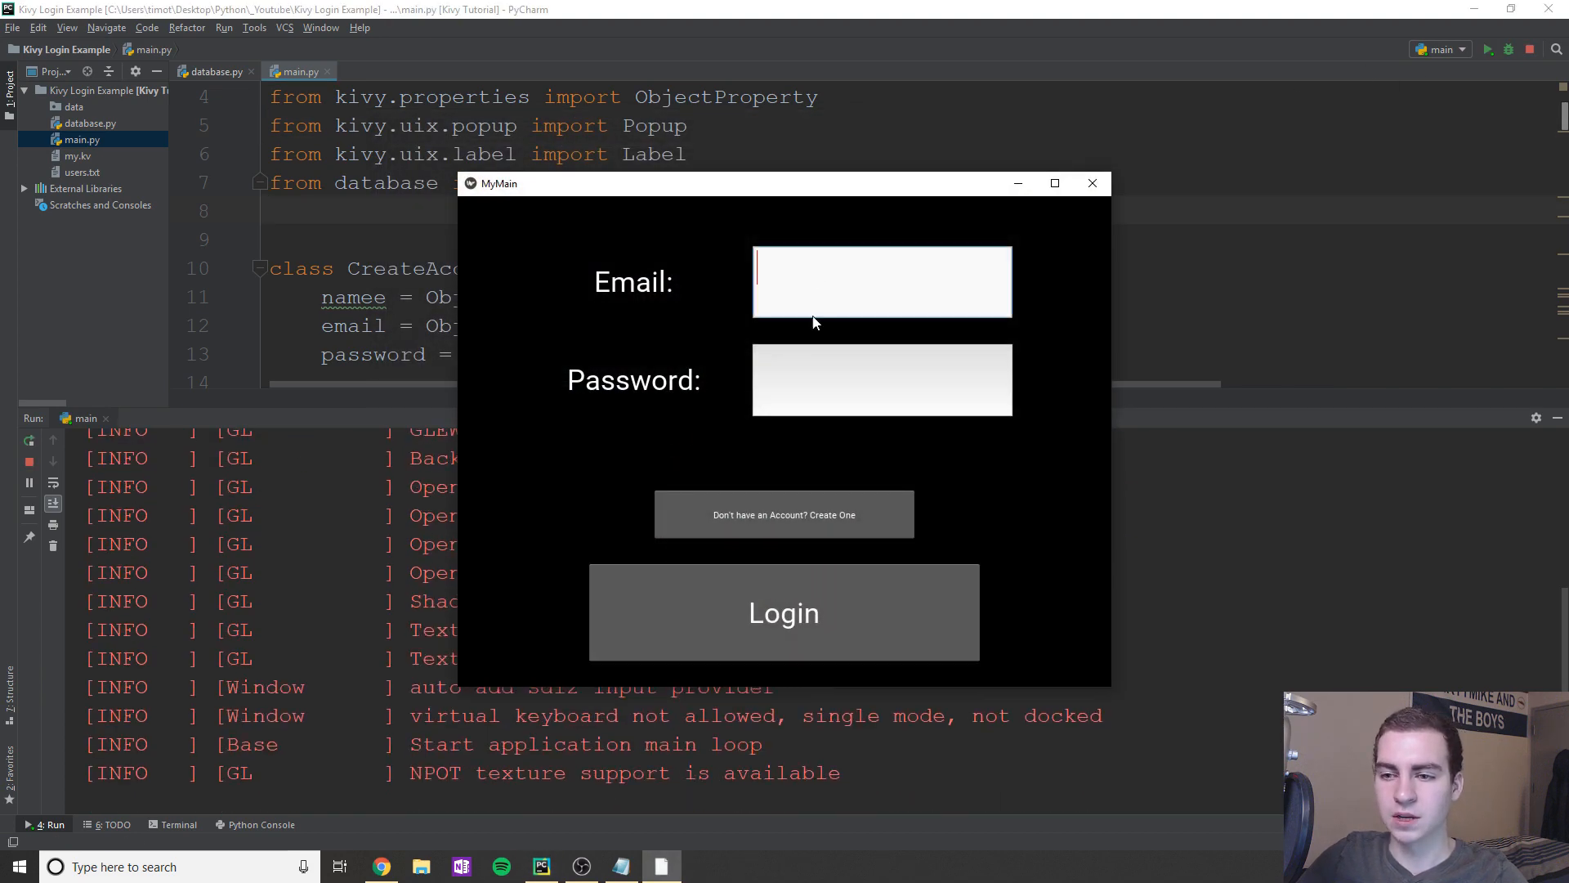
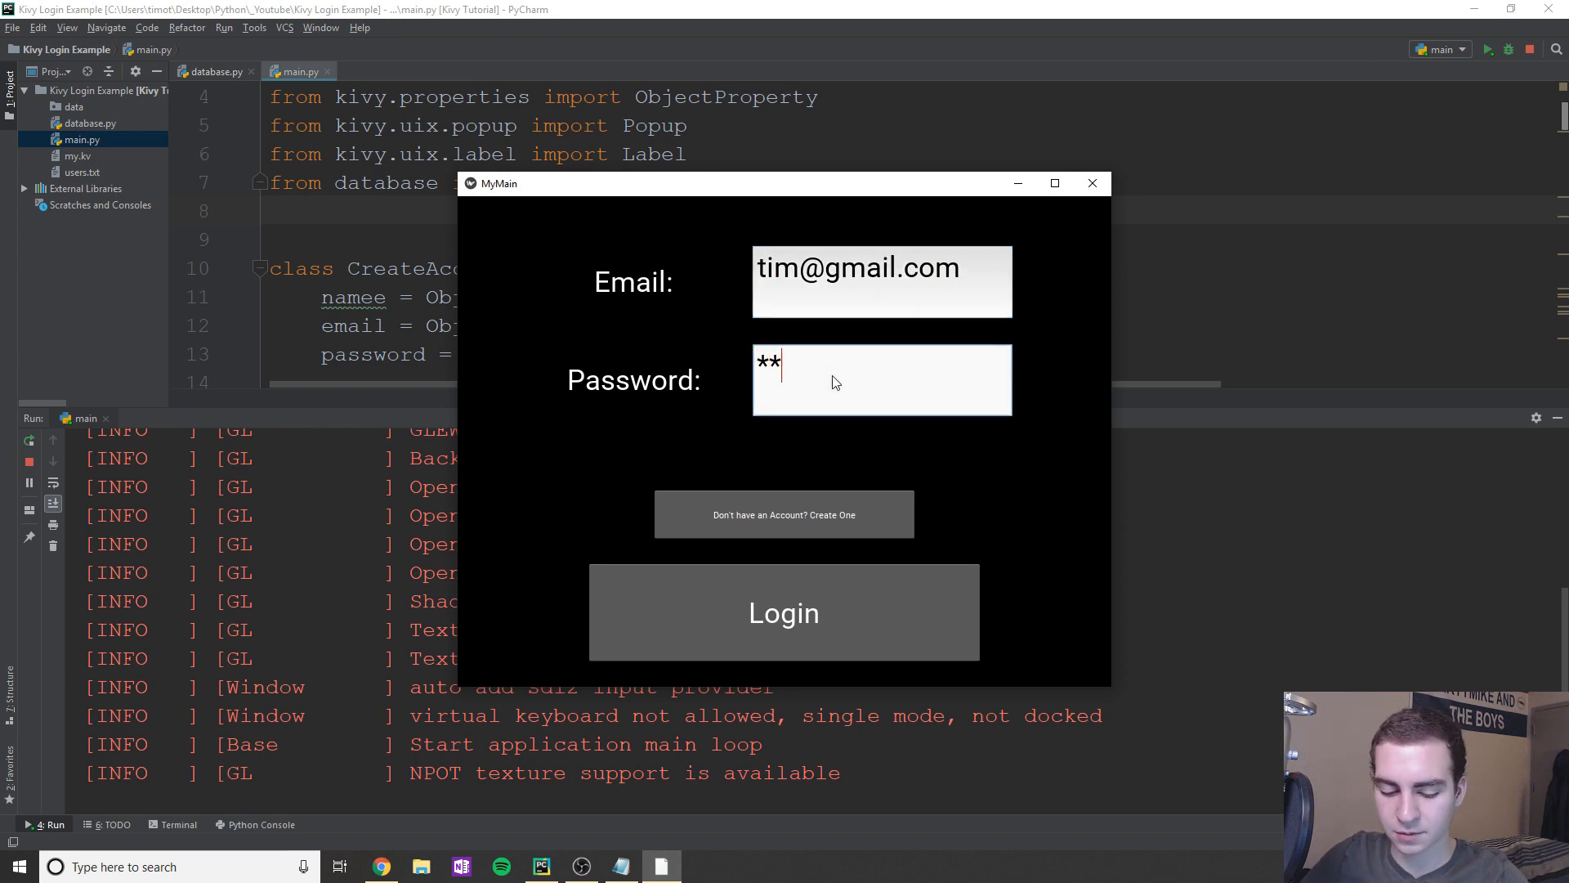
left_click(784, 612)
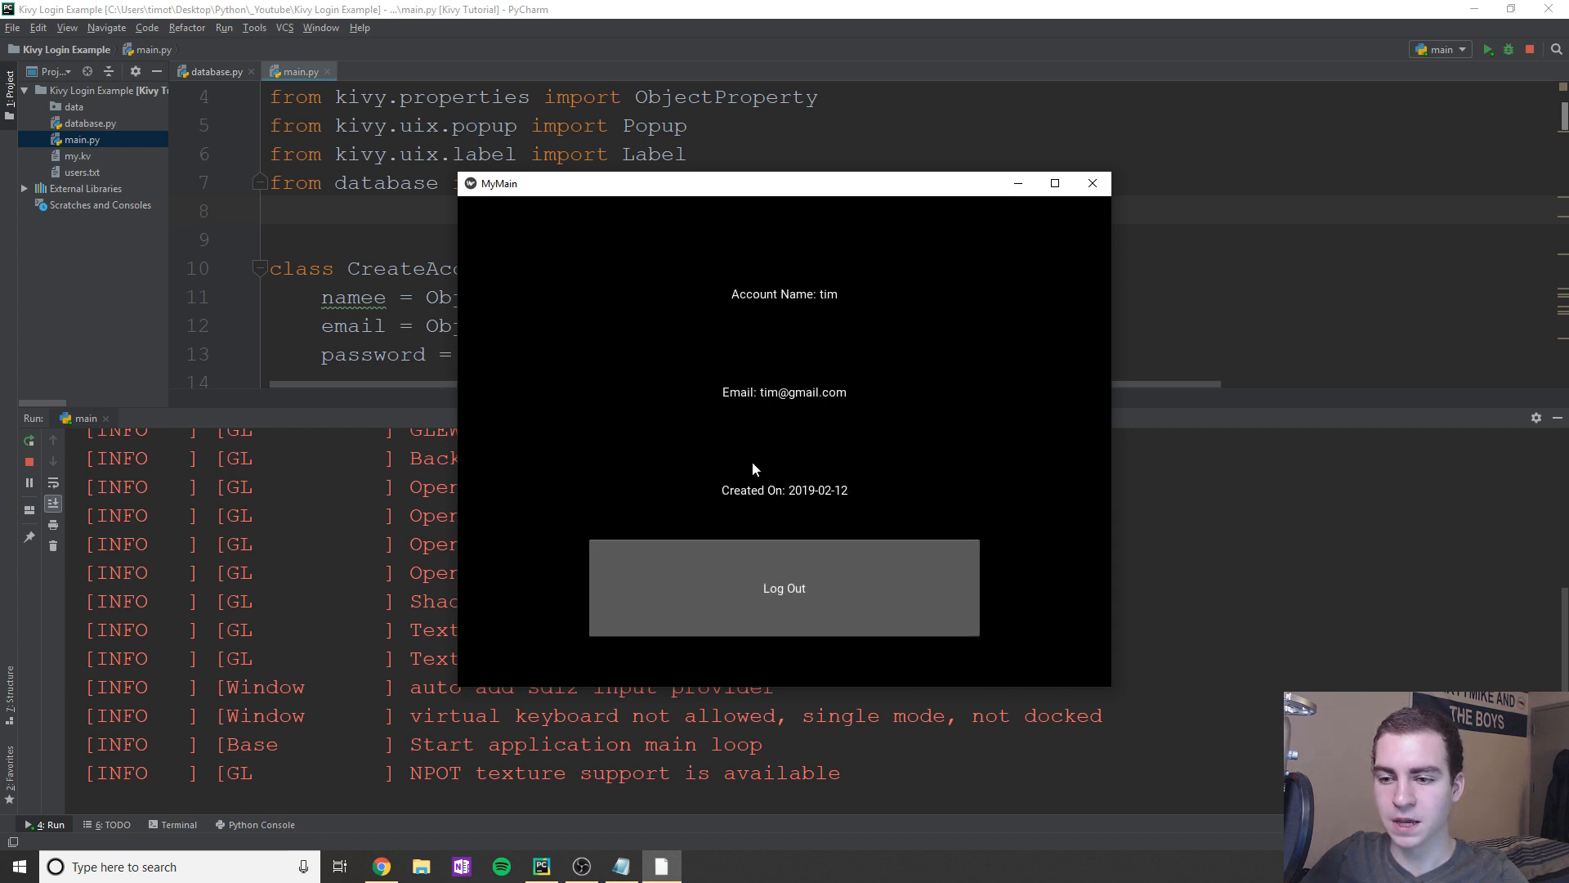
left_click(783, 587)
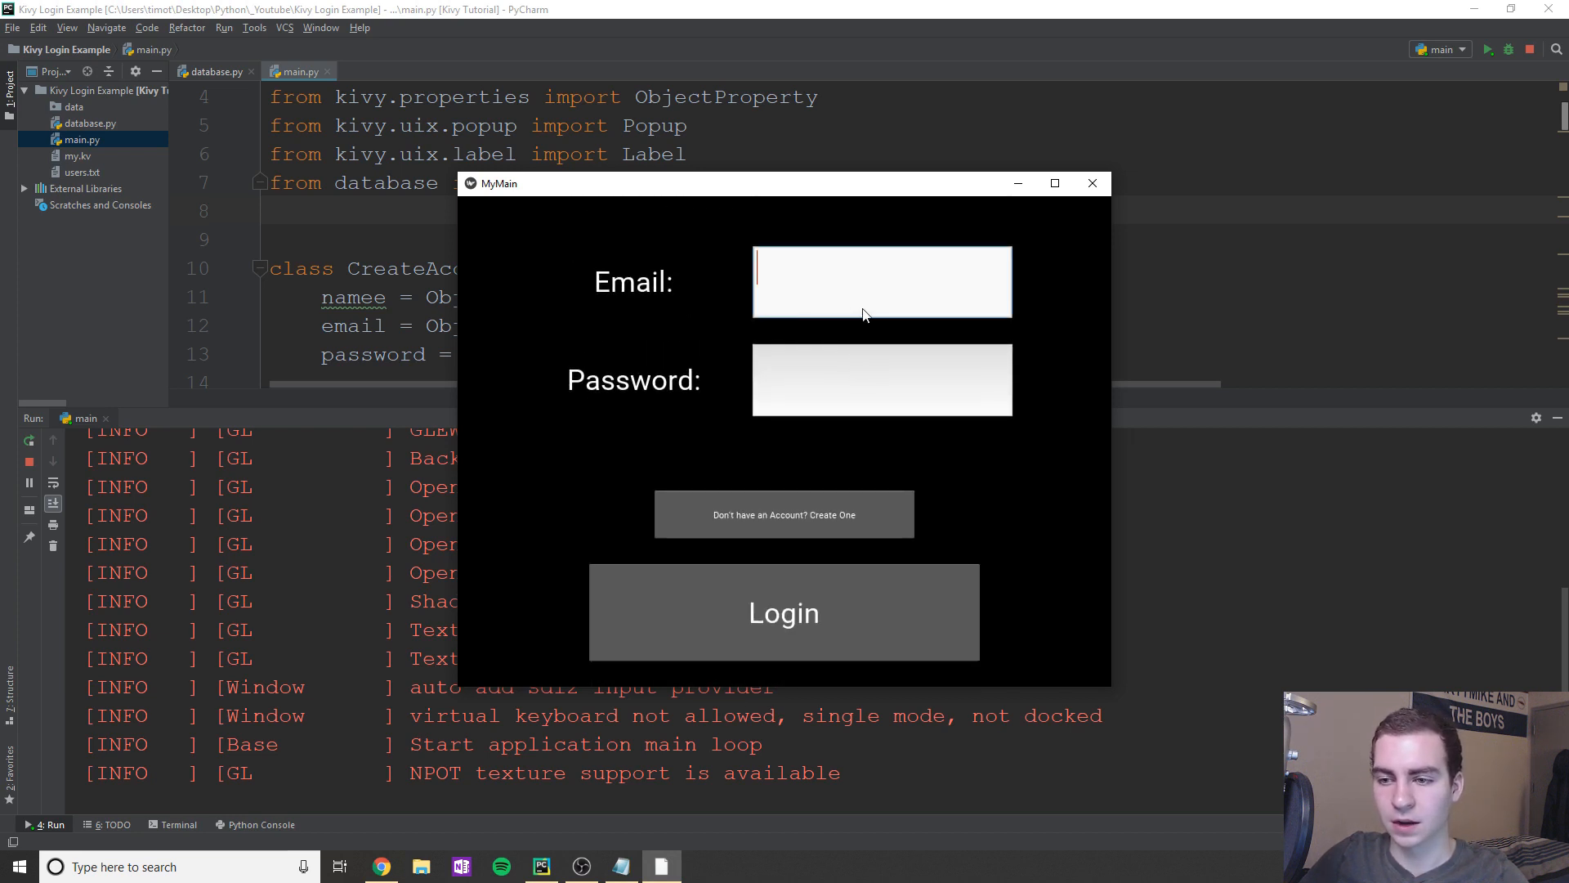
Try logging in with the invalid email 'tim', open Create One, then close the app.
type("ti")
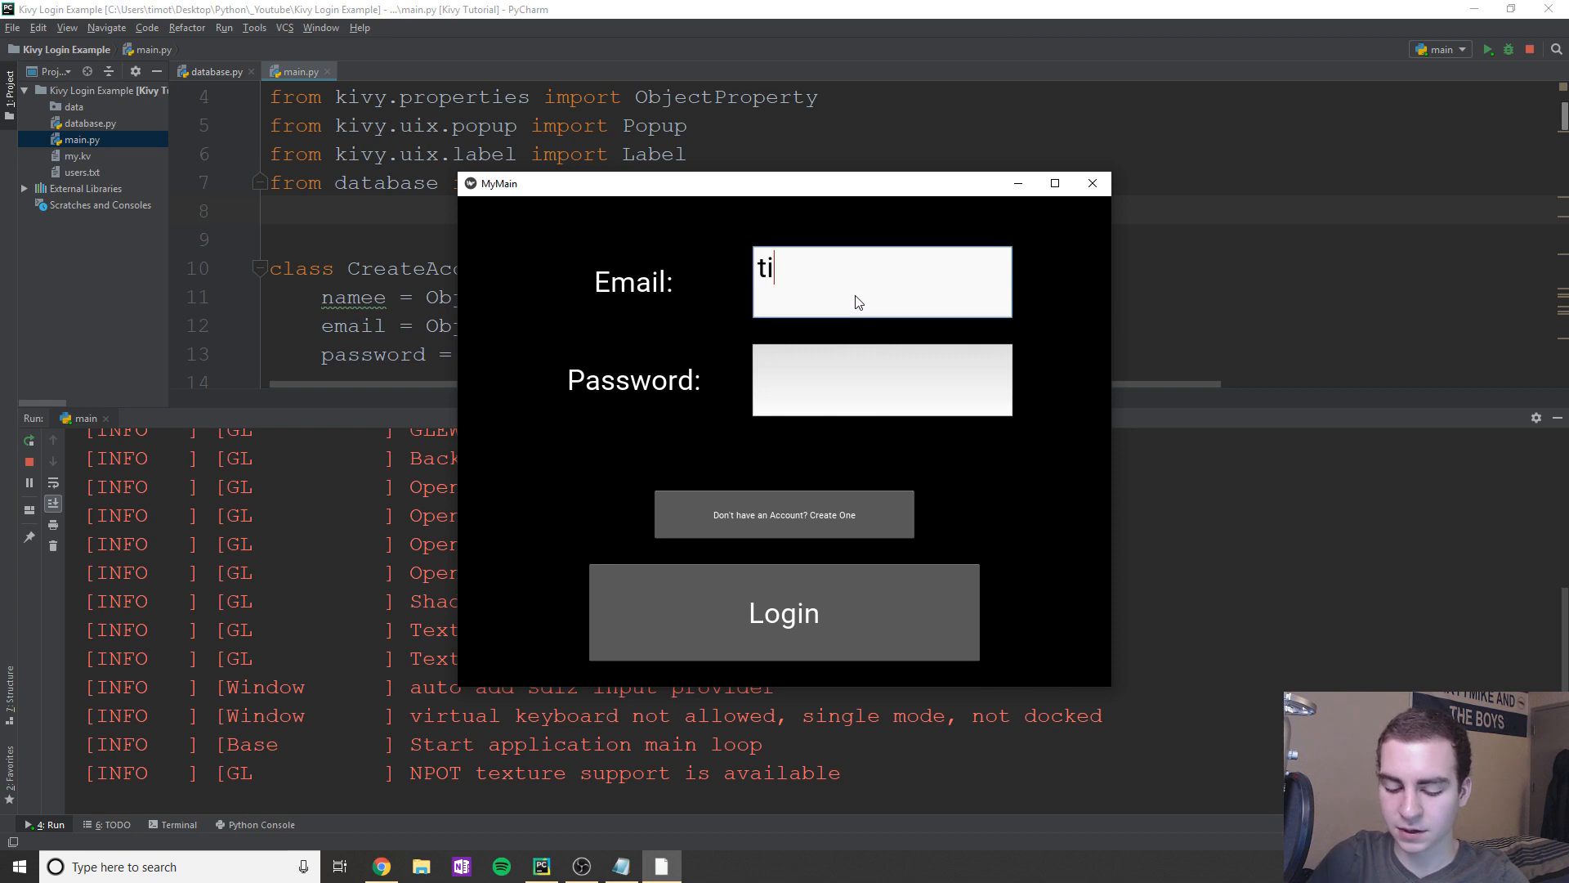
type("m")
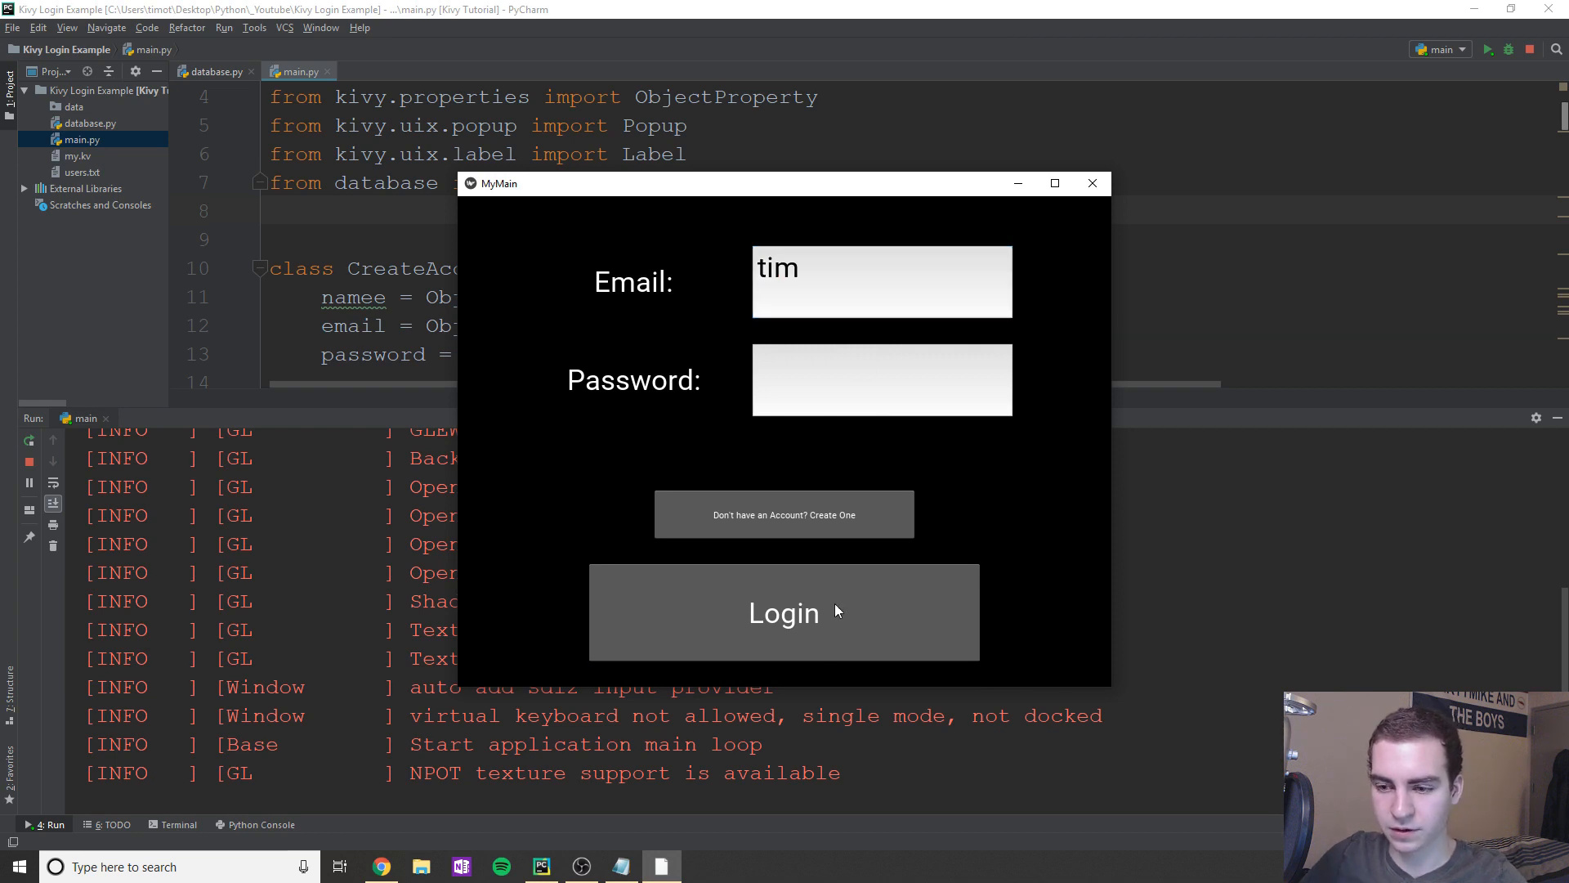
left_click(882, 281)
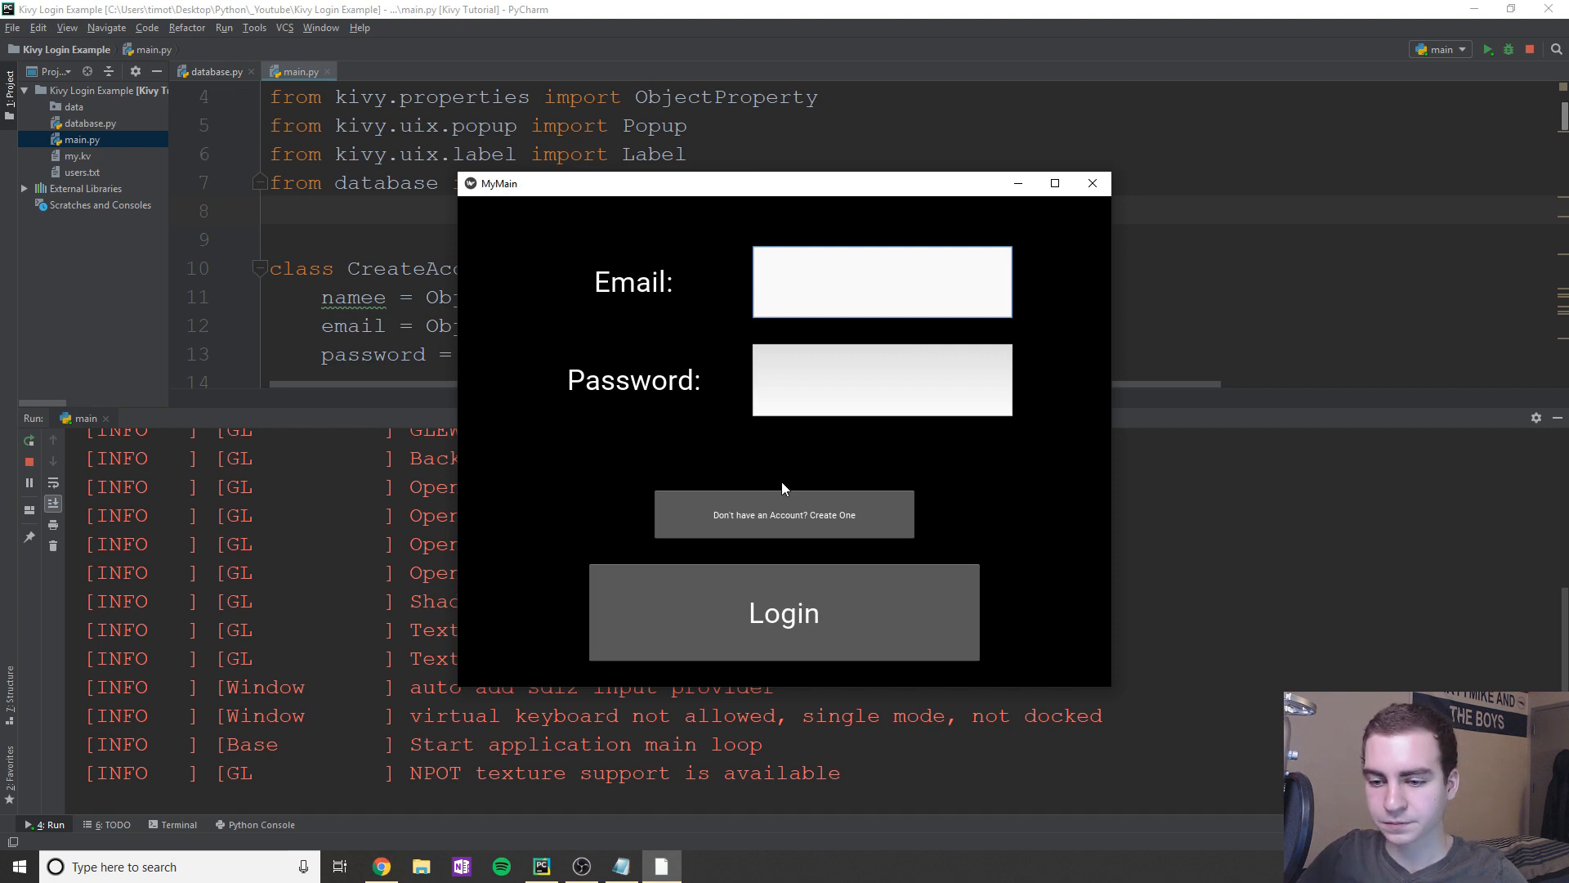
left_click(784, 514)
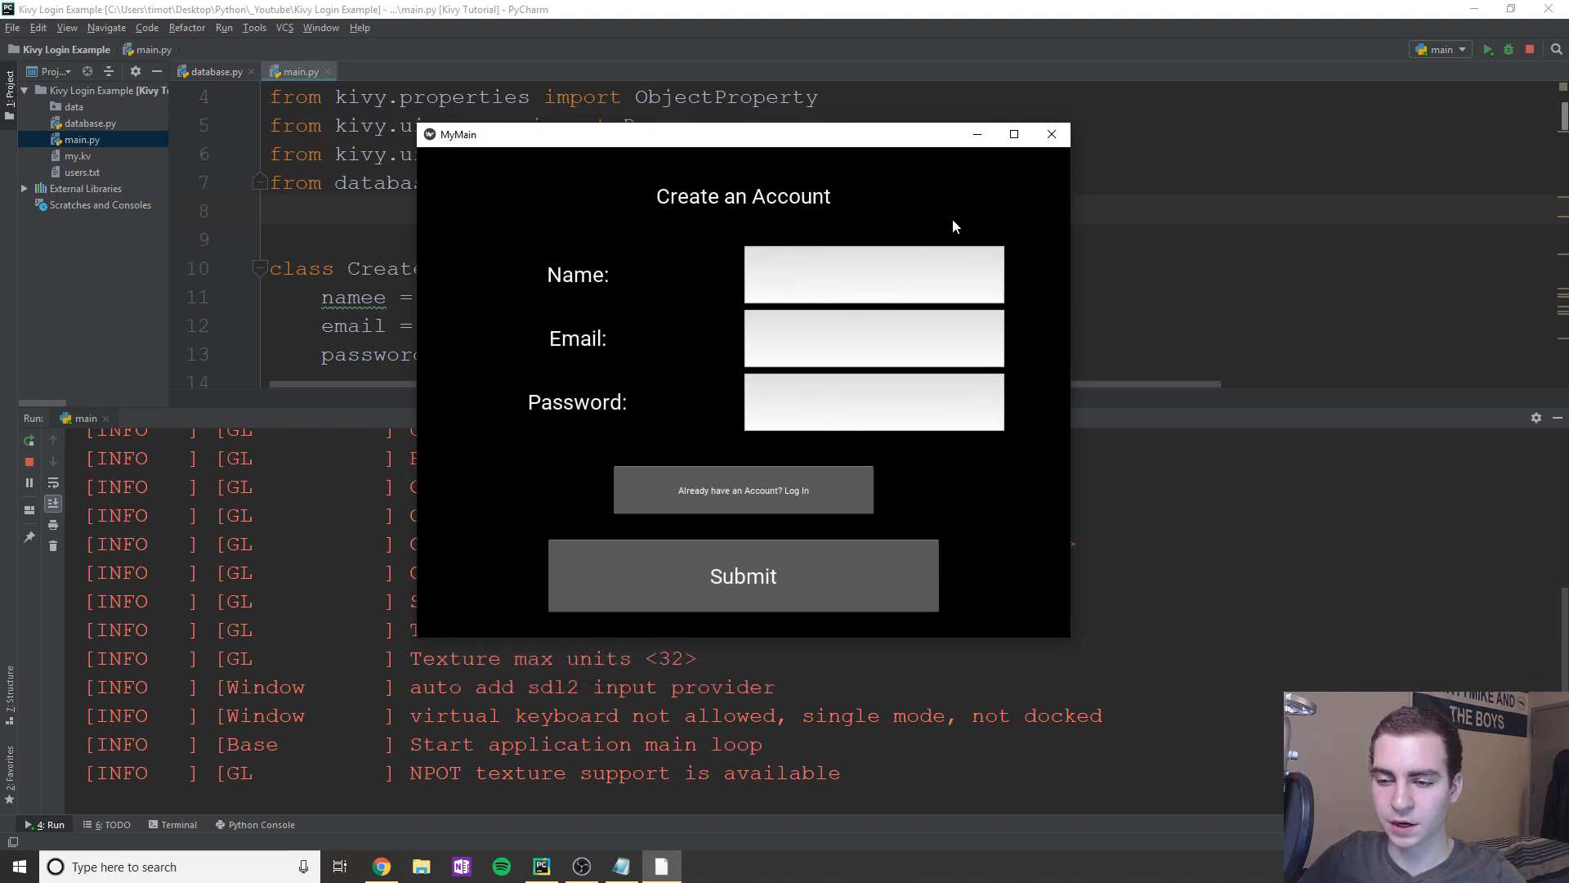
left_click(1051, 134)
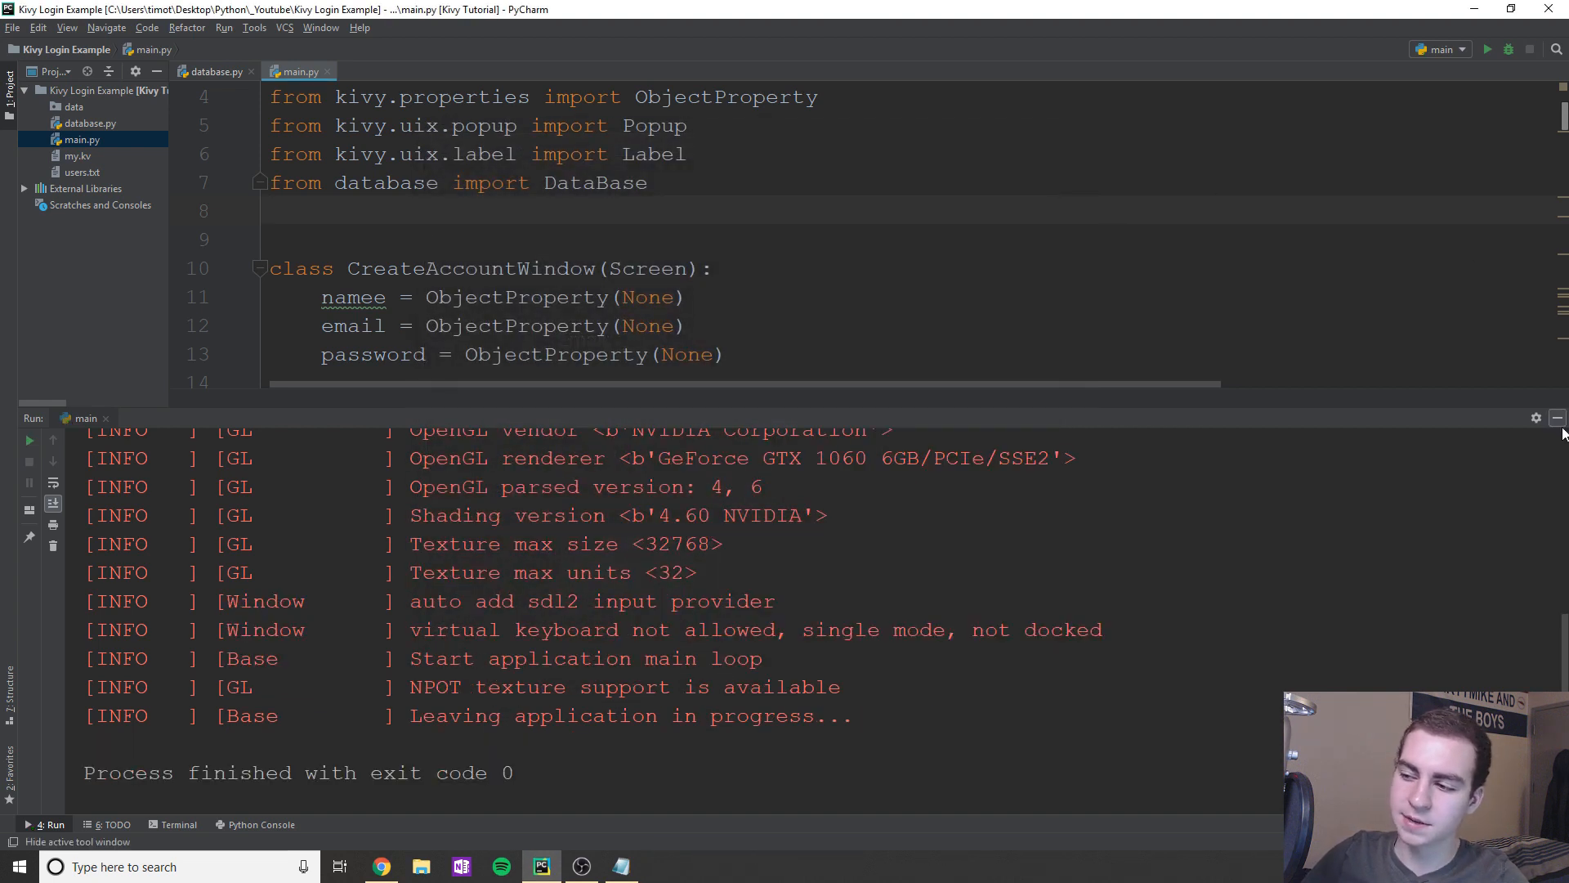
left_click(1556, 418)
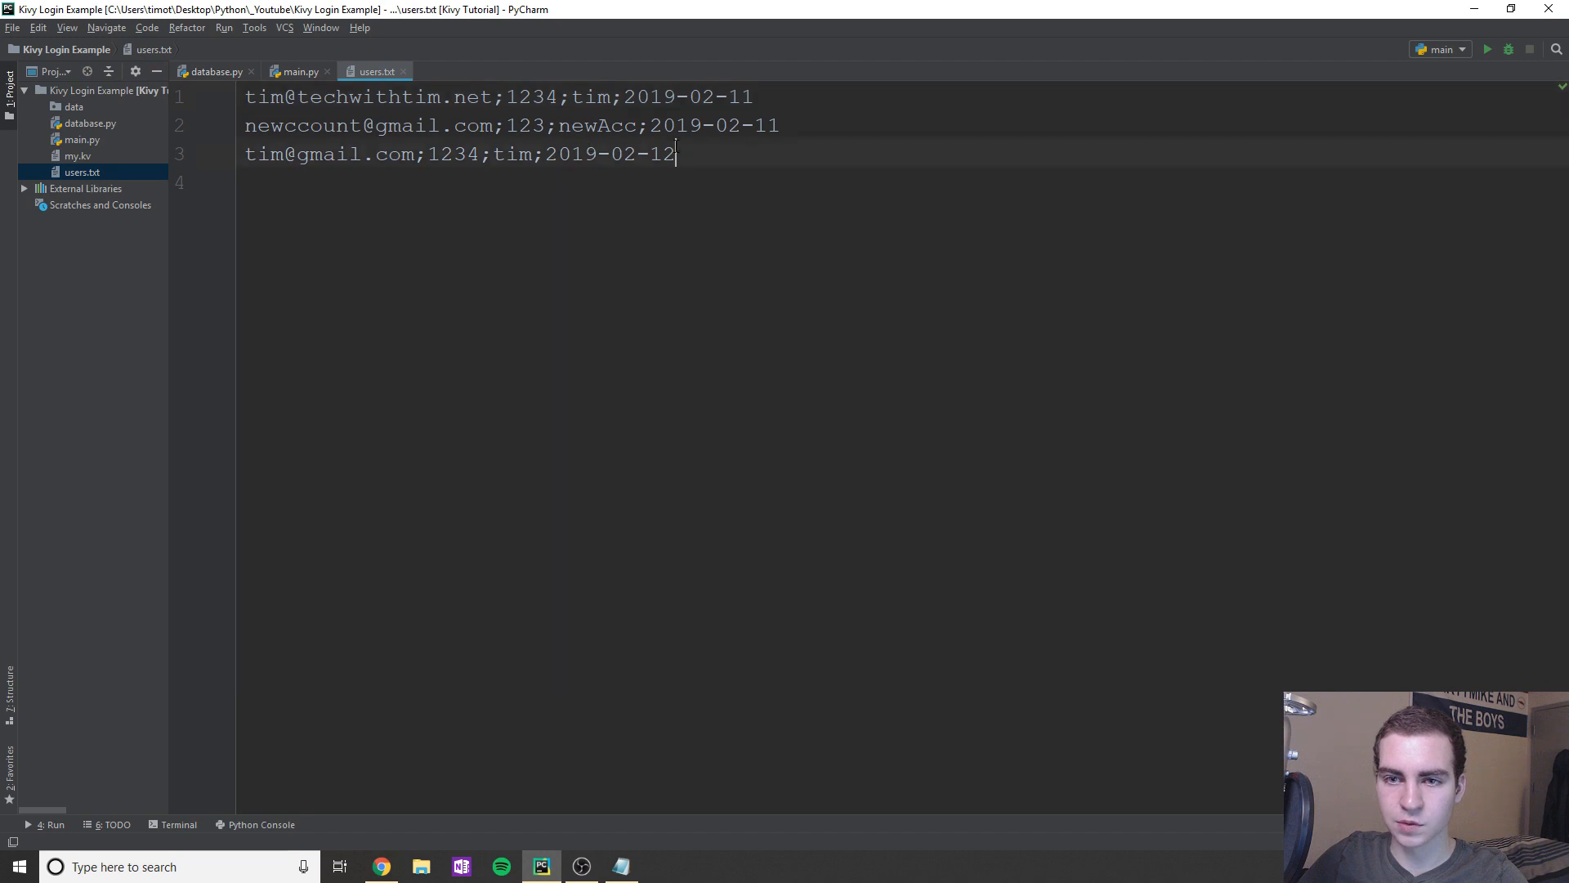
mouse_move(716, 160)
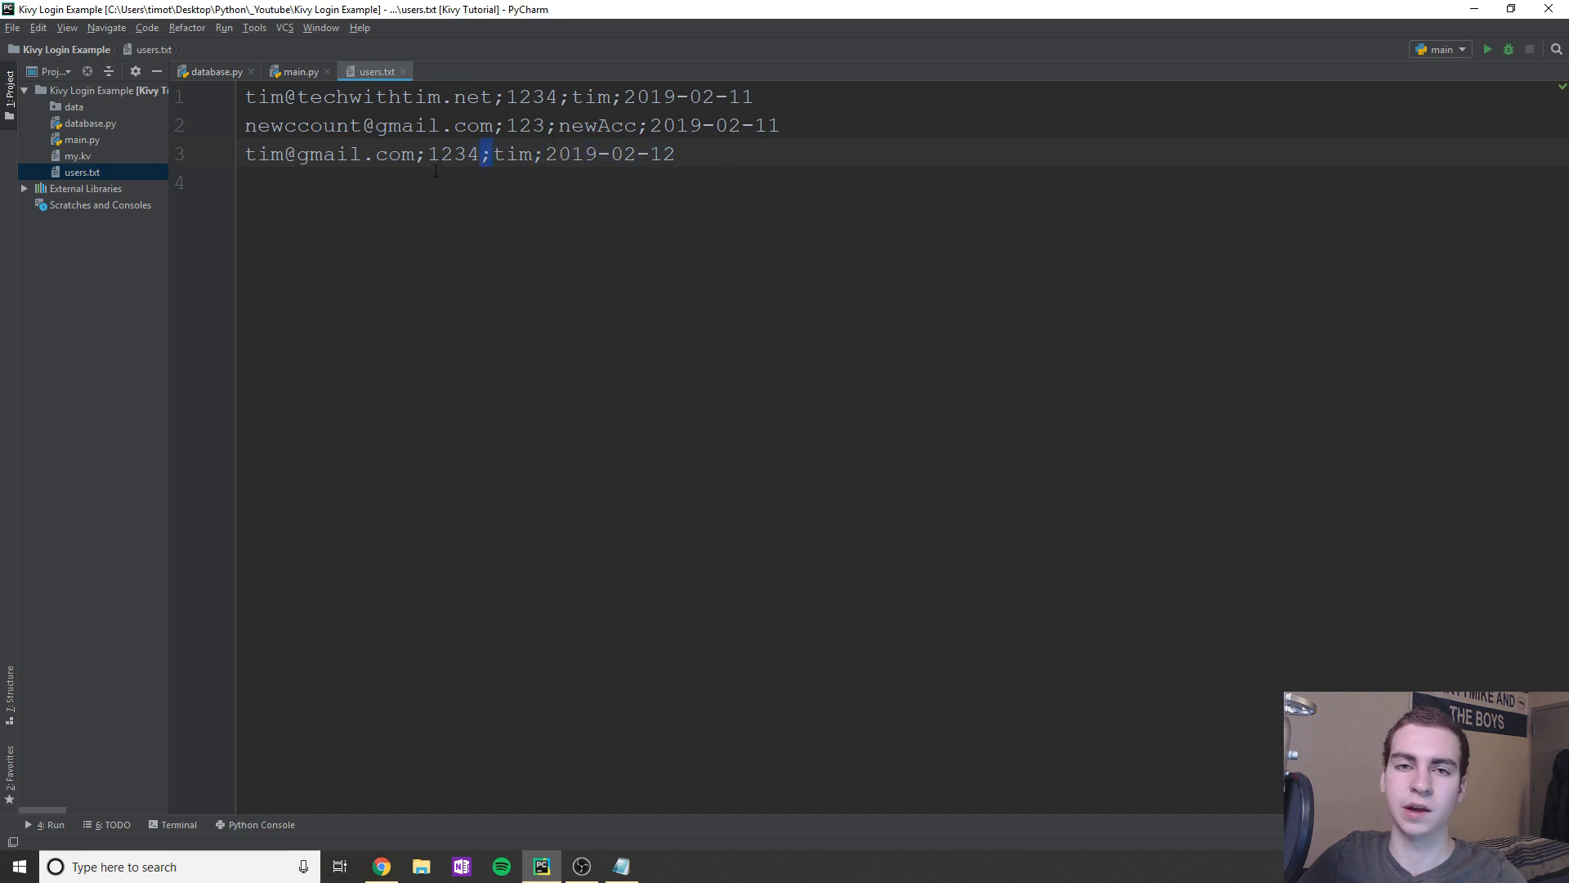
left_click(295, 71)
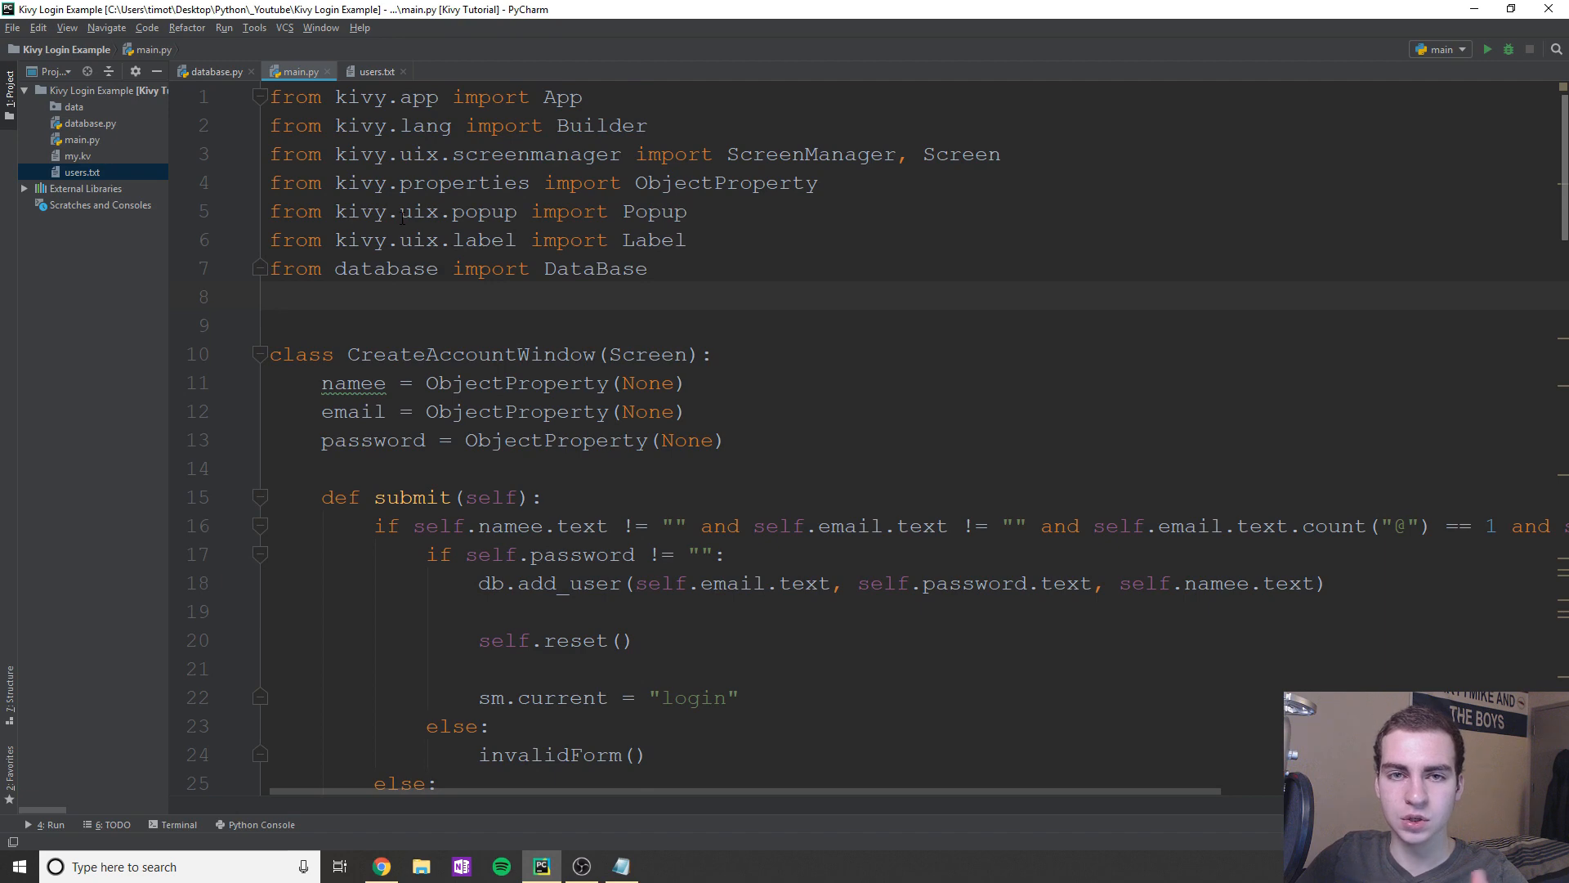
left_click(213, 71)
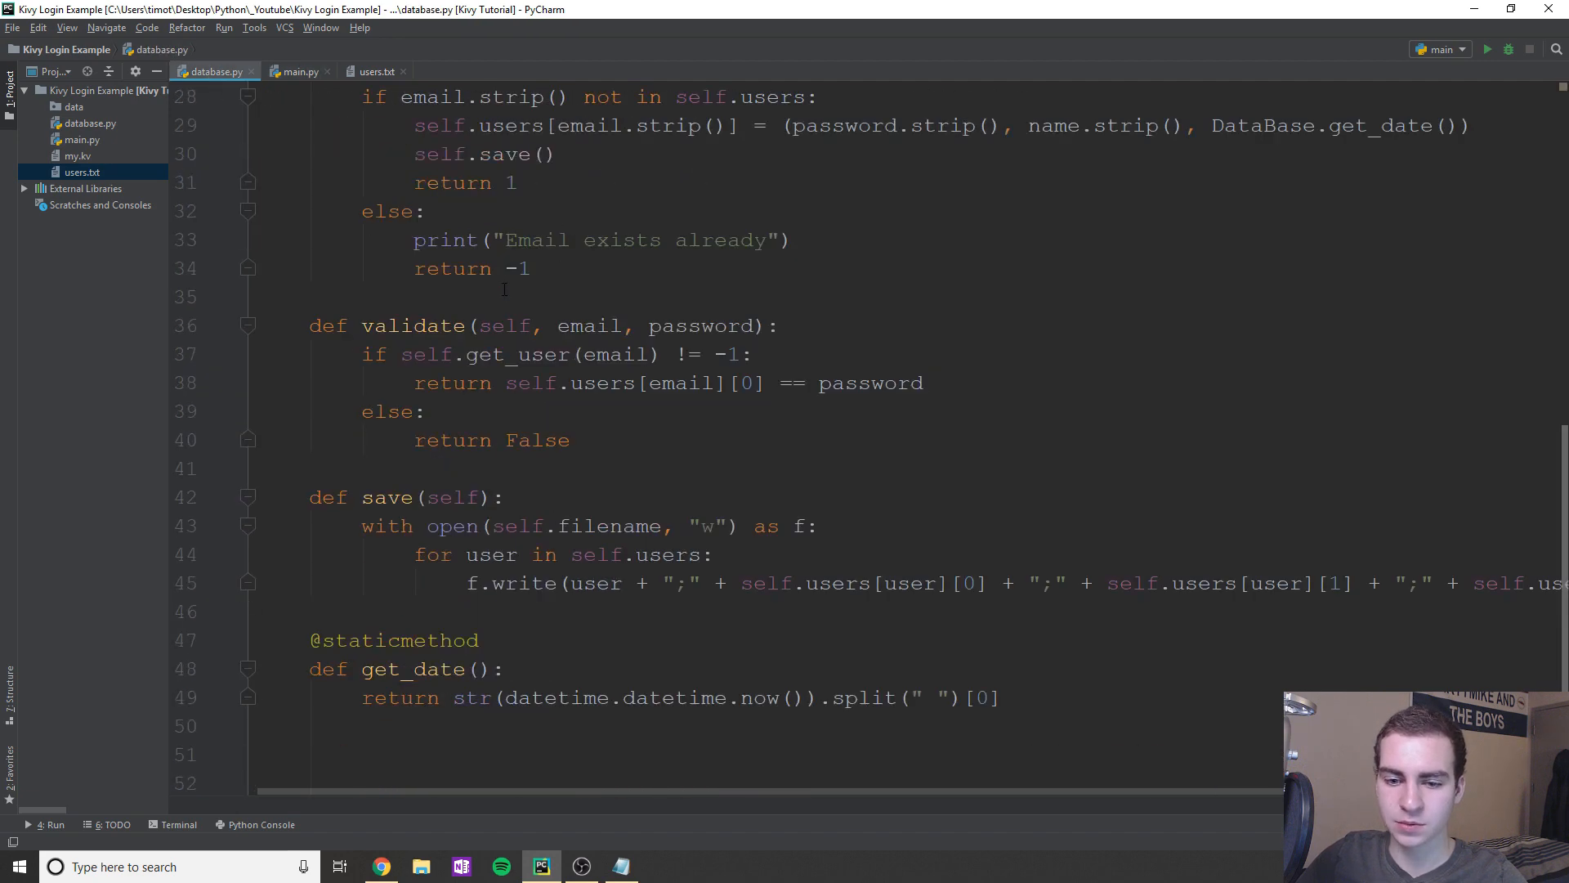
left_click(377, 71)
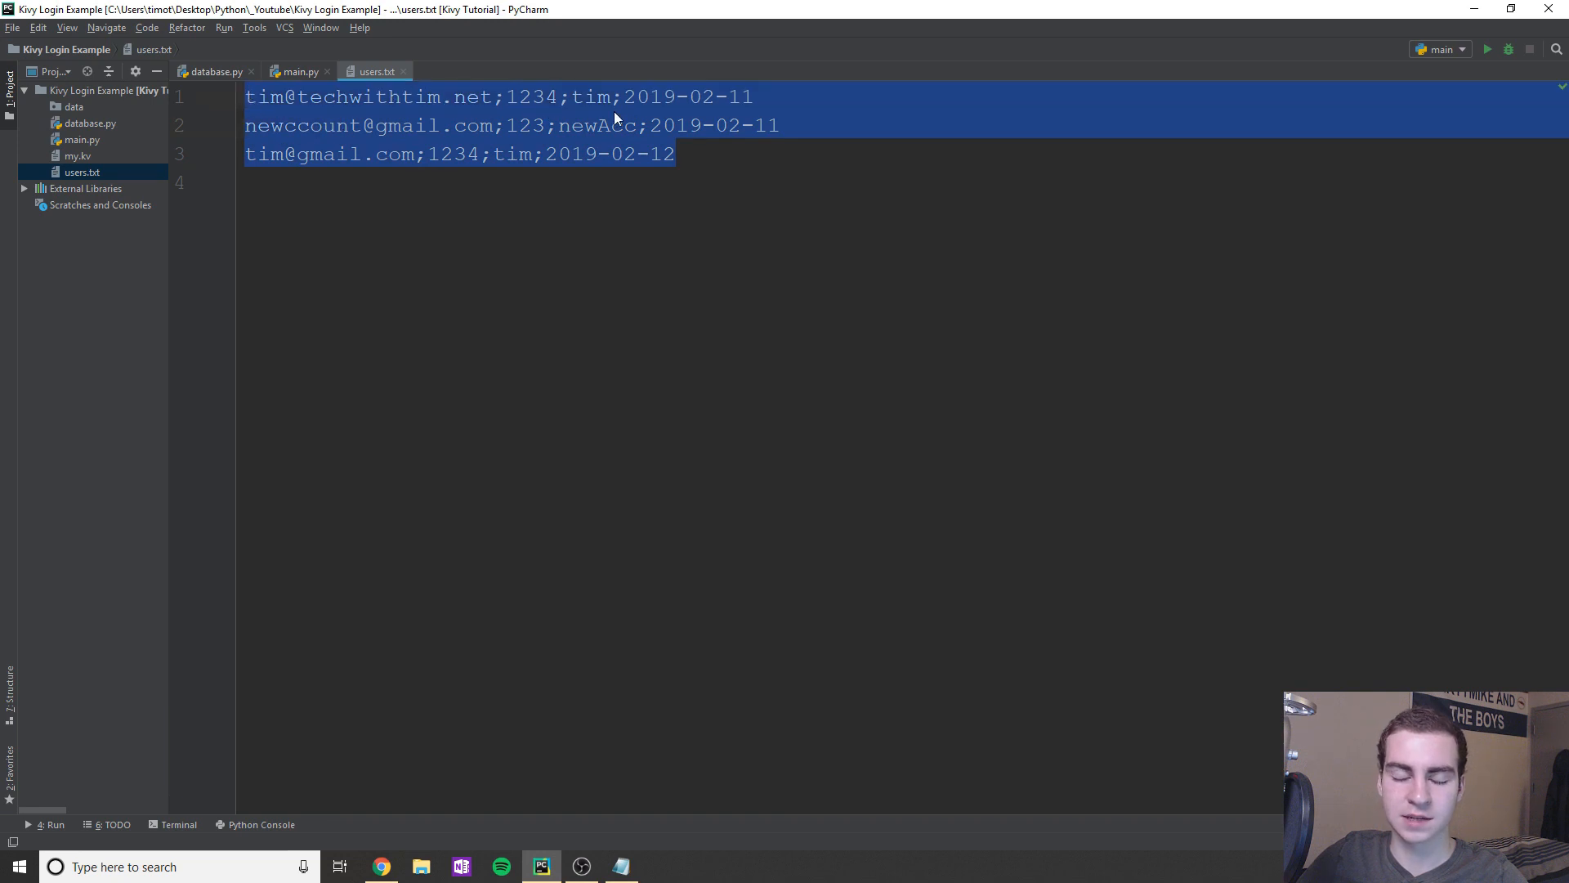
mouse_move(700, 130)
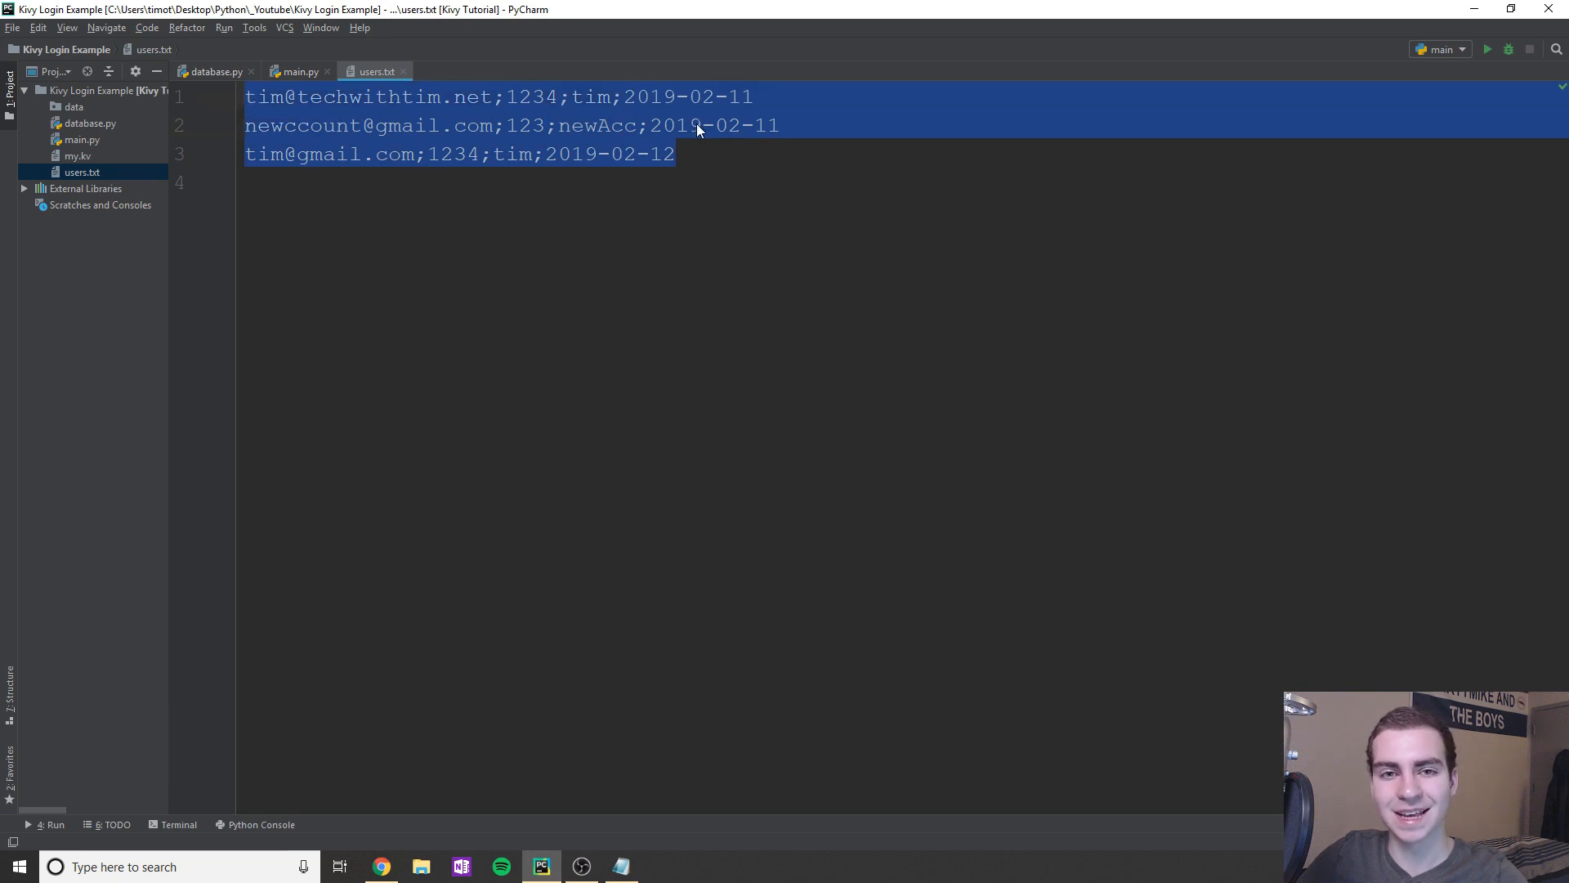
Scroll through database.py, check users.txt's record format, then open main.py at CreateAccountWindow.
left_click(210, 71)
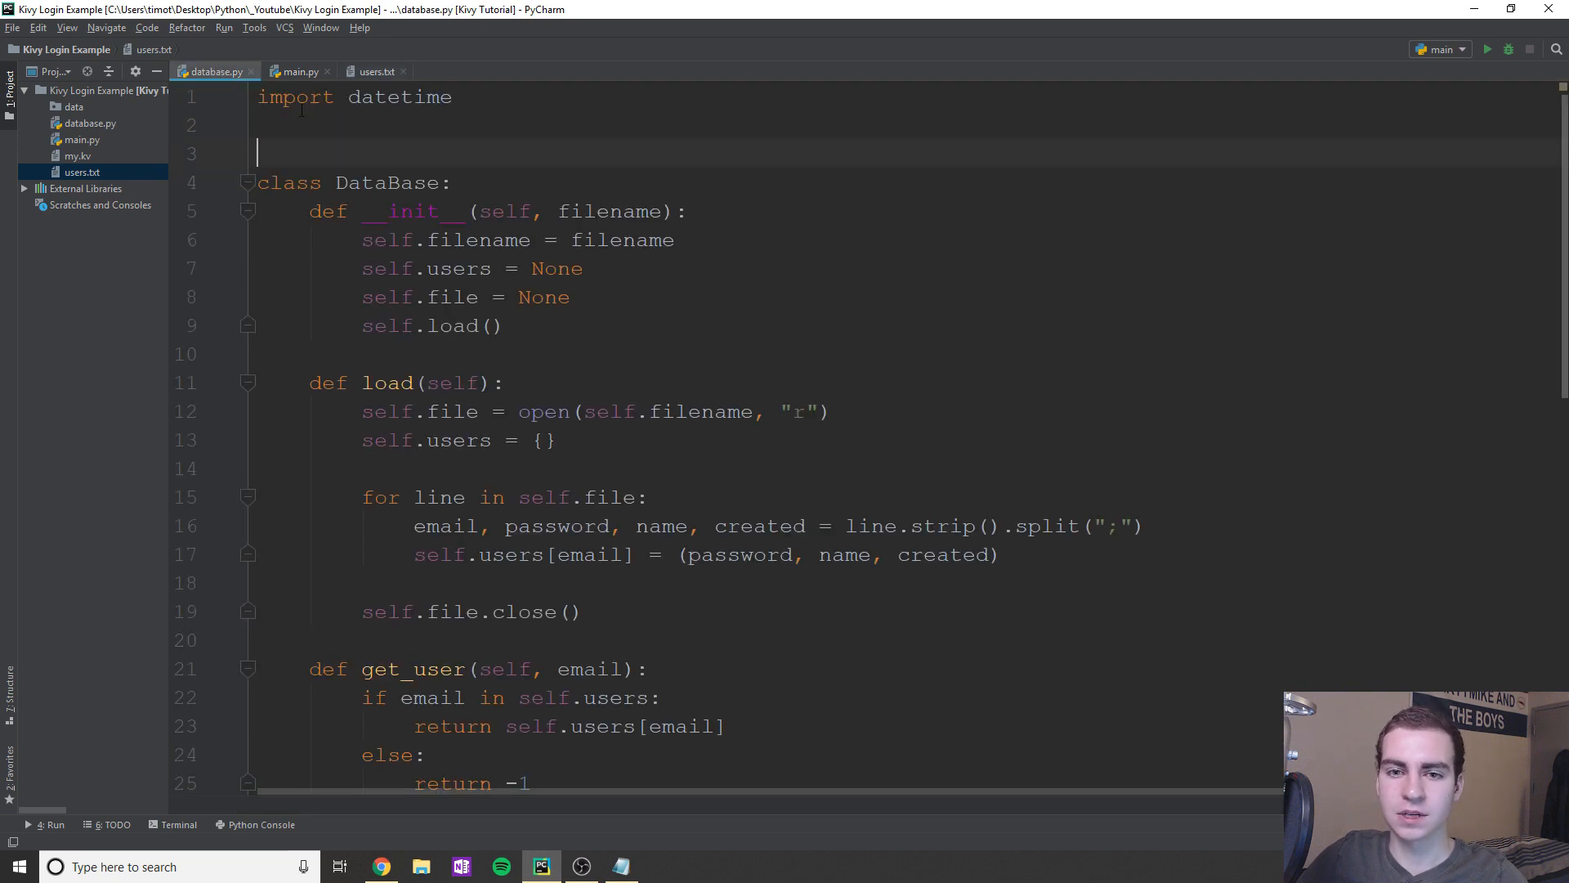
scroll("down", 3)
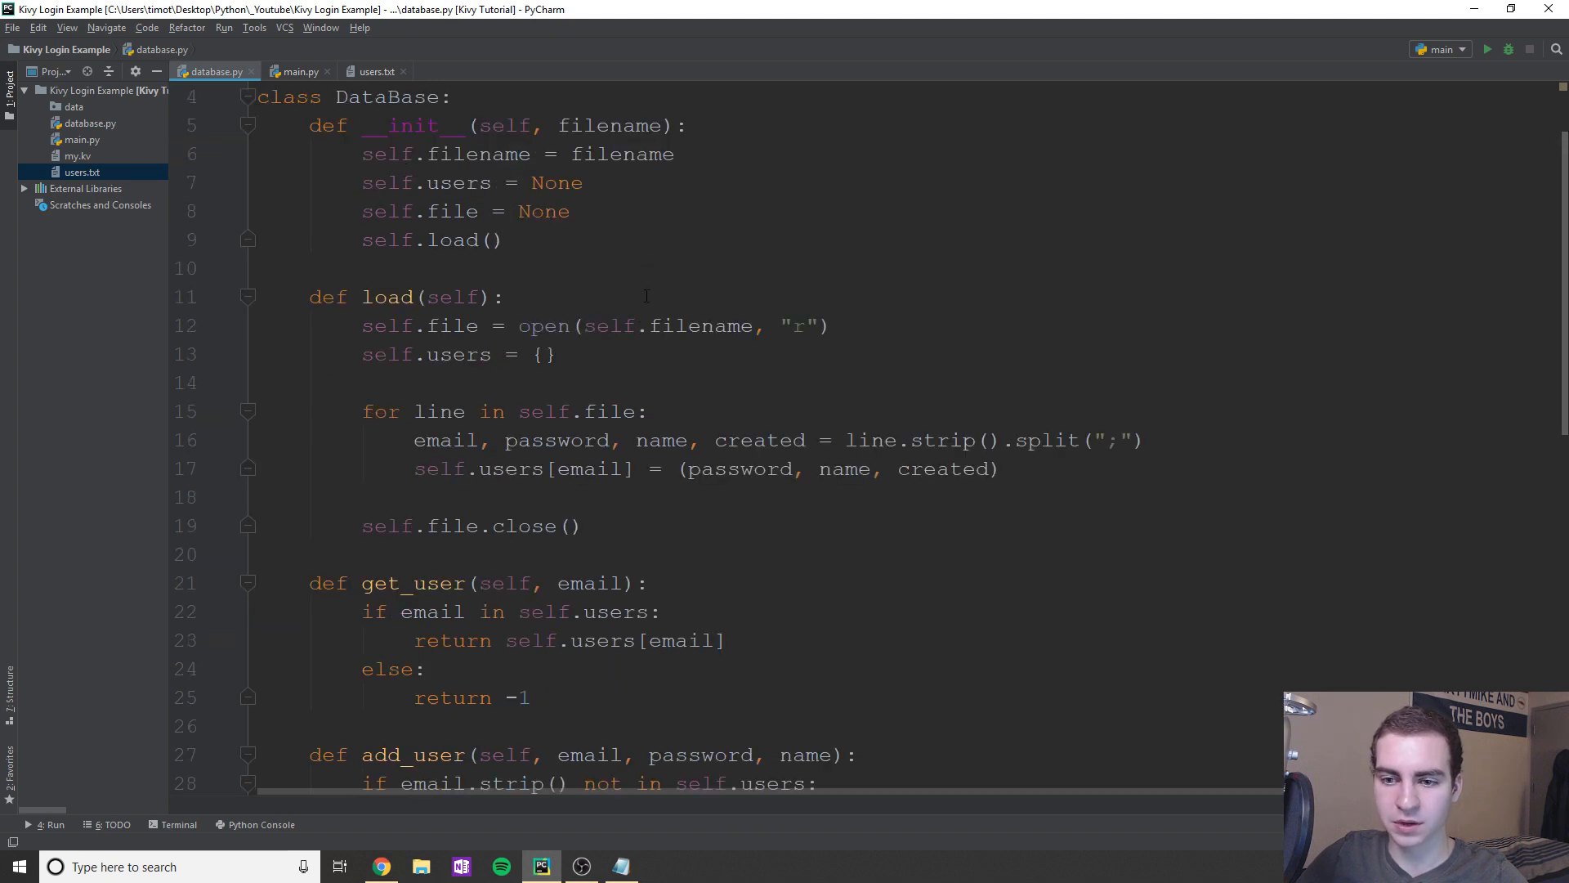
mouse_move(630, 340)
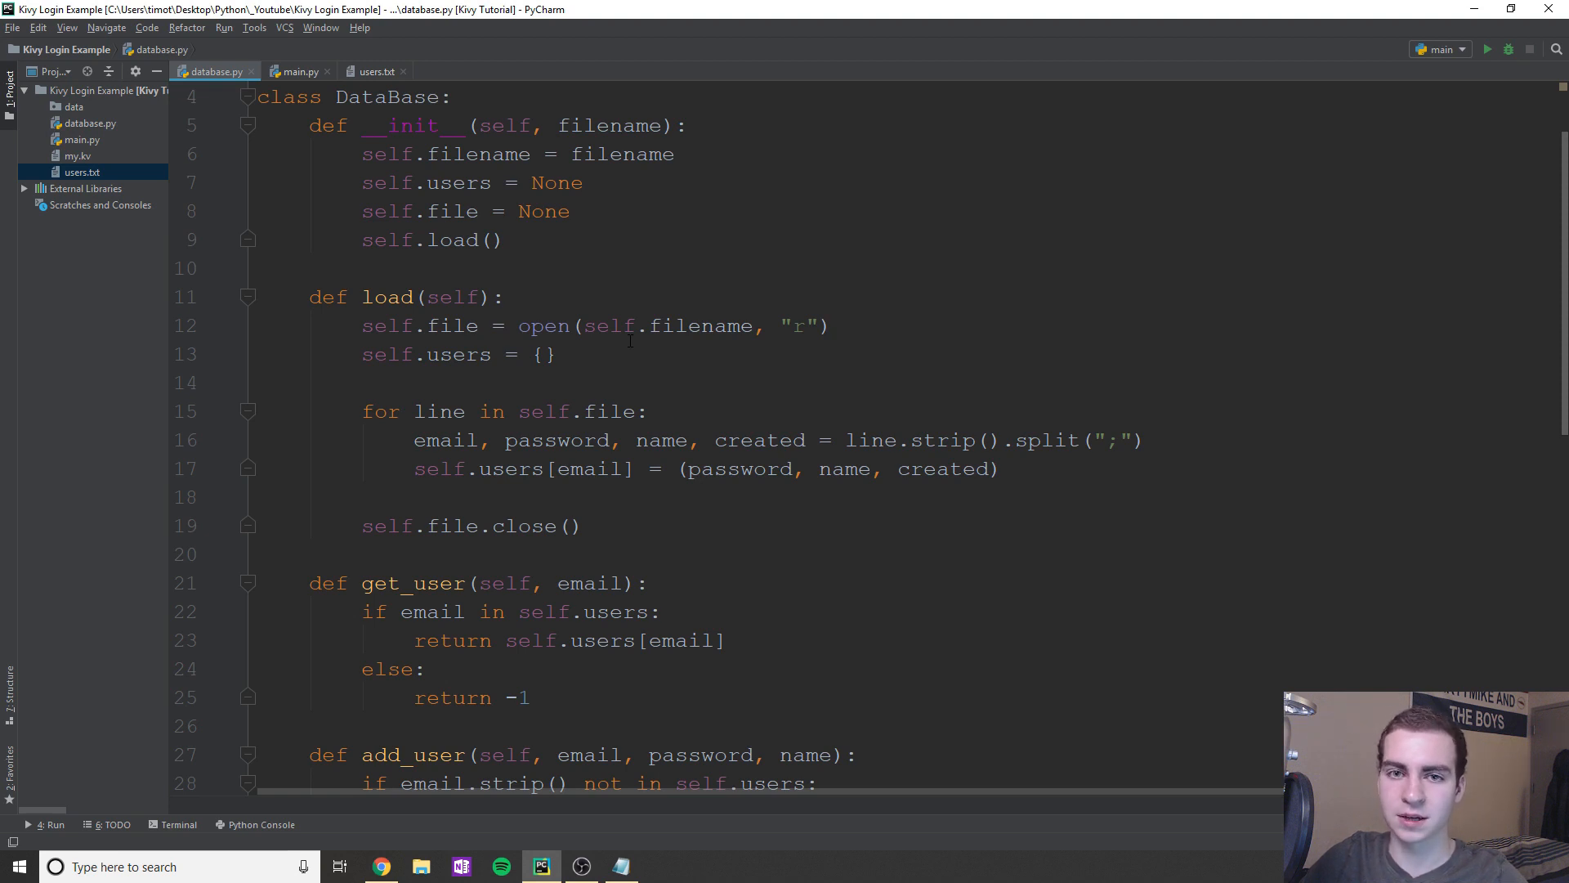
left_click(376, 71)
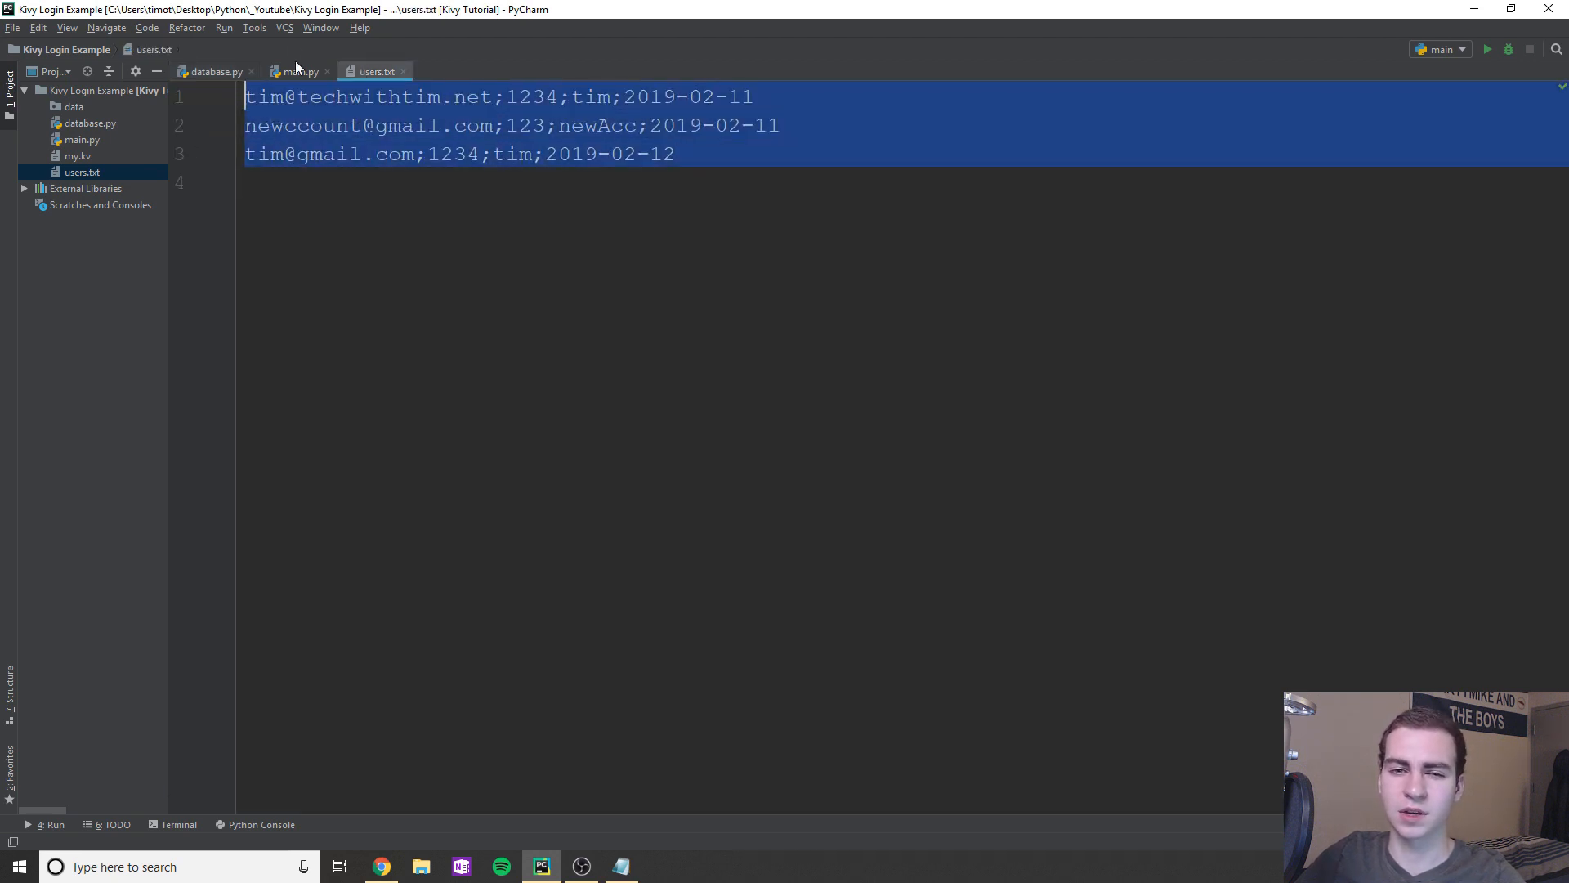
left_click(297, 71)
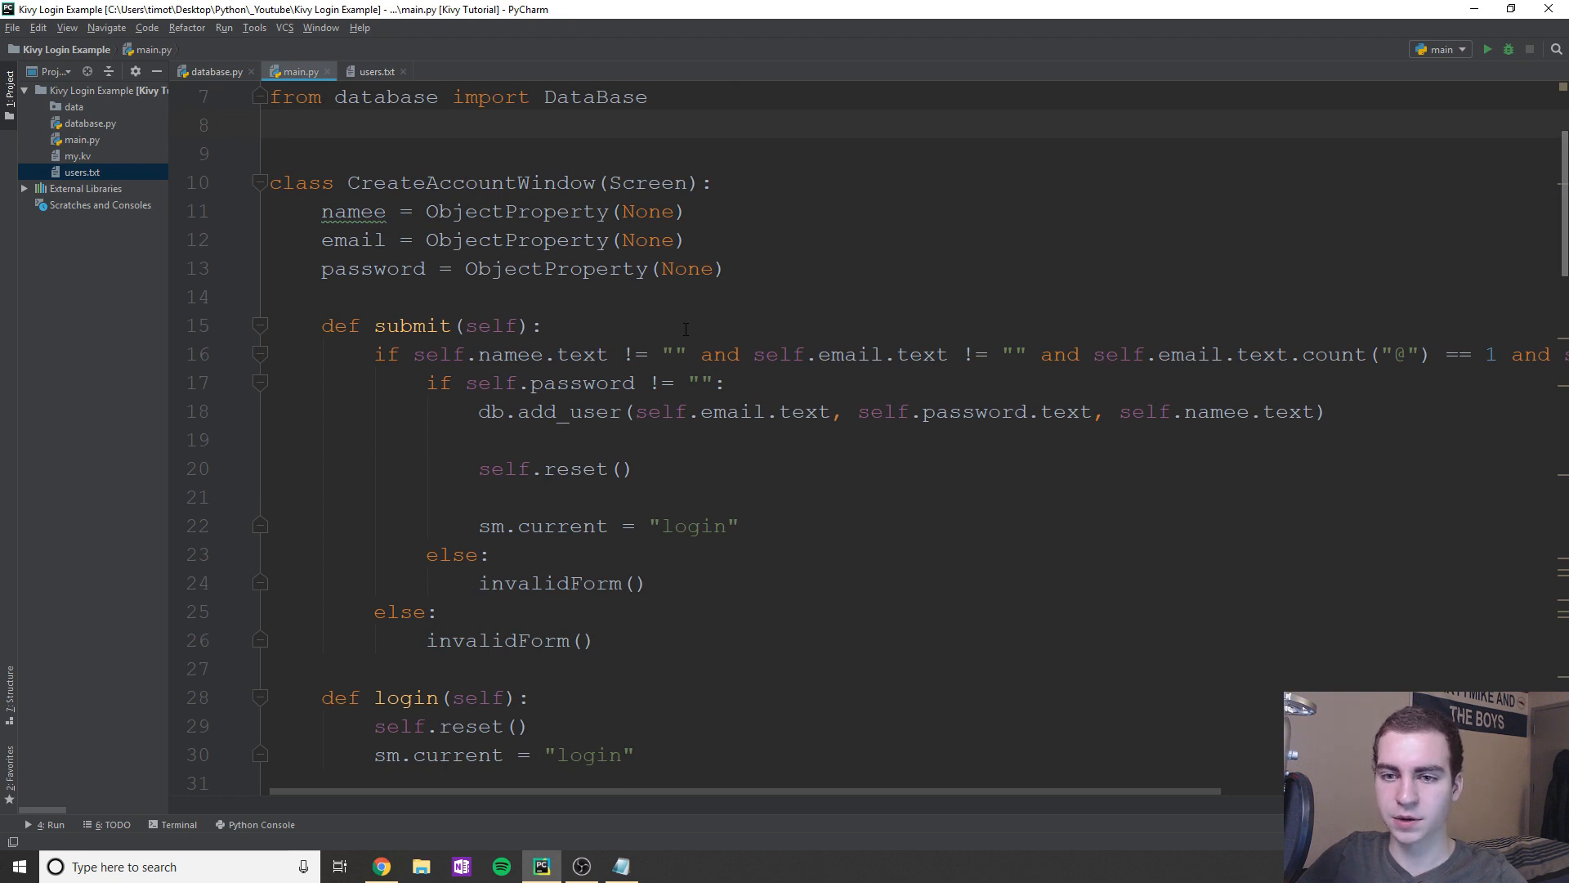
scroll("up", 3)
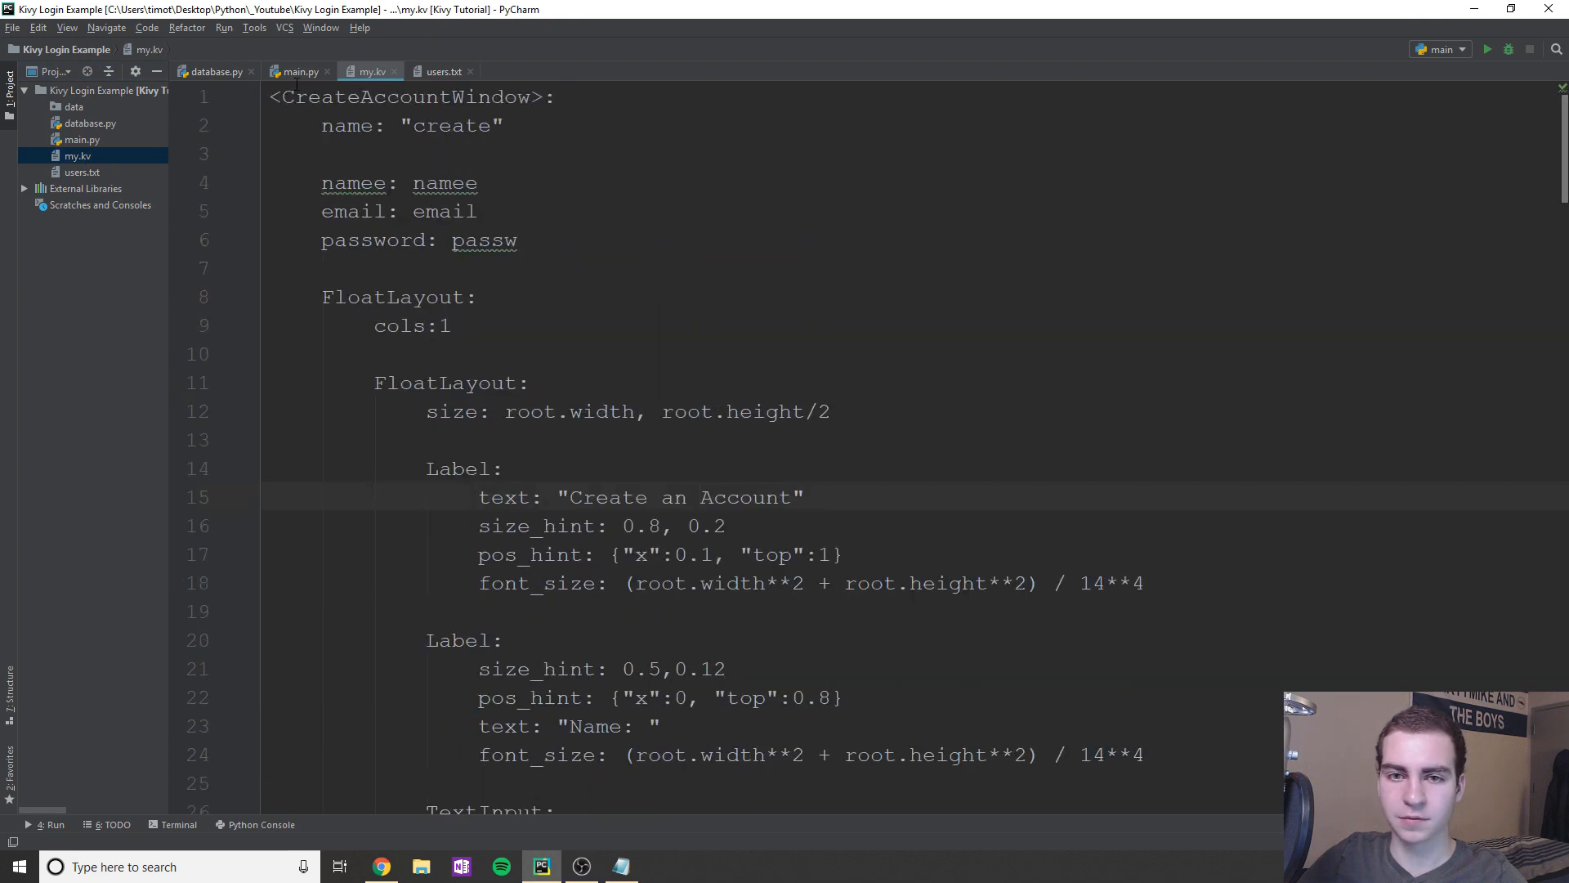
left_click(295, 72)
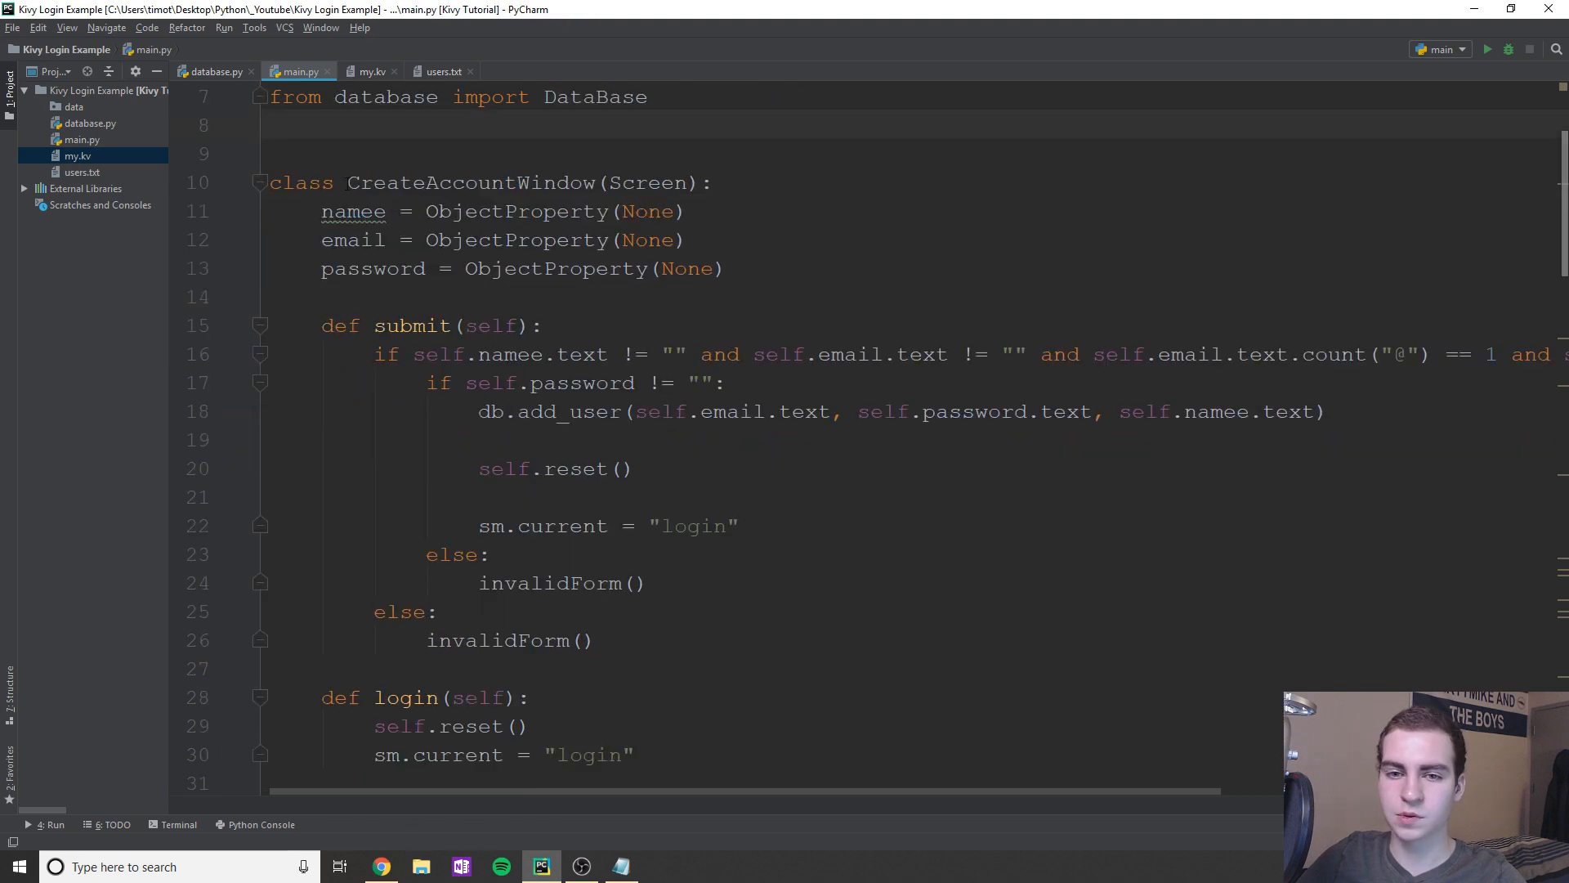
scroll("down", 3)
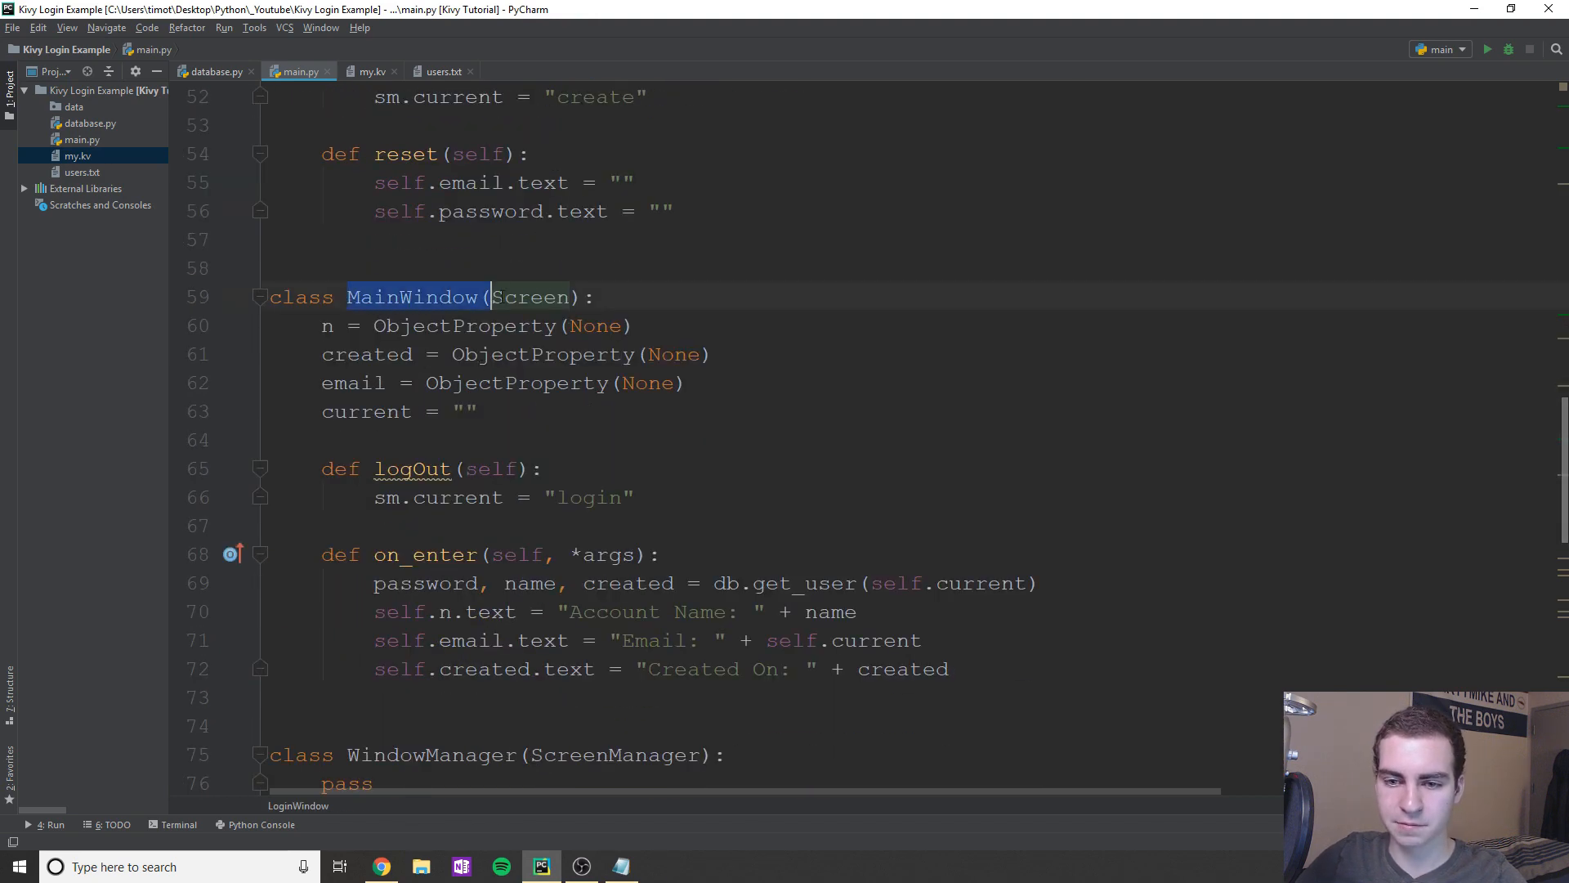
scroll("up", 3)
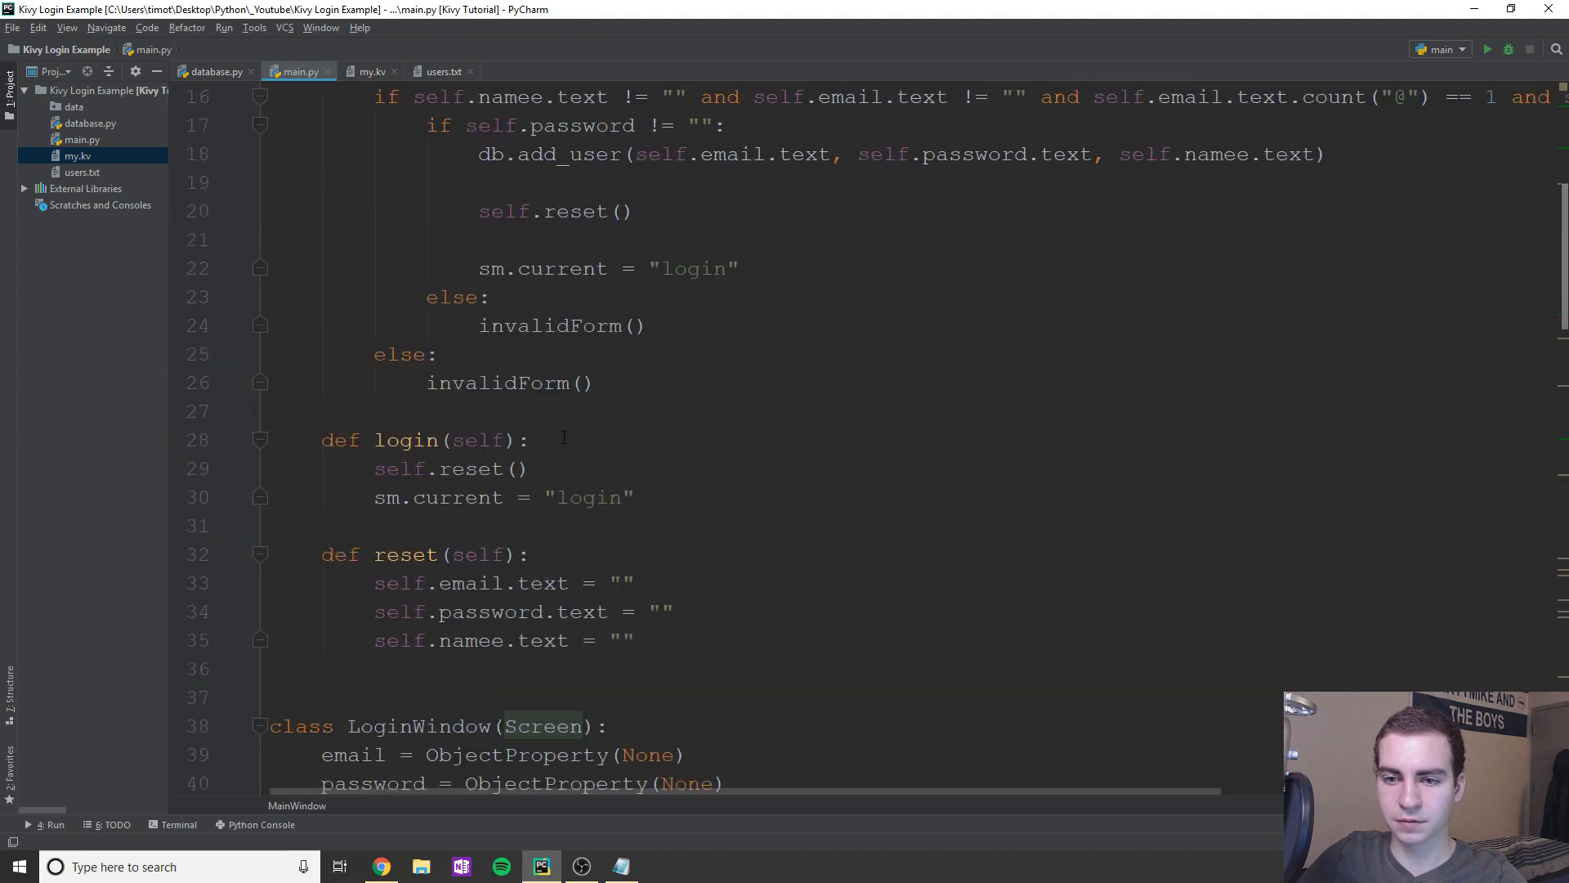
scroll("down", 3)
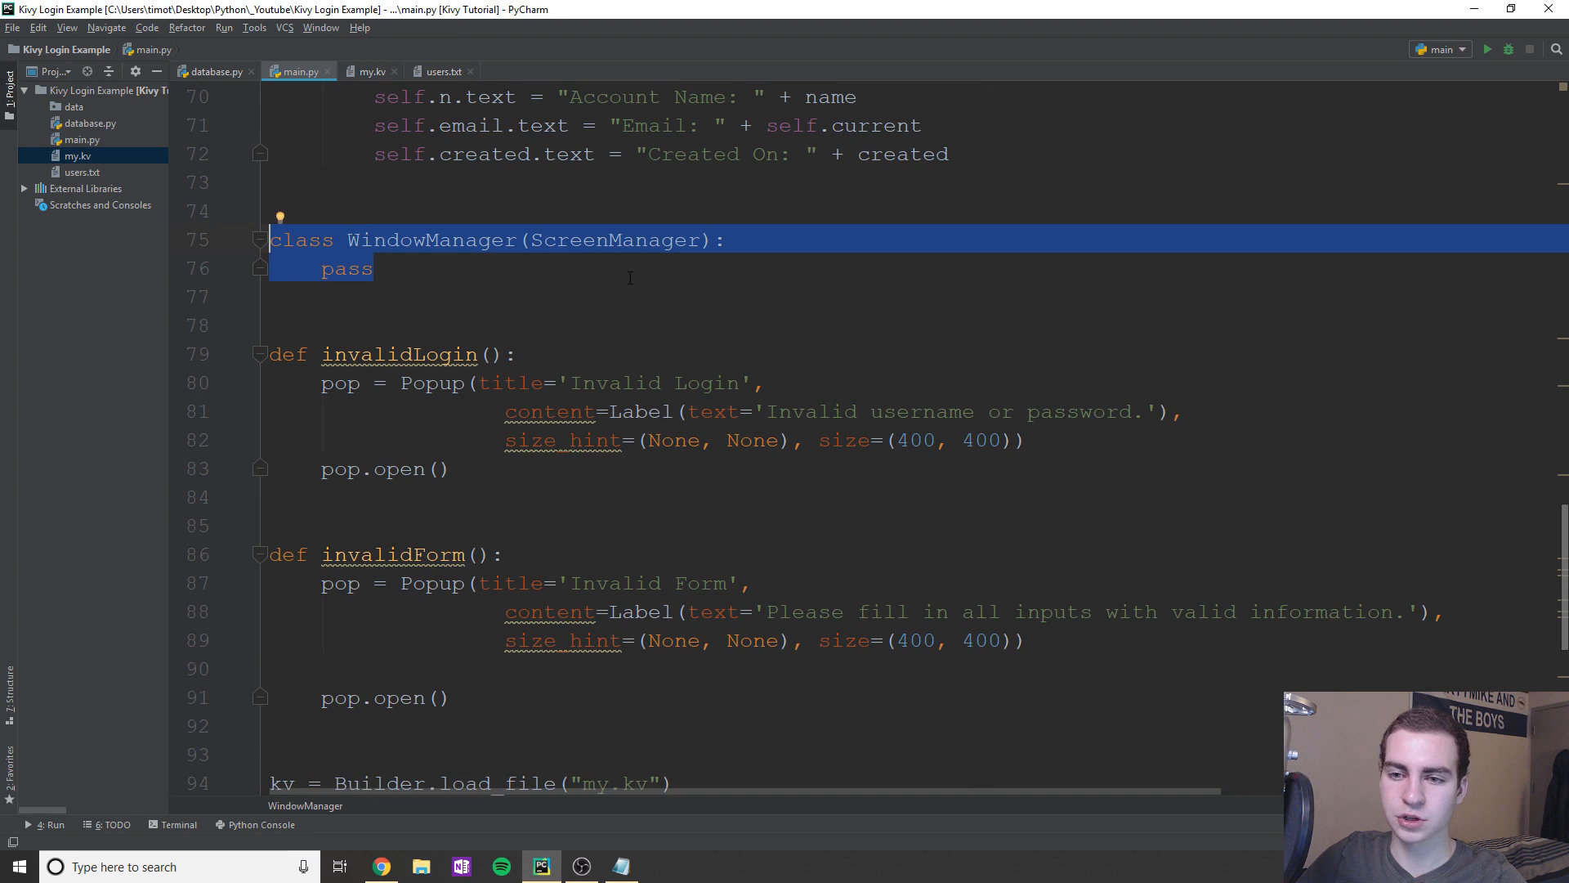
left_click(538, 316)
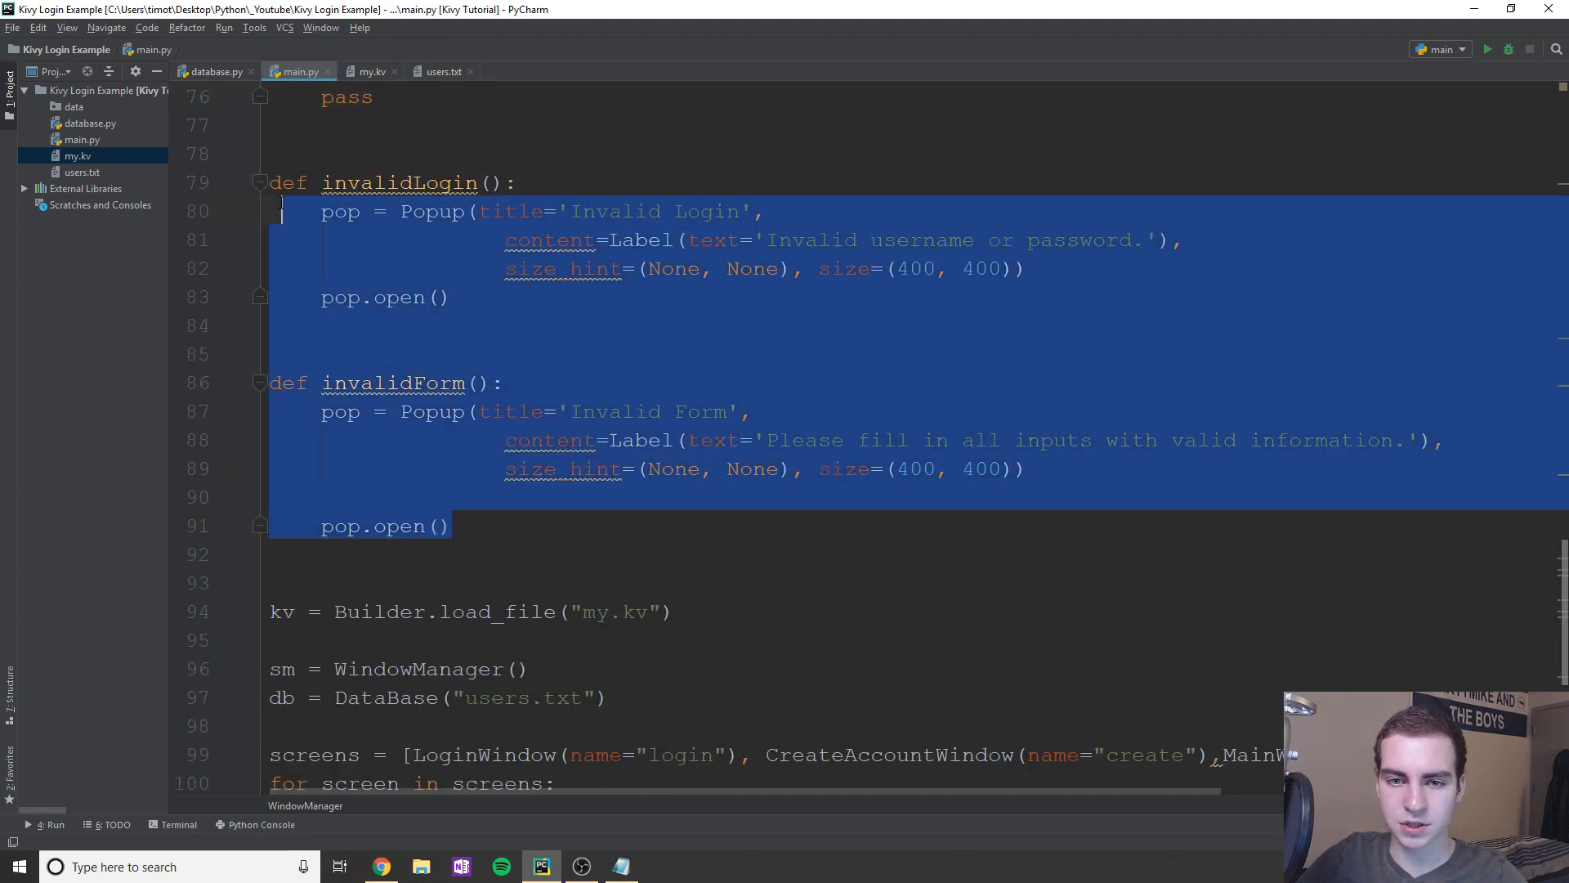
mouse_move(589, 303)
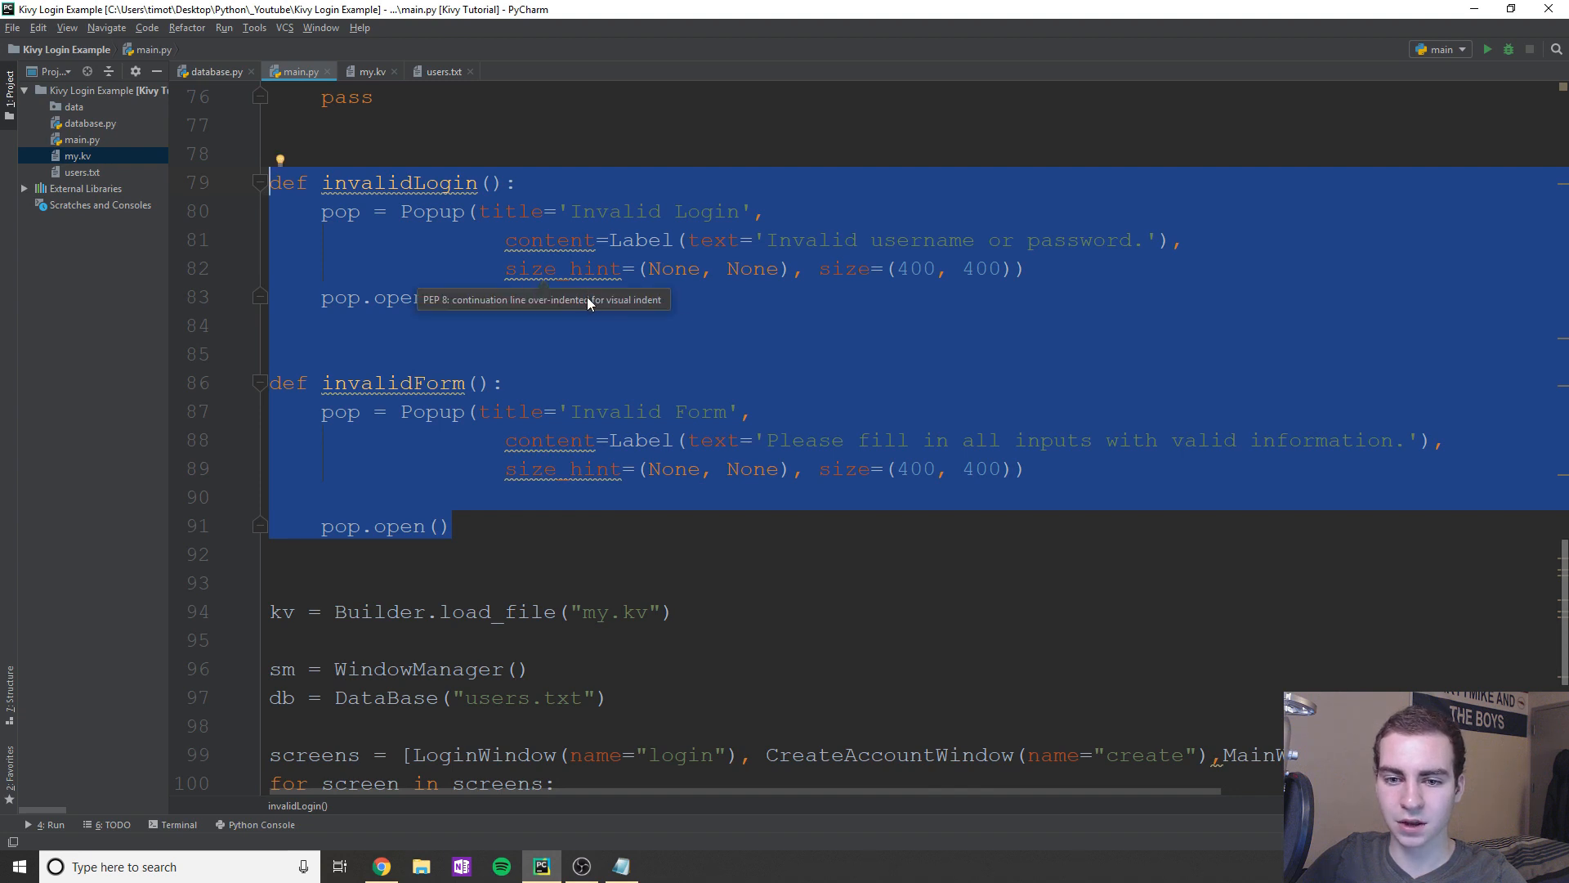
left_click(620, 353)
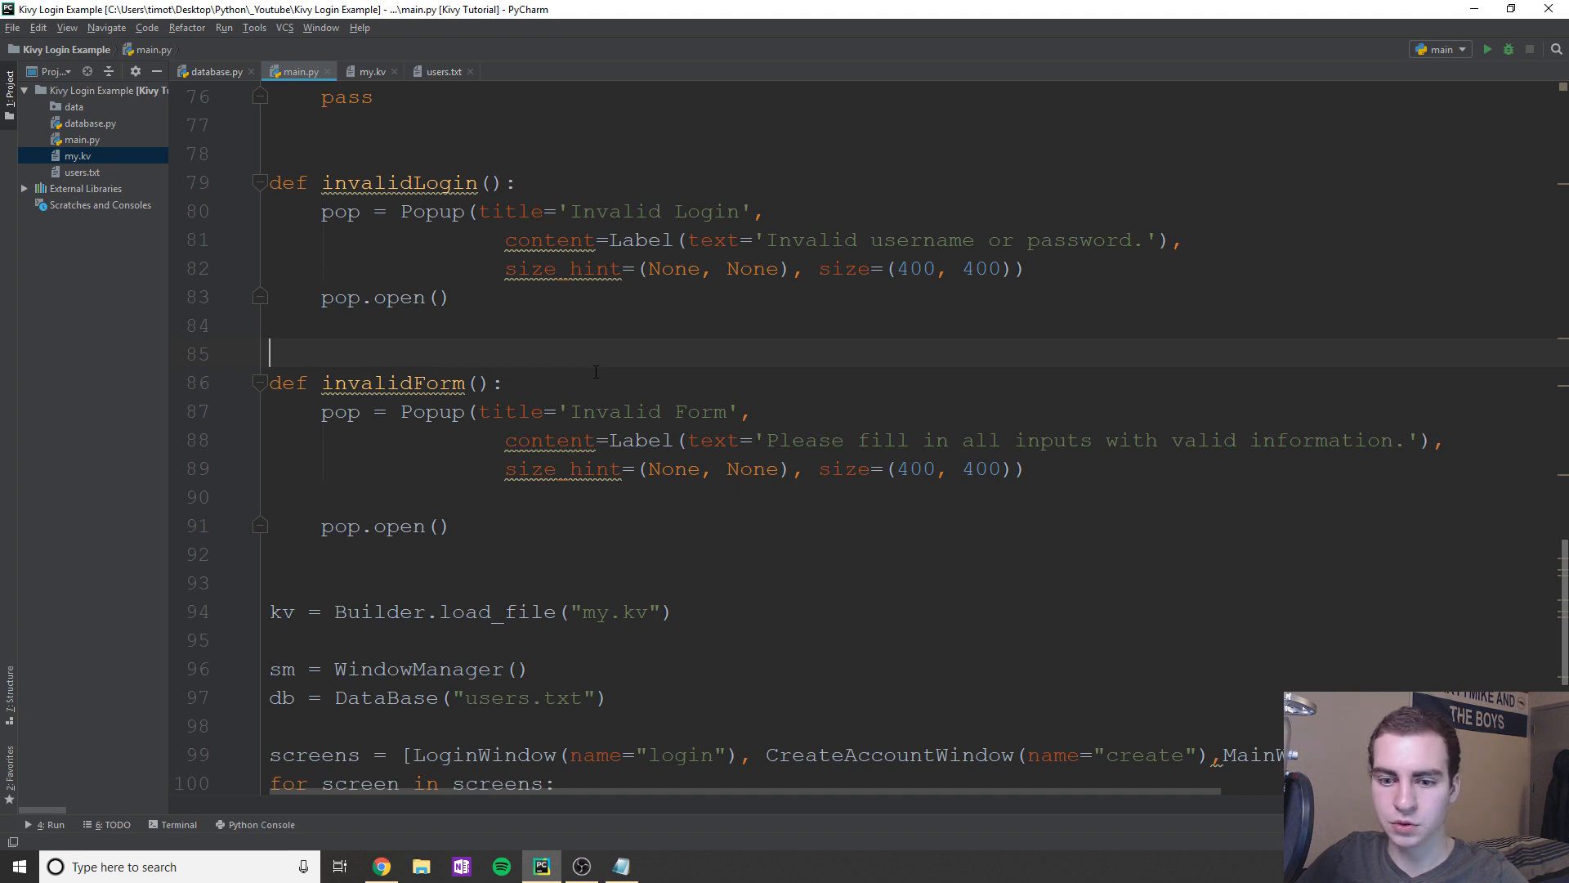
scroll("down", 3)
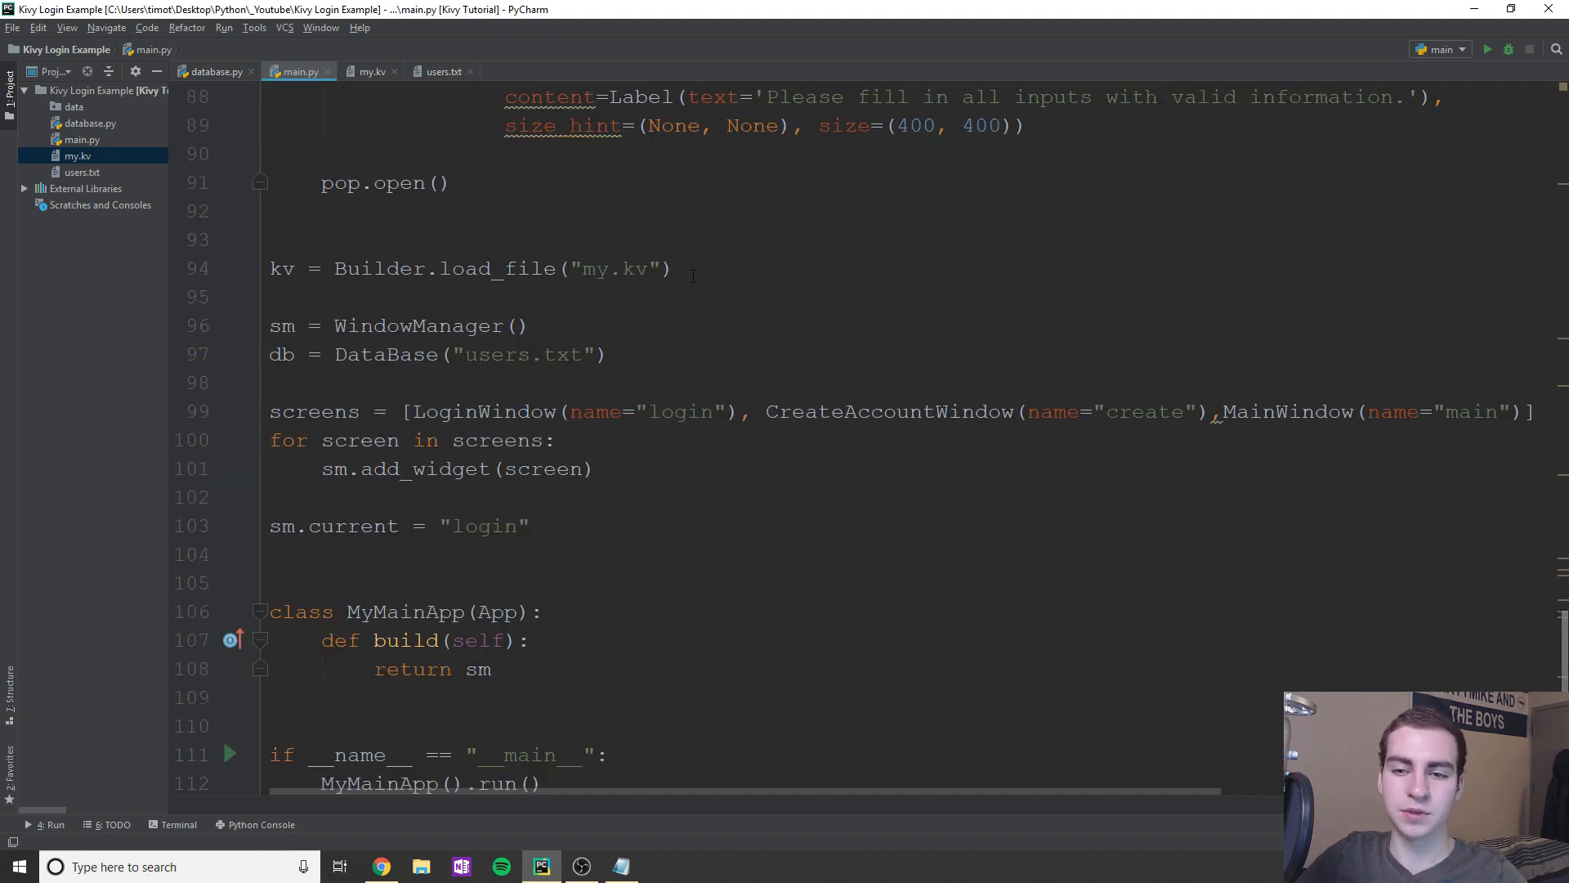
double_click(623, 268)
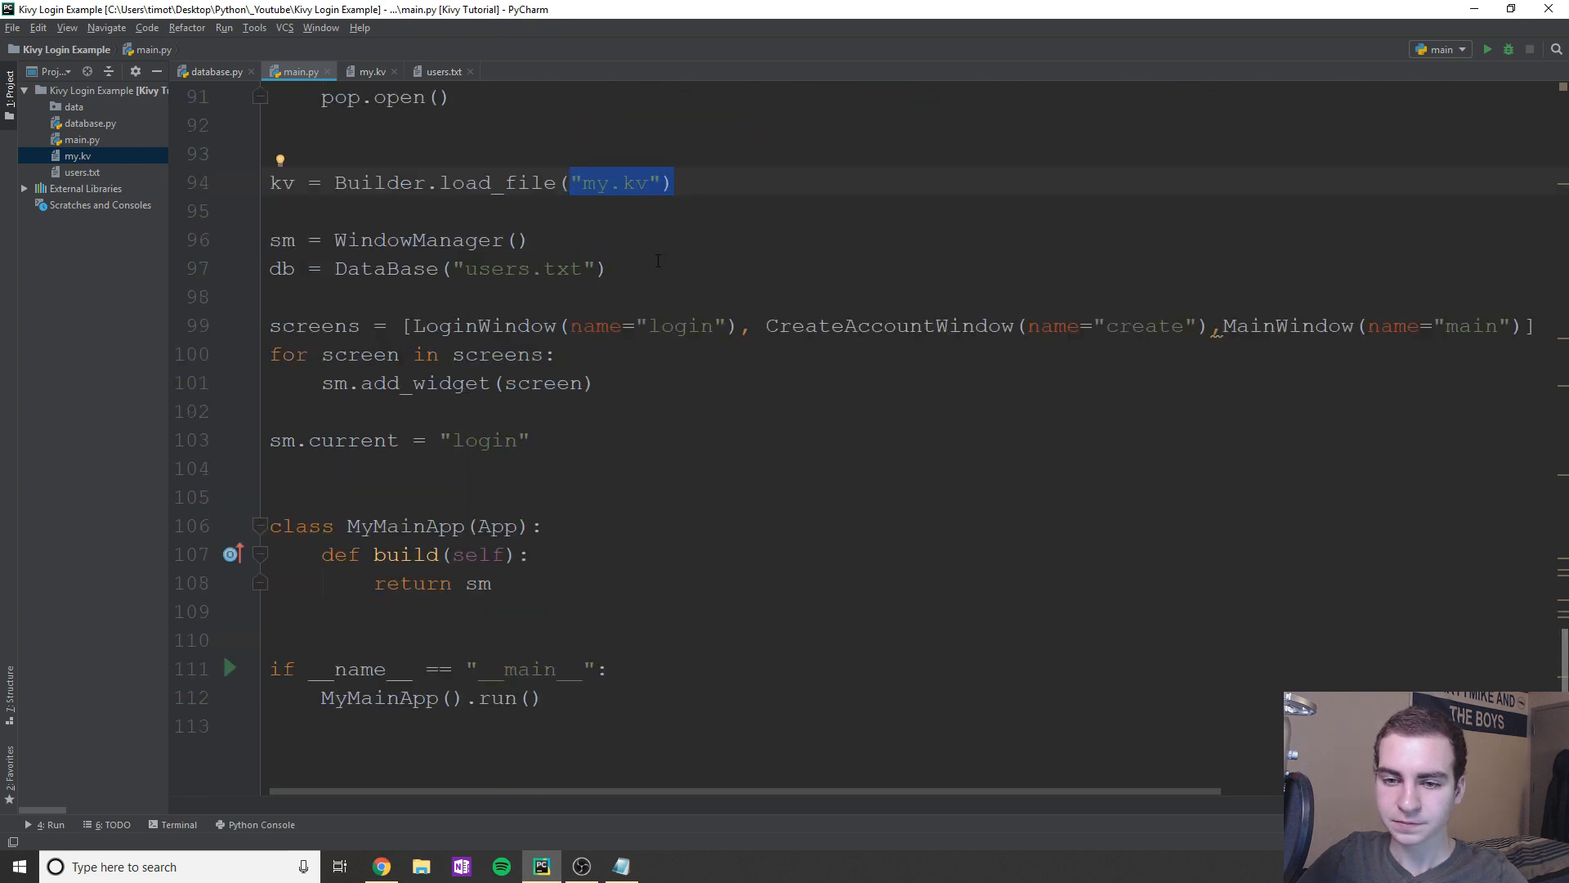
double_click(385, 268)
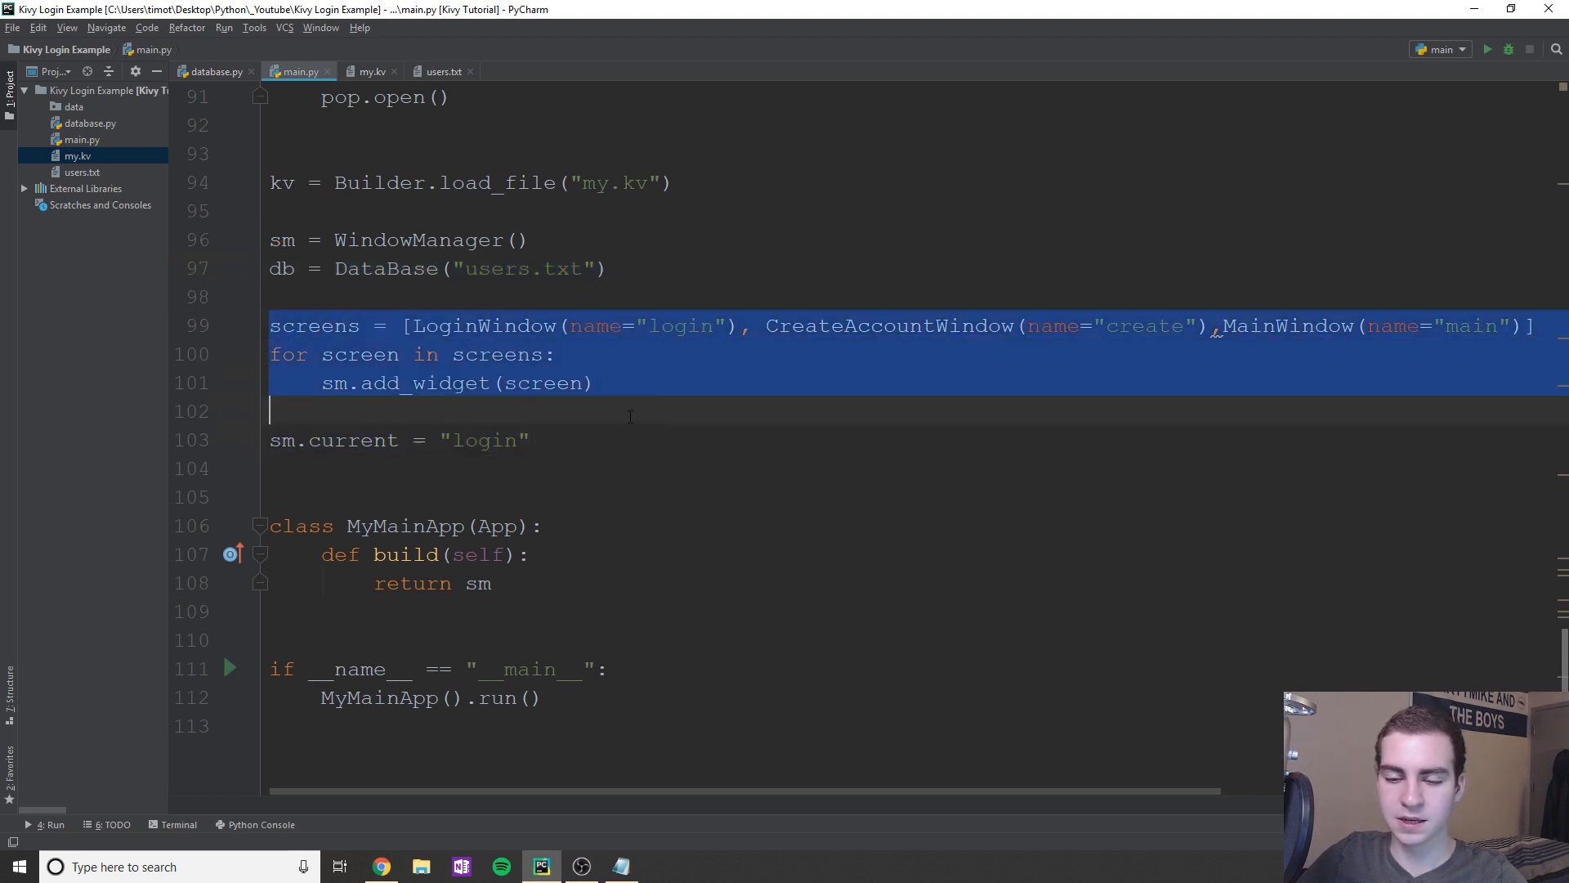
left_click(595, 382)
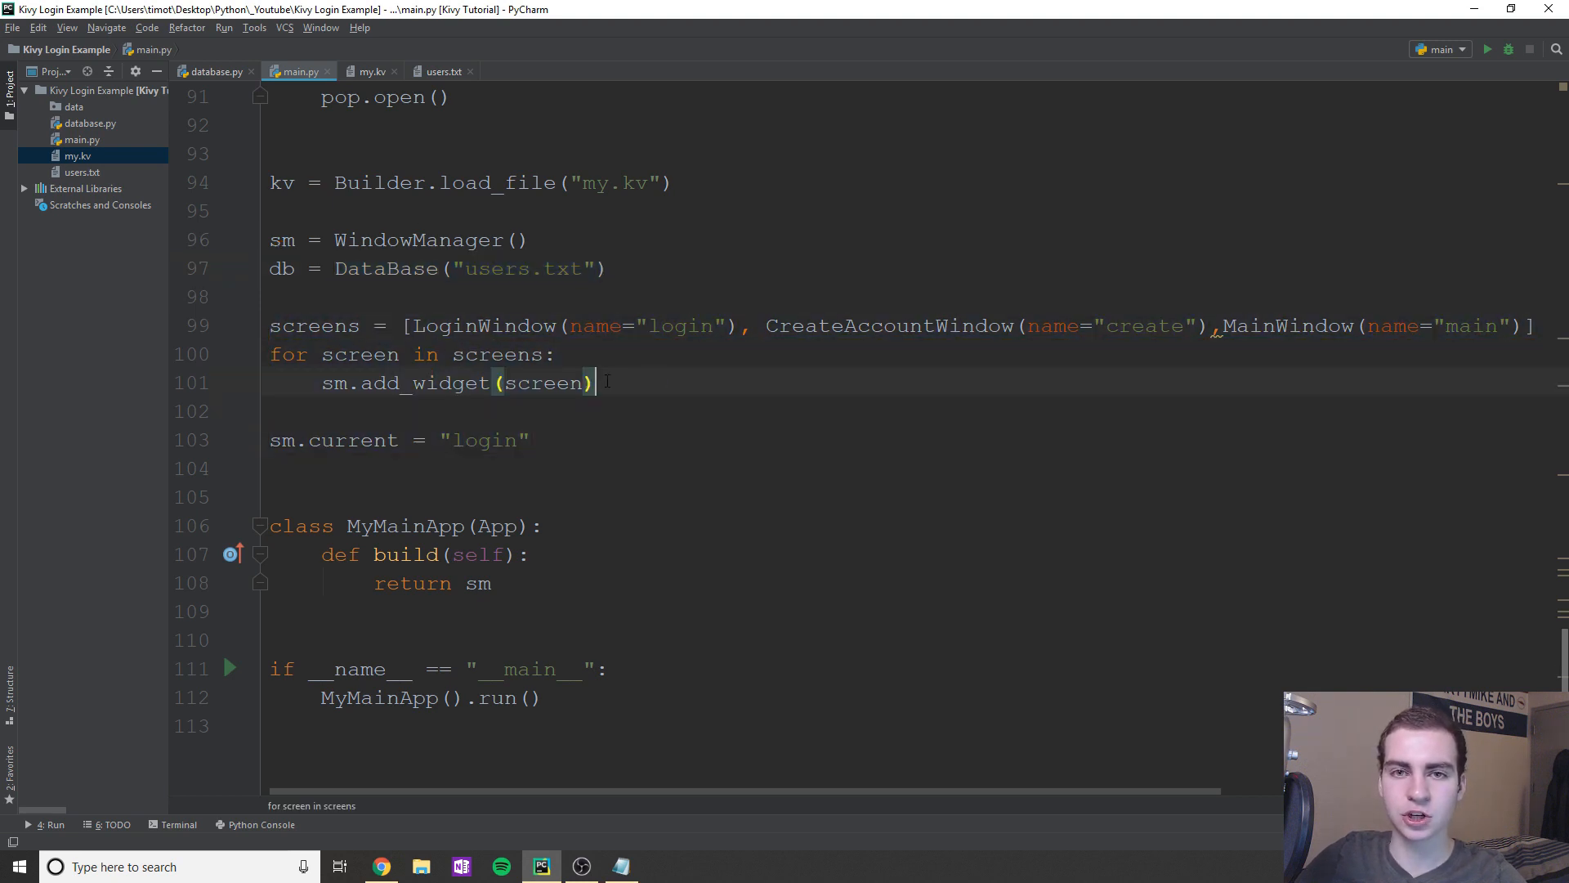
scroll("up", 3)
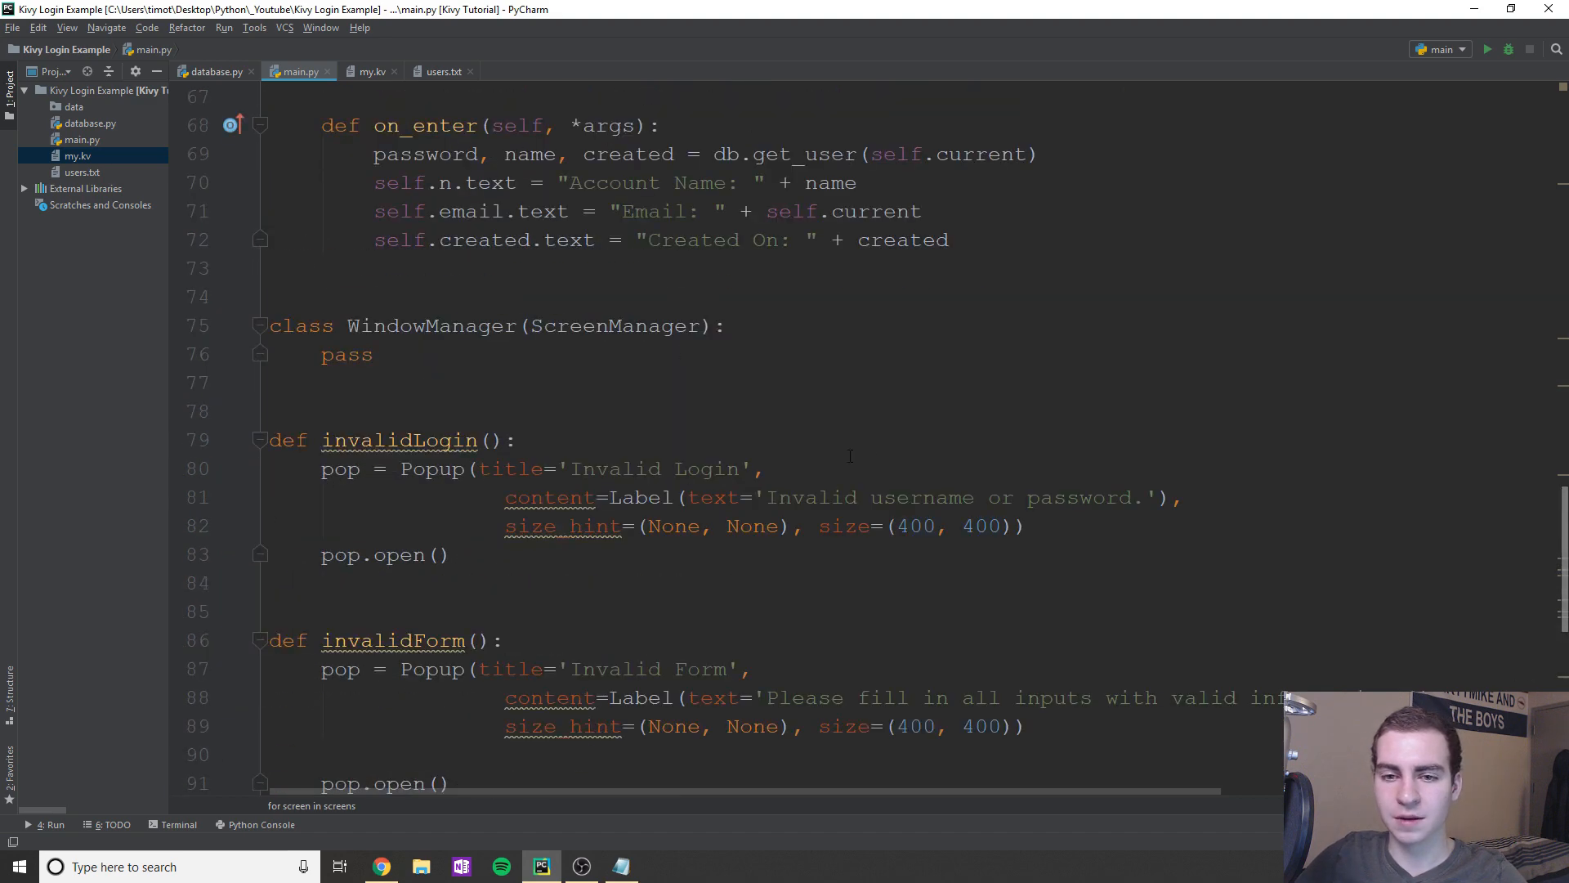
scroll("down", 3)
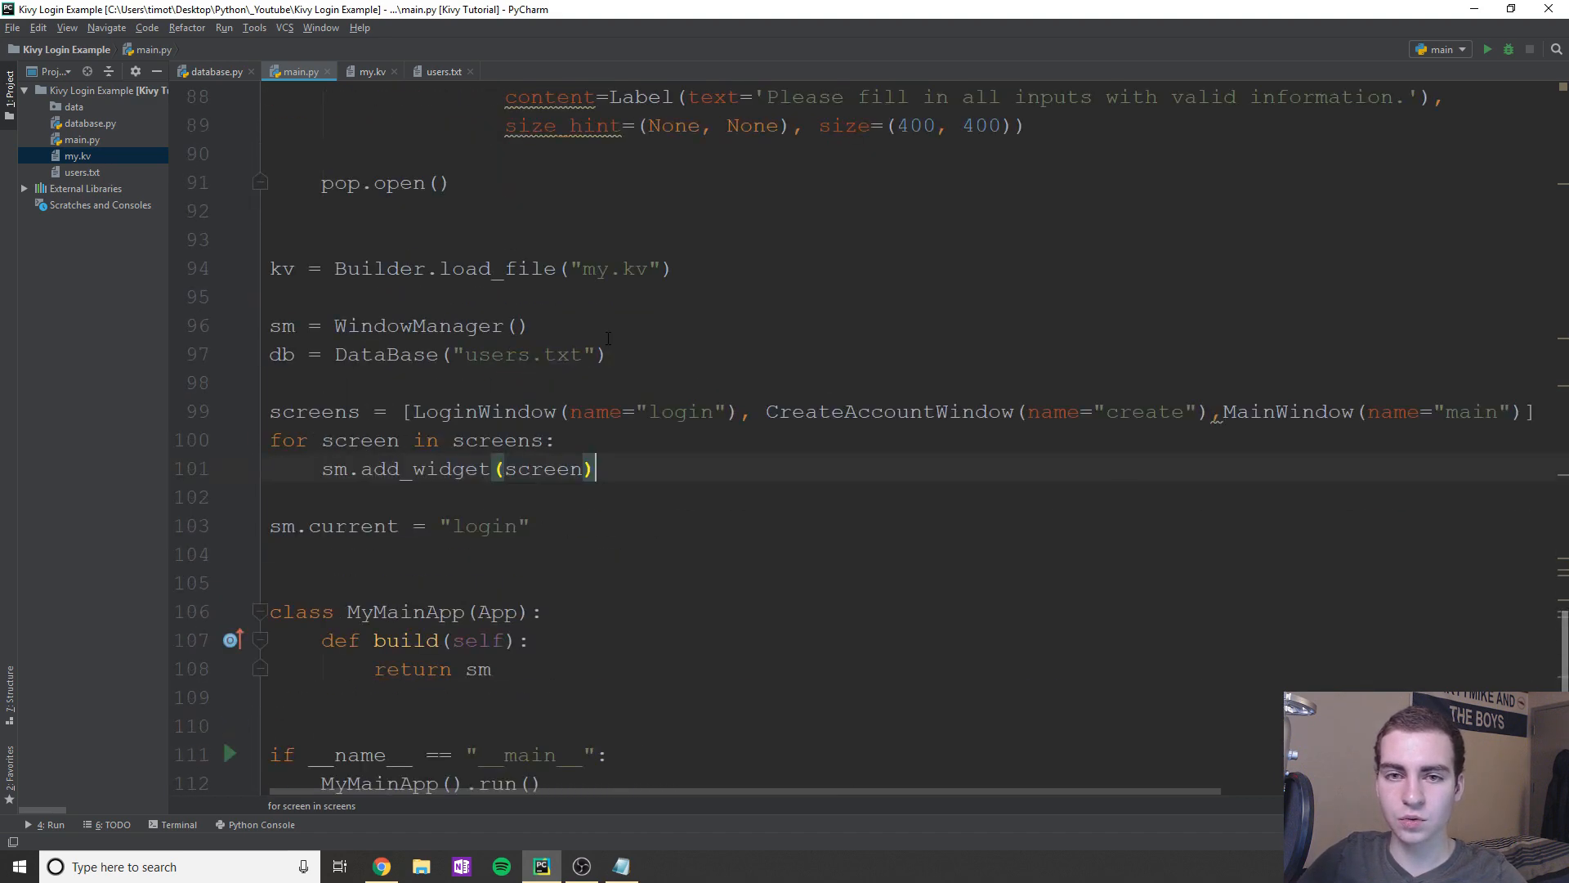
scroll("down", 3)
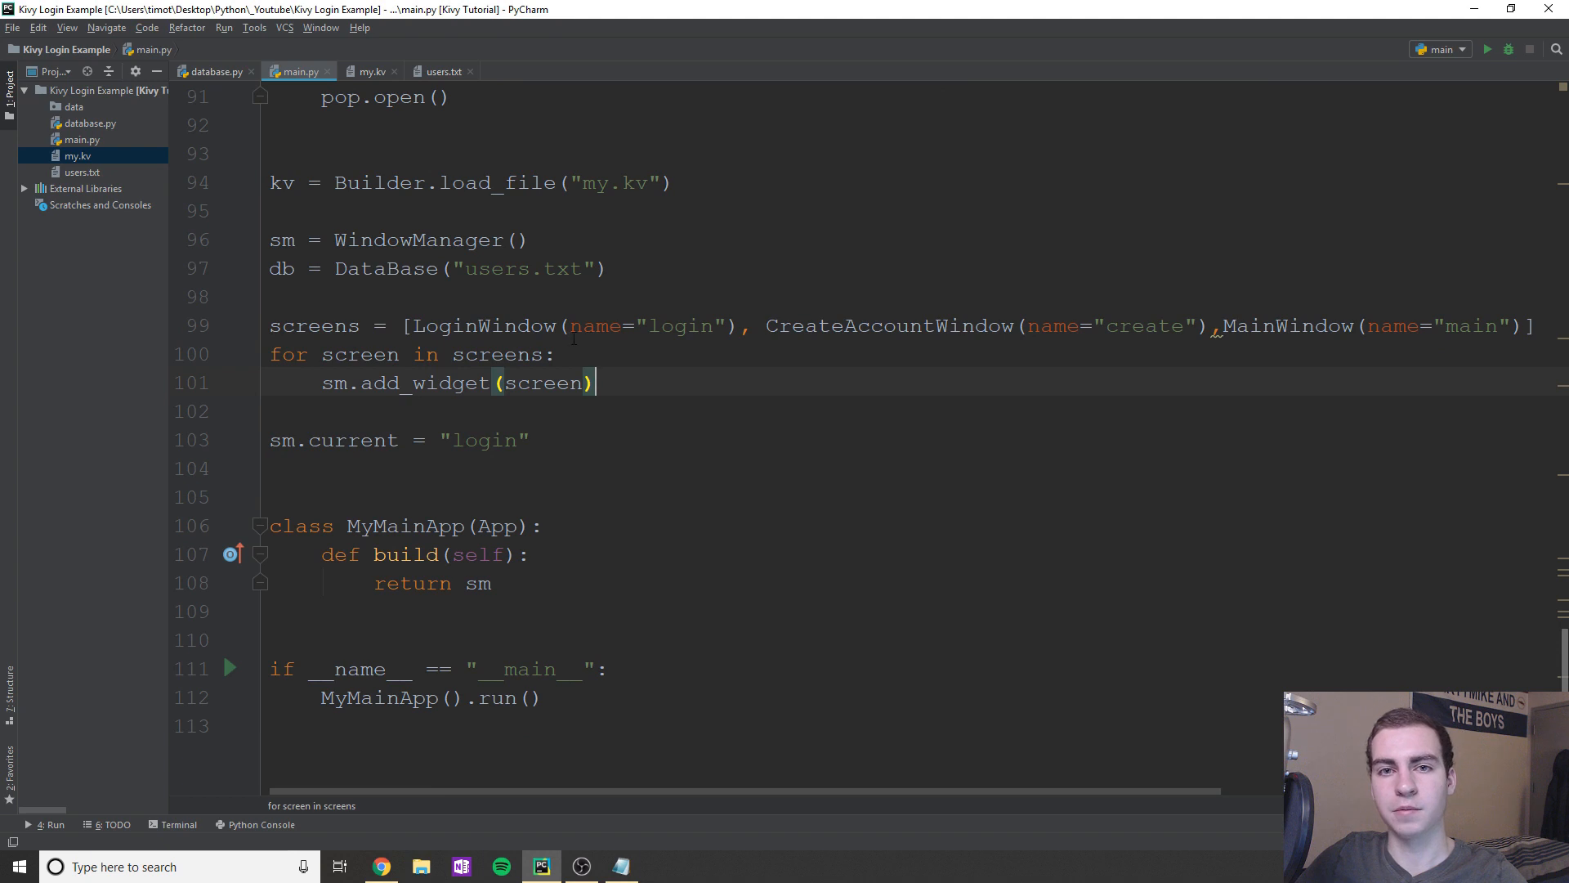
scroll("up", 3)
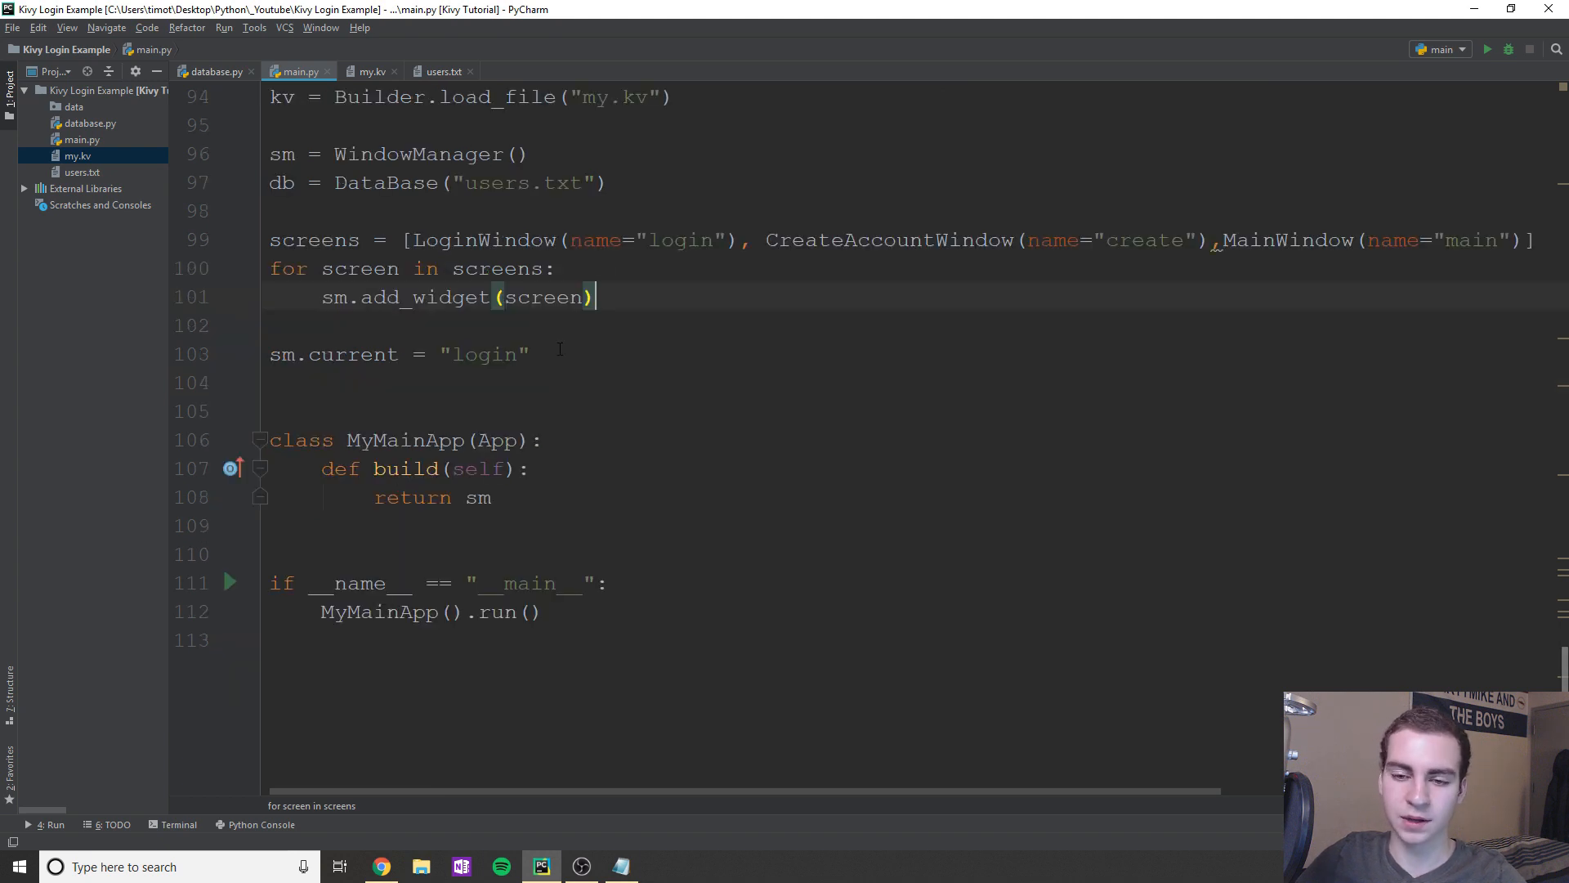
double_click(357, 354)
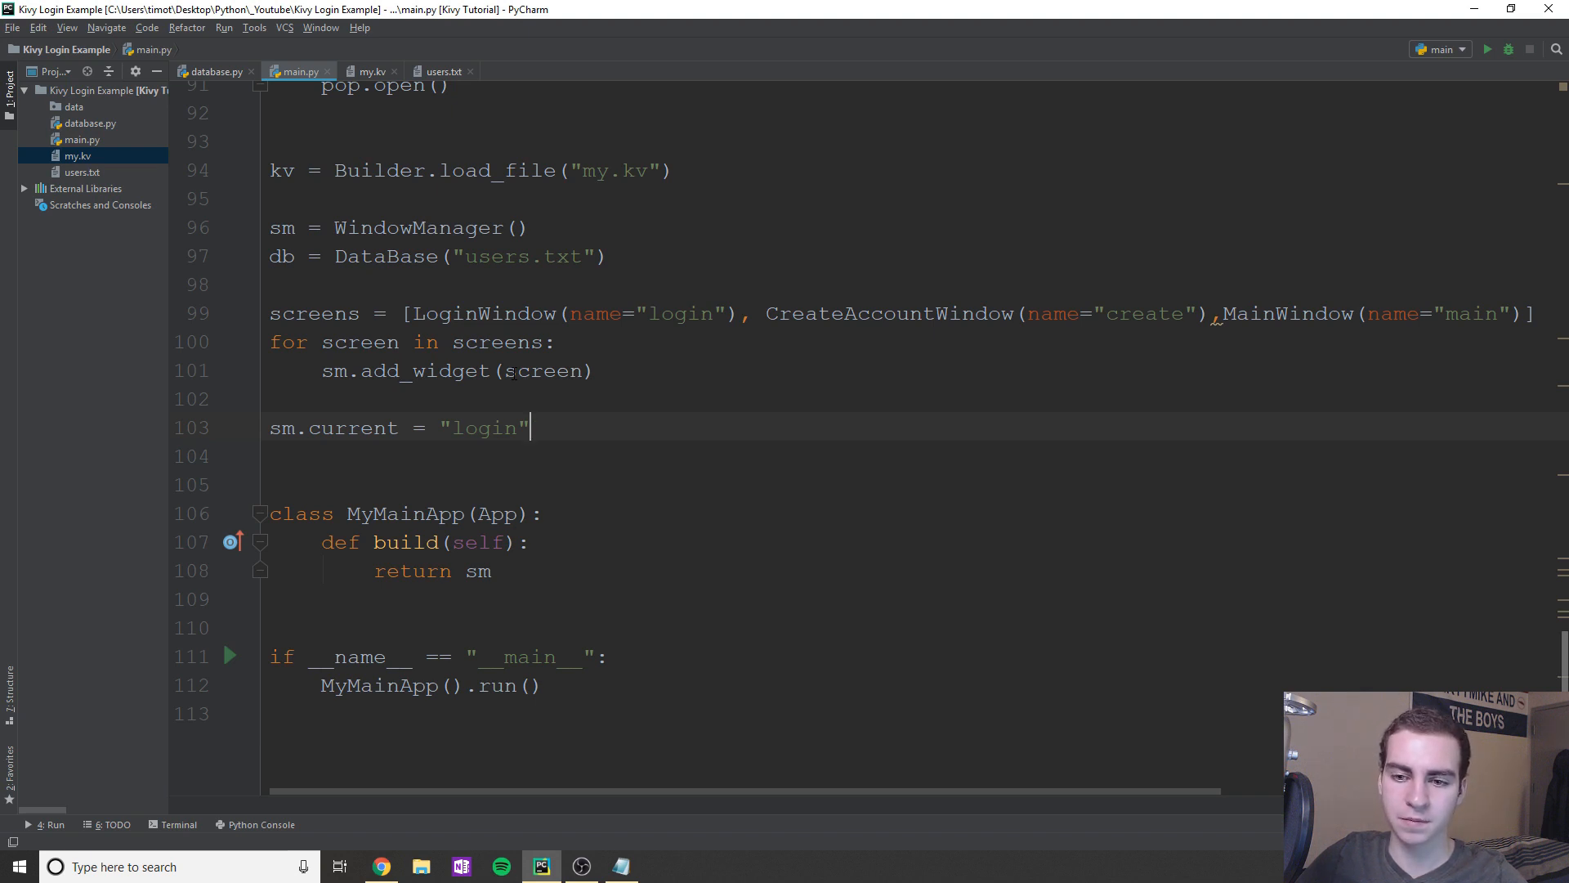
scroll("up", 3)
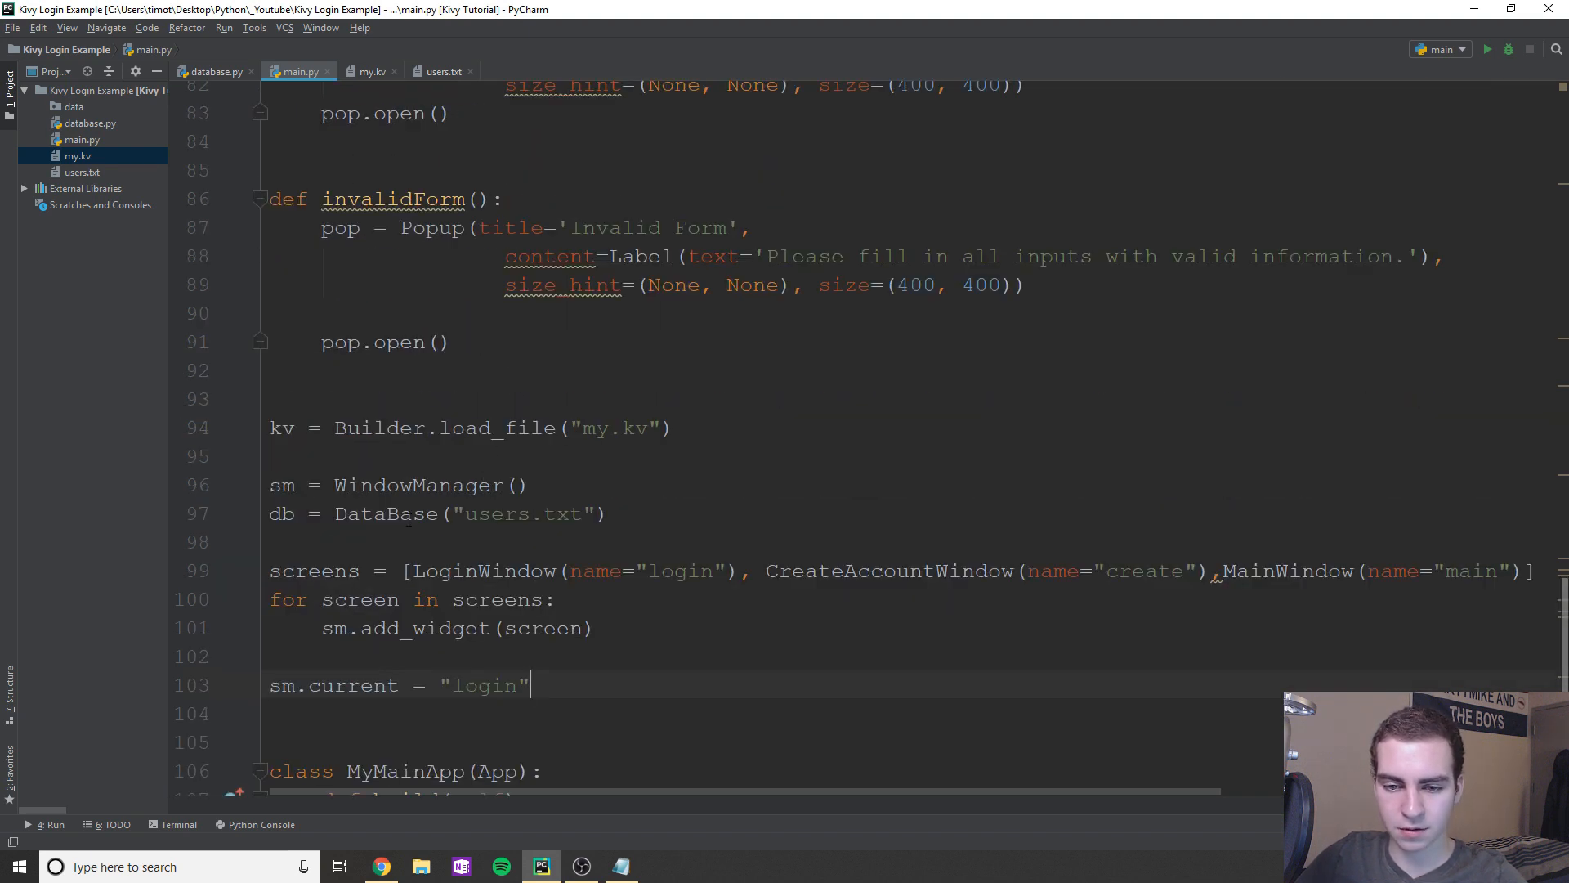
scroll("down", 3)
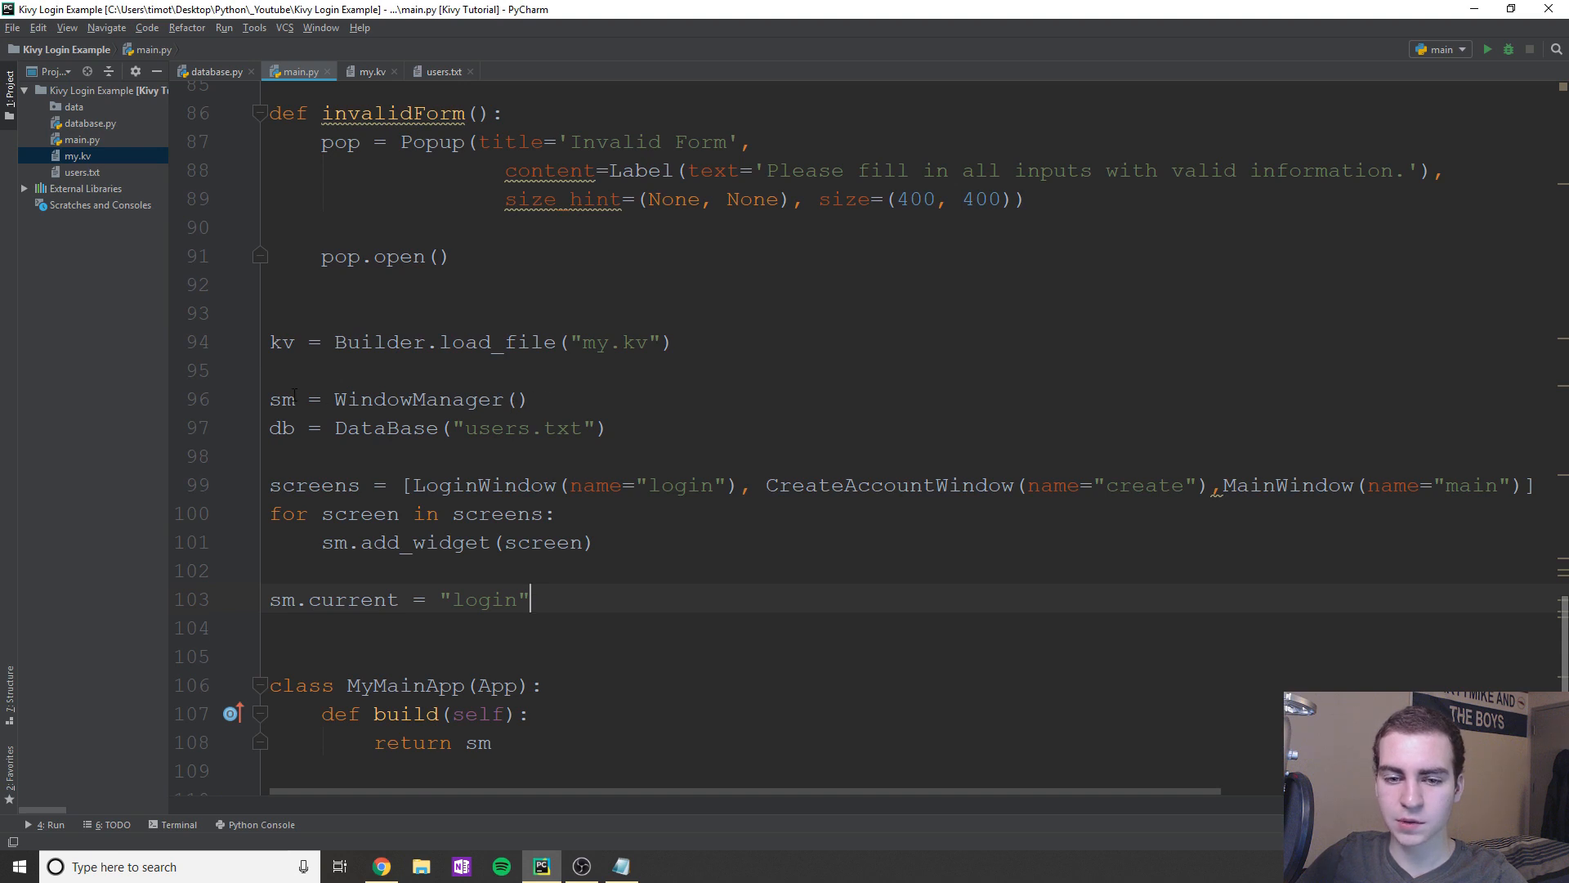
double_click(418, 398)
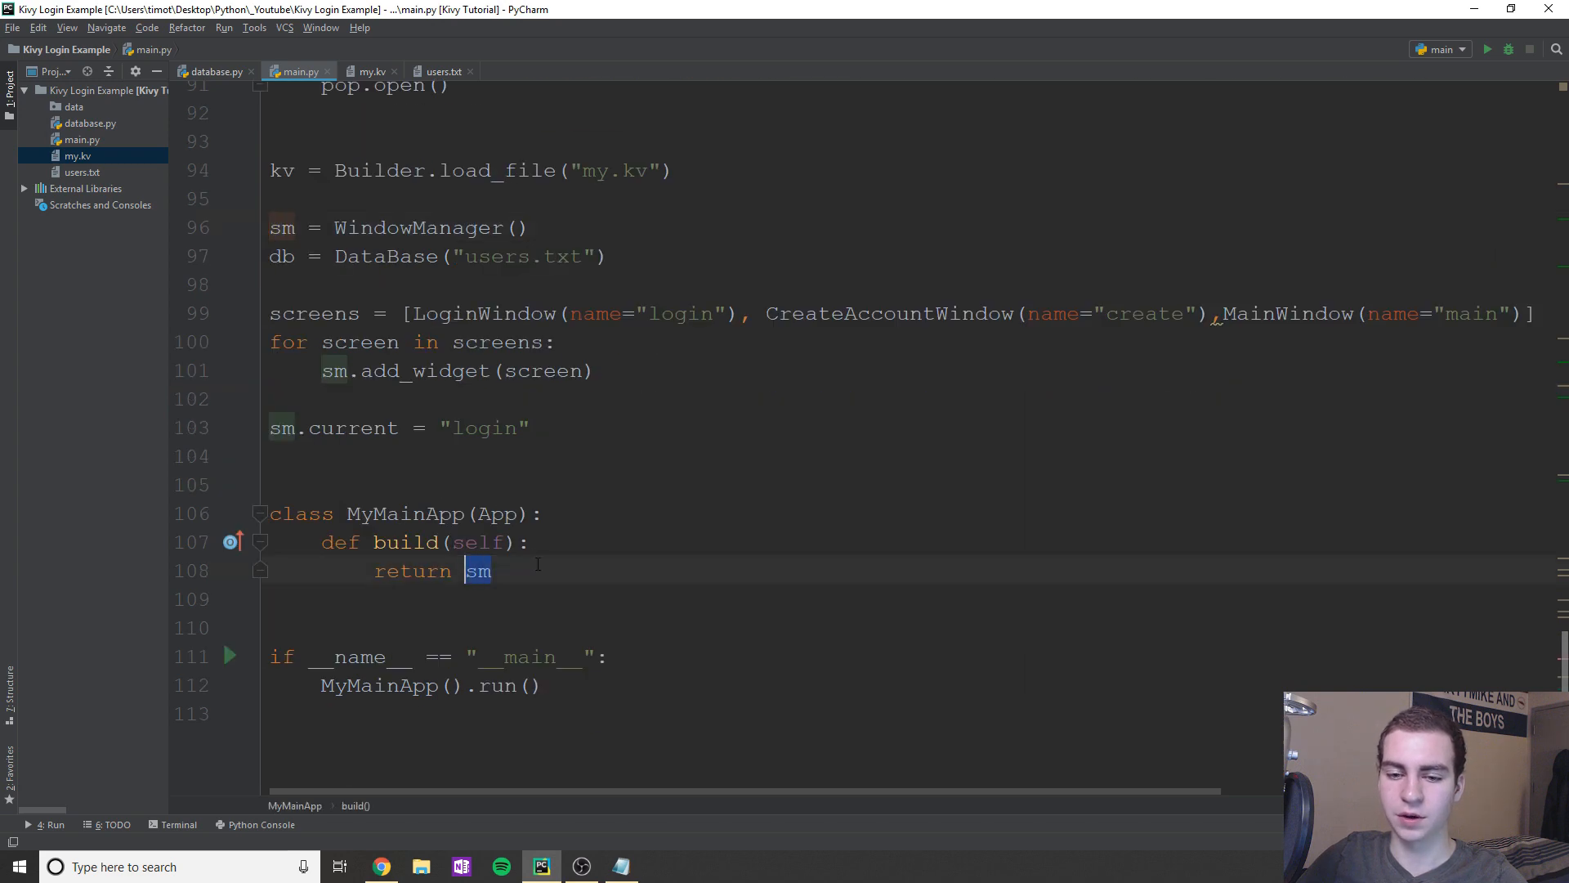
scroll("up", 3)
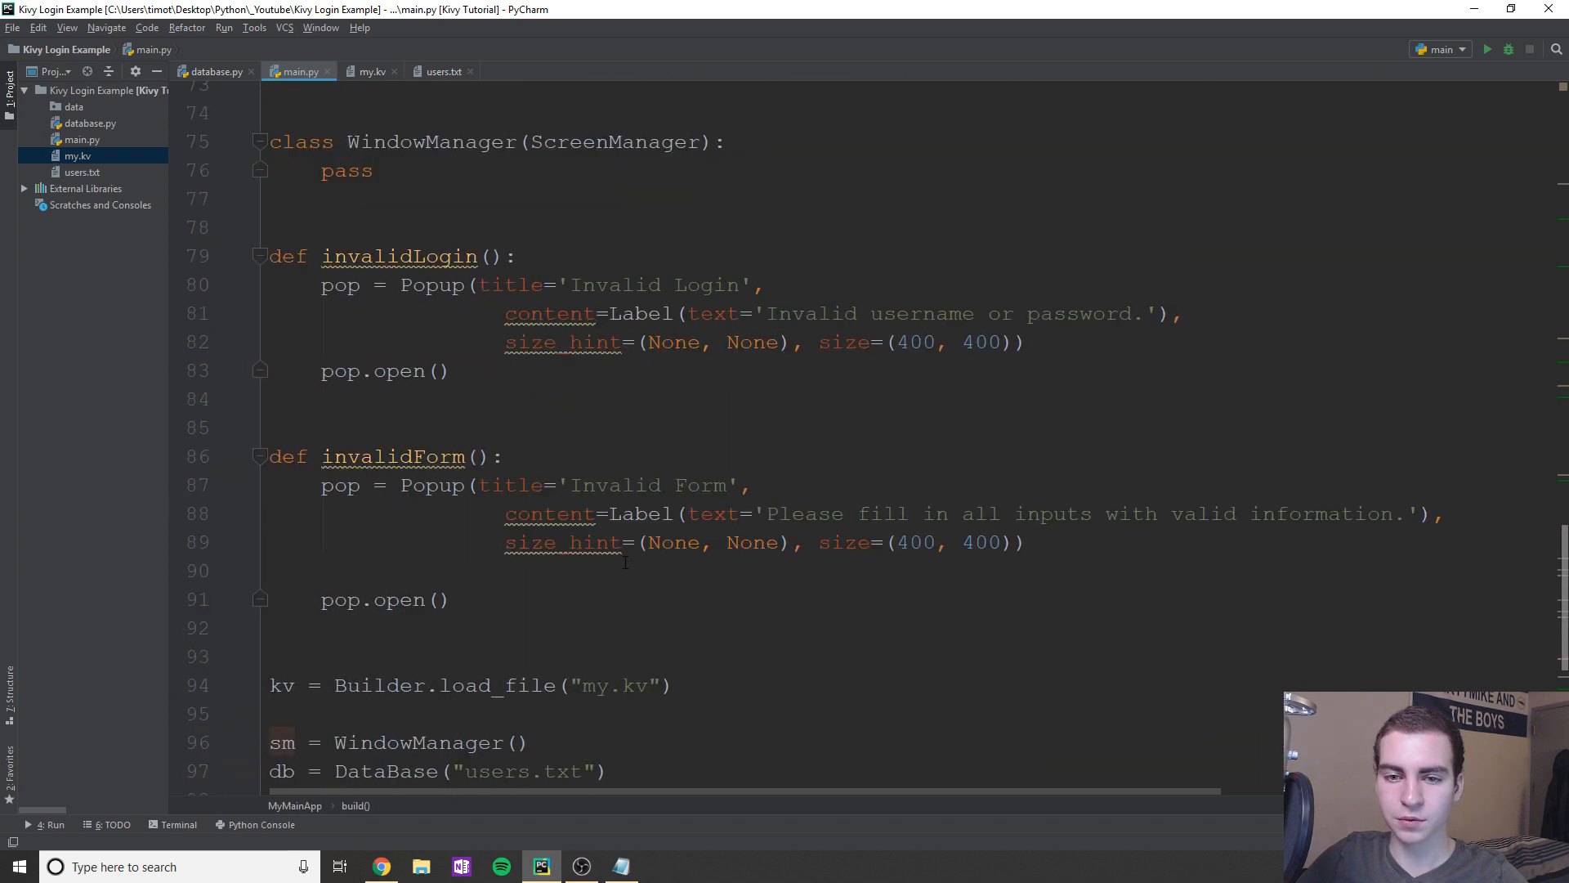
scroll("up", 3)
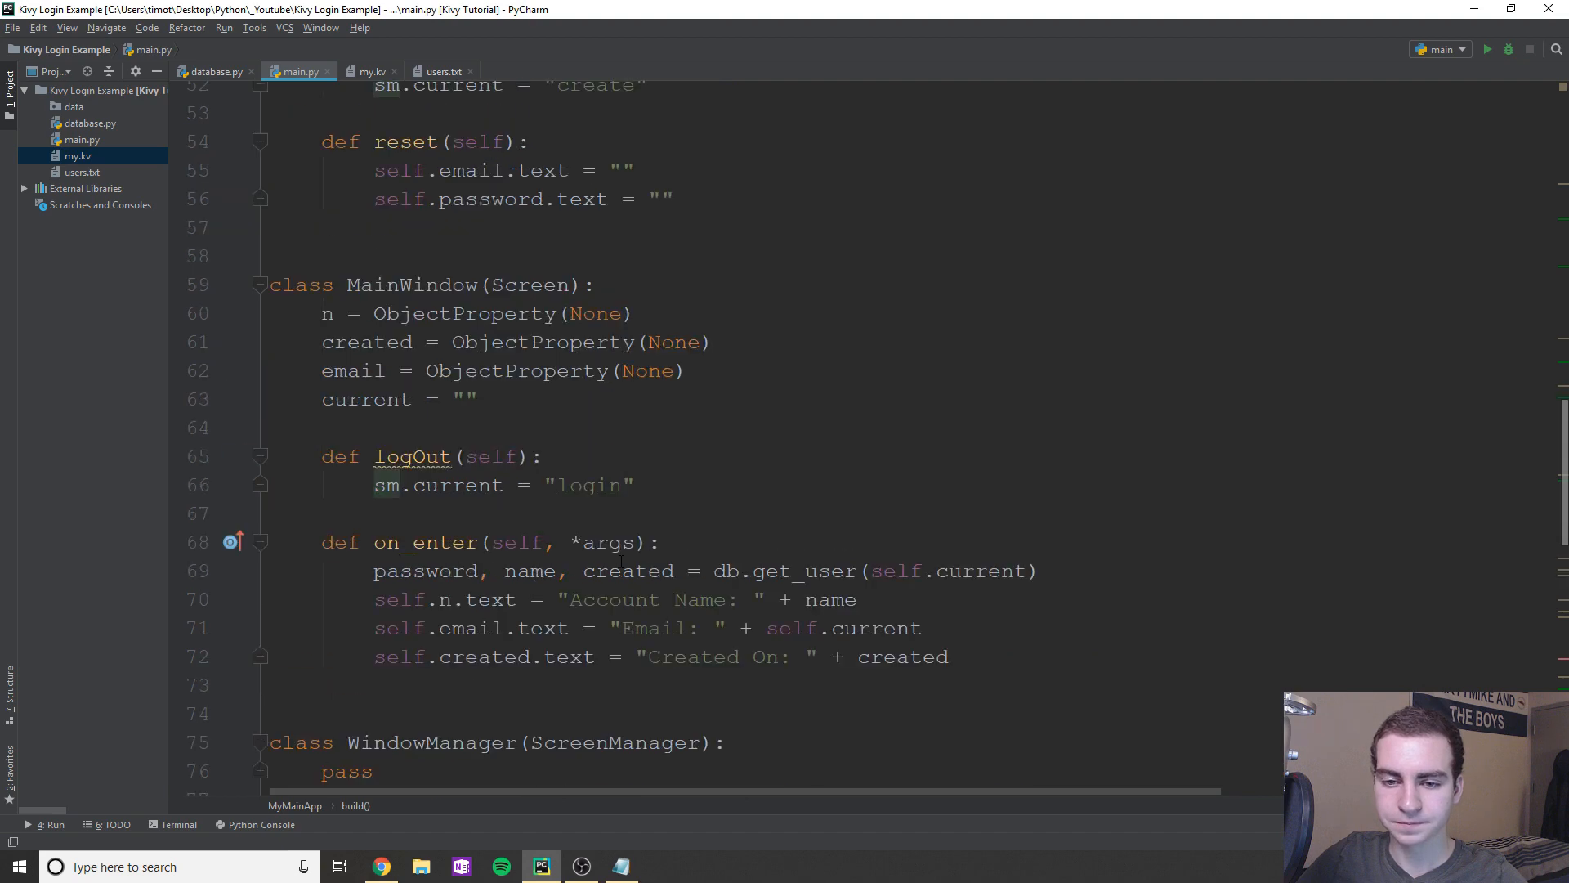
Scroll up to the createBtn method in LoginWindow, then switch to my.kv.
scroll("up", 3)
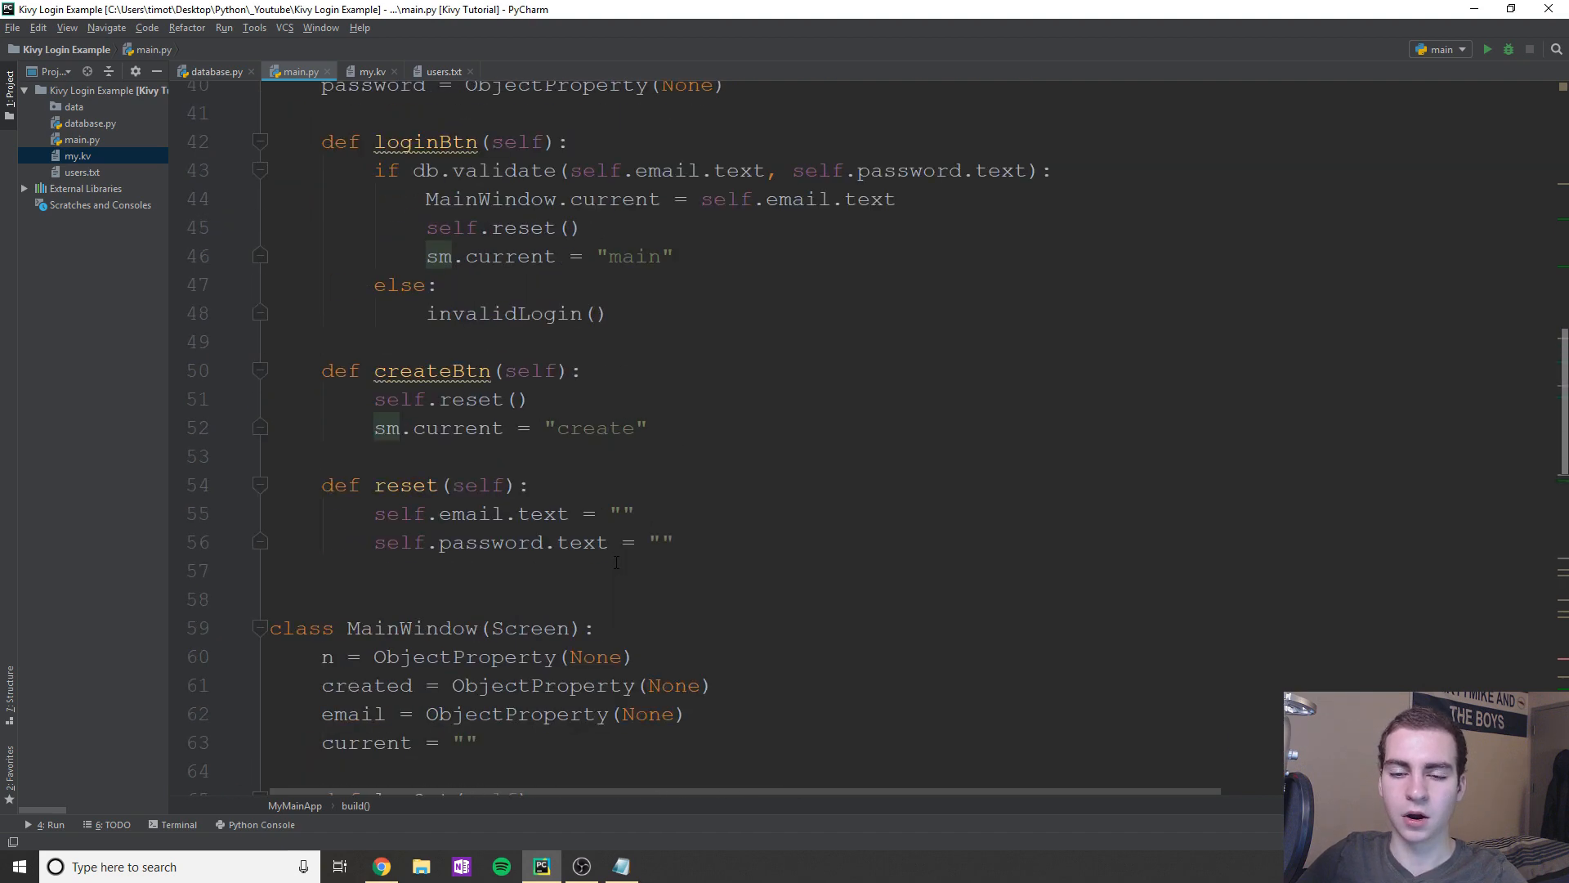
scroll("up", 3)
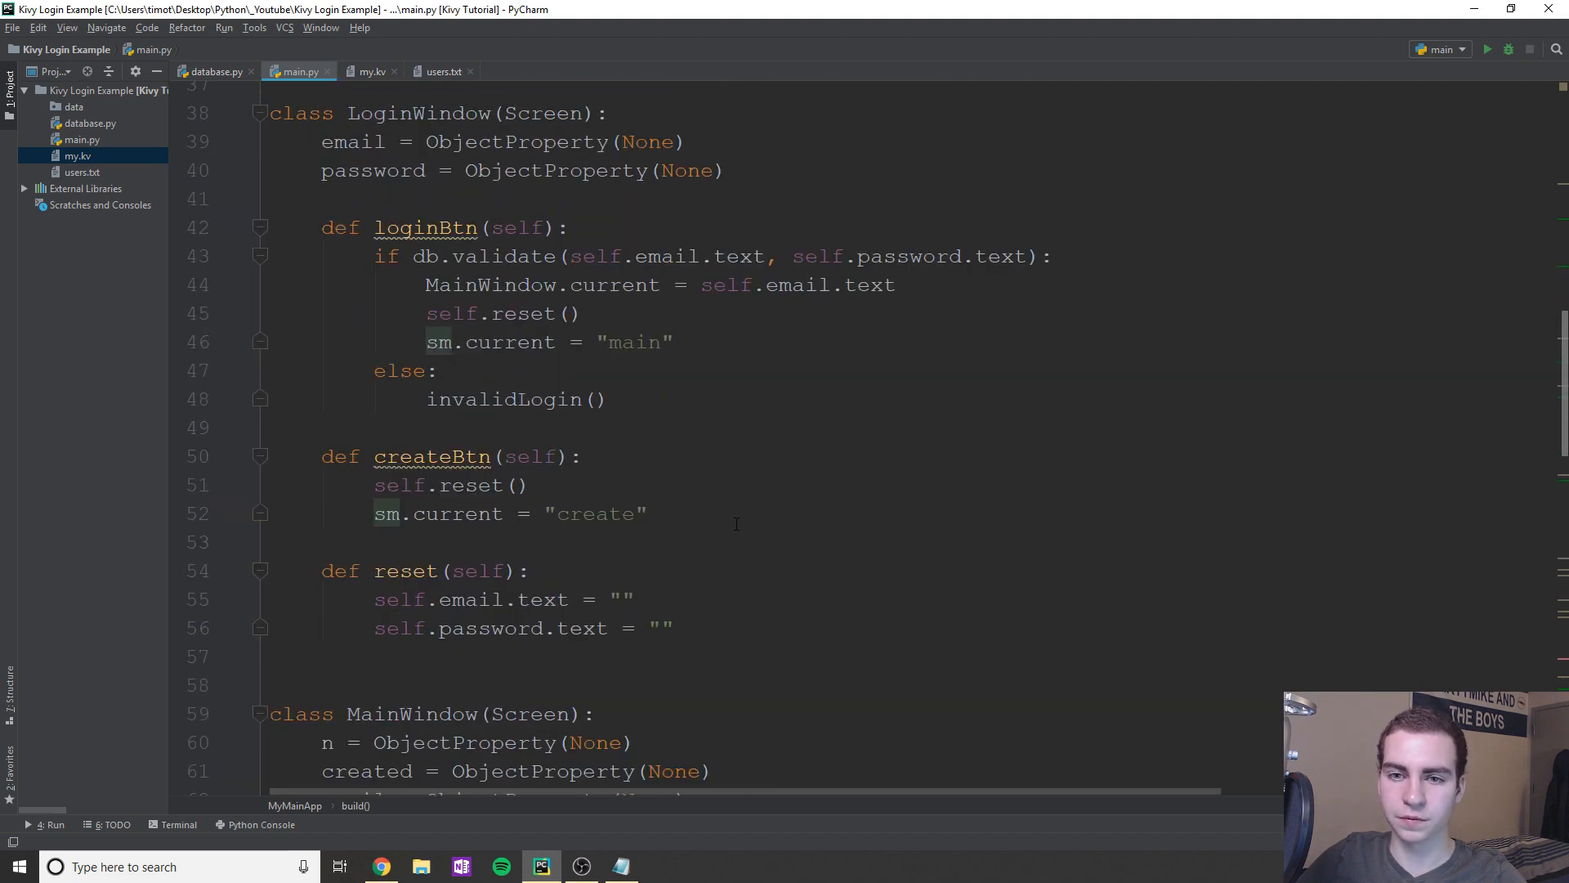
left_click(500, 514)
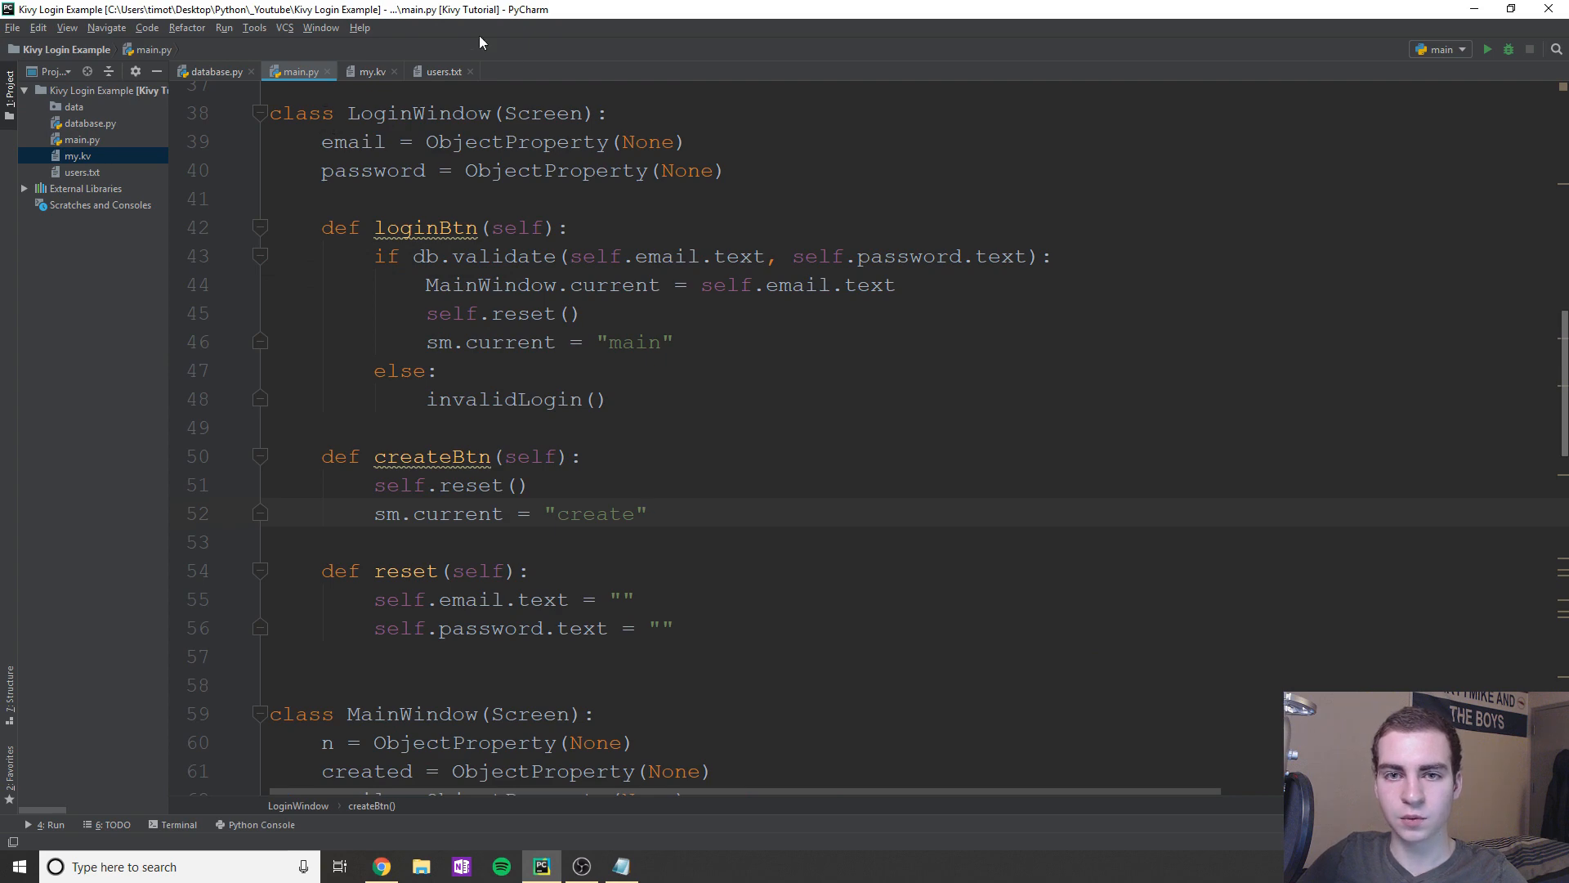
left_click(370, 71)
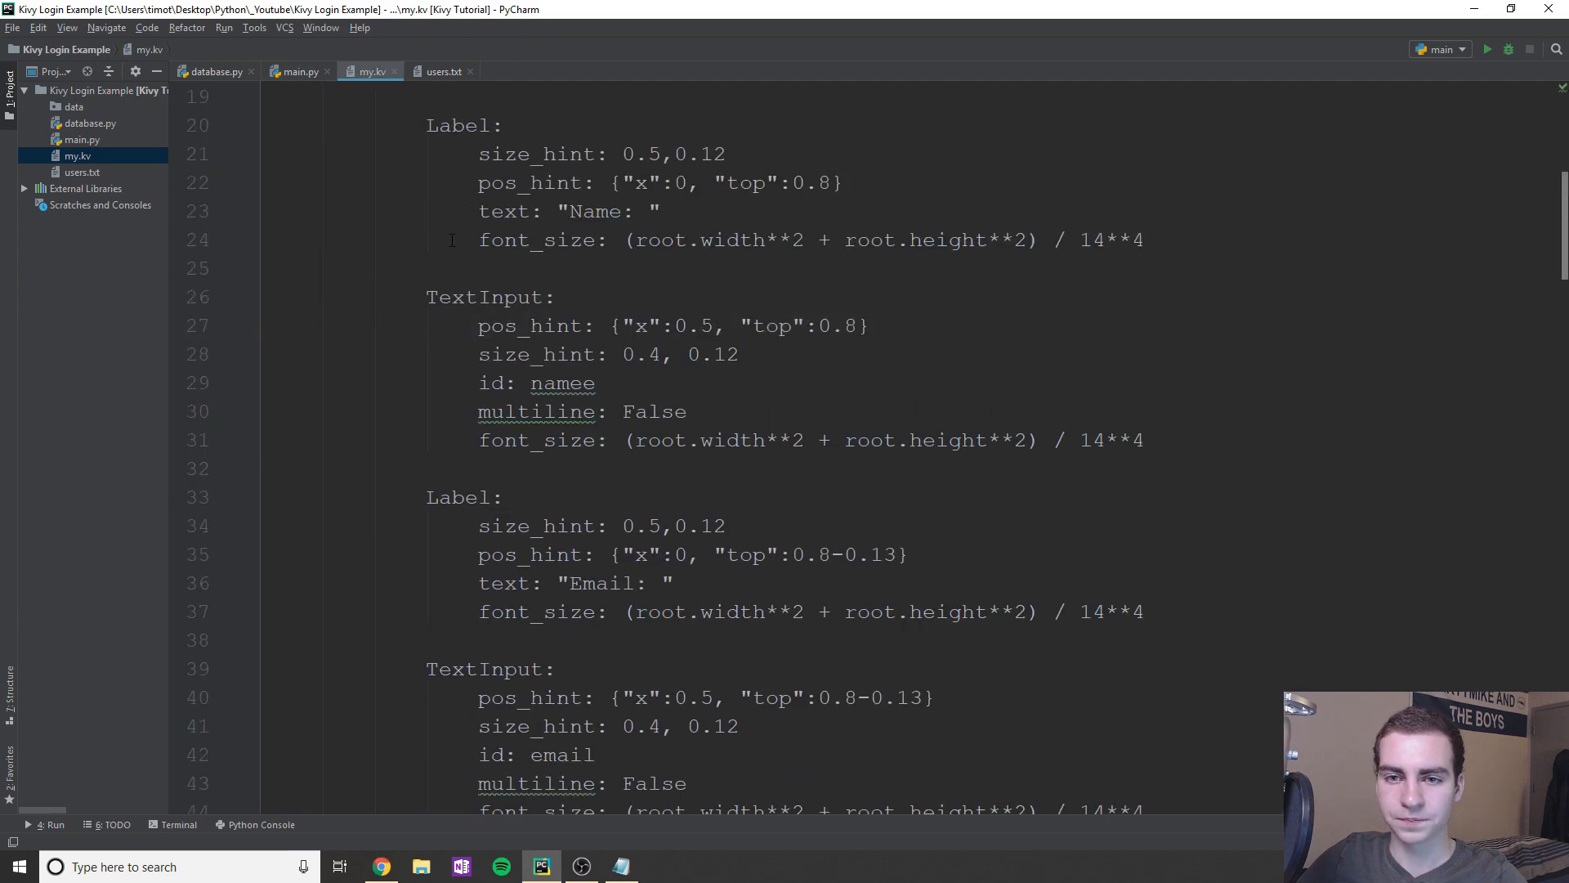
scroll("down", 3)
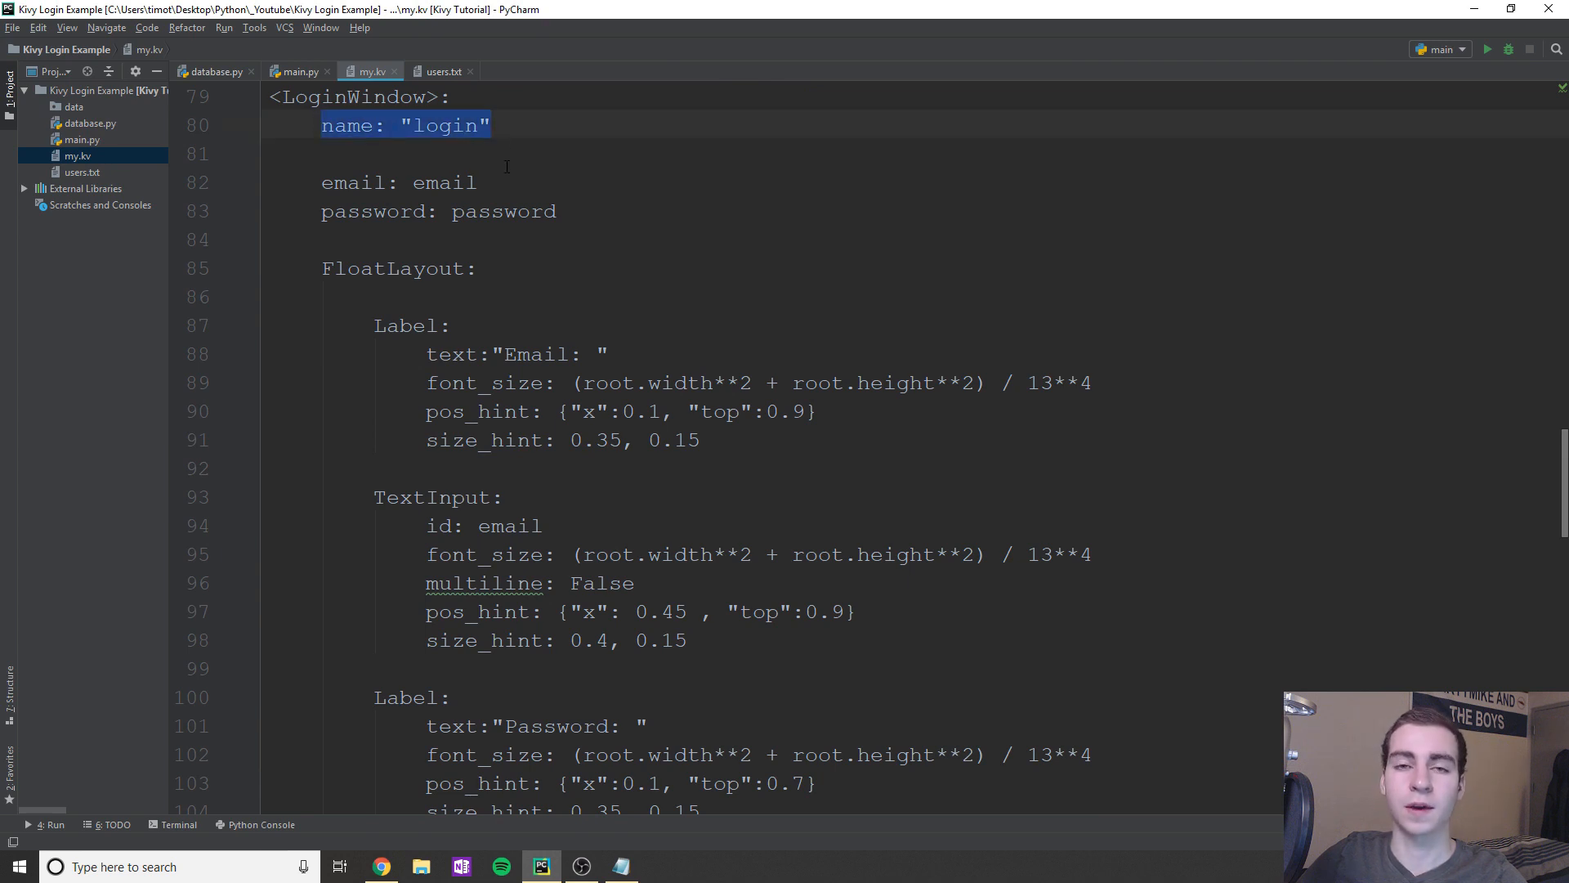
left_click(398, 182)
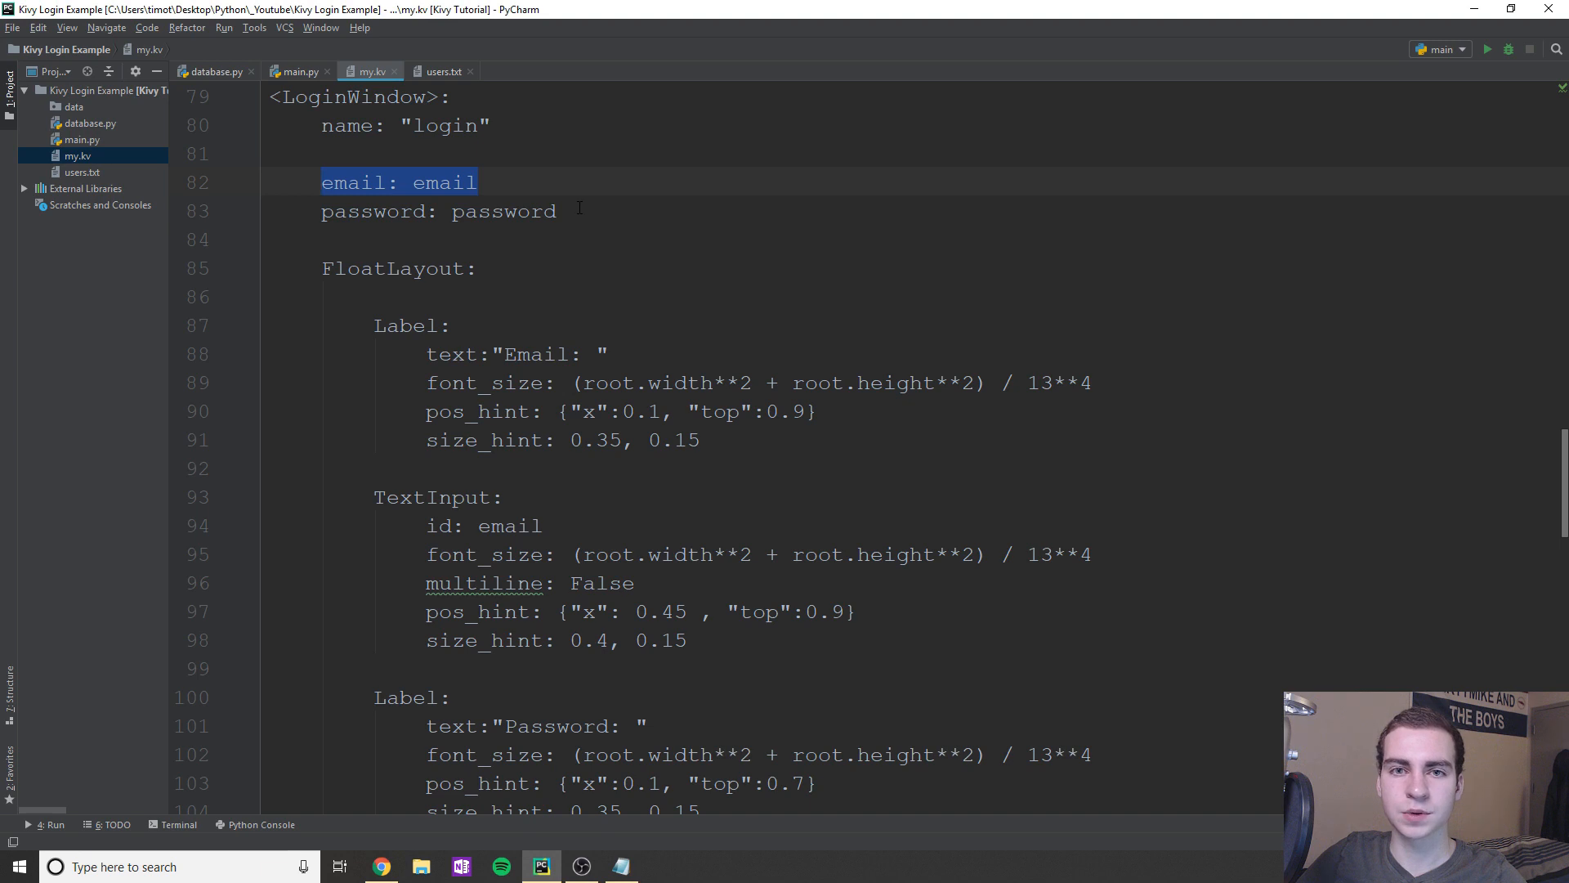
scroll("down", 3)
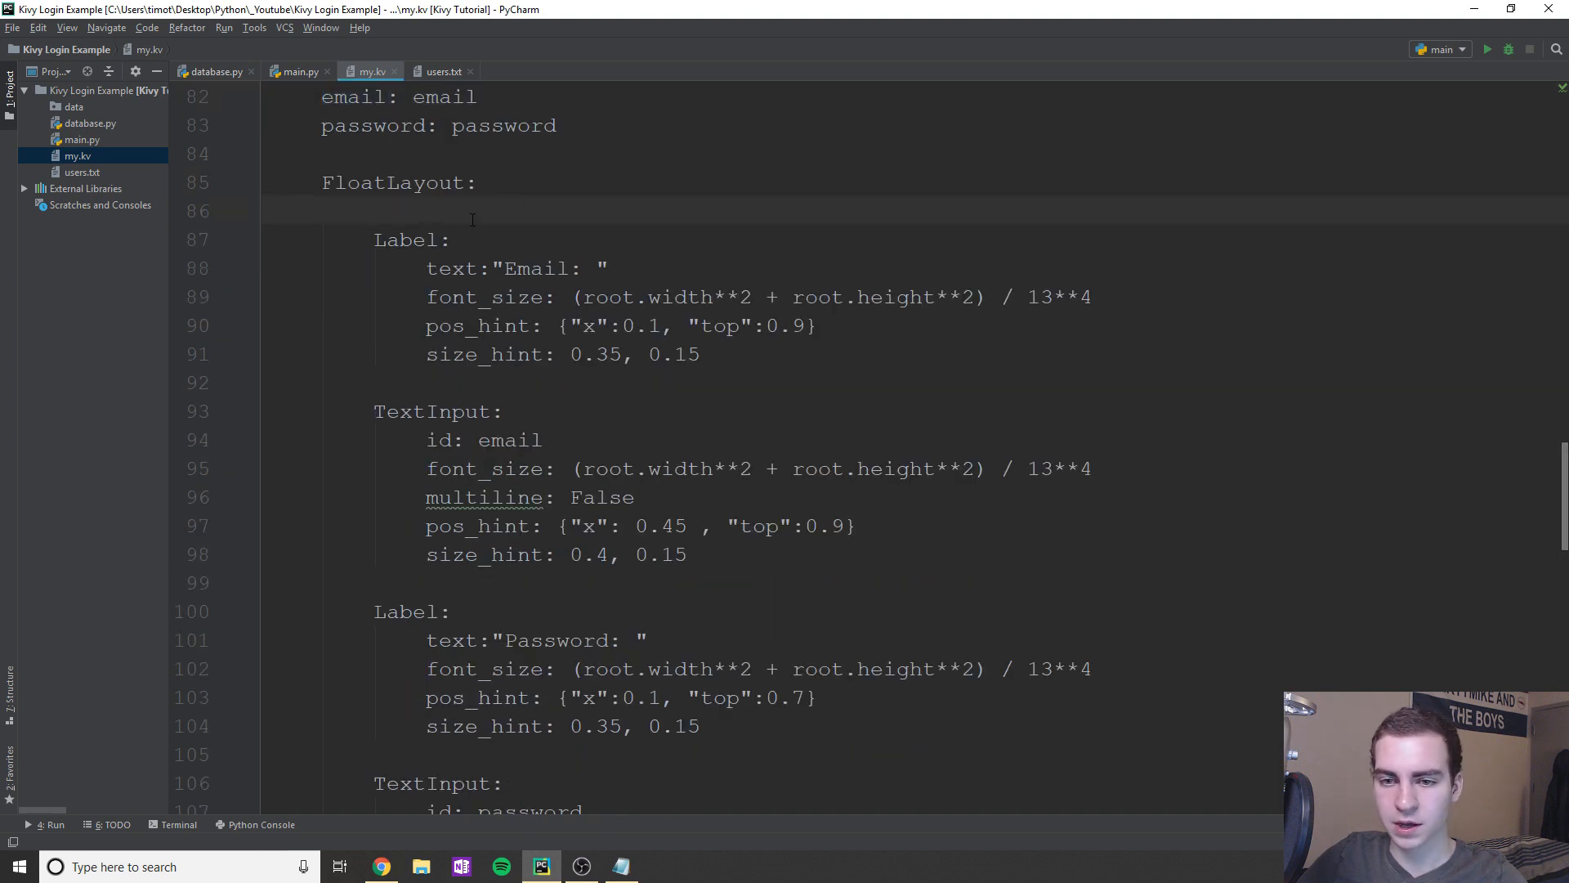
scroll("down", 3)
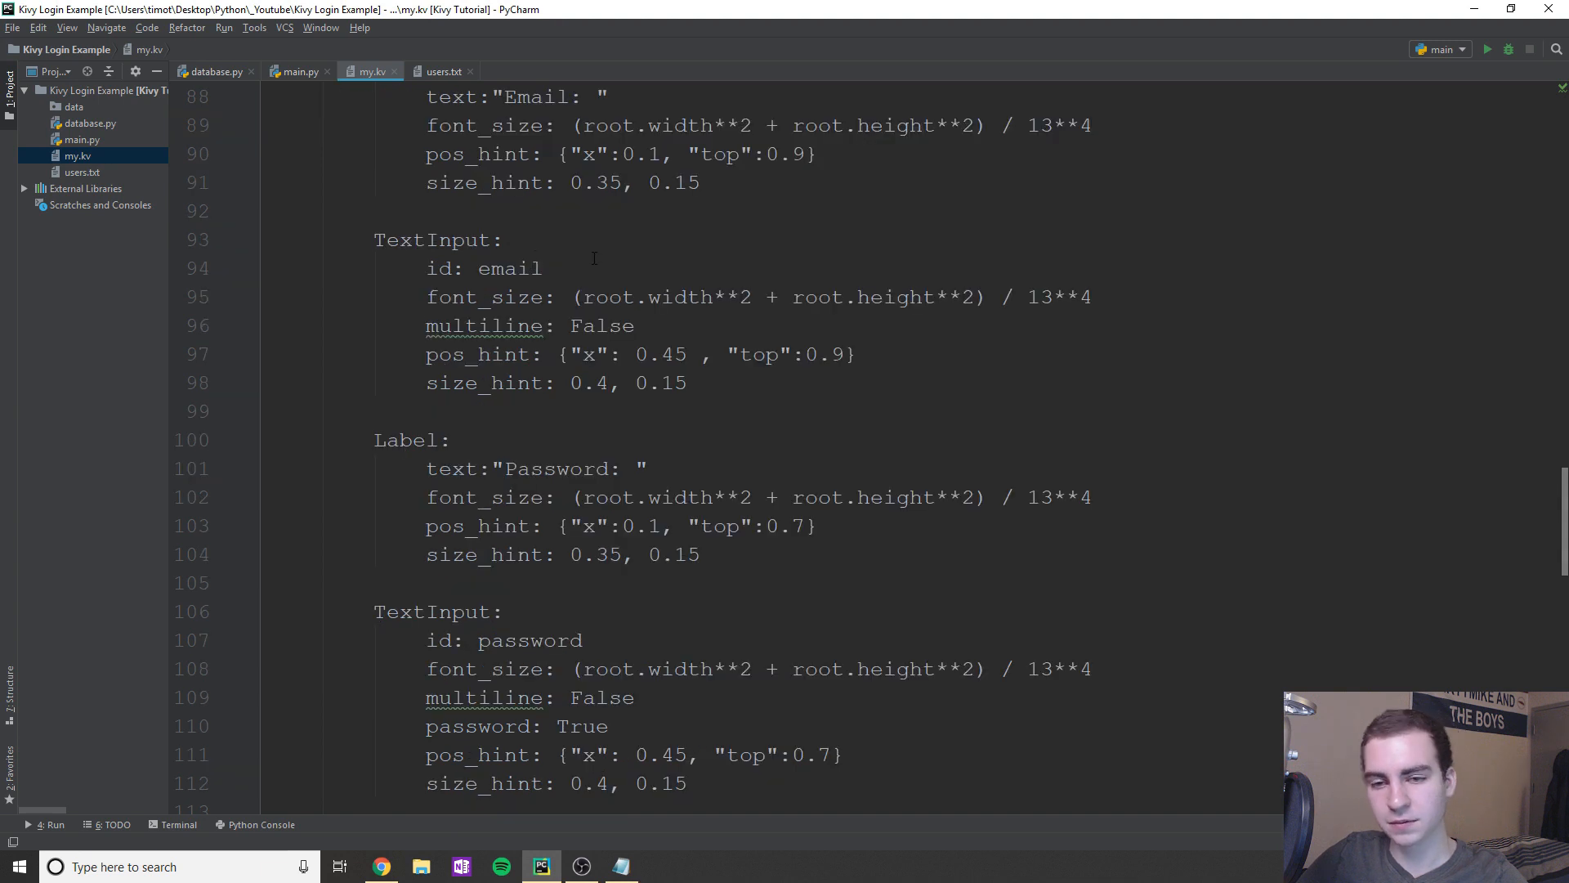
scroll("down", 3)
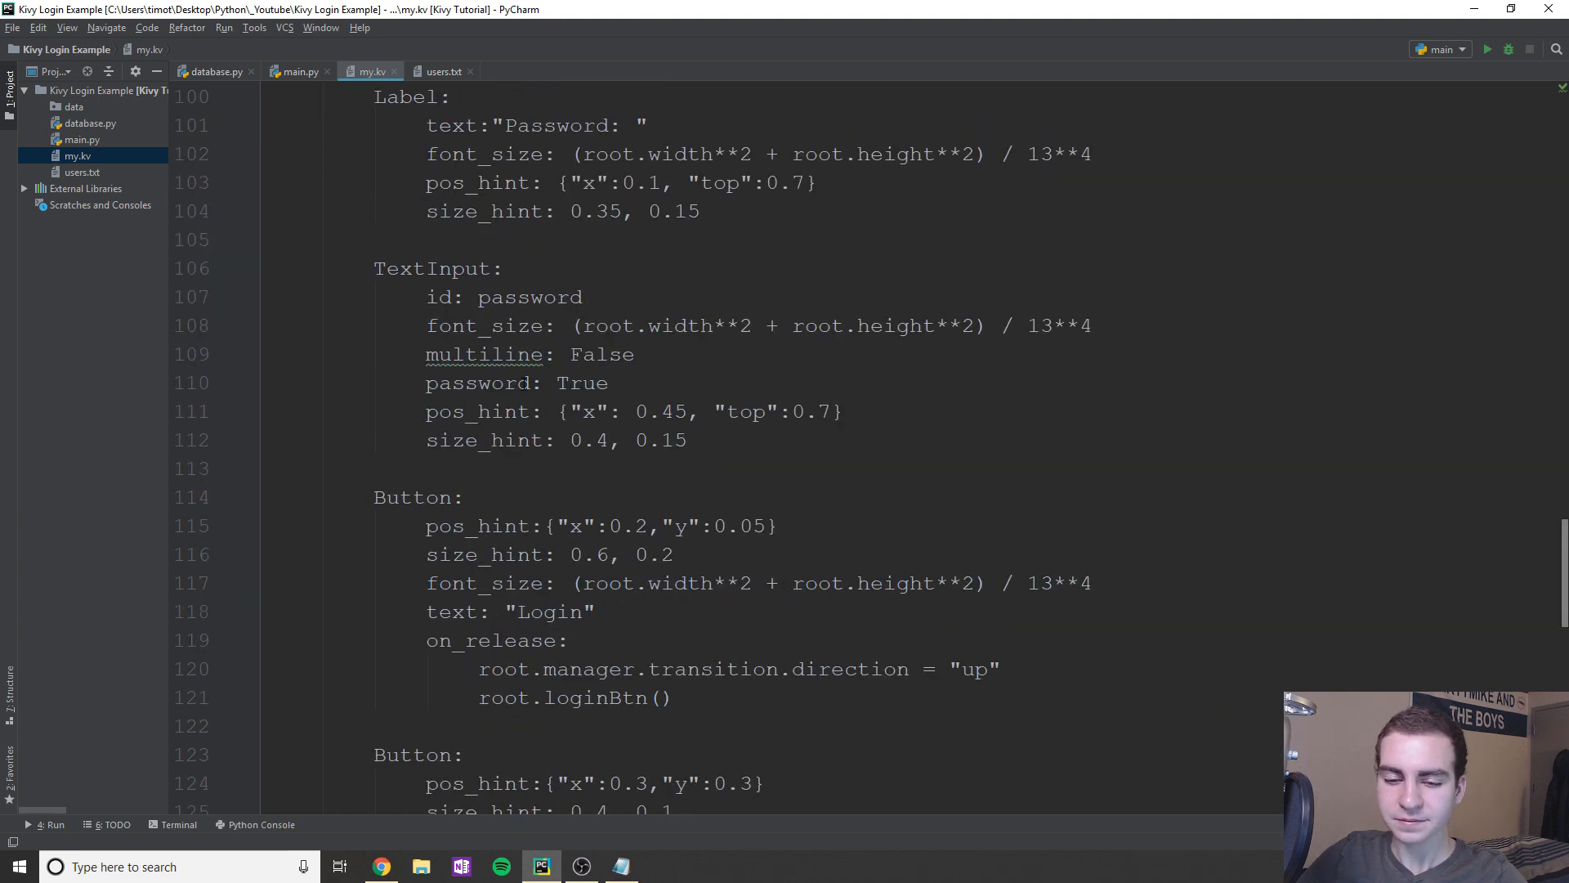
scroll("down", 3)
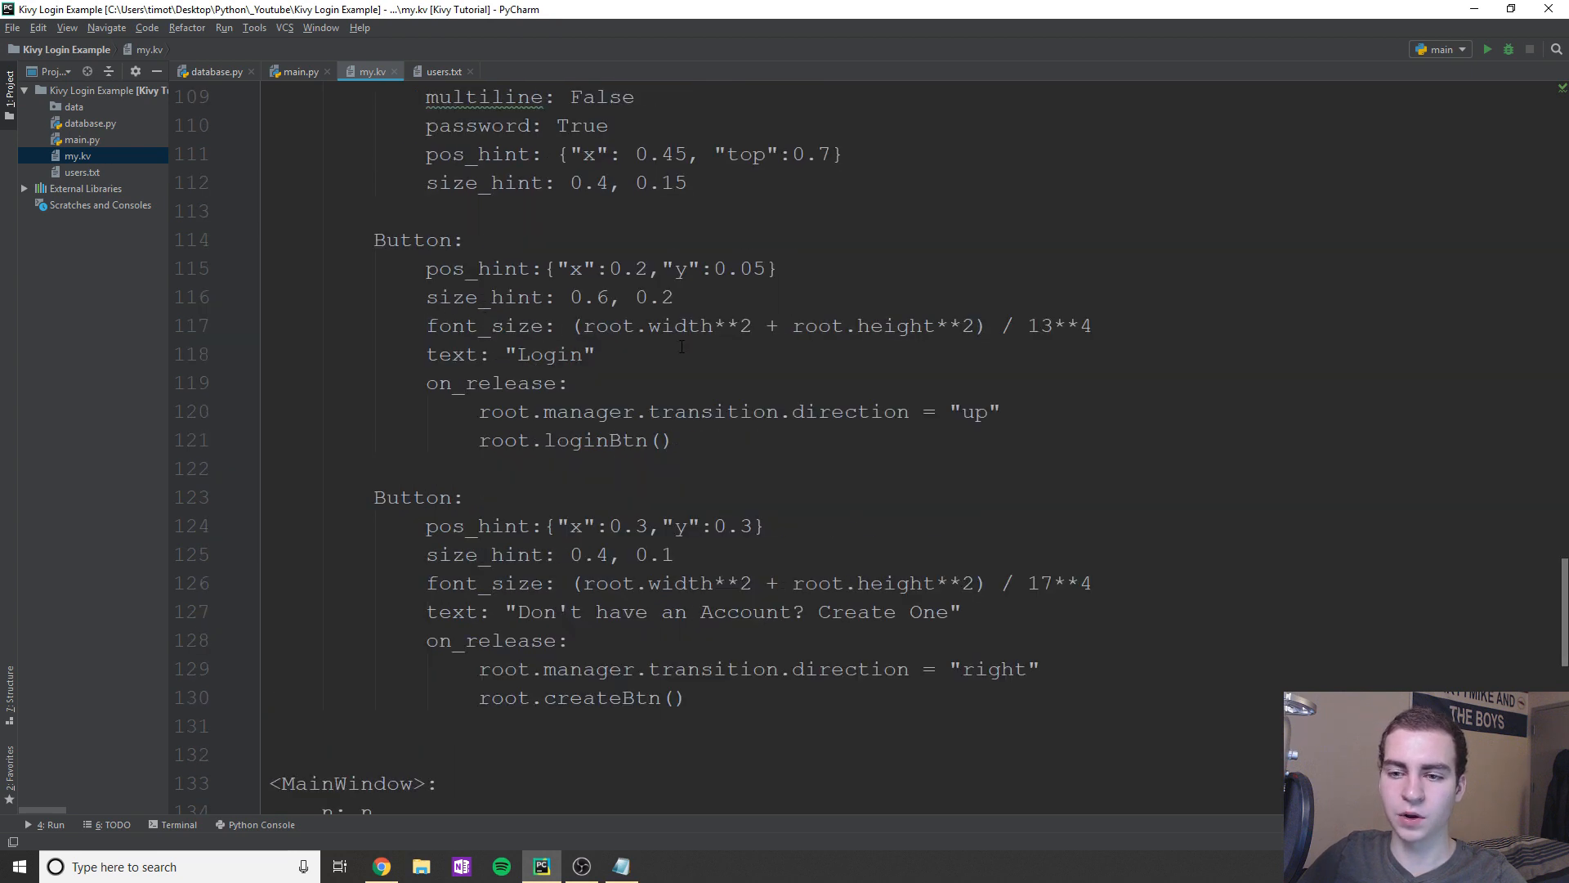
double_click(550, 353)
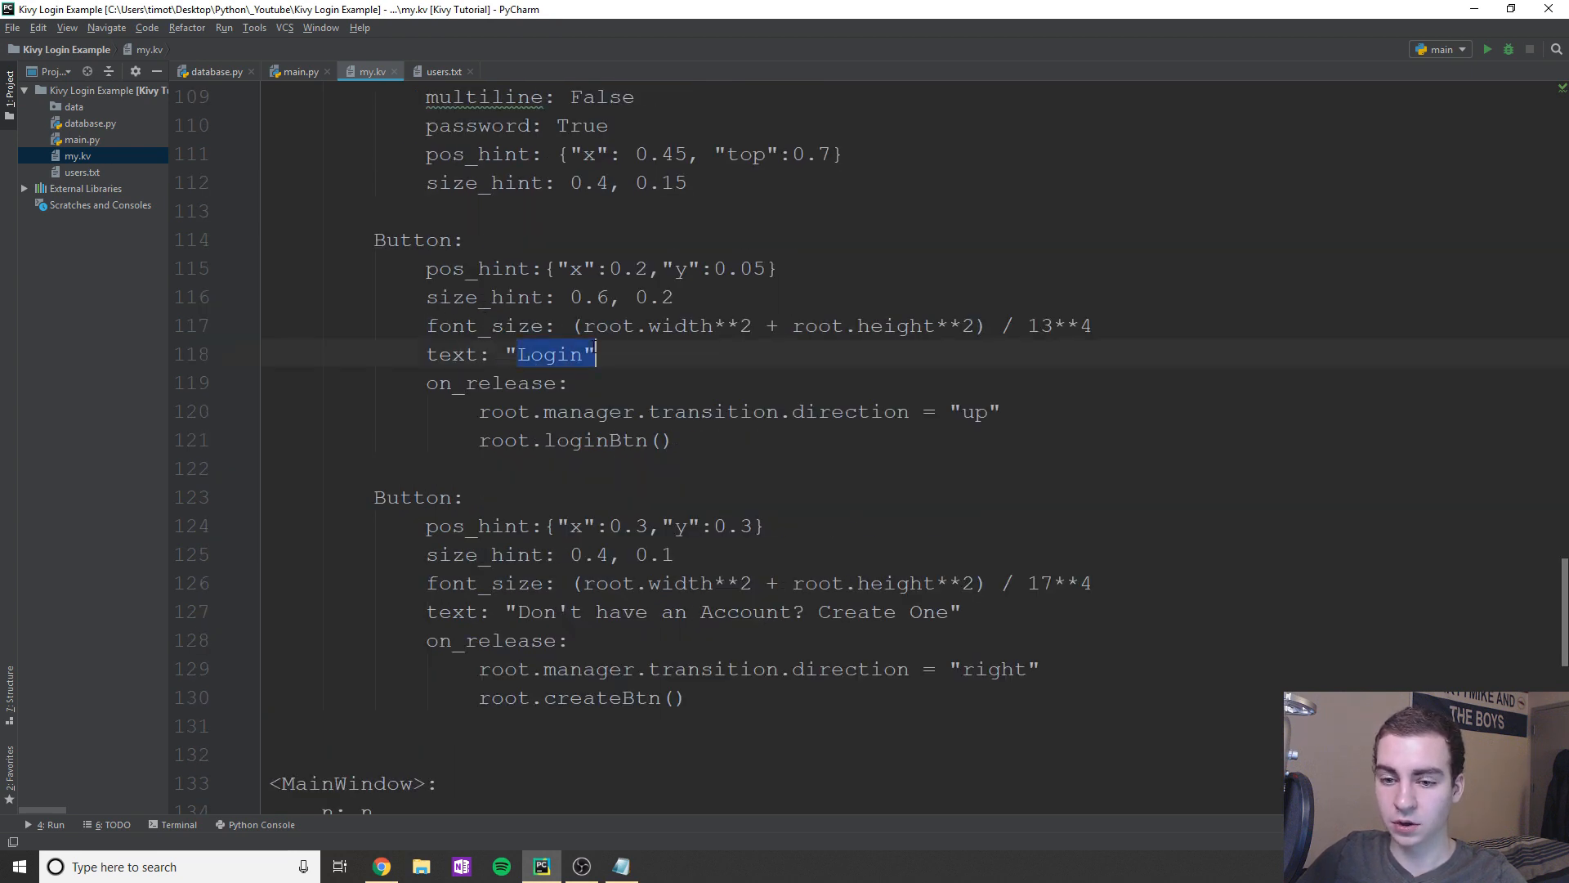
scroll("down", 3)
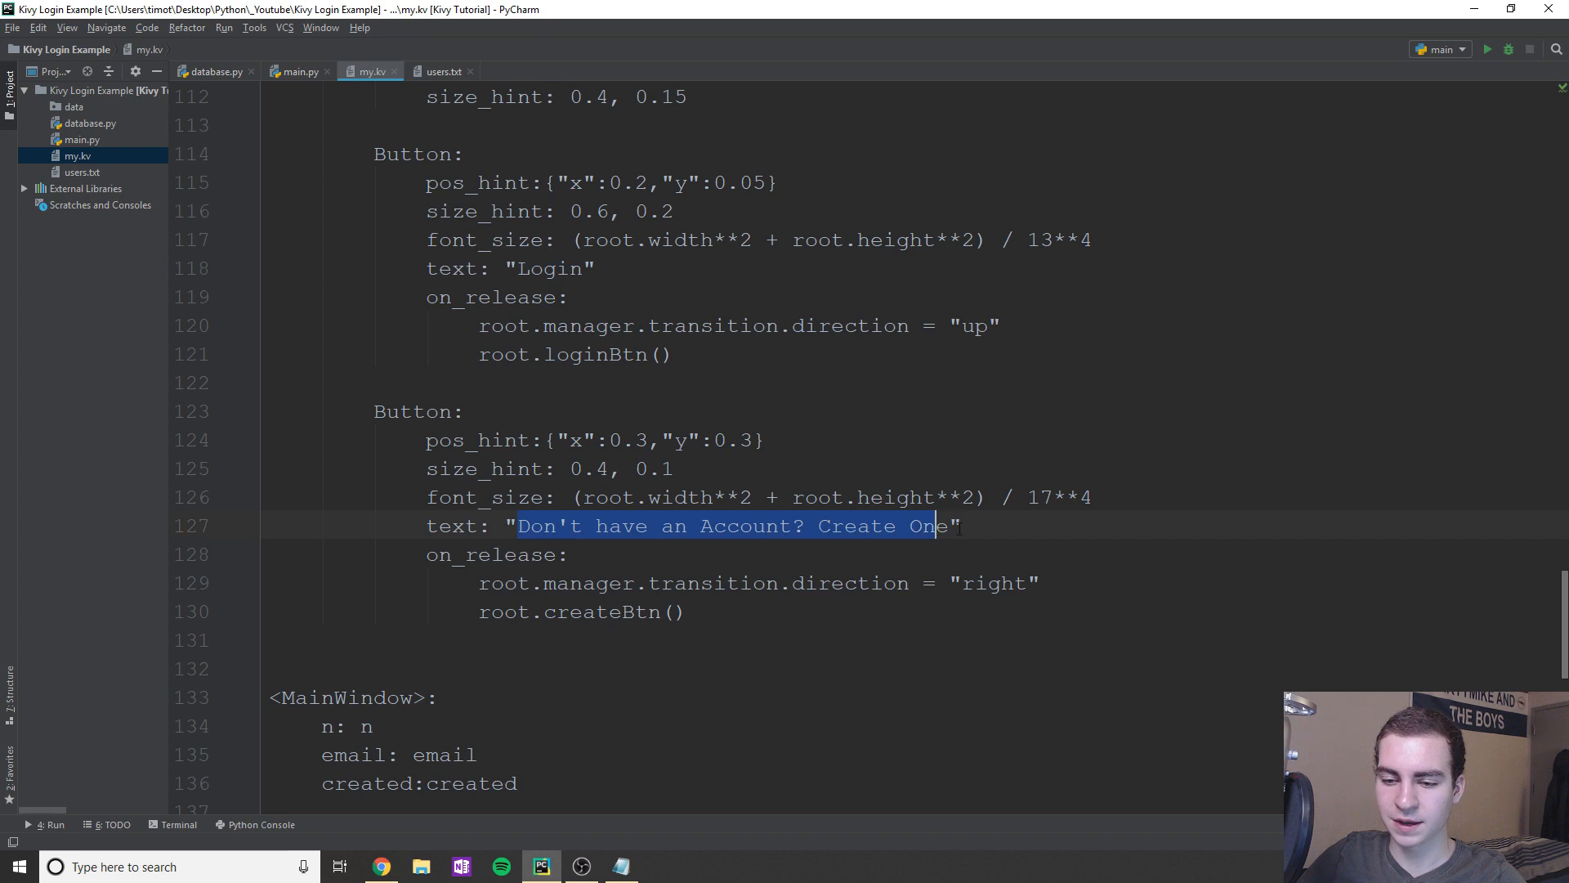
scroll("up", 3)
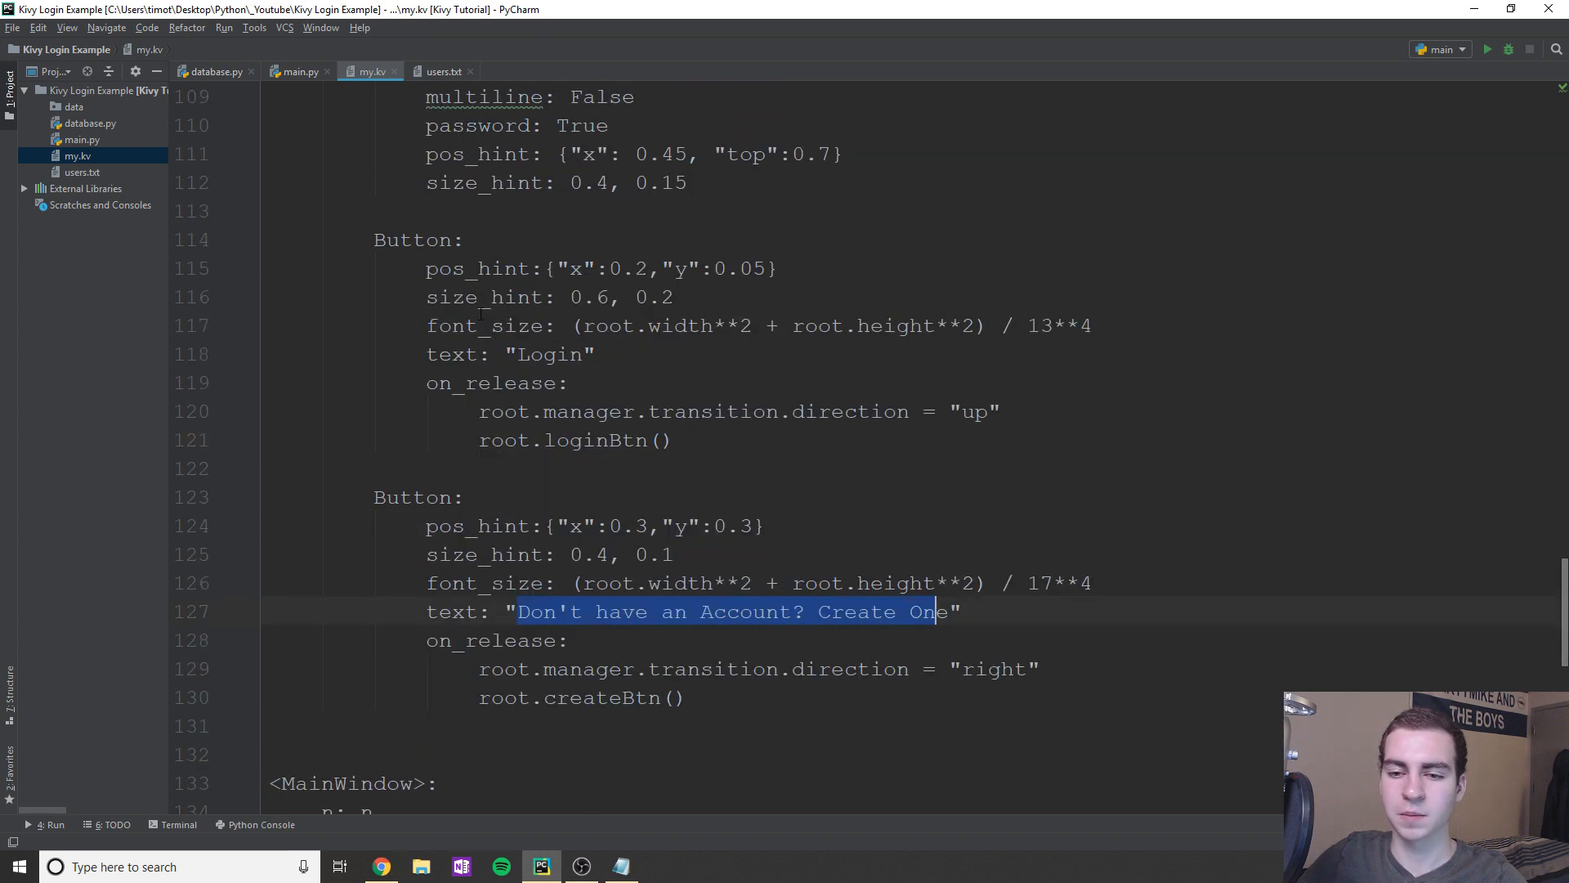
scroll("down", 3)
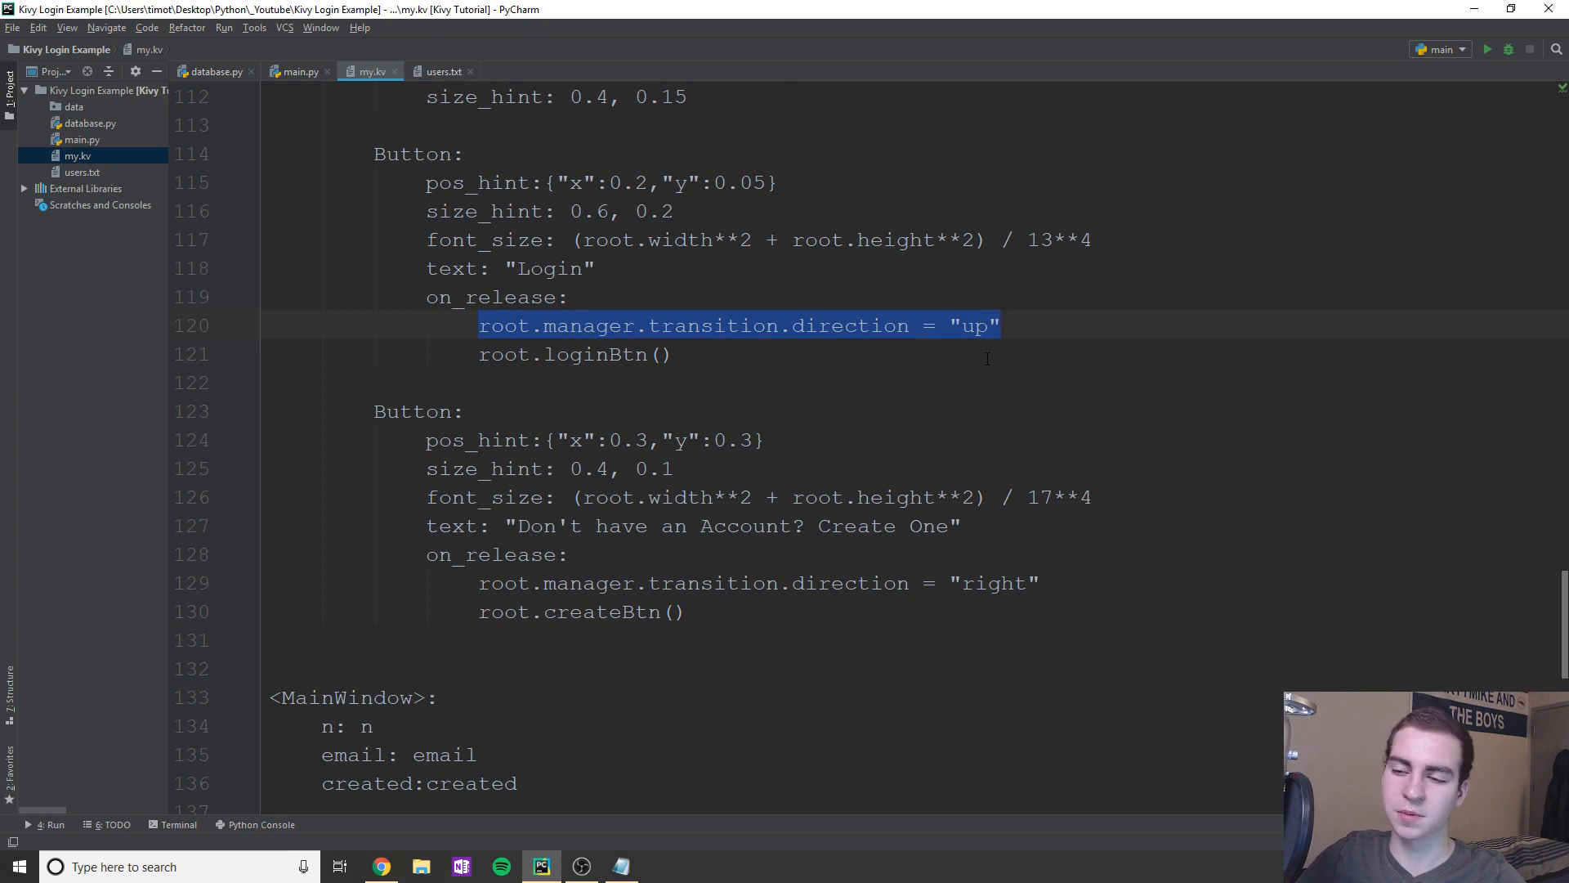
double_click(974, 325)
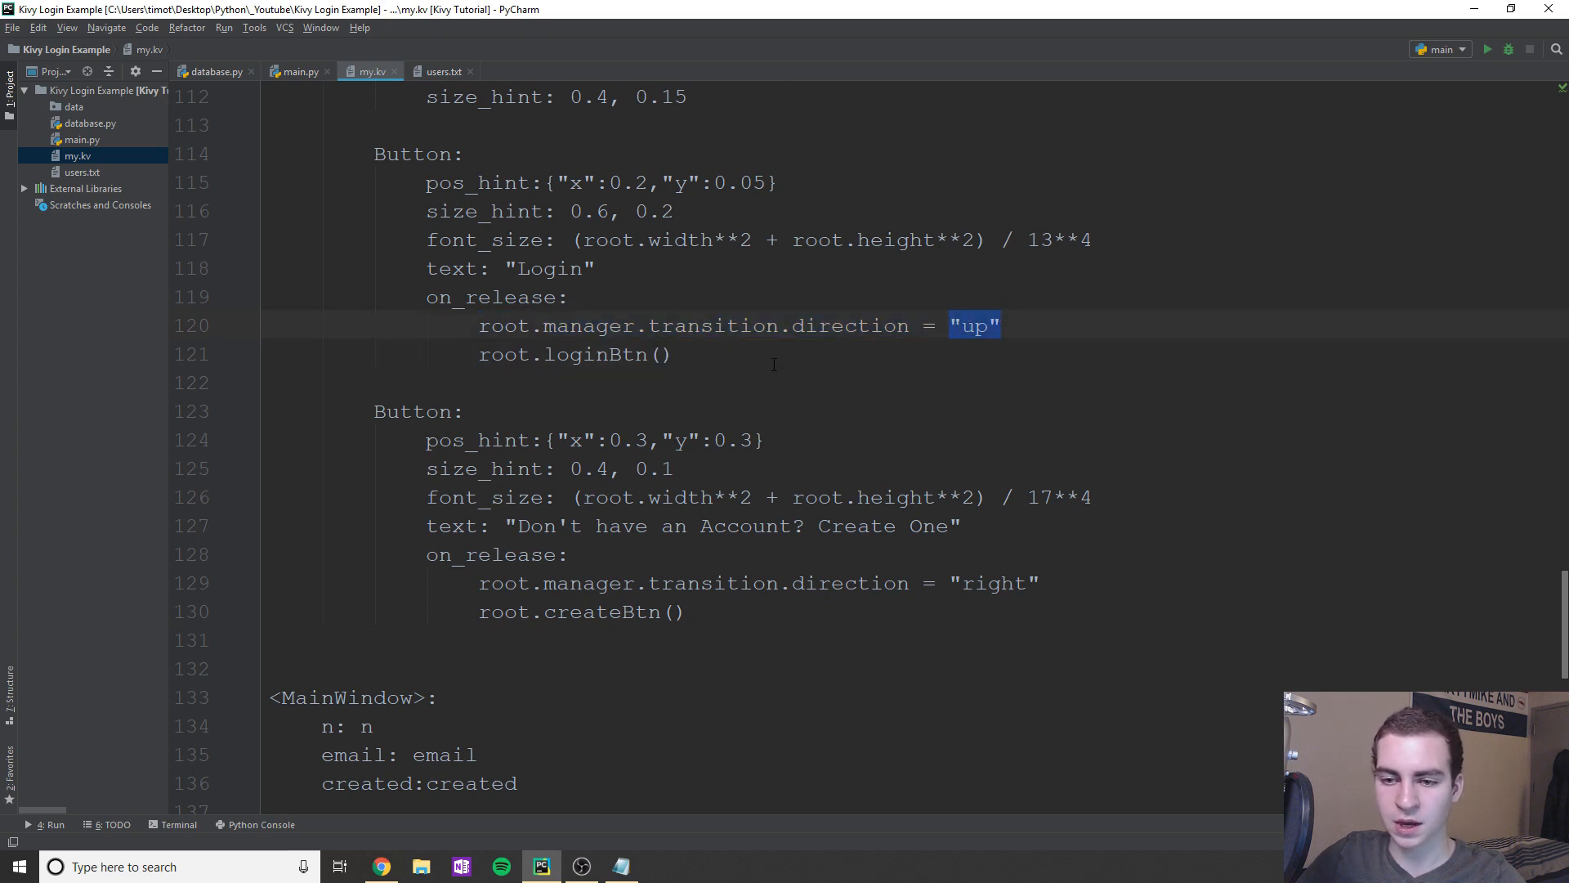
double_click(575, 353)
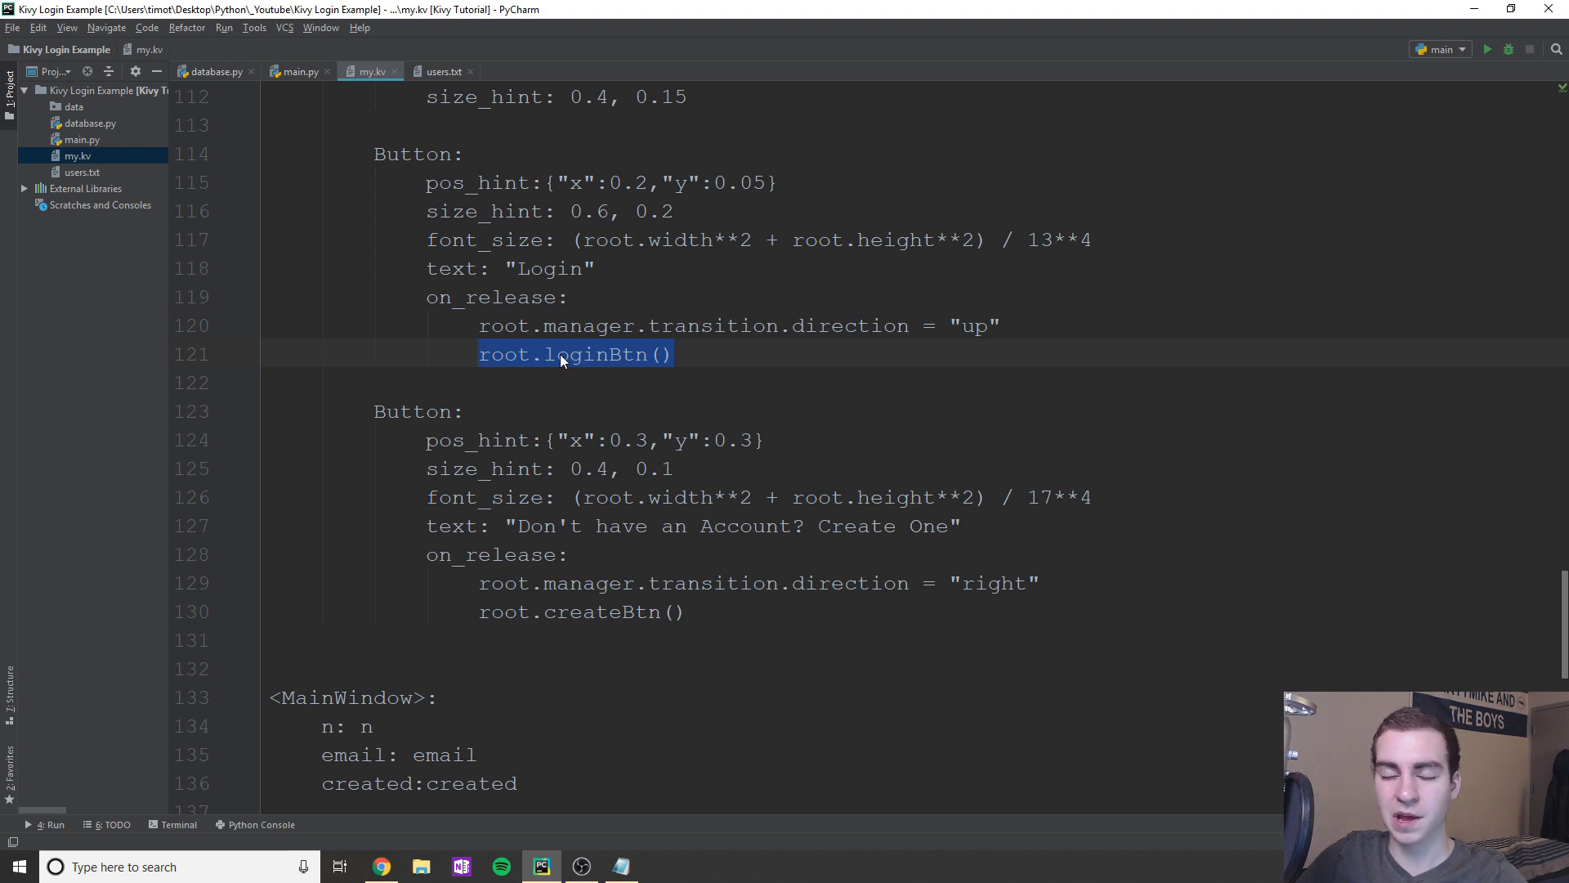
scroll("down", 3)
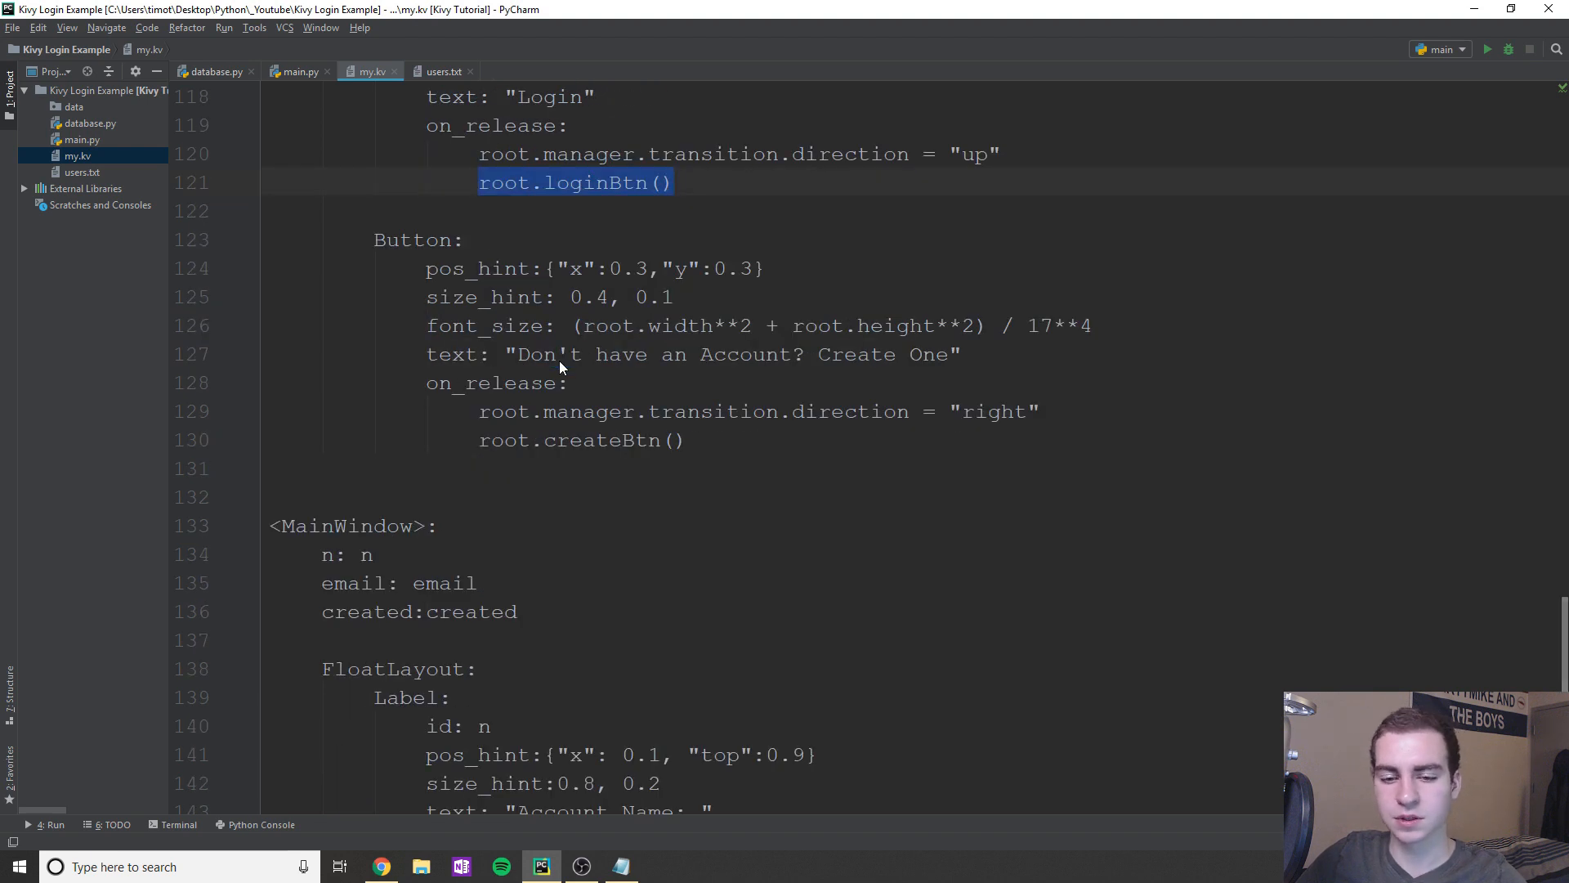
scroll("down", 3)
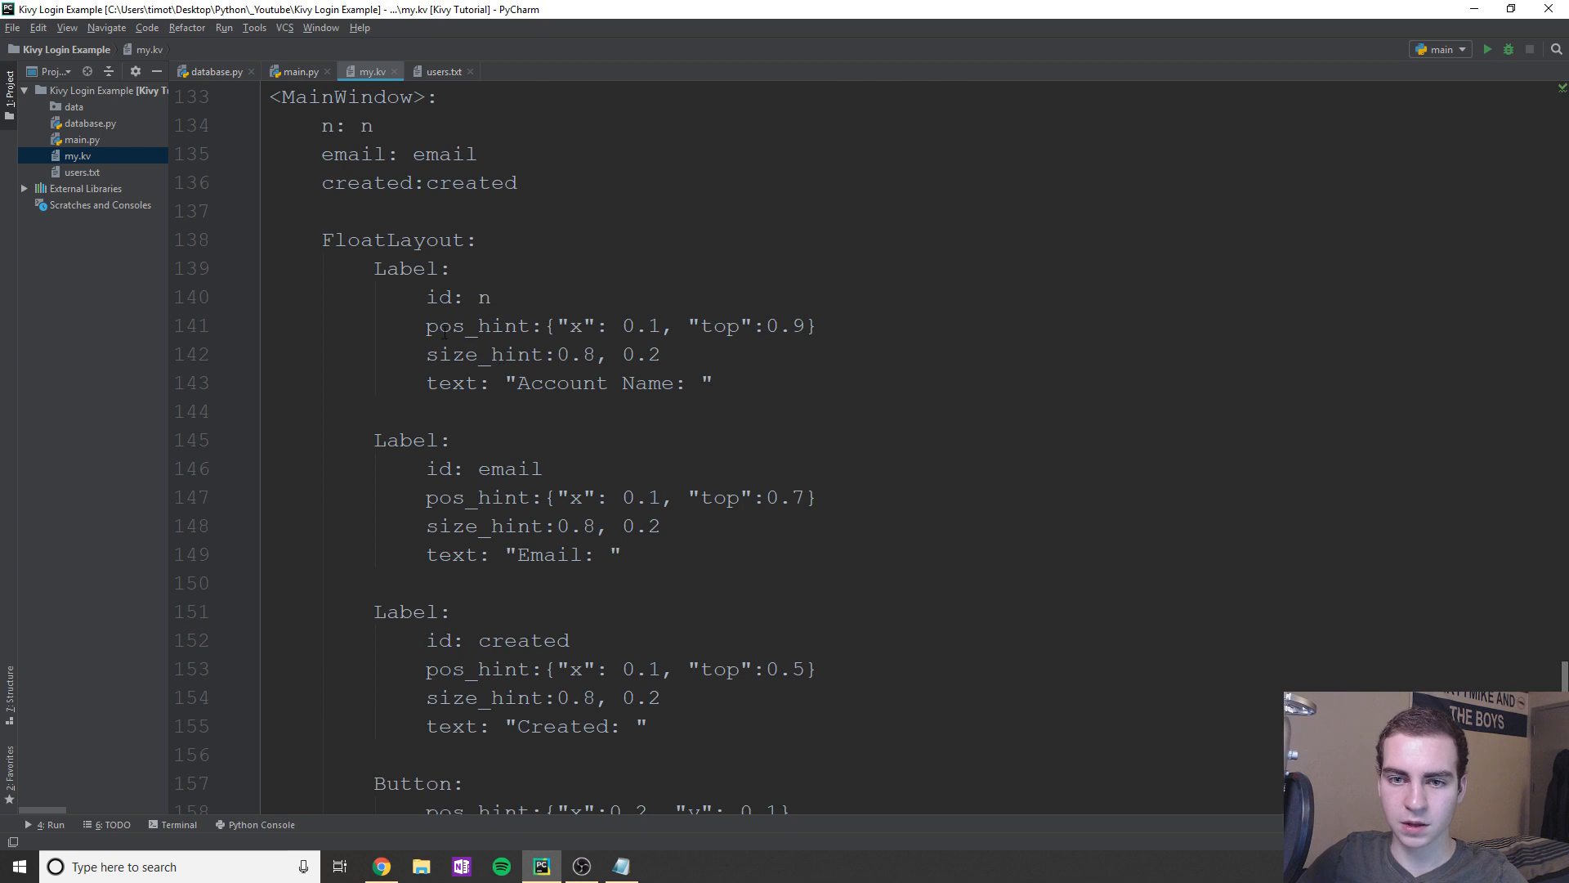
left_click(334, 125)
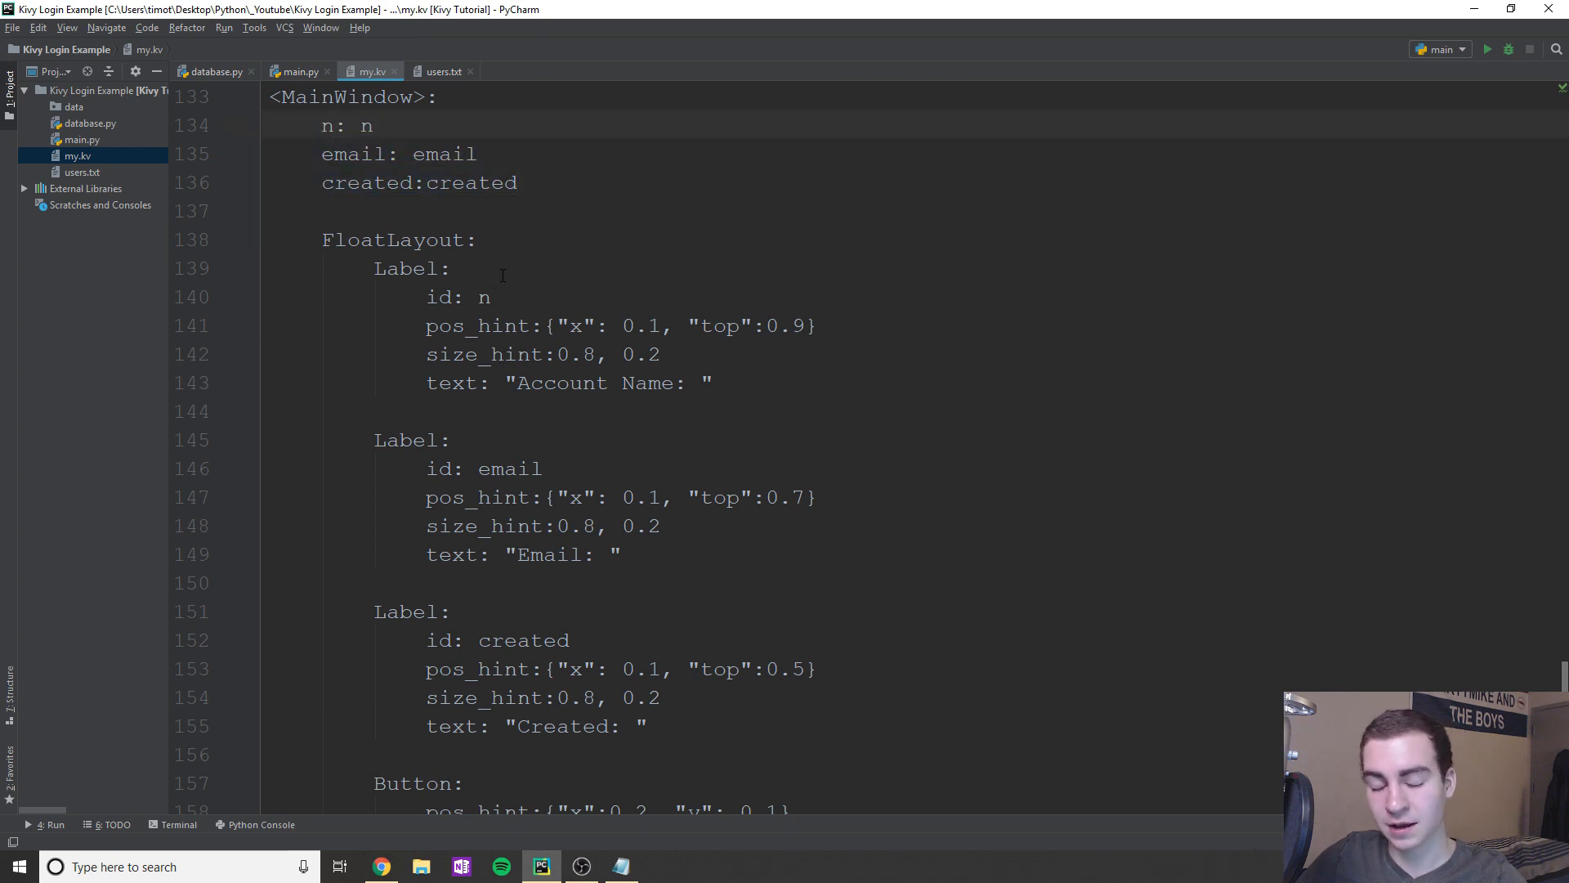
scroll("down", 3)
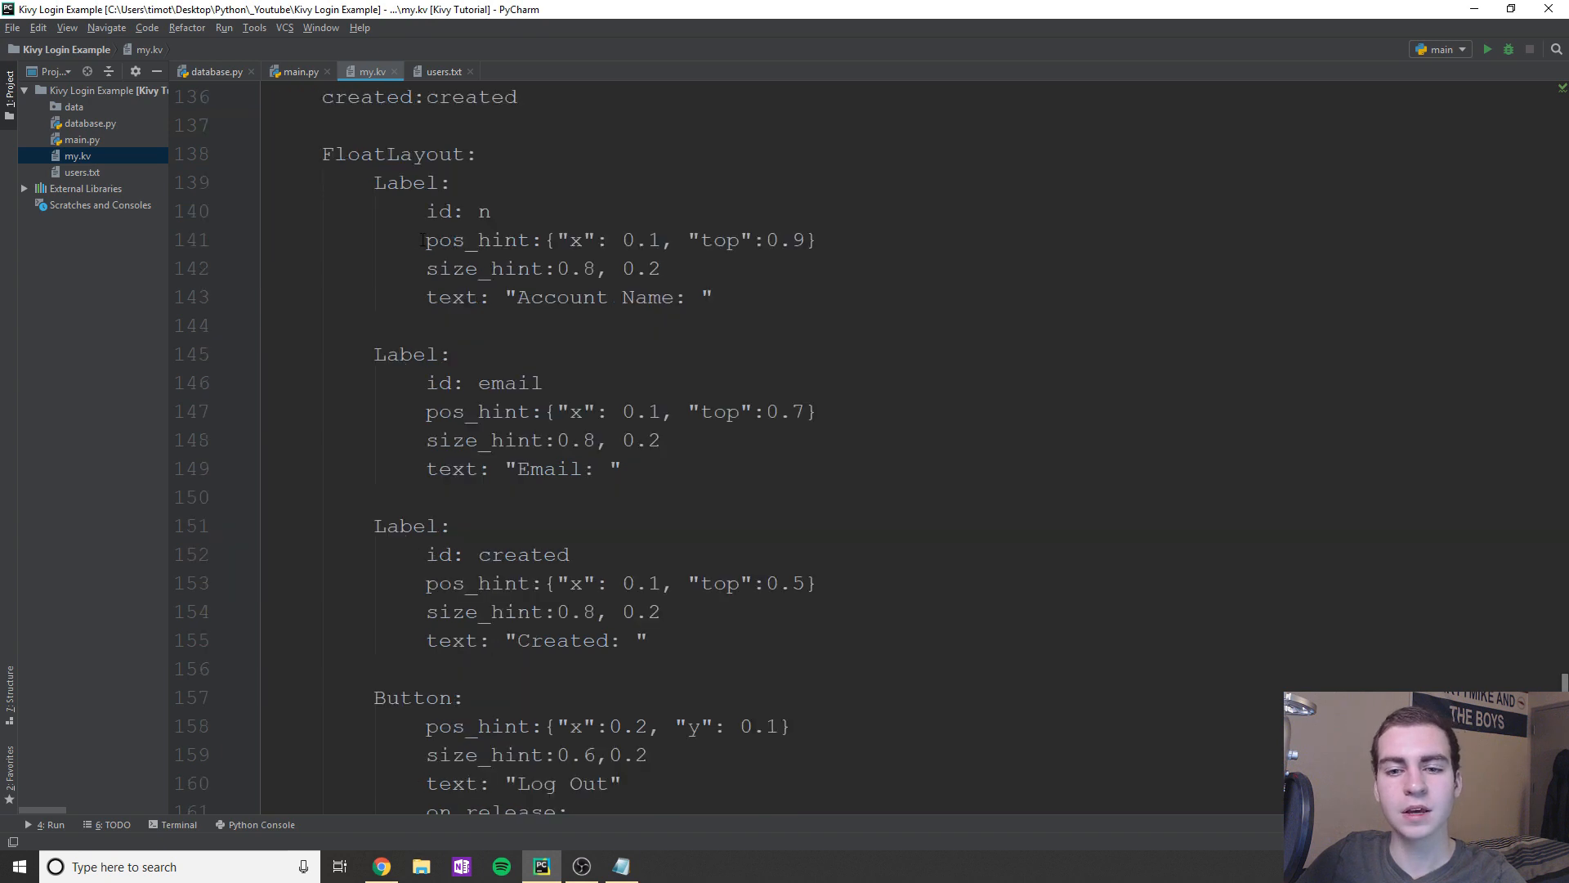
scroll("down", 3)
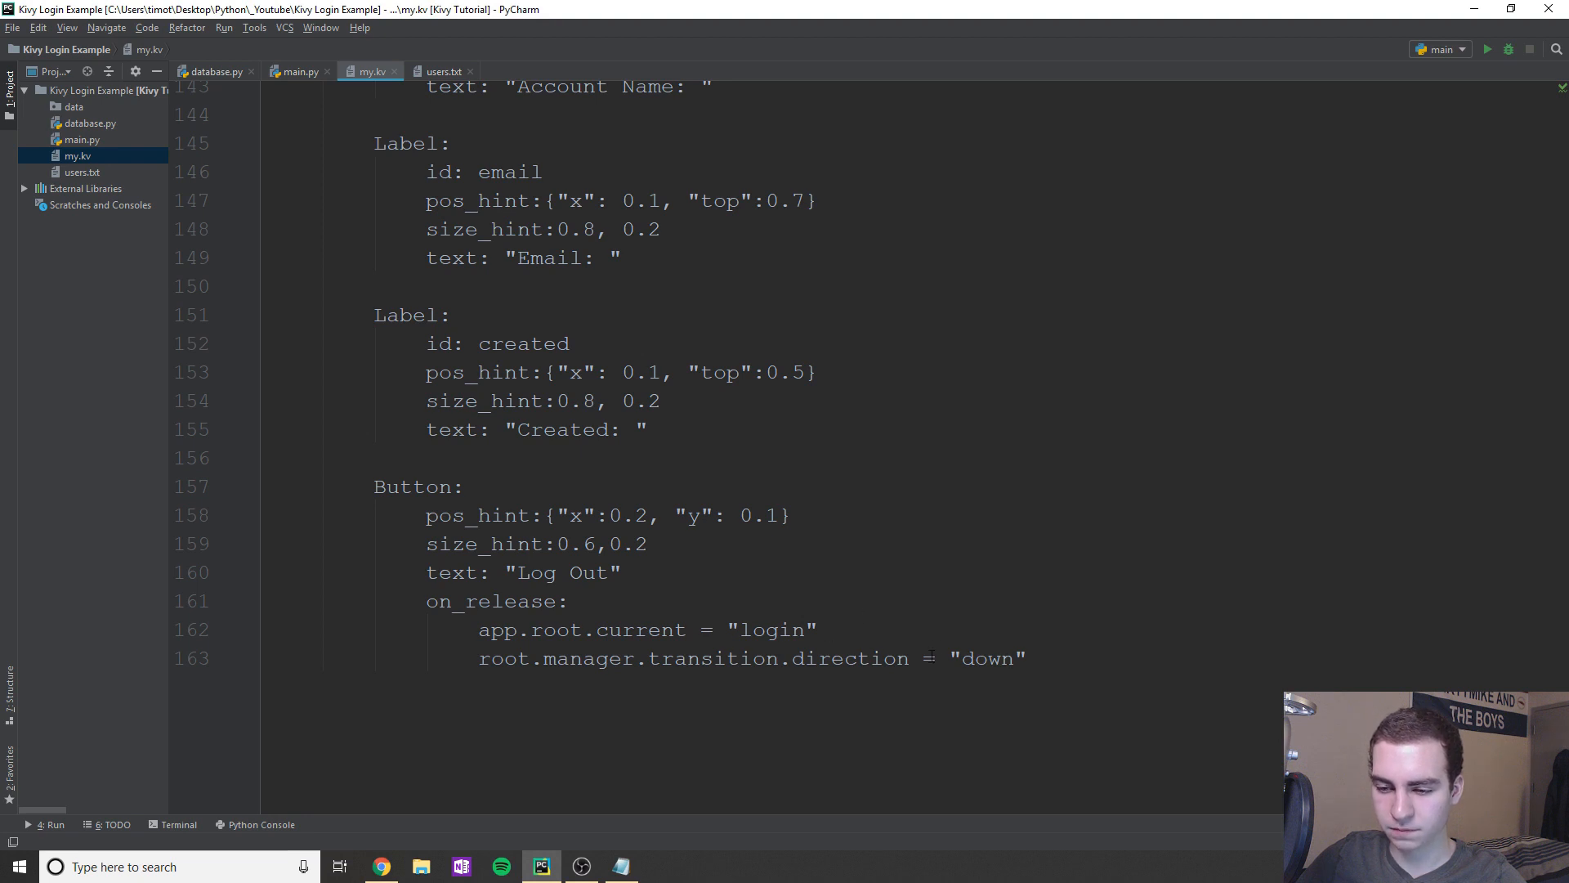
double_click(770, 630)
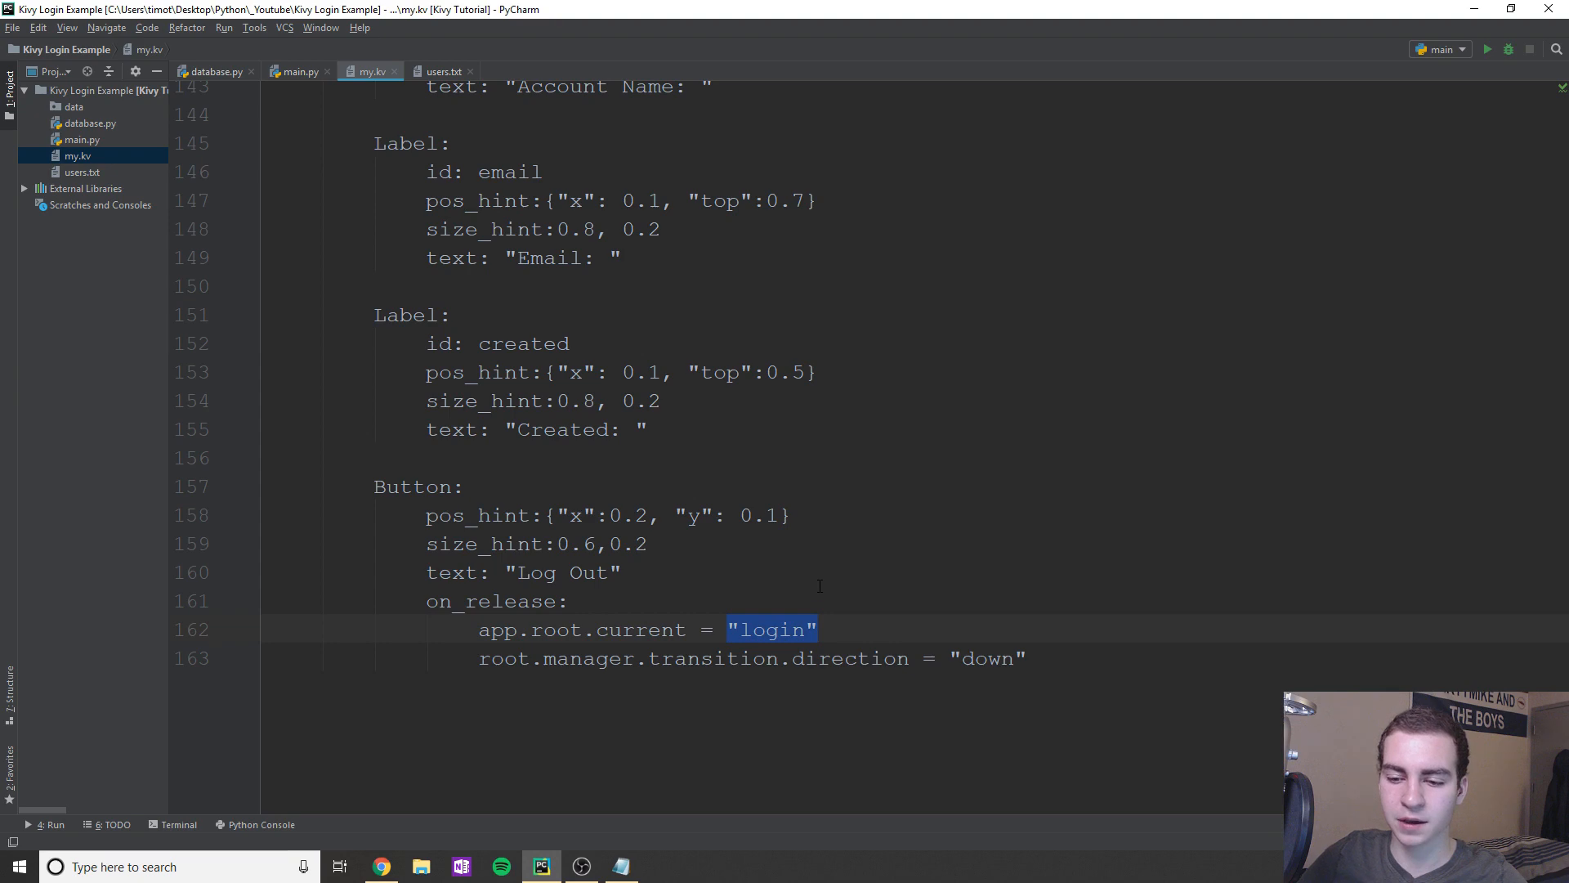
scroll("up", 3)
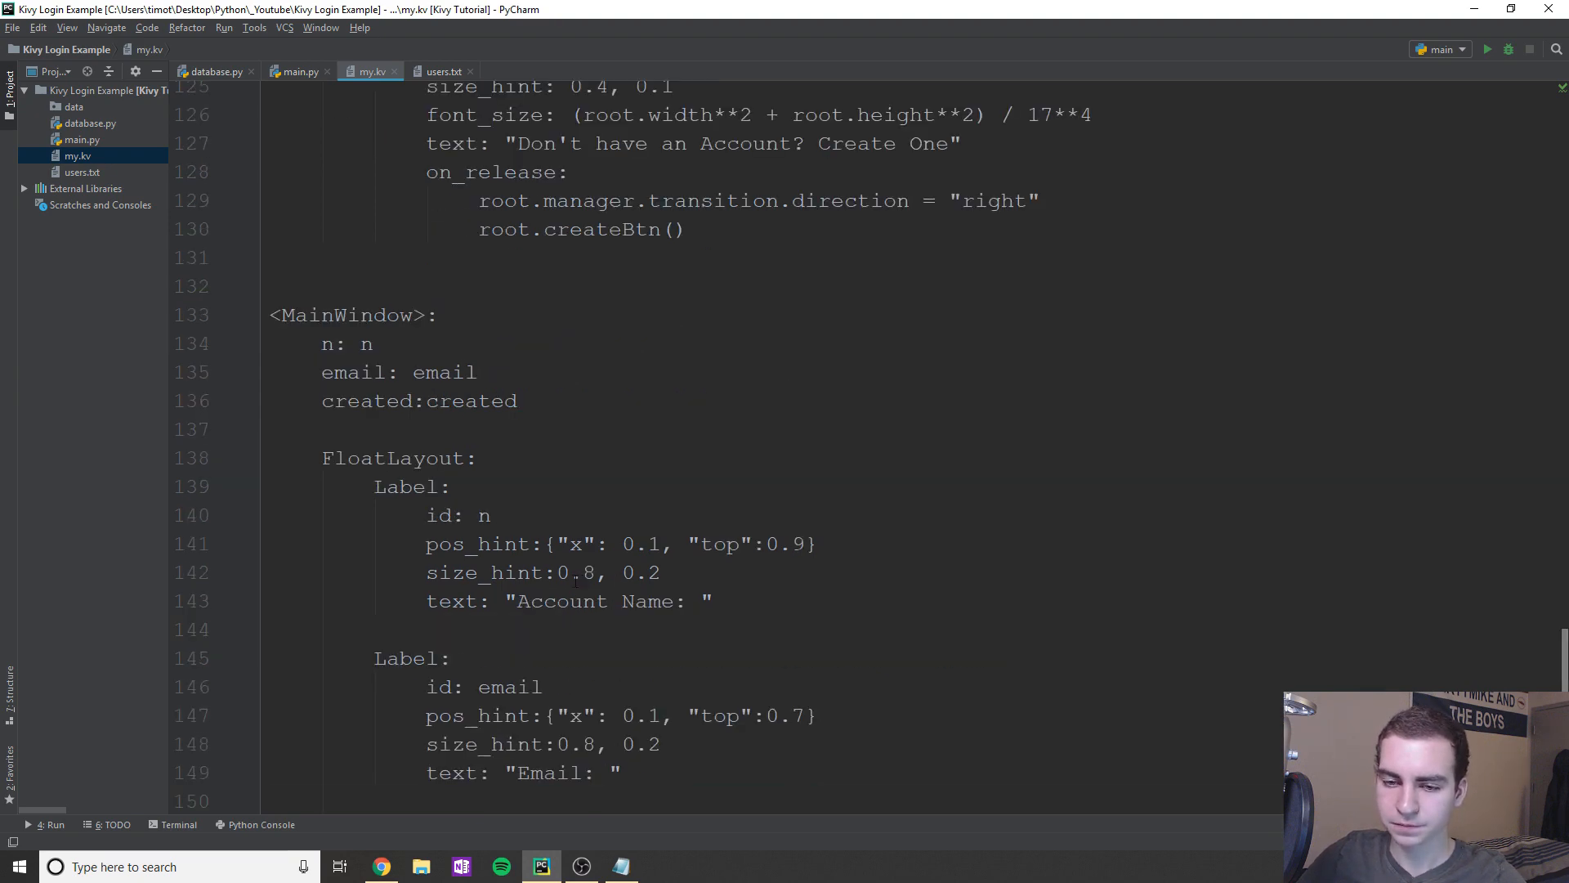
scroll("up", 3)
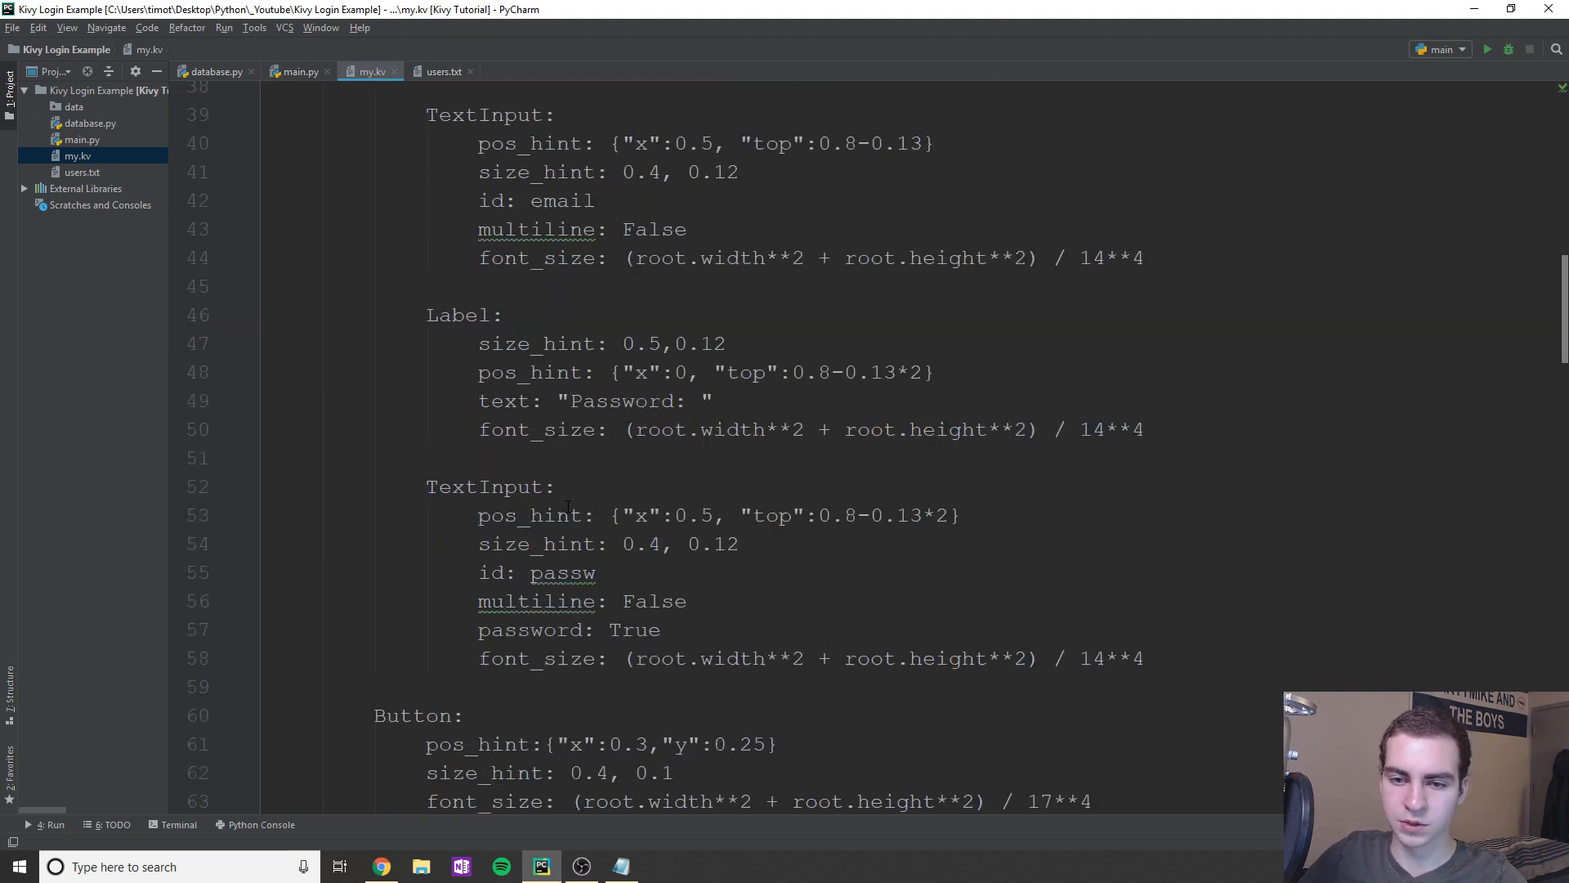
Scroll through the <CreateAccountWindow> layout in my.kv, then return to LoginWindow in main.py.
scroll("up", 3)
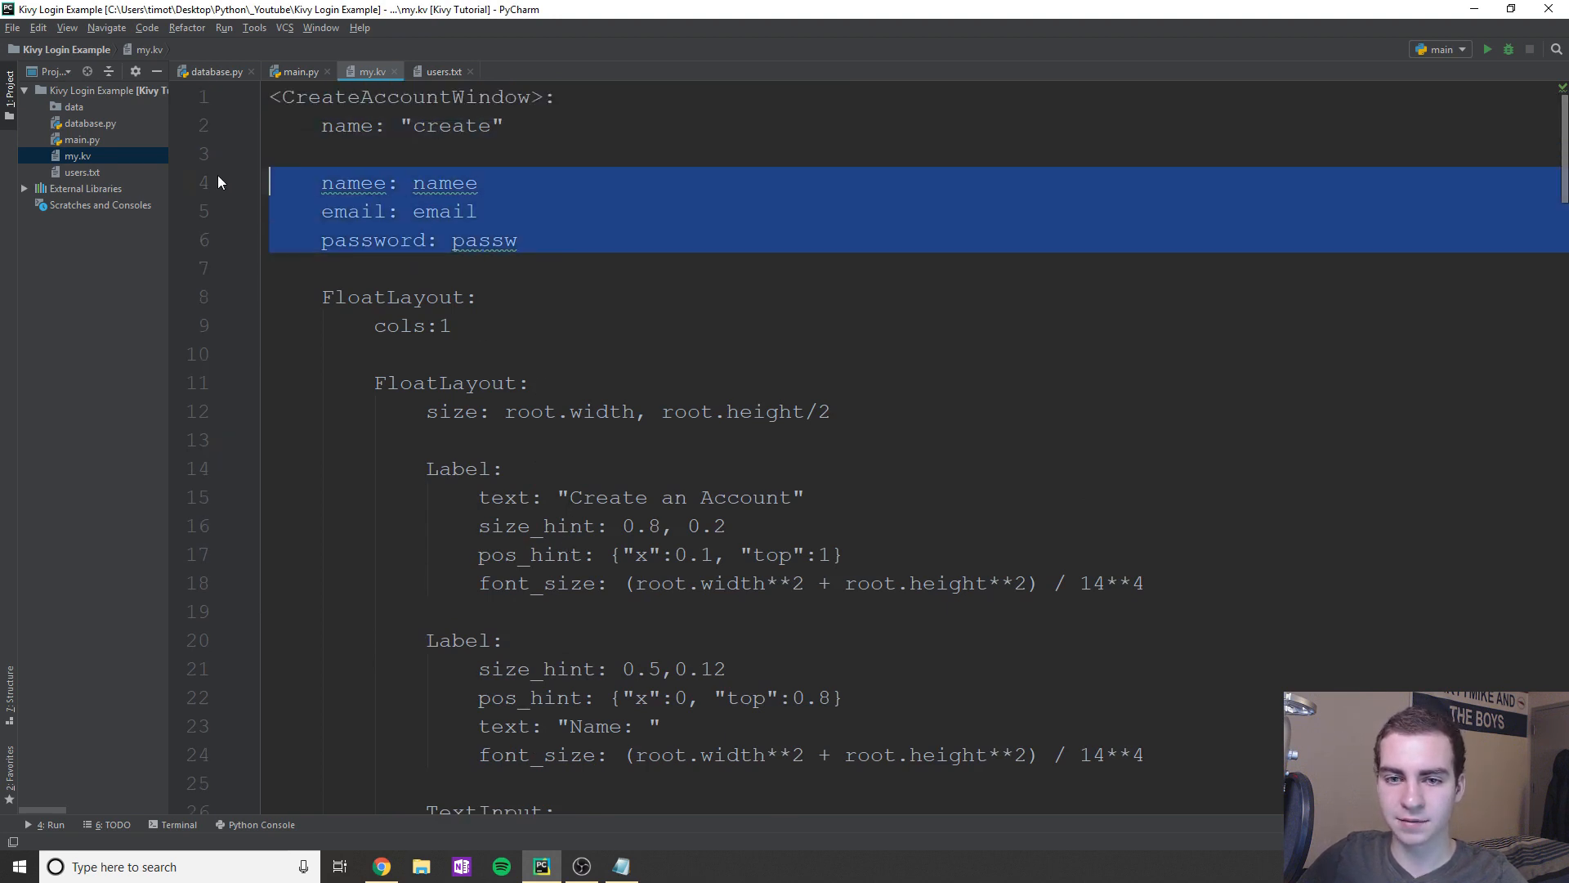
scroll("down", 3)
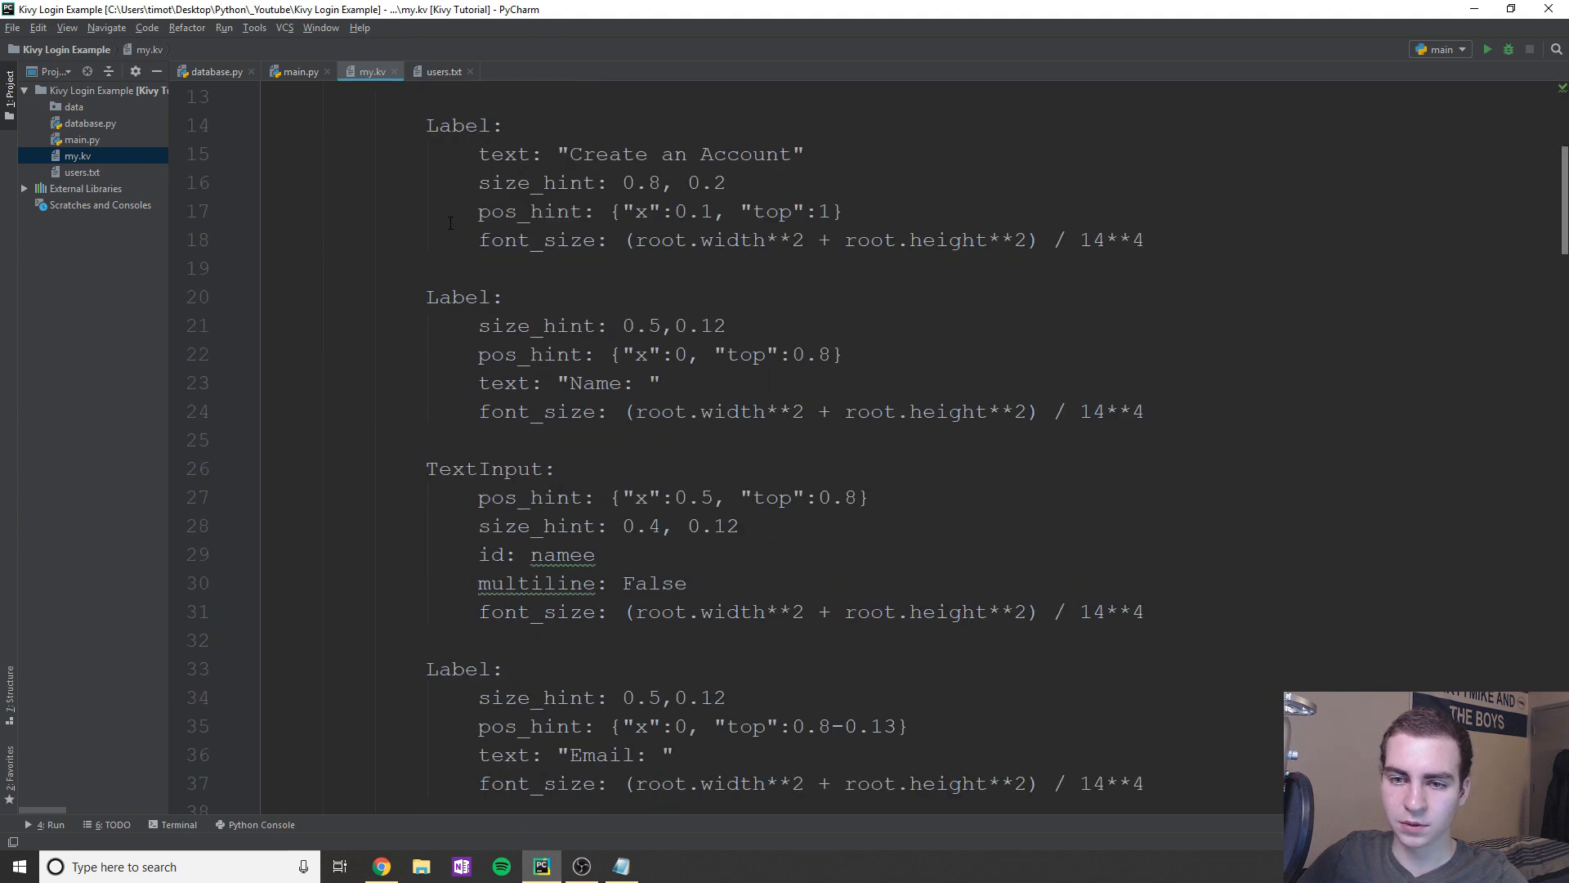
scroll("down", 3)
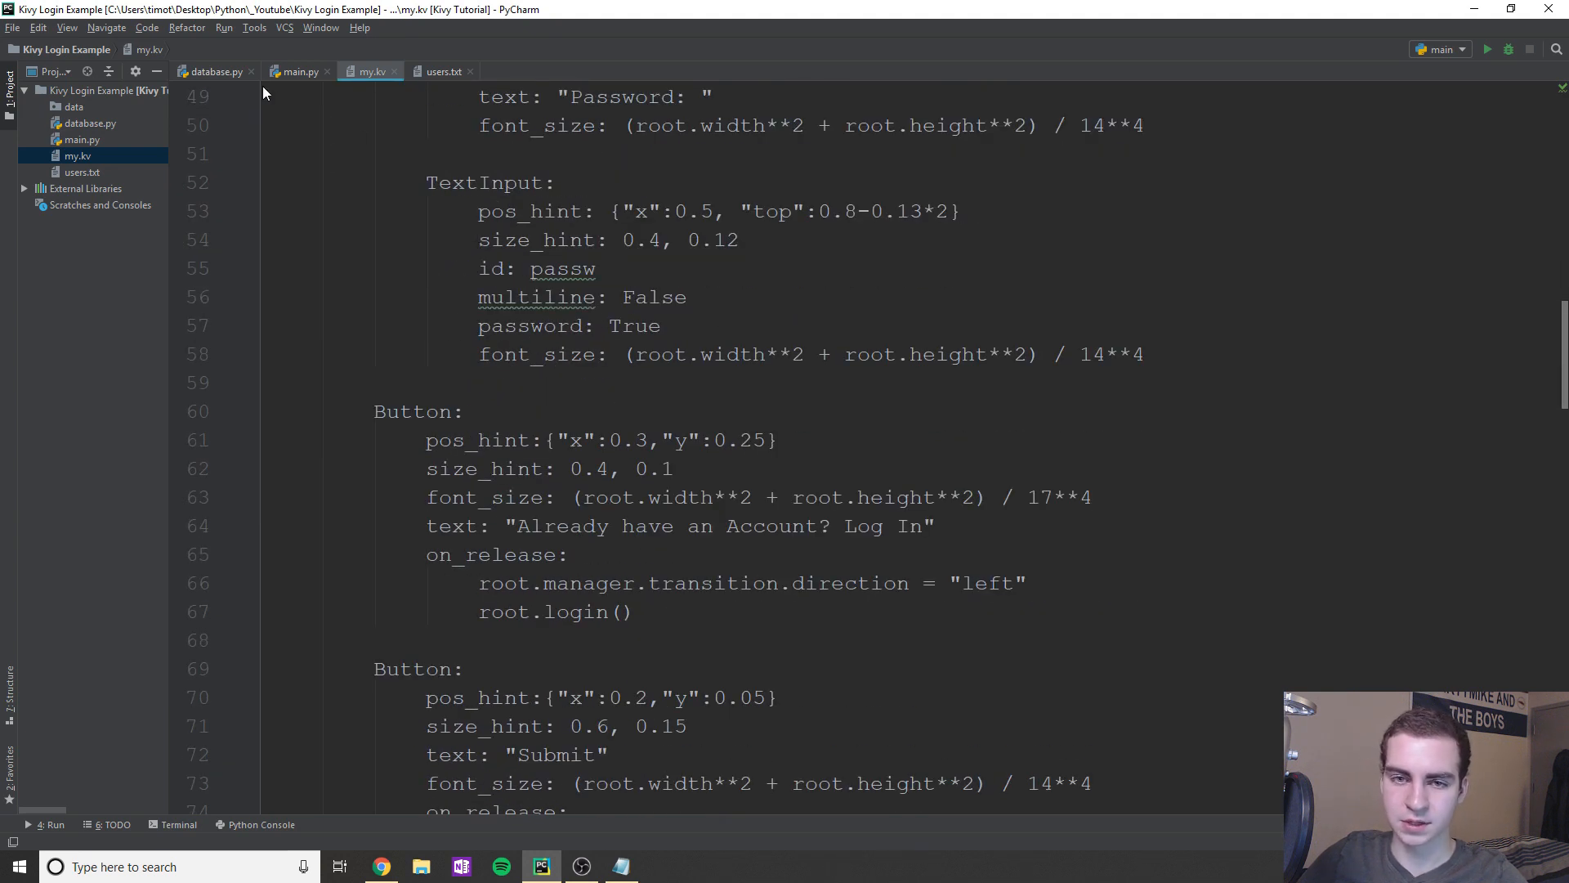
mouse_move(756, 345)
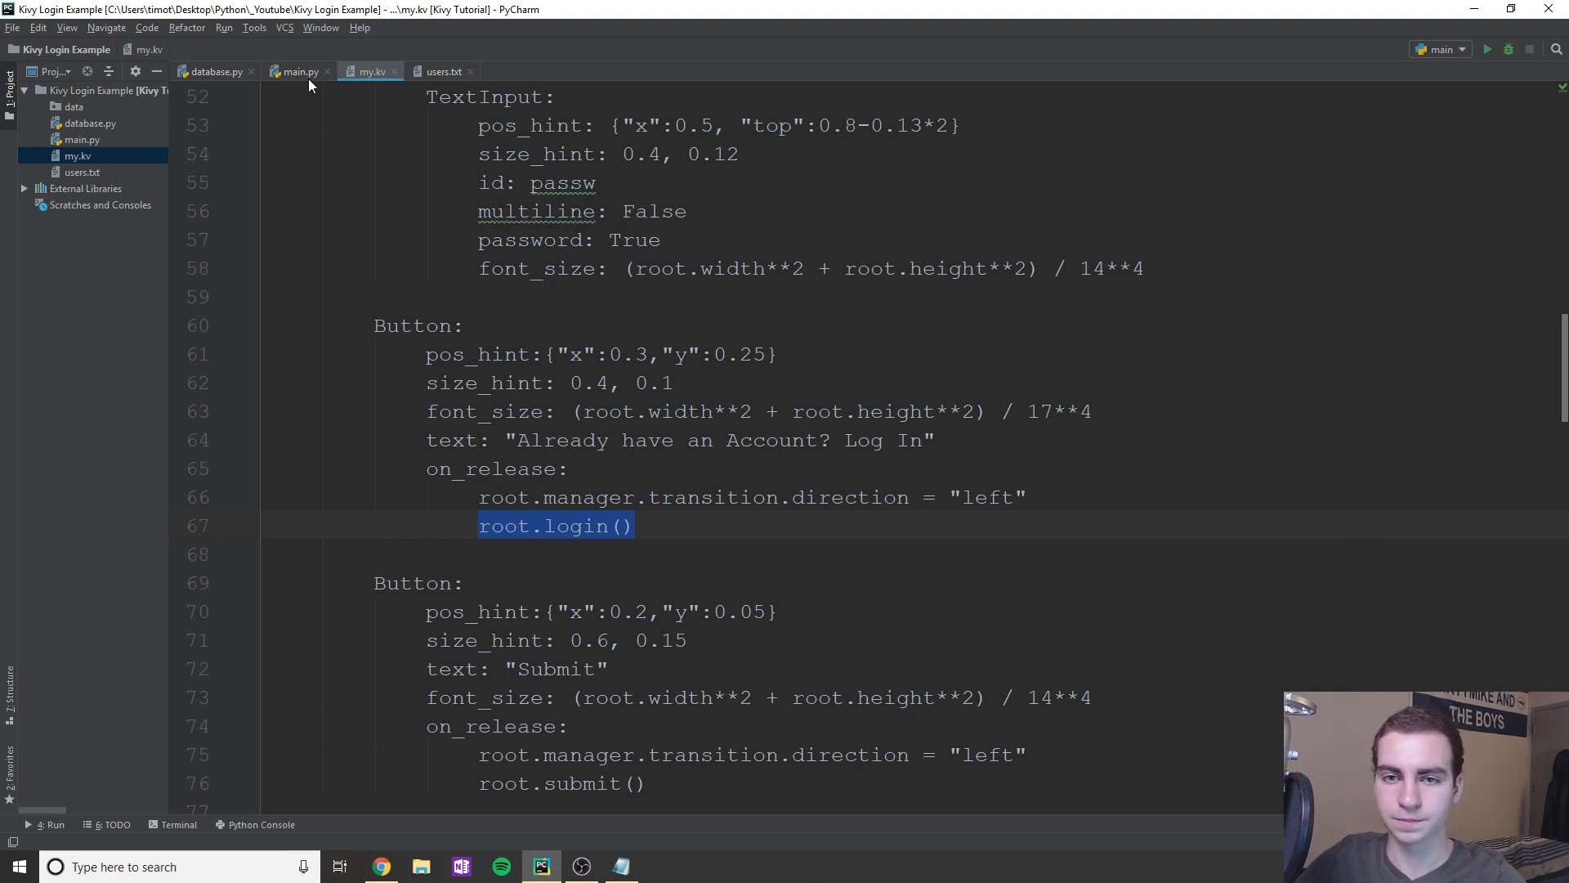
left_click(297, 71)
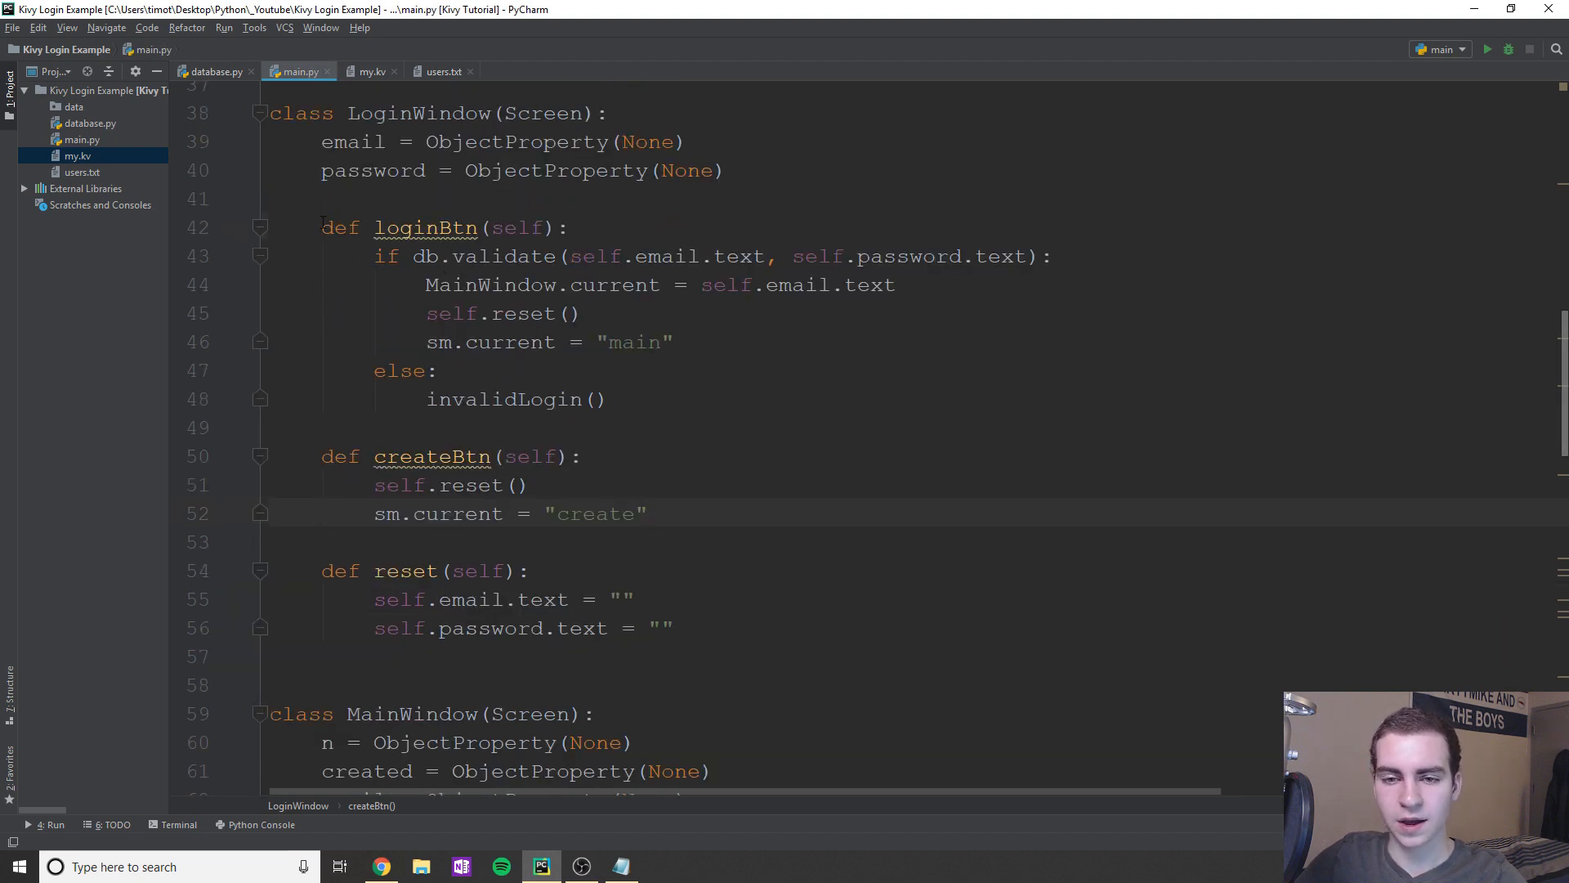
double_click(432, 456)
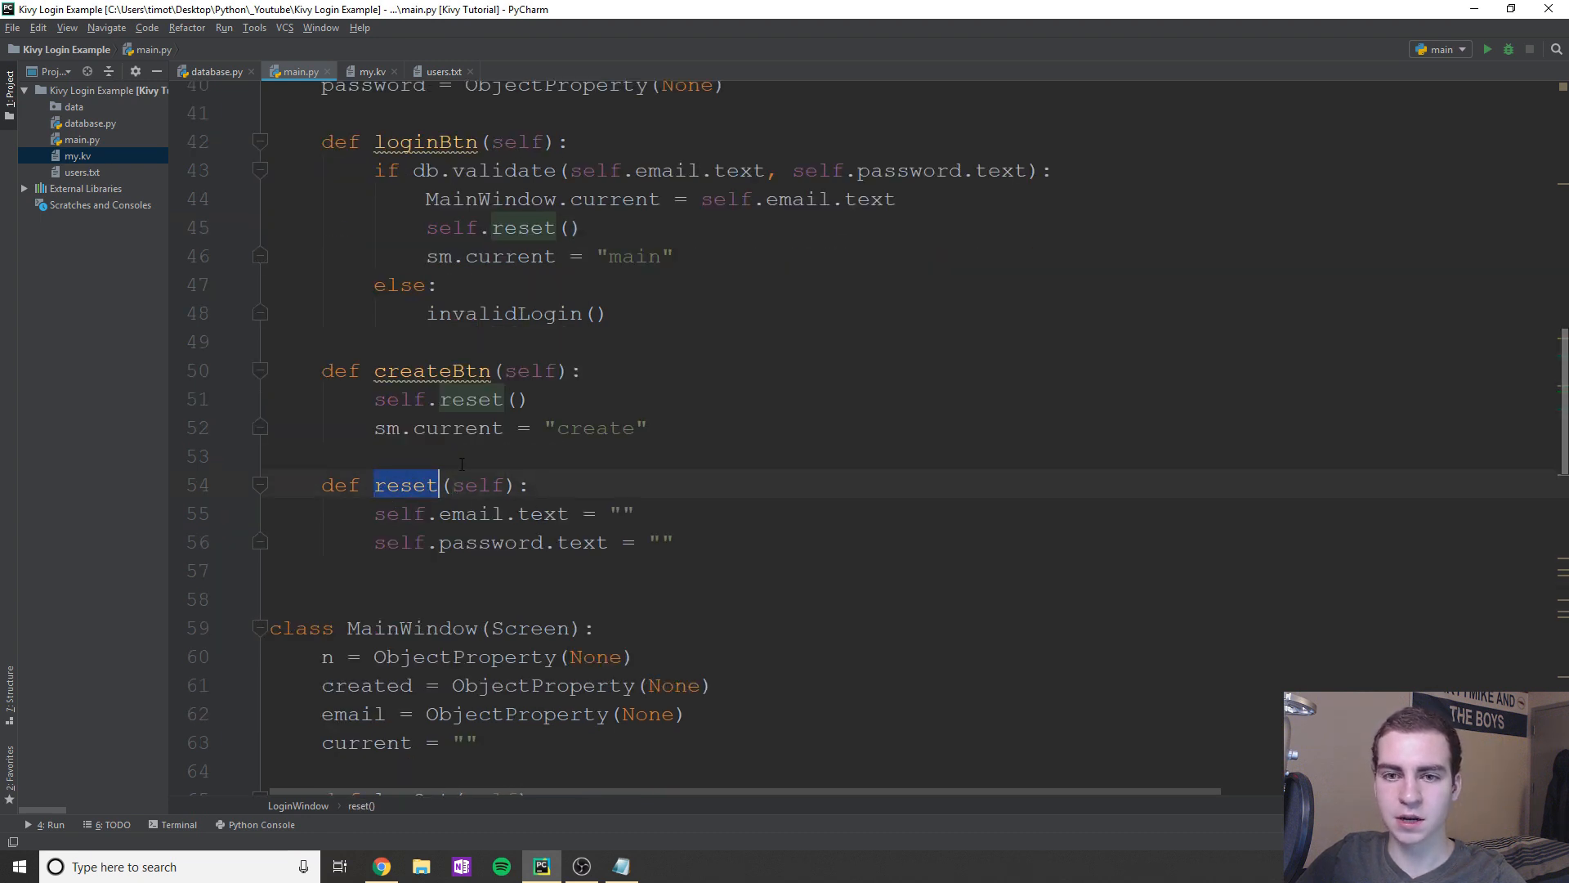
scroll("up", 3)
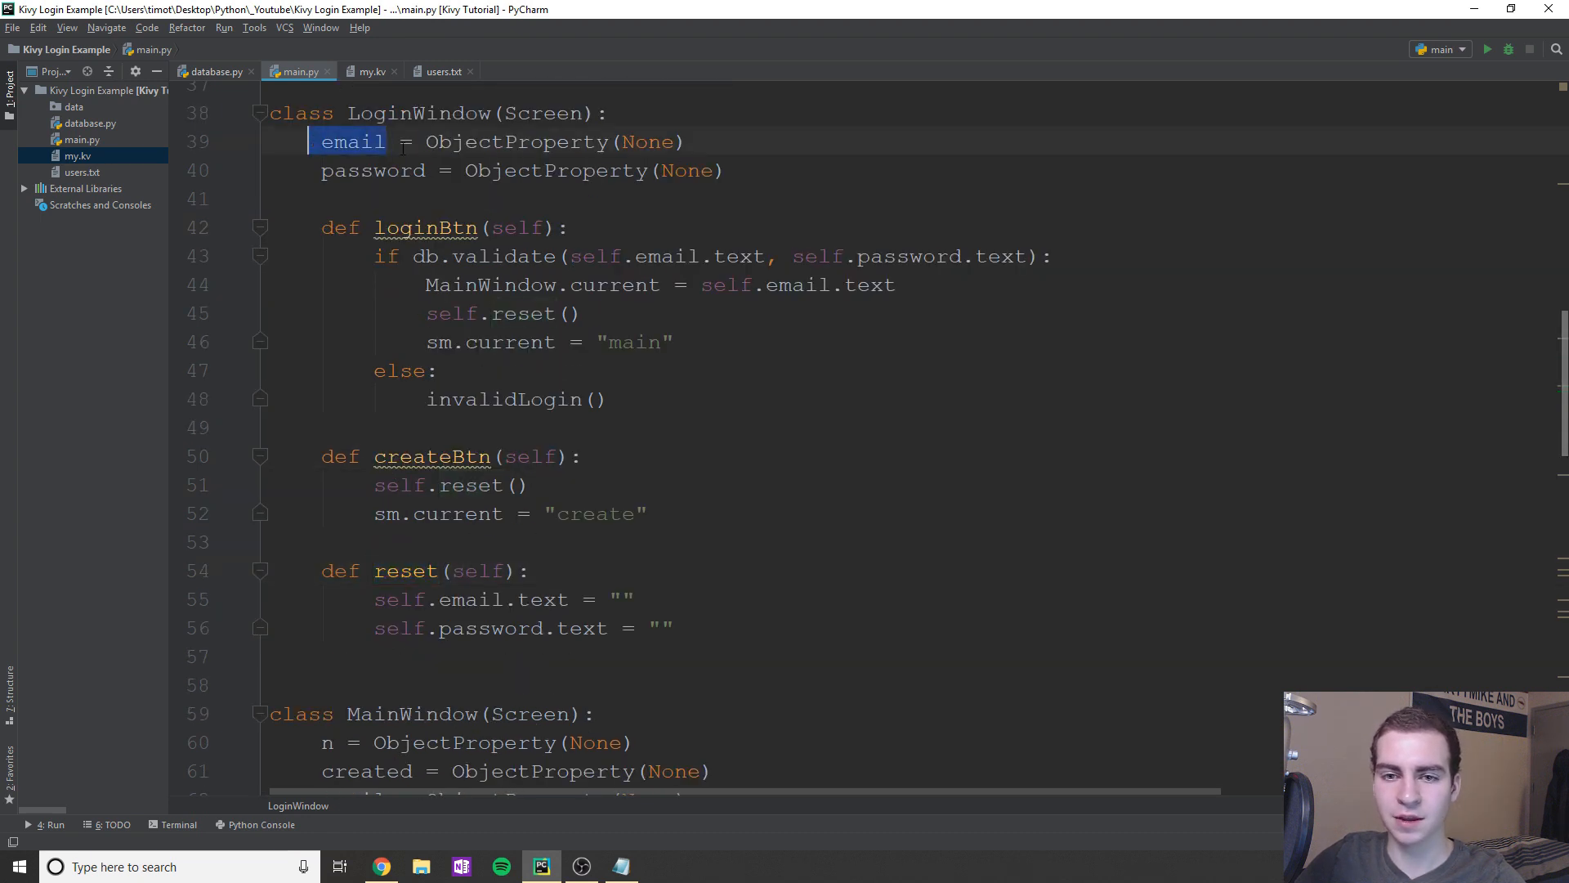
double_click(374, 170)
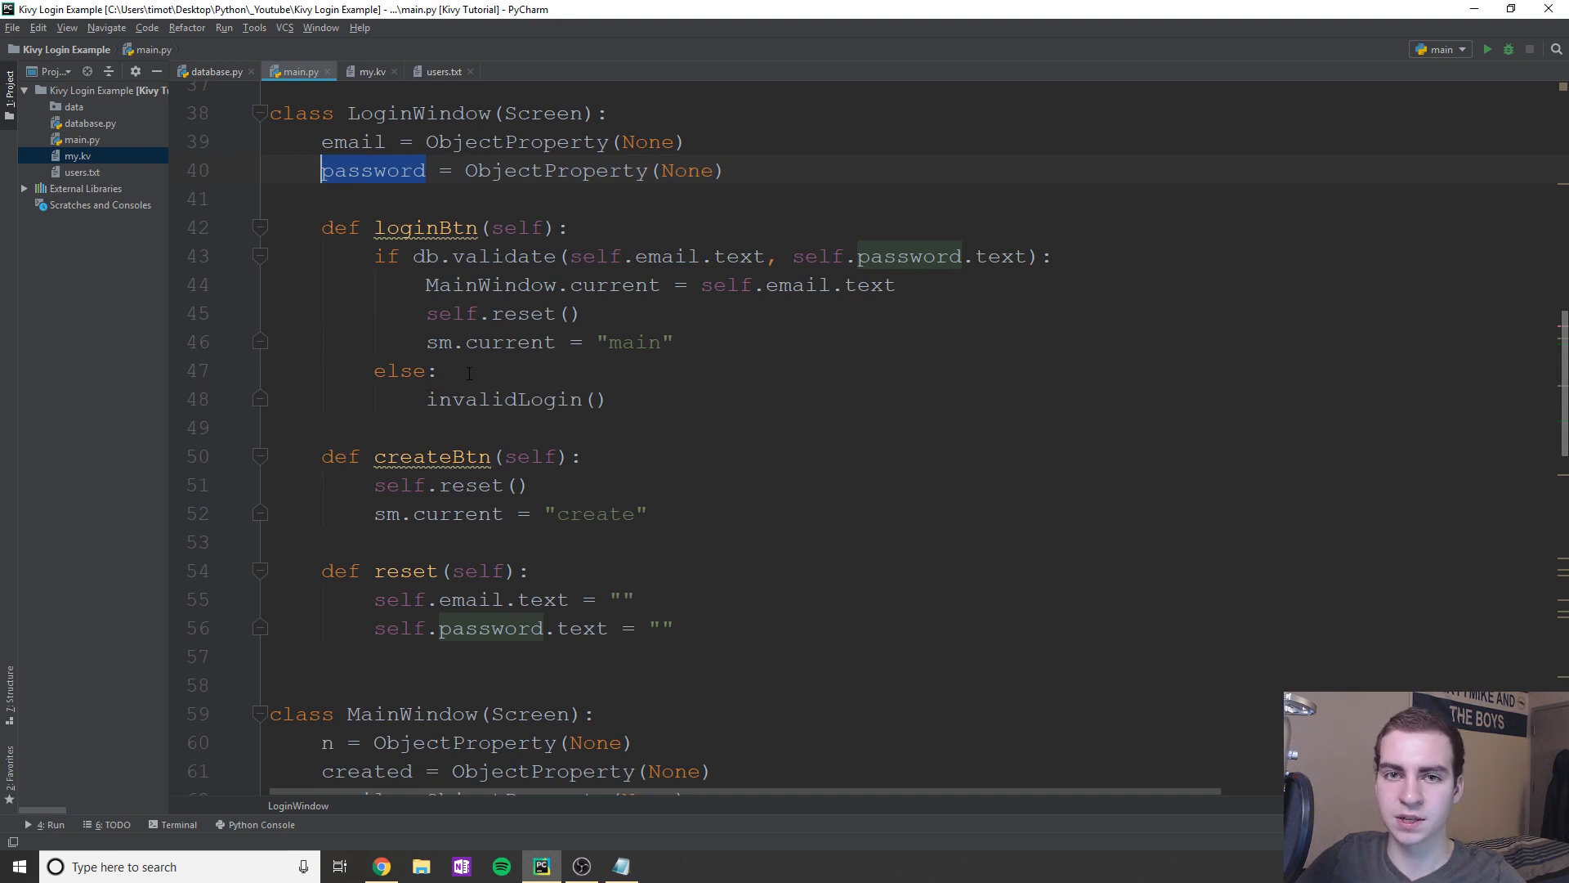
mouse_move(580, 446)
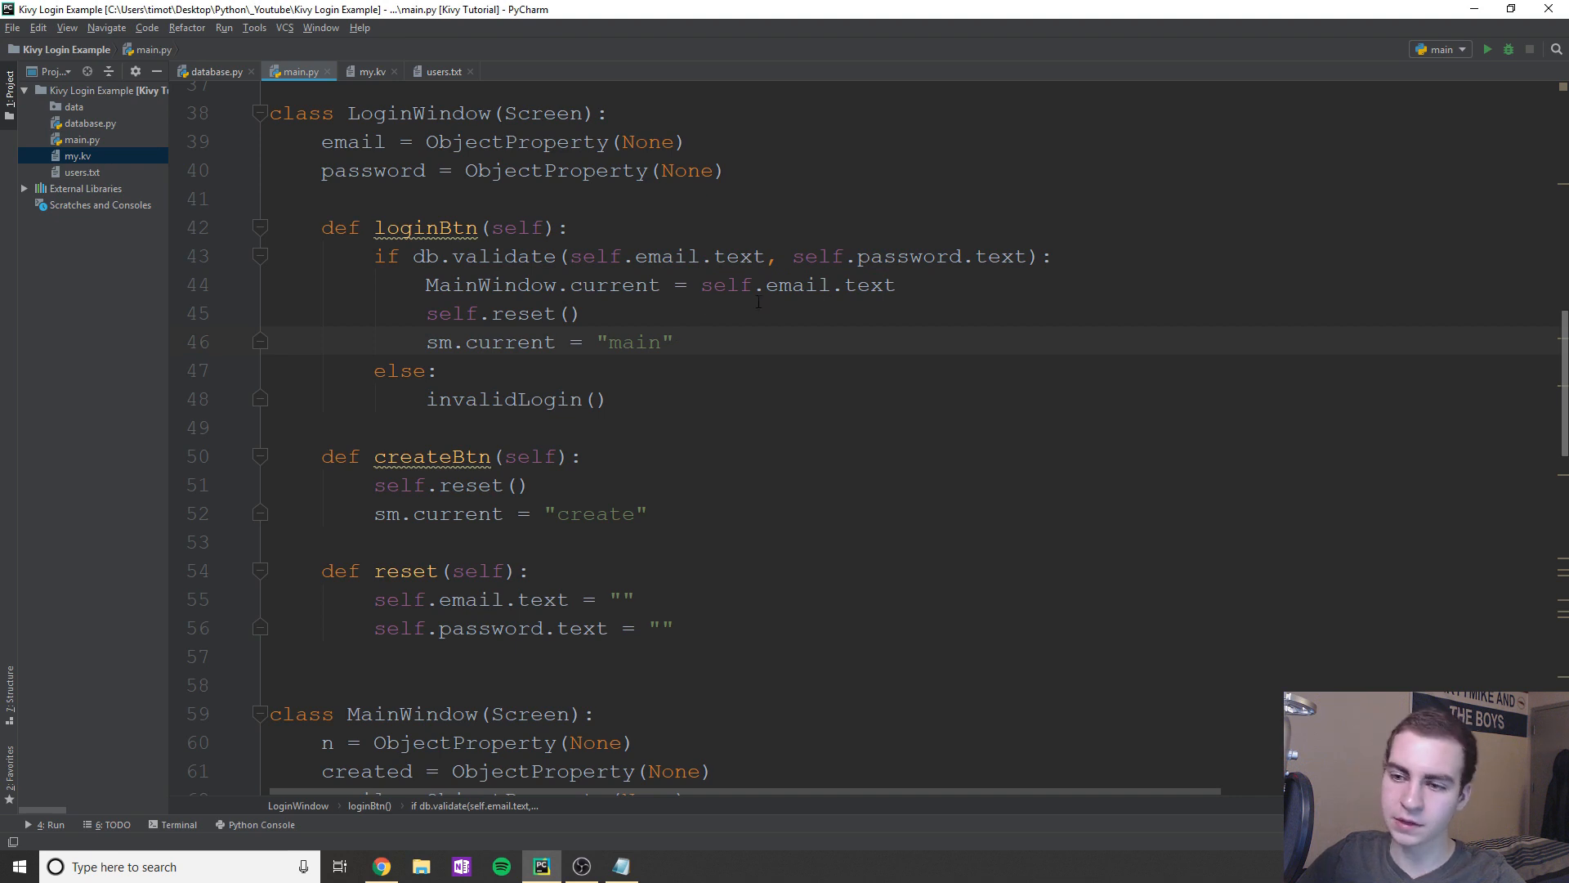
double_click(425, 256)
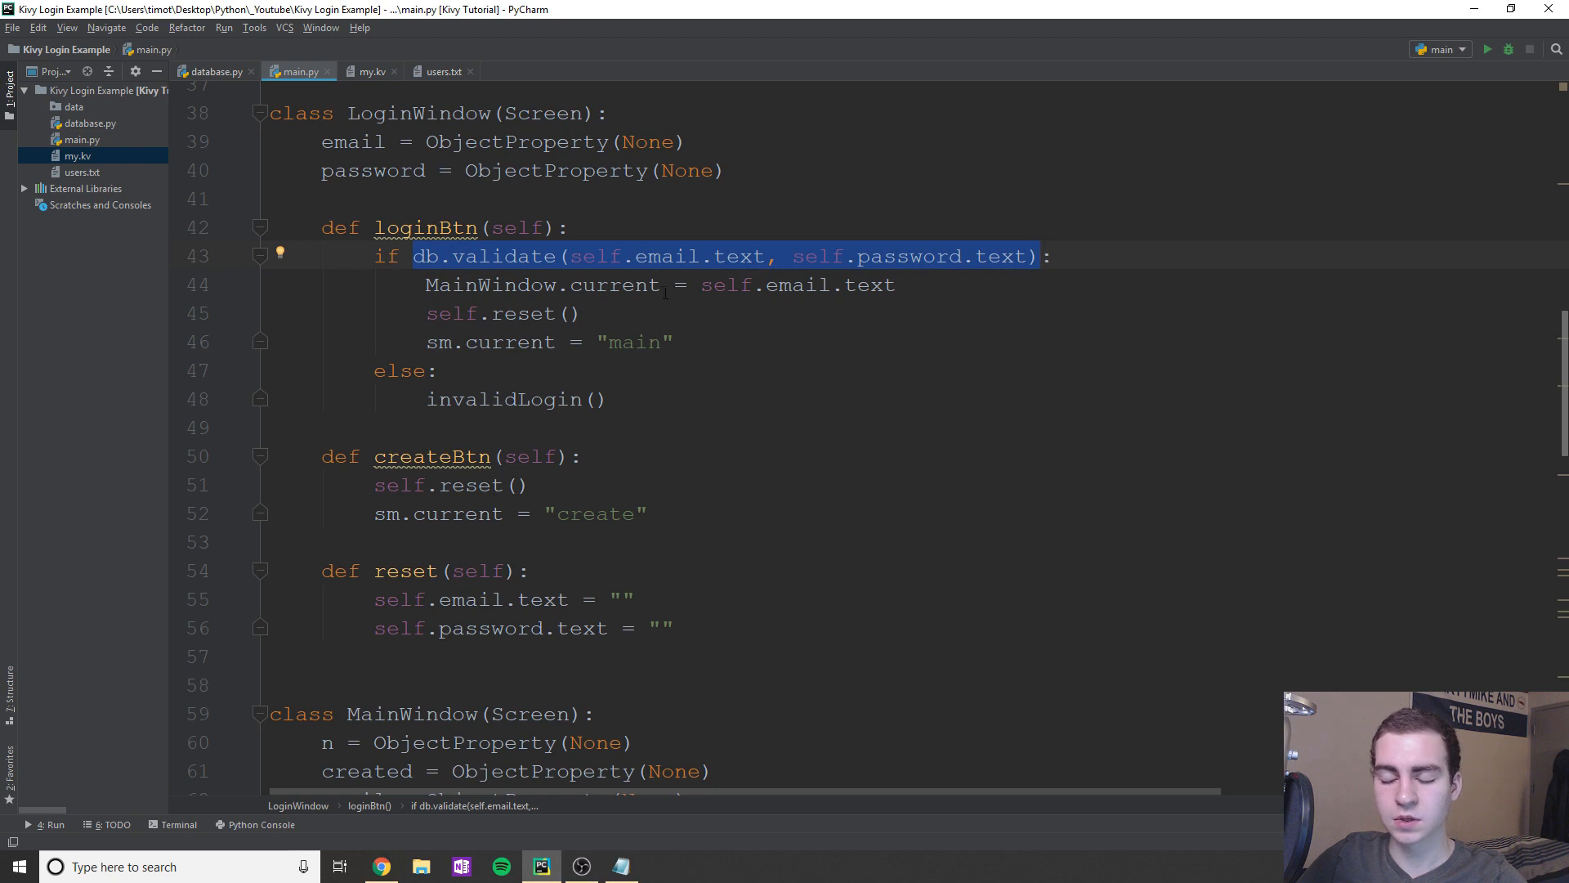
left_click(572, 313)
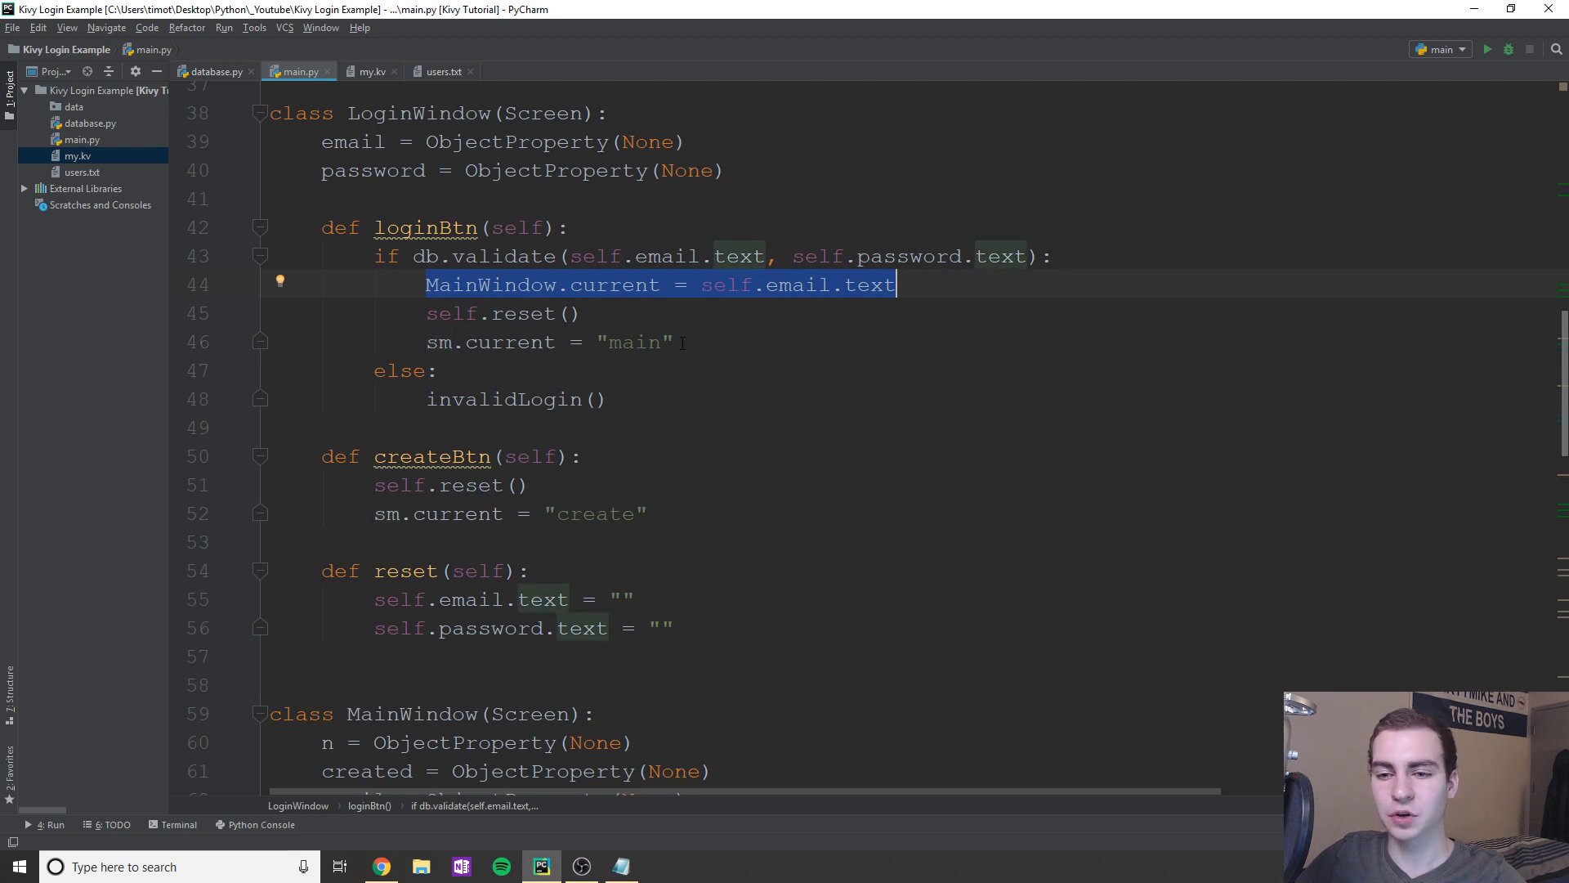
scroll("down", 3)
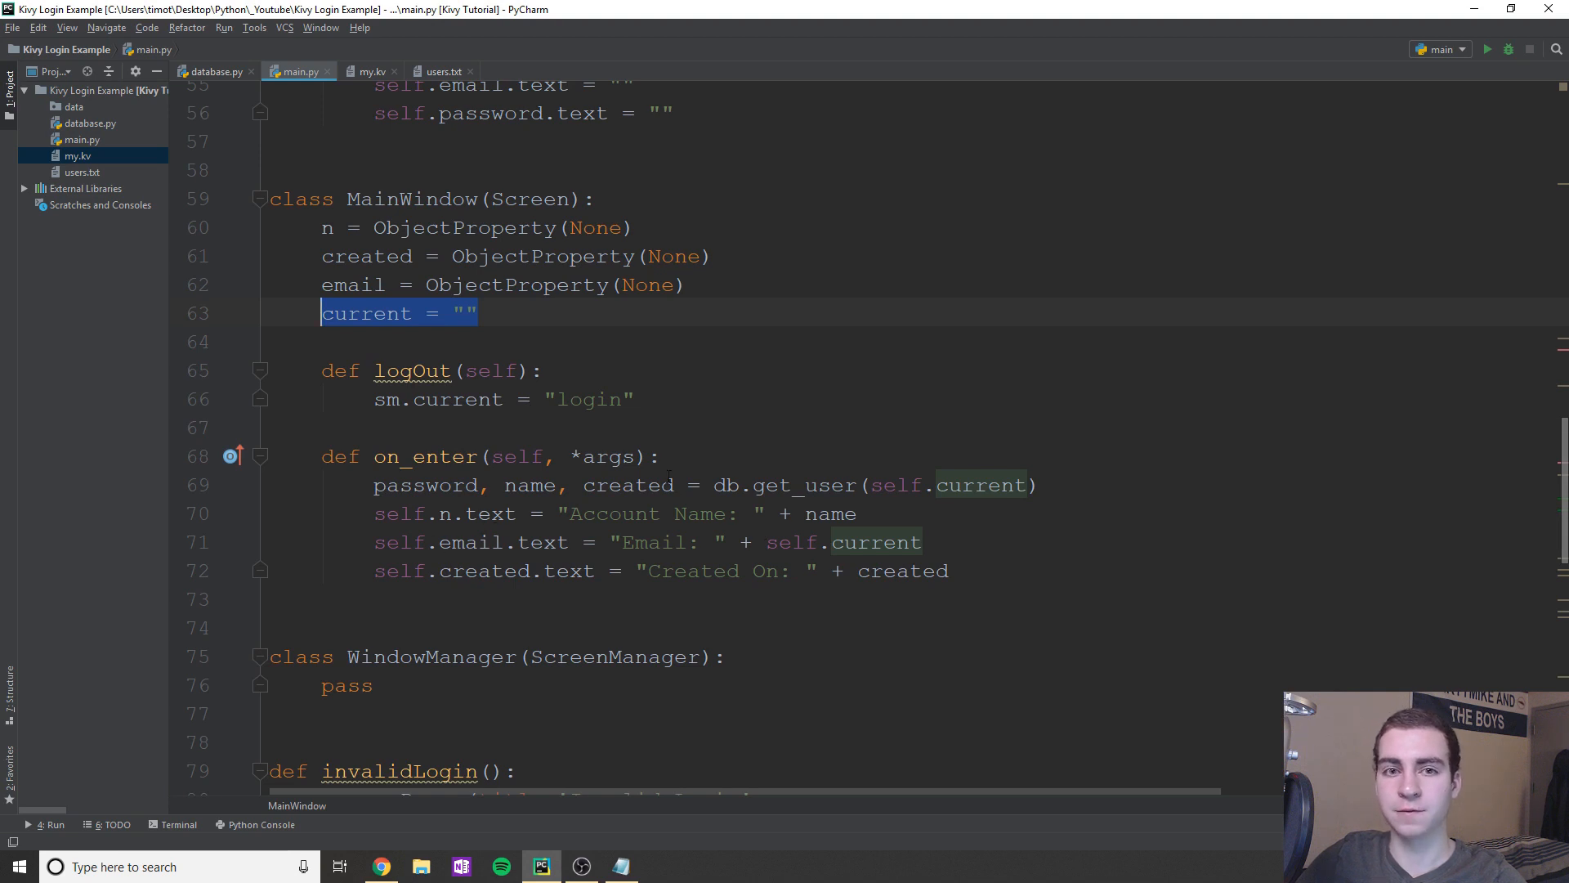
double_click(784, 398)
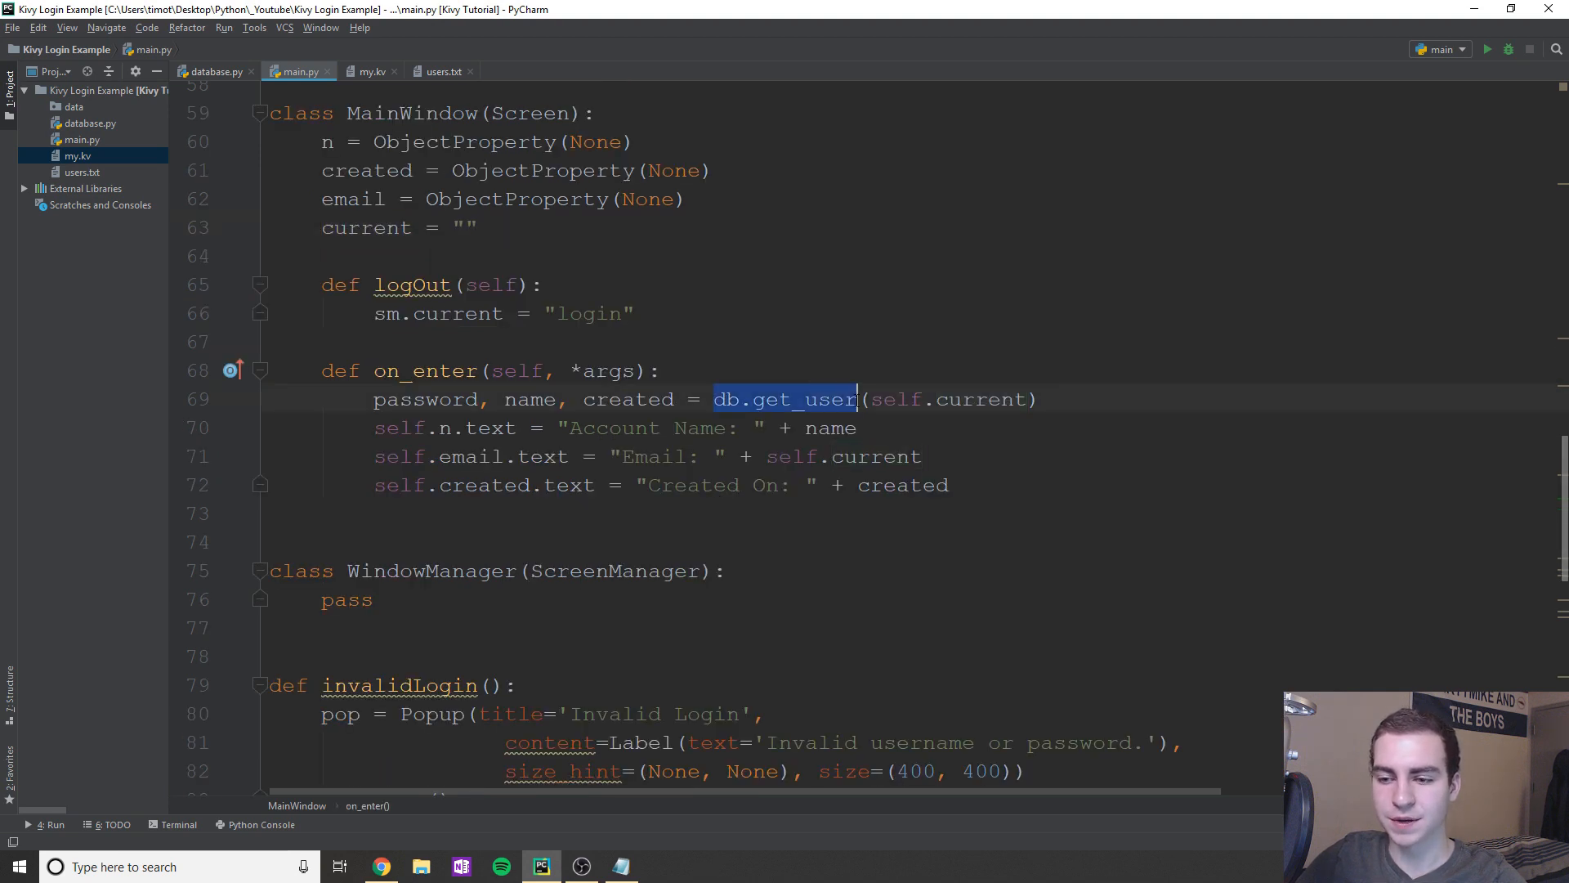
scroll("up", 3)
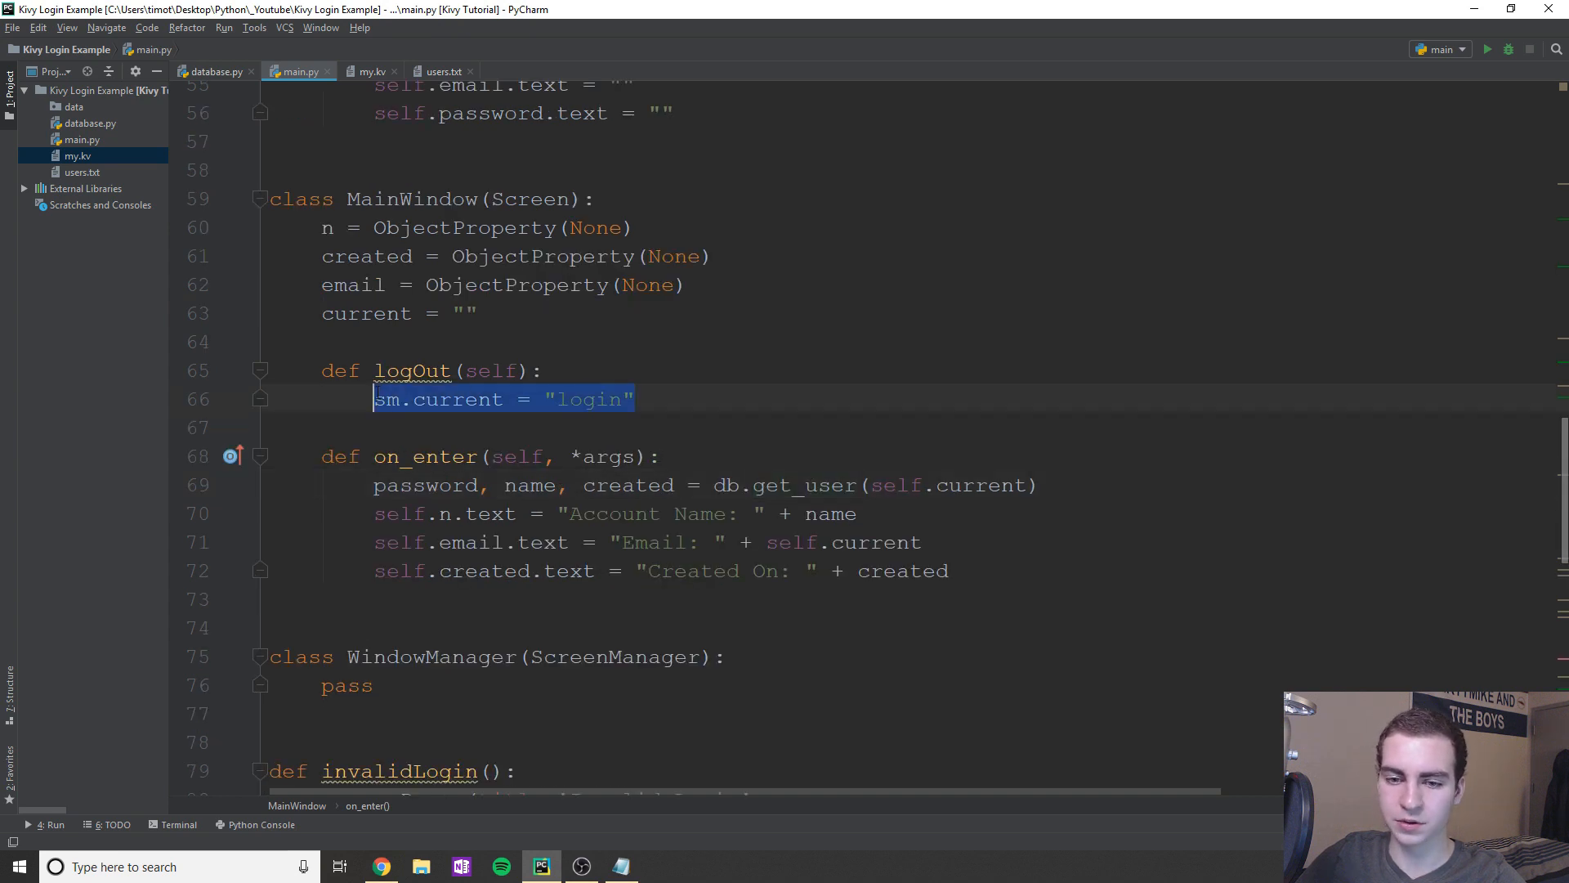
left_click(456, 398)
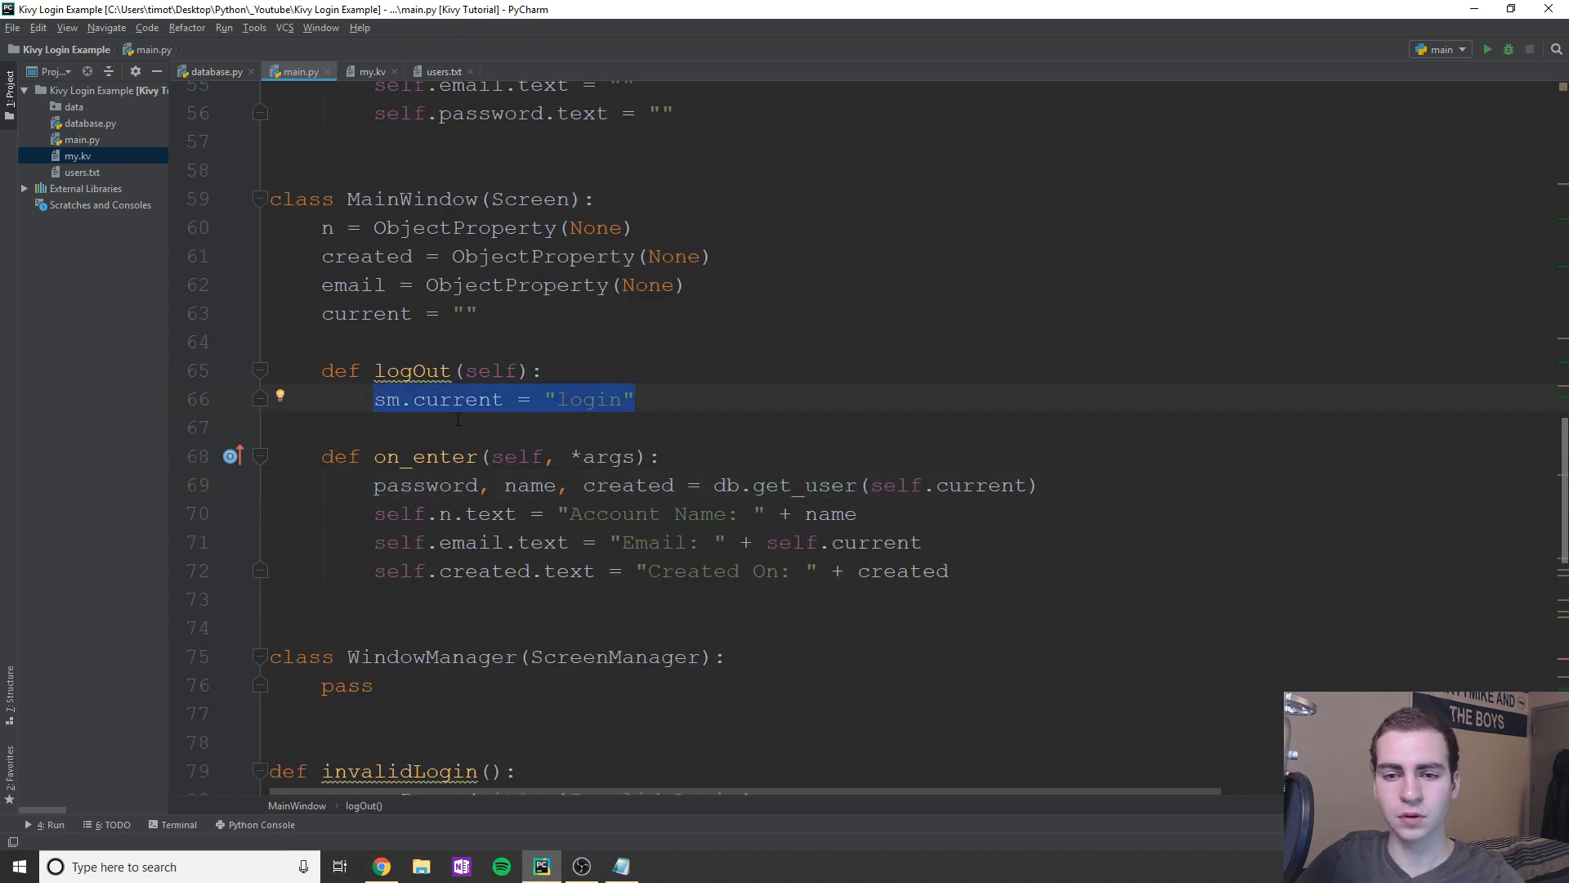
scroll("up", 3)
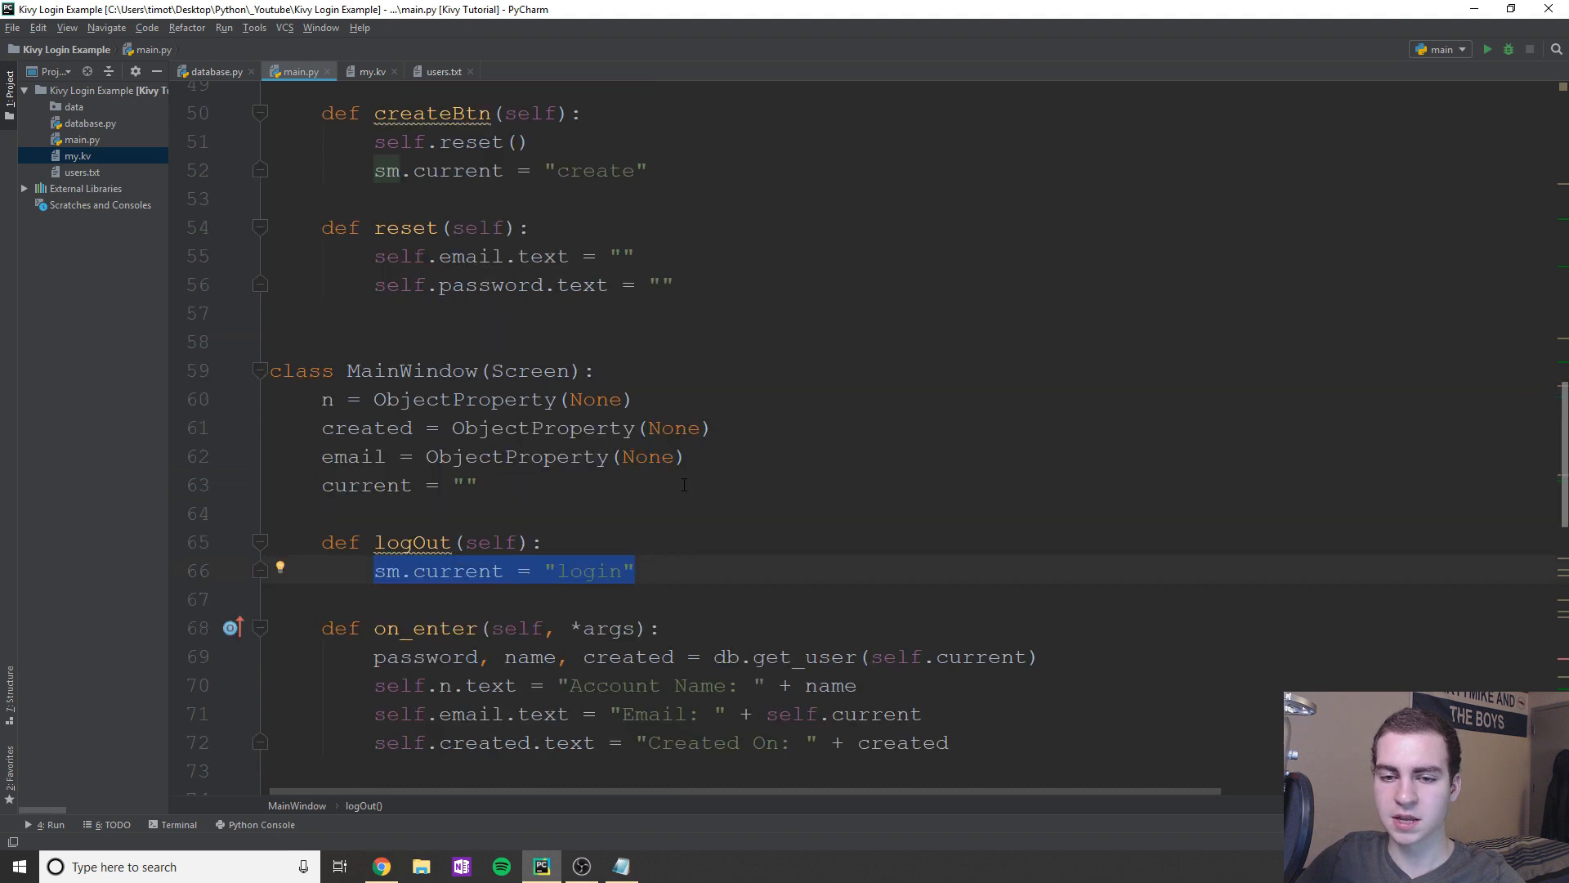
scroll("up", 3)
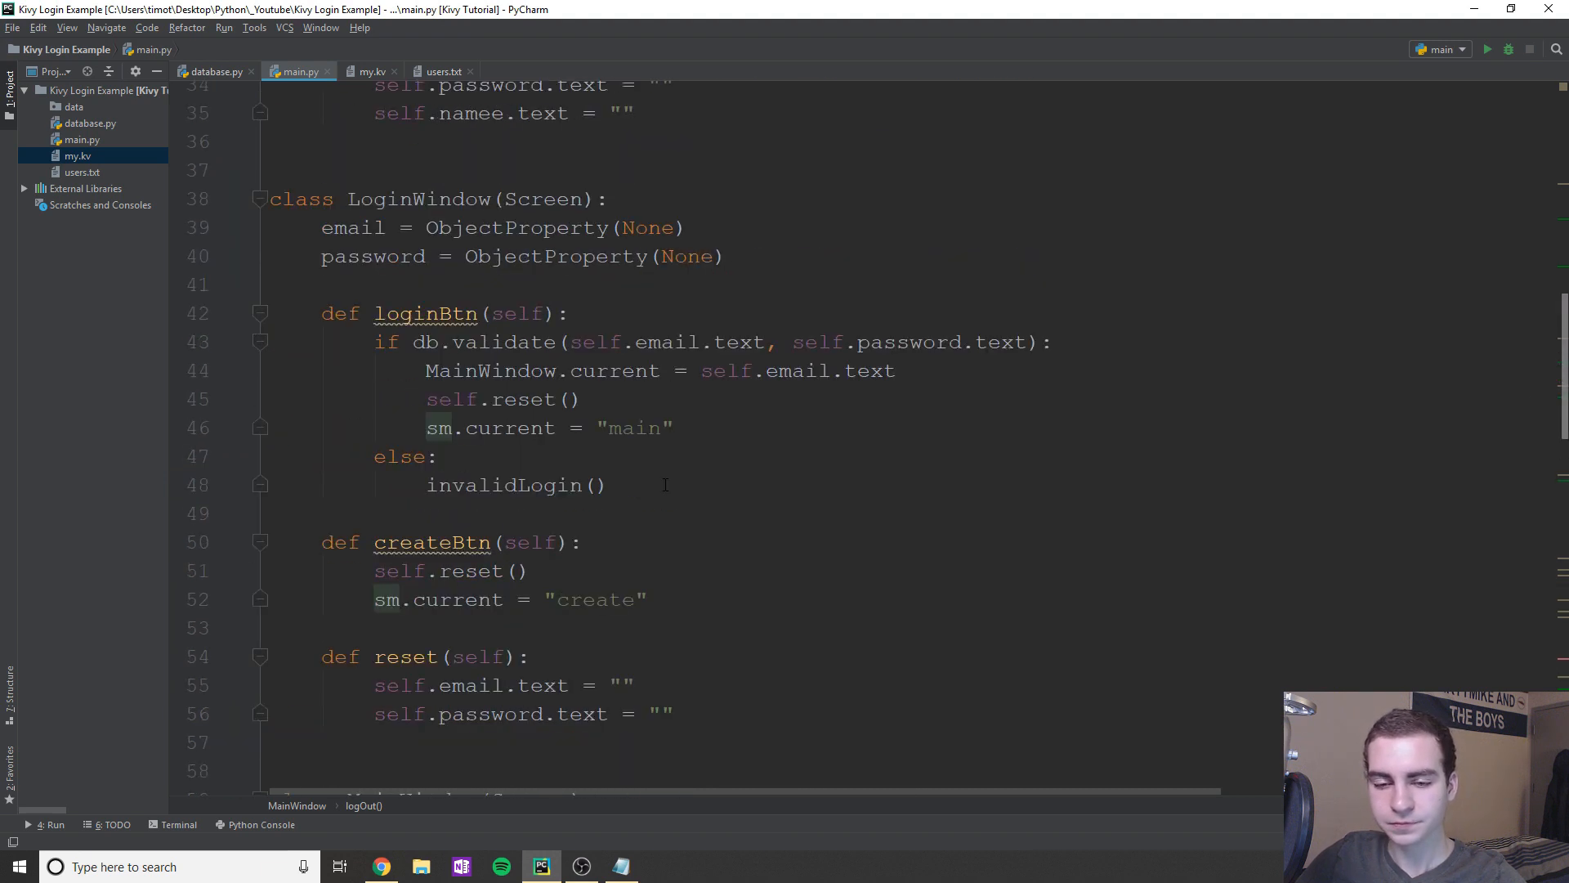
scroll("down", 3)
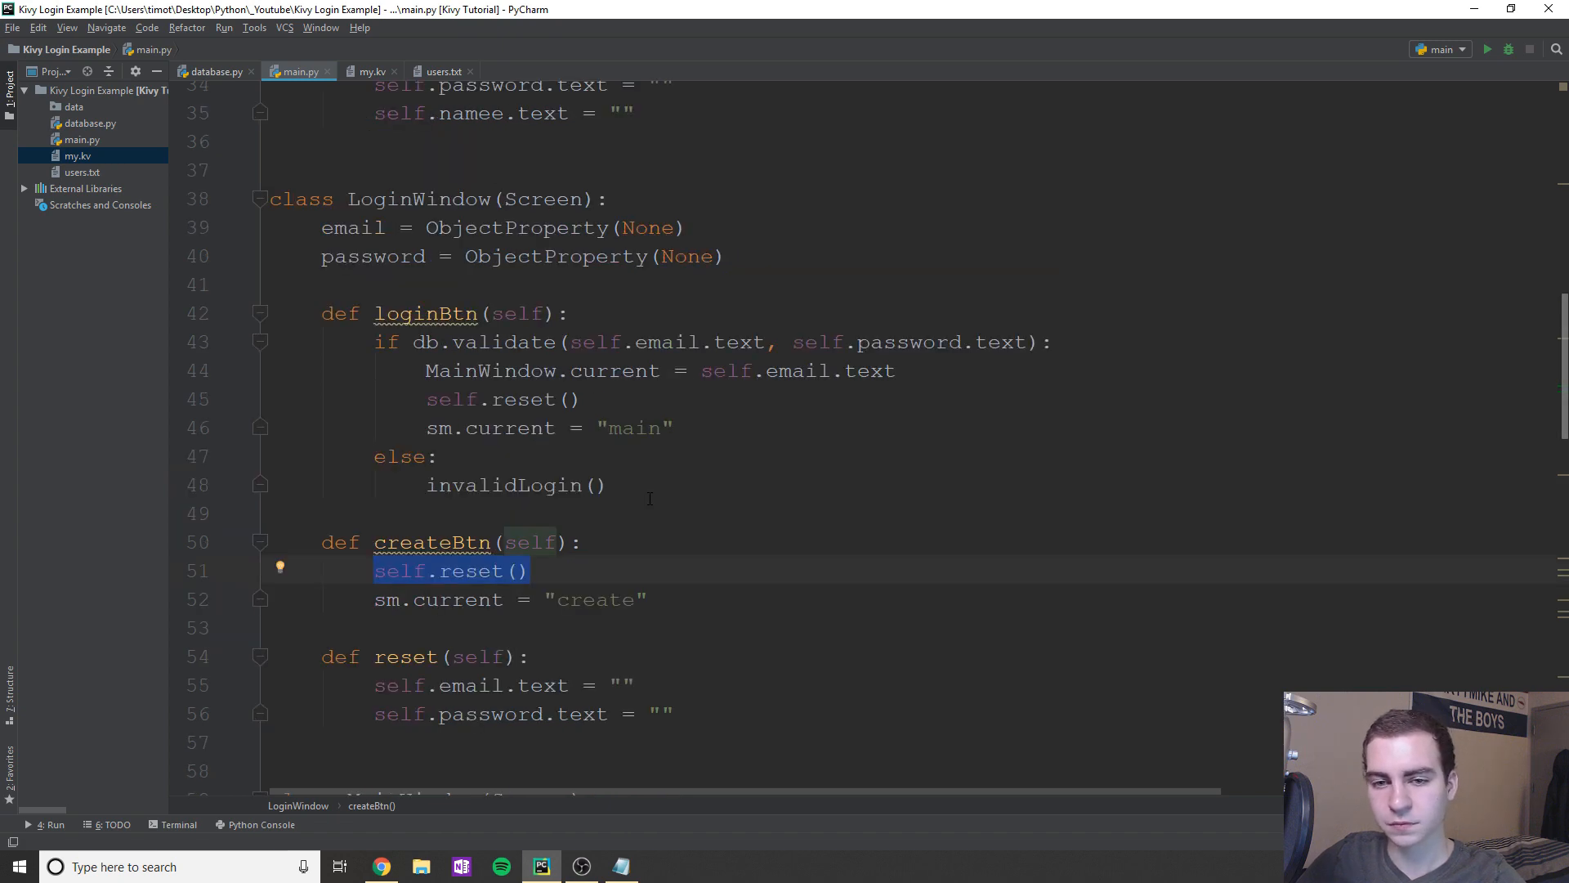
scroll("up", 3)
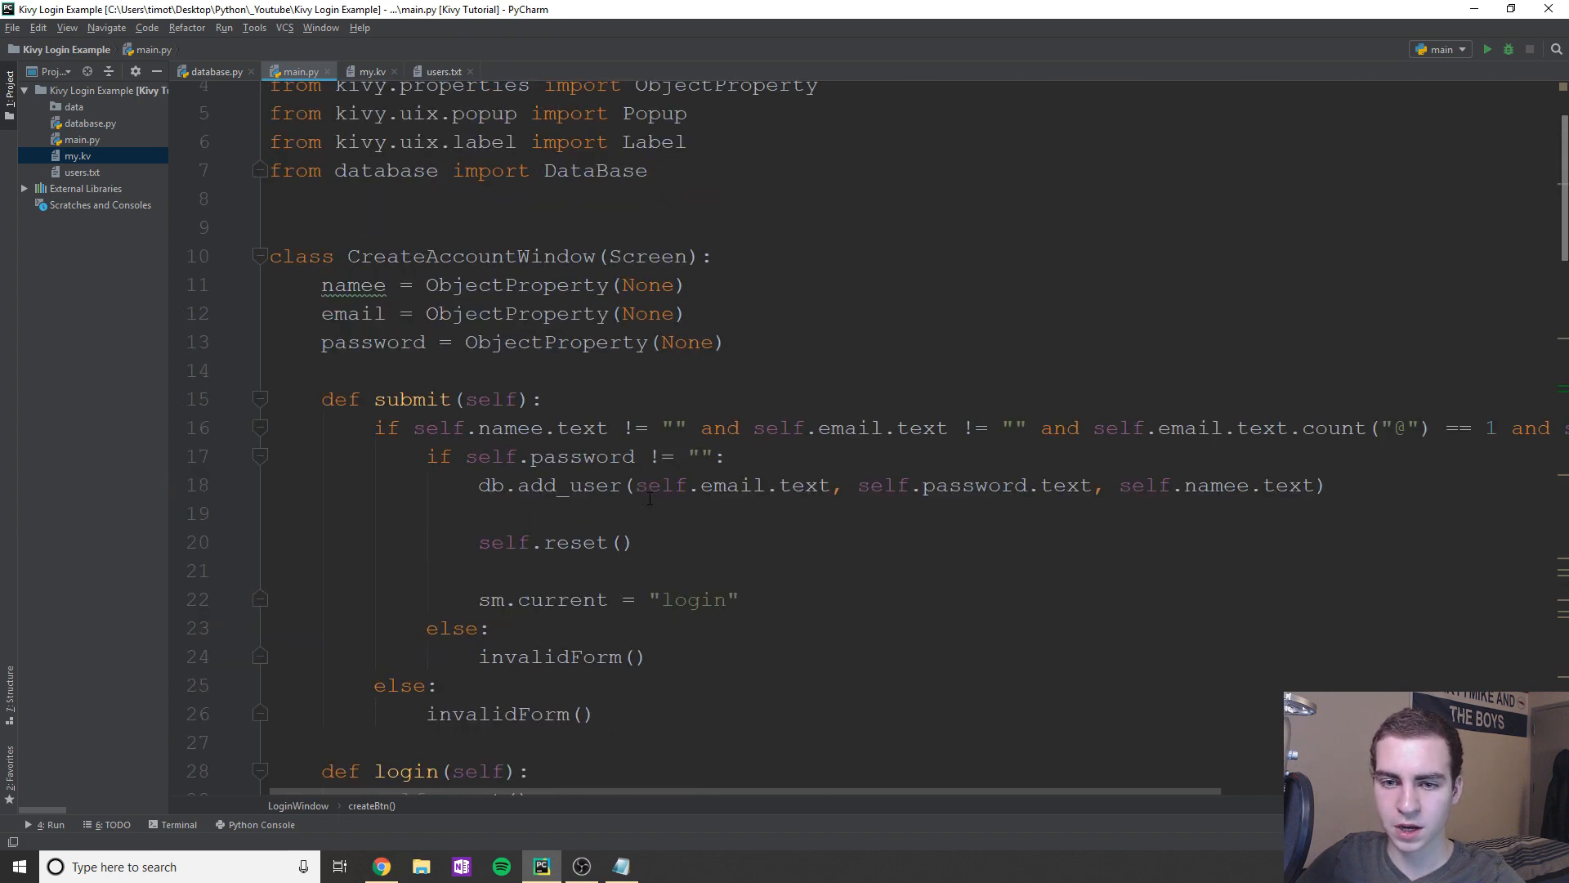
scroll("down", 3)
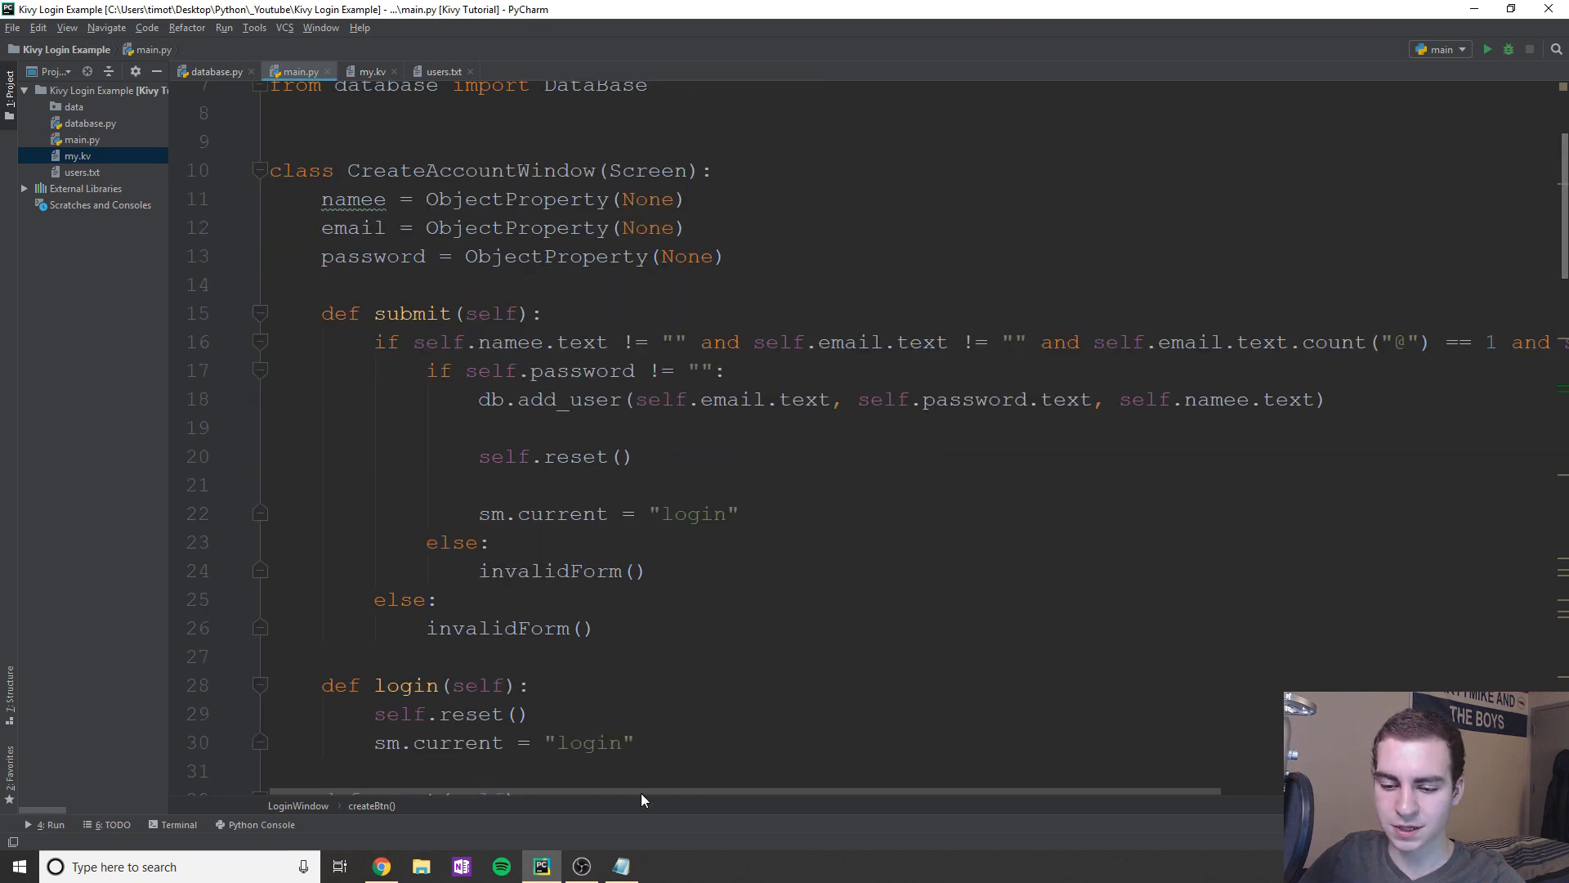
left_click(499, 342)
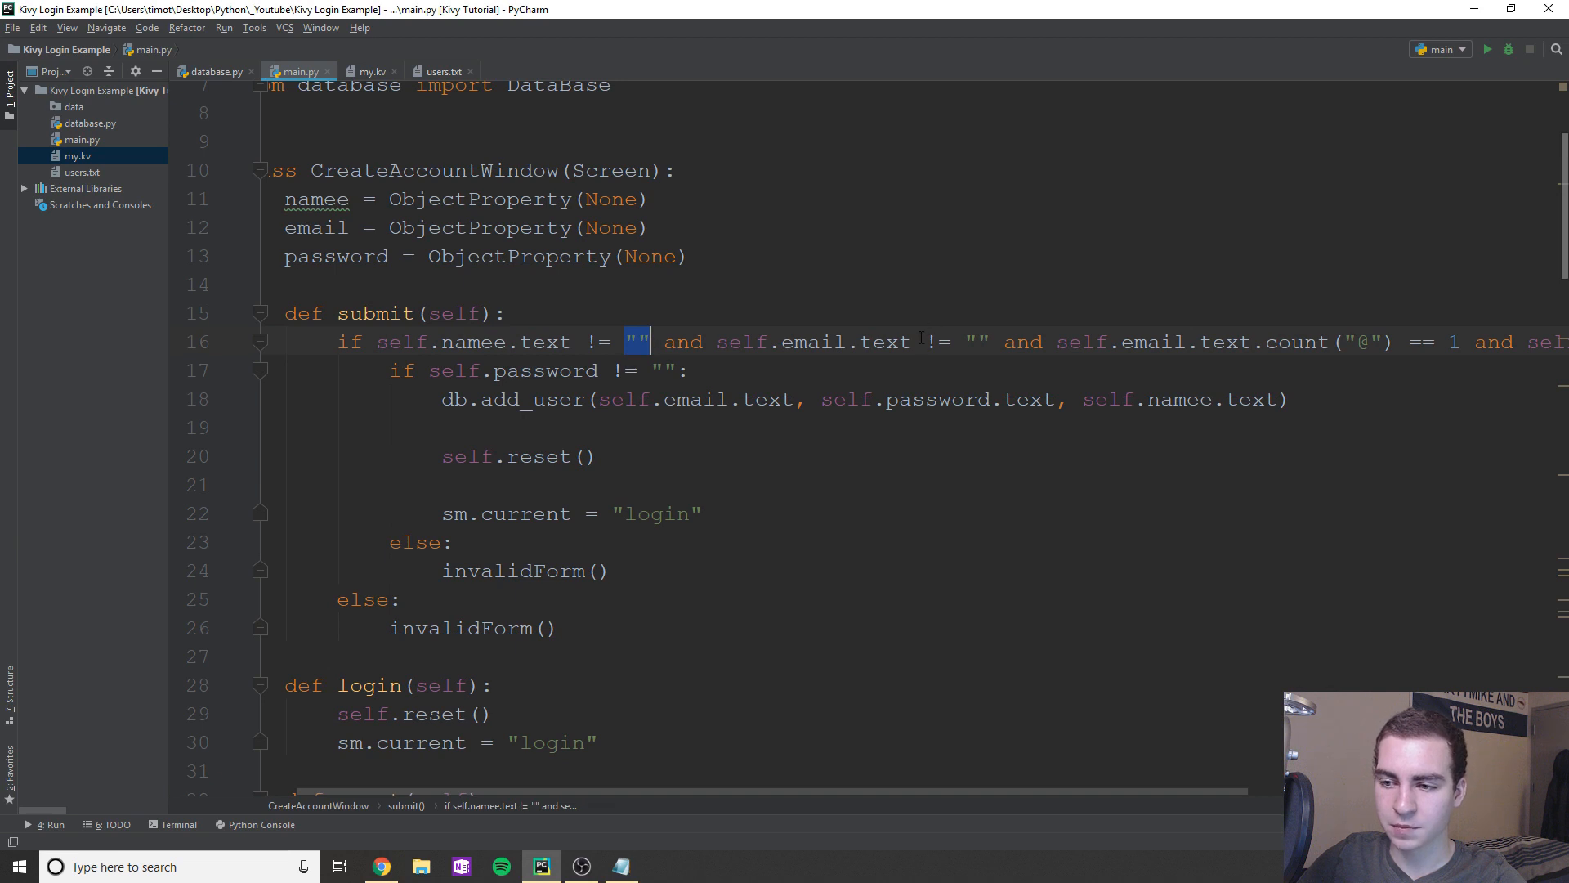
scroll("right", 3)
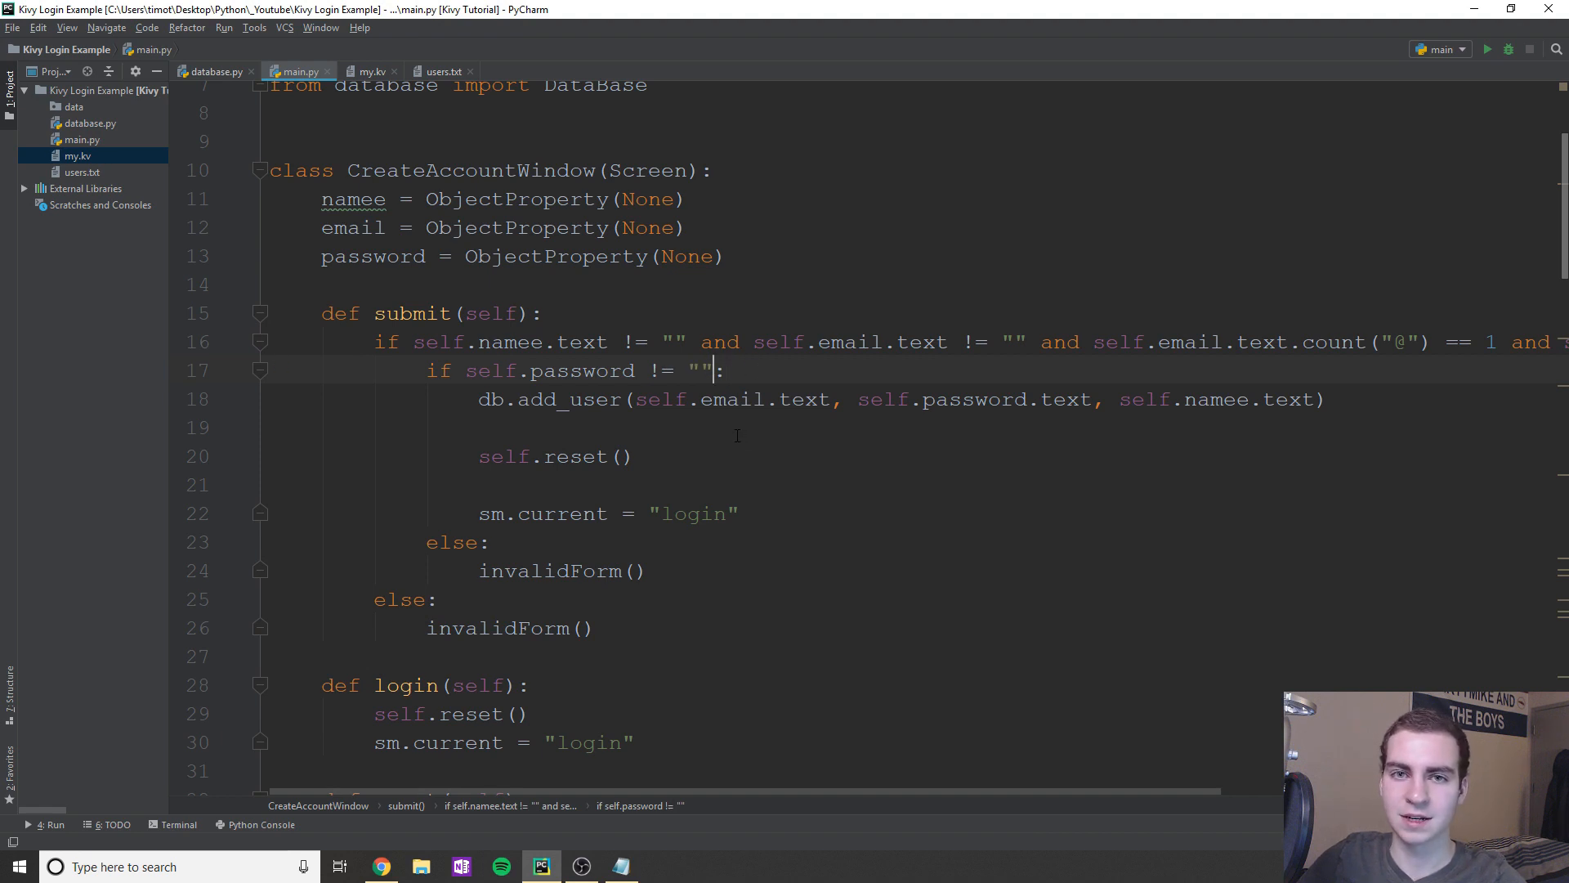
mouse_move(701, 446)
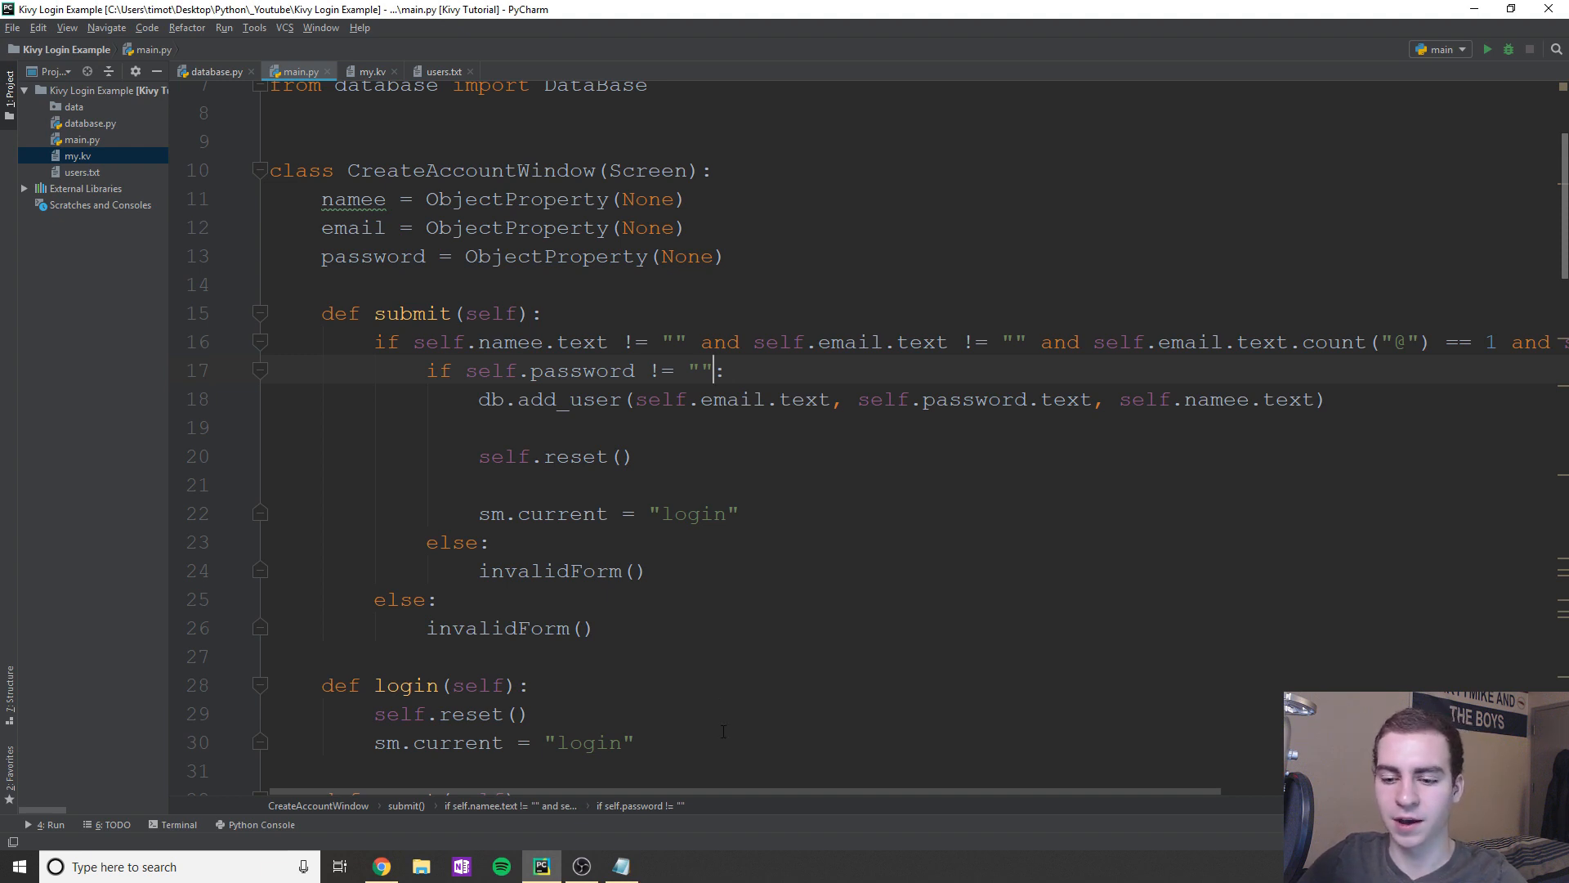
scroll("down", 3)
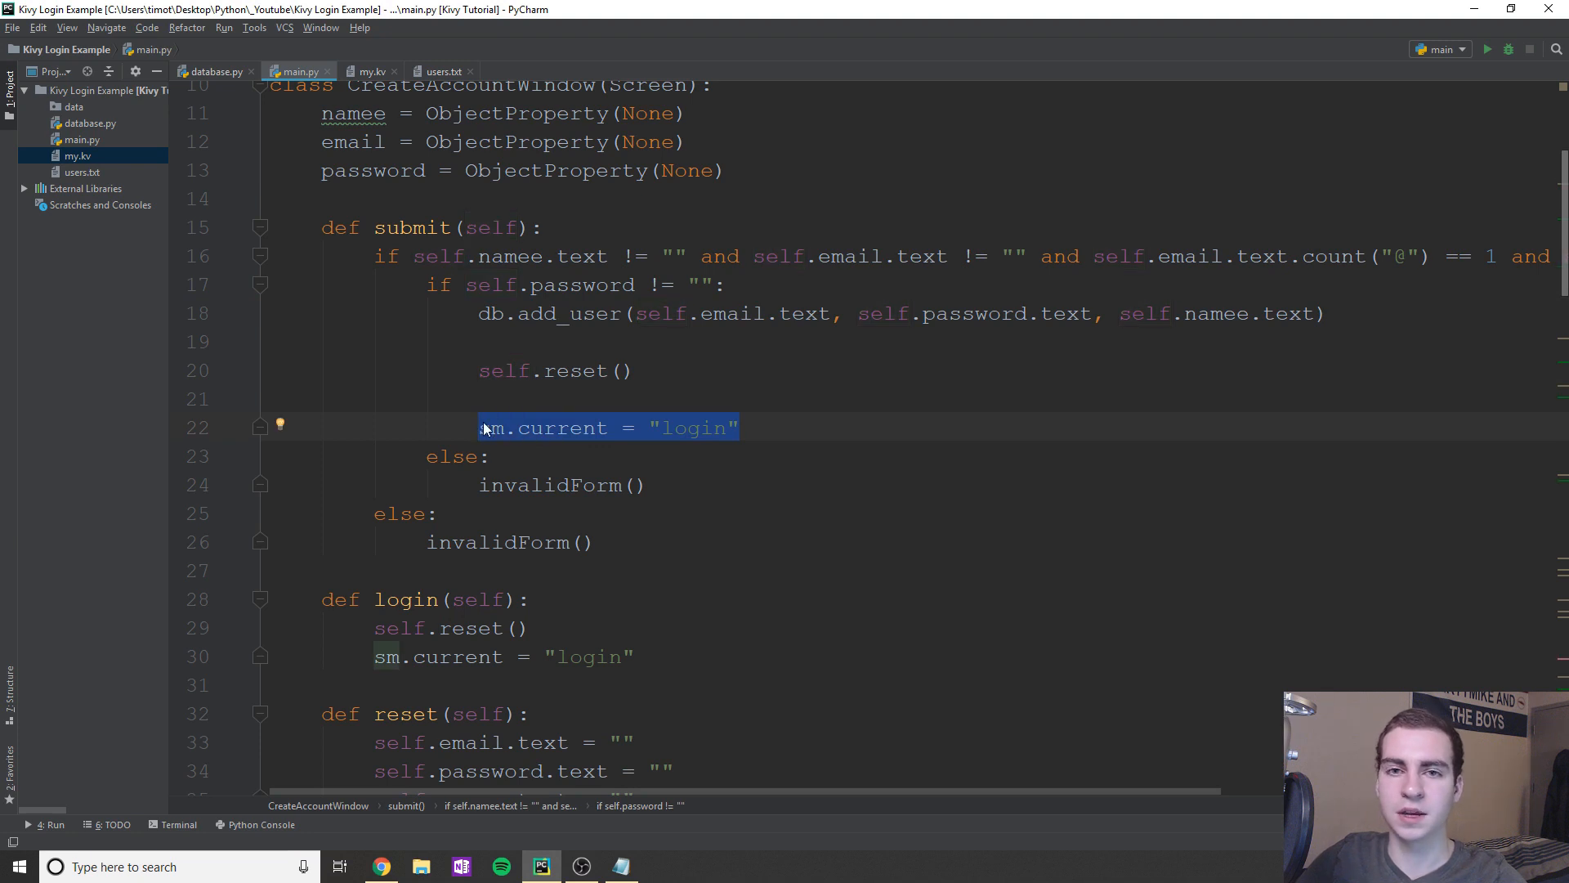
mouse_move(505, 429)
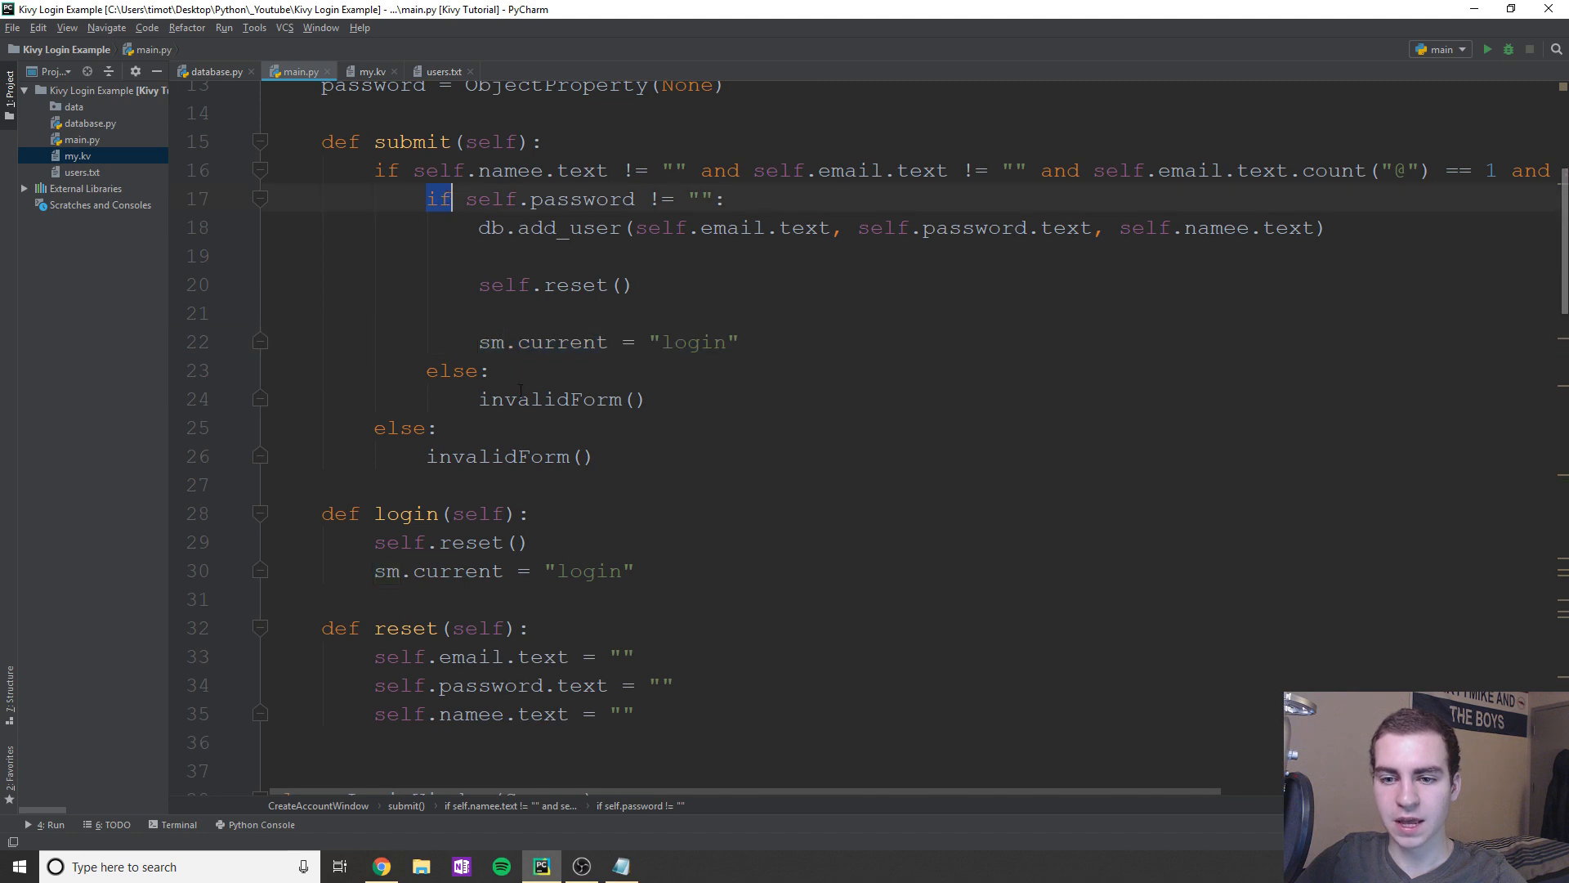
double_click(556, 398)
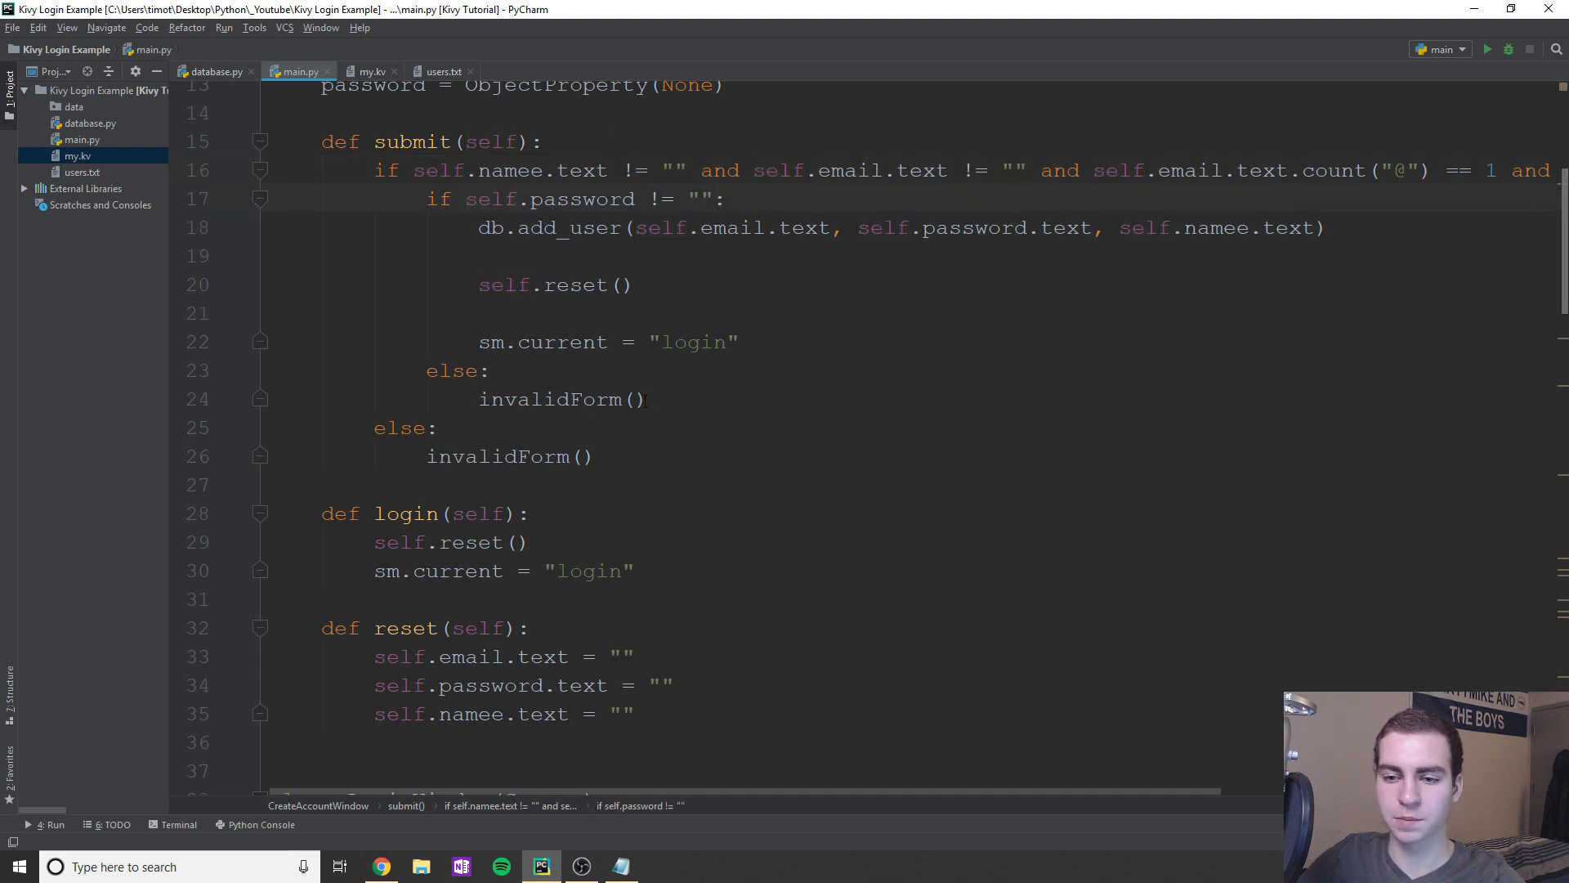
double_click(561, 400)
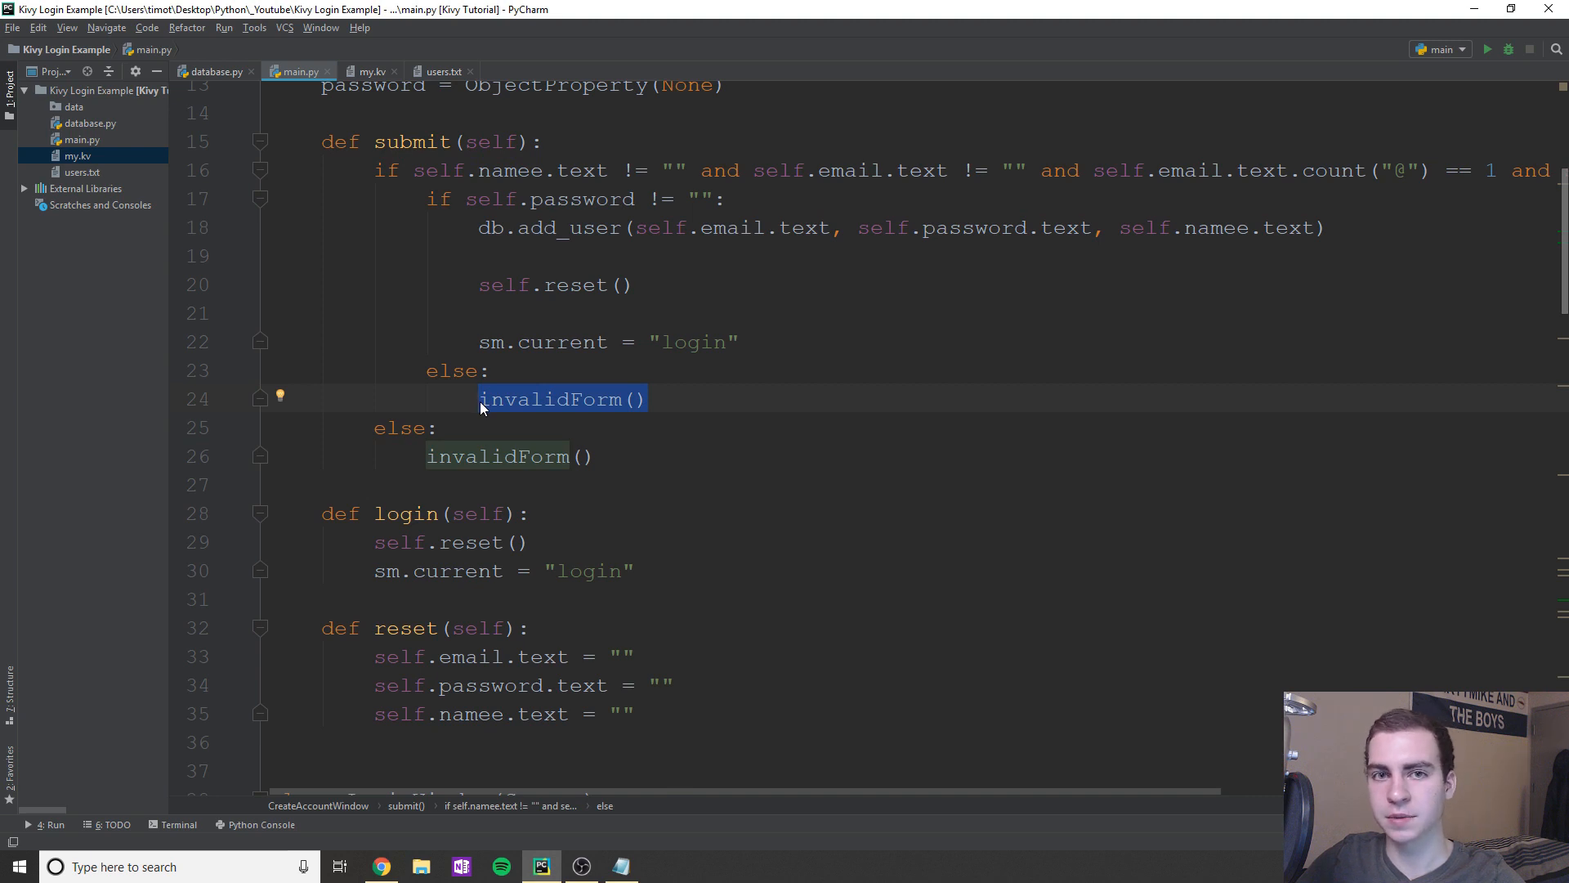
mouse_move(654, 461)
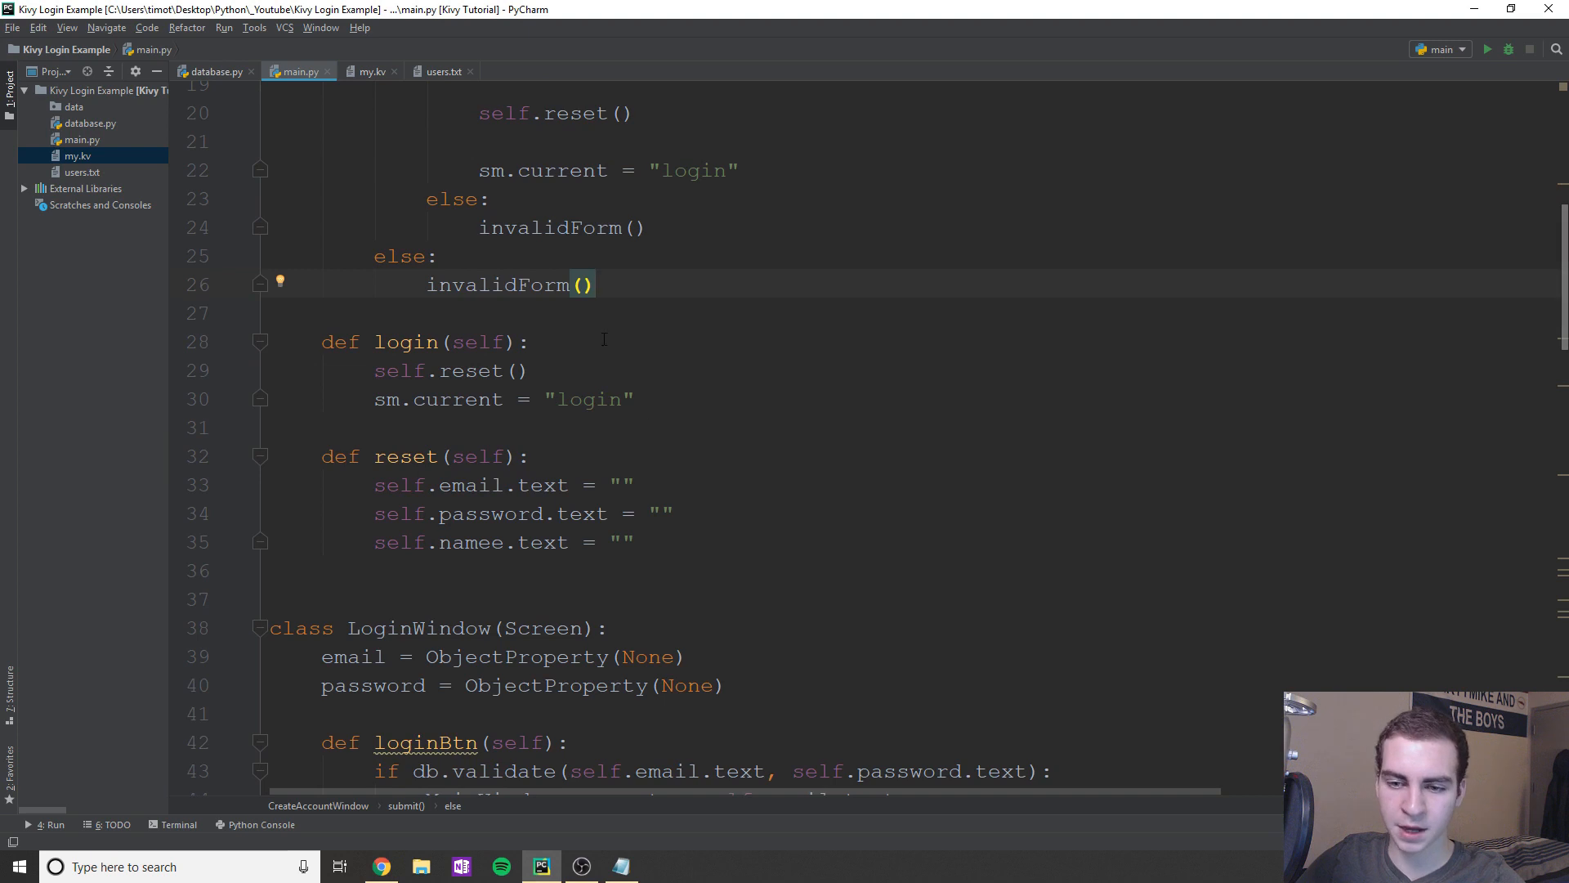
double_click(490, 370)
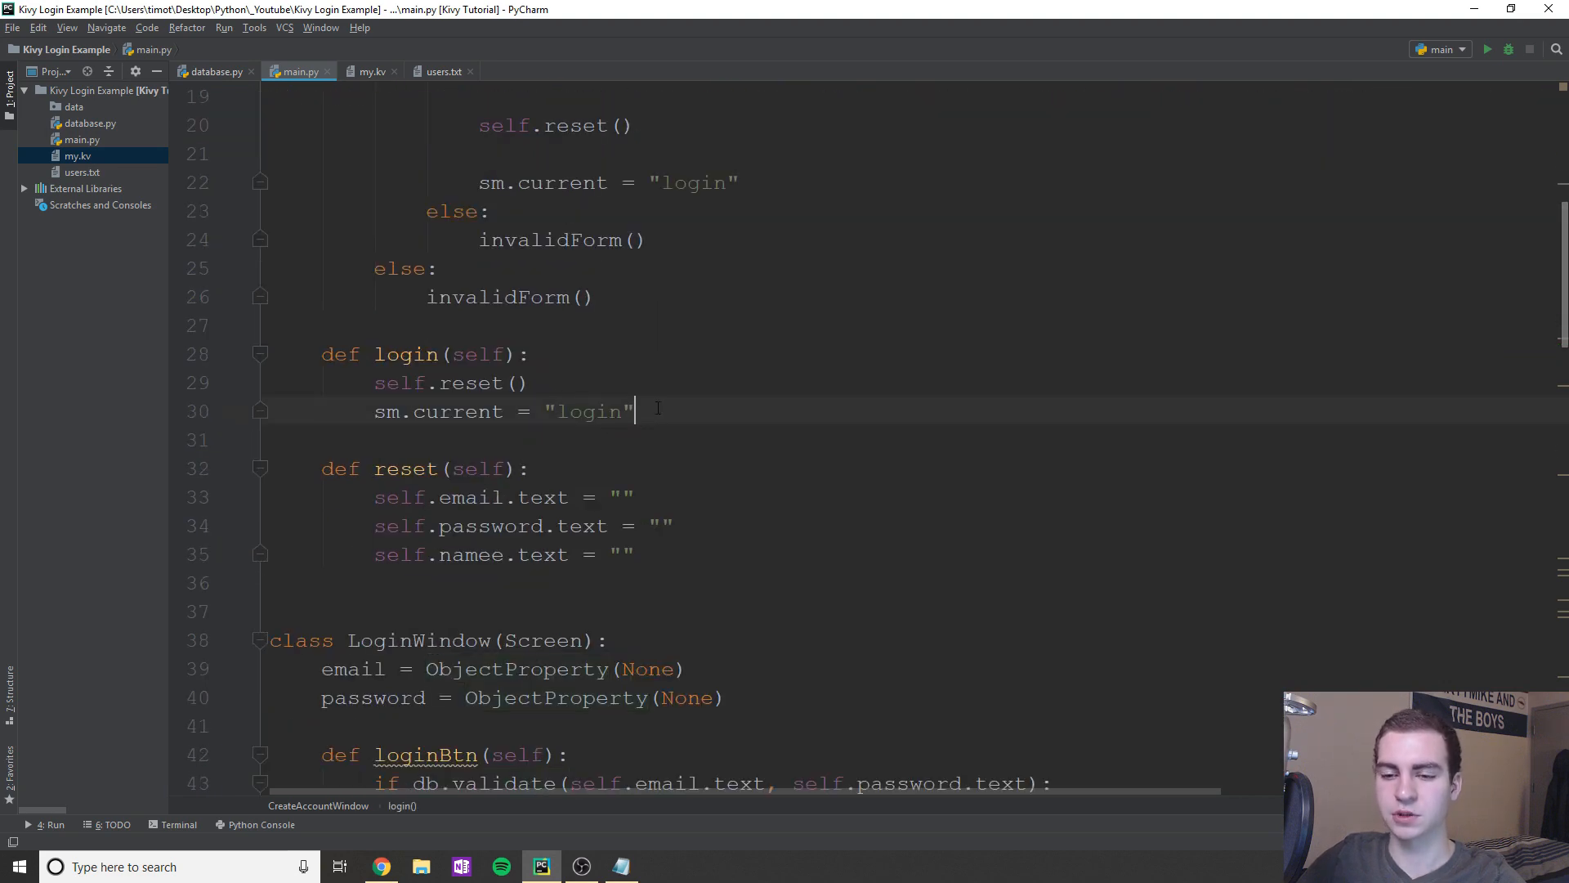
double_click(588, 411)
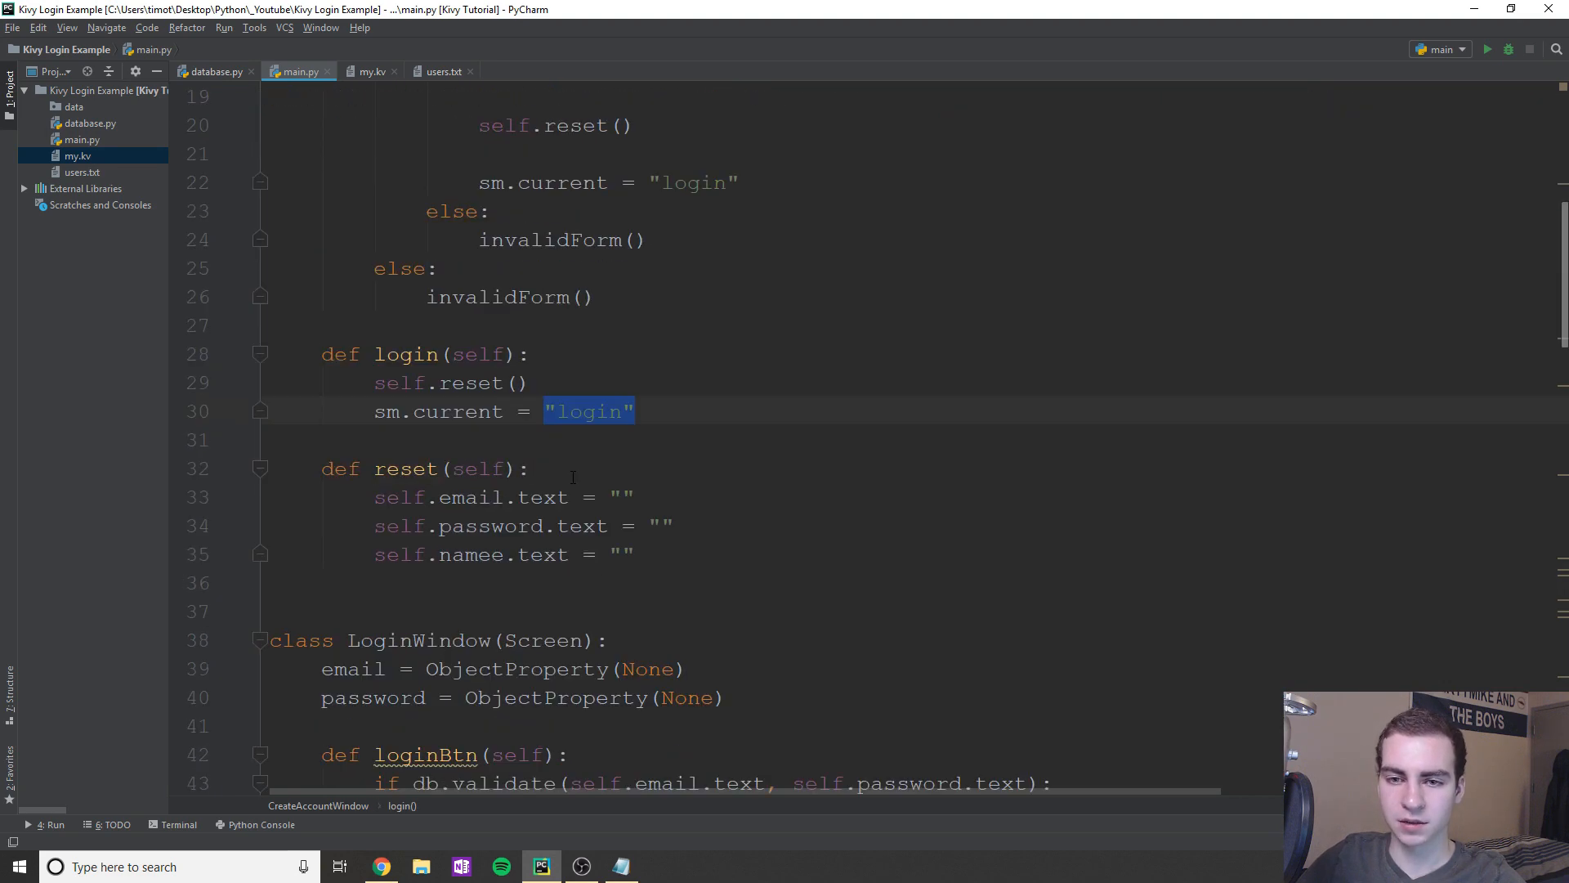
scroll("up", 3)
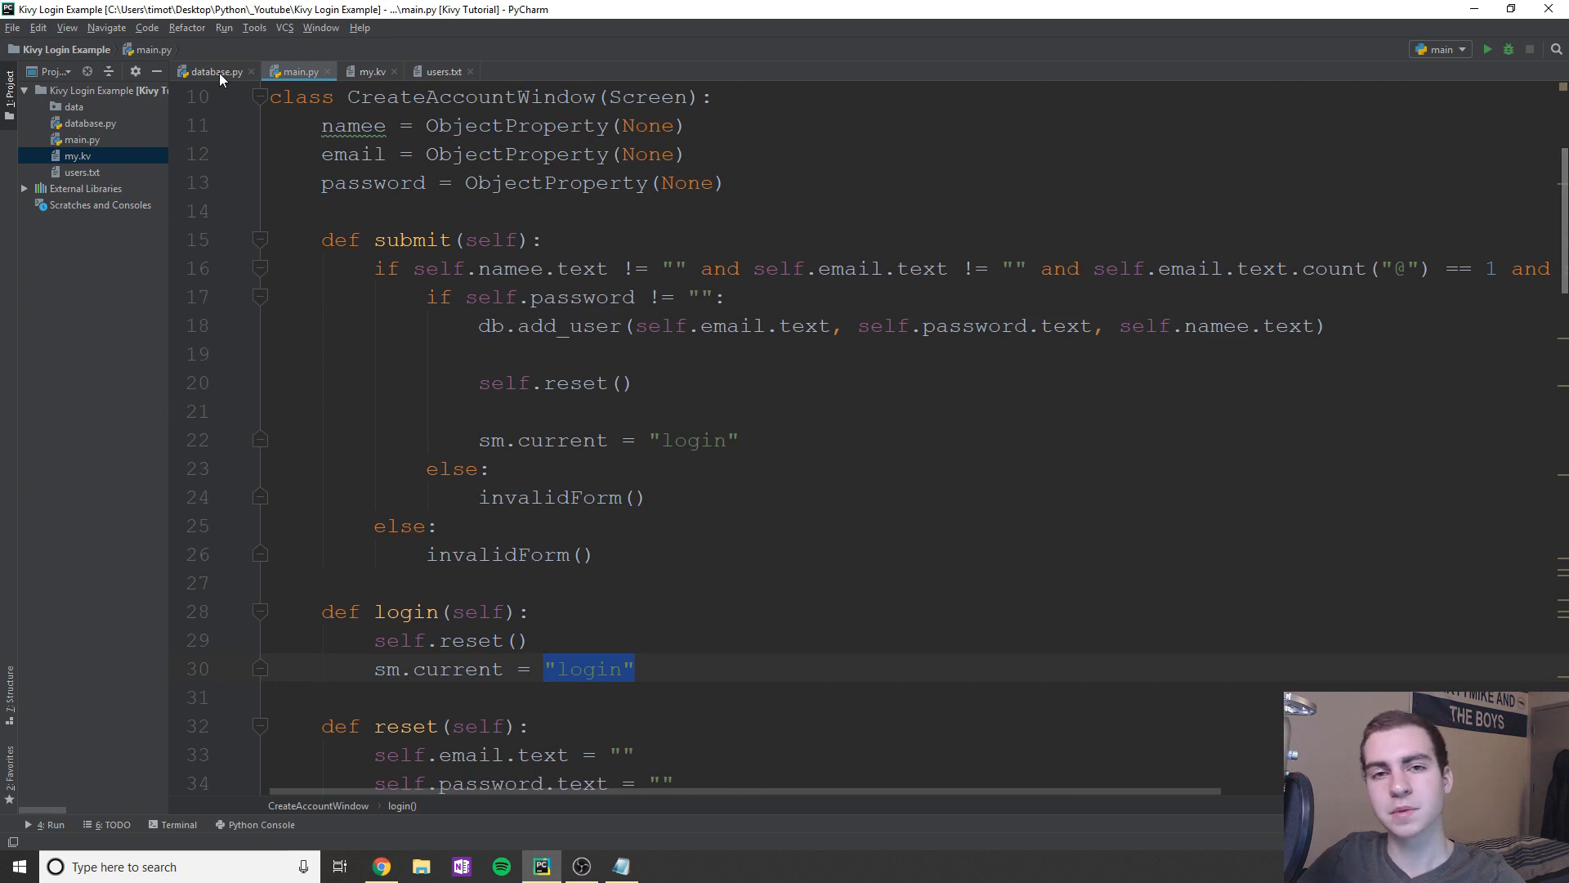
Open database.py, glance at the account dates in users.txt, and return to database.py.
left_click(213, 72)
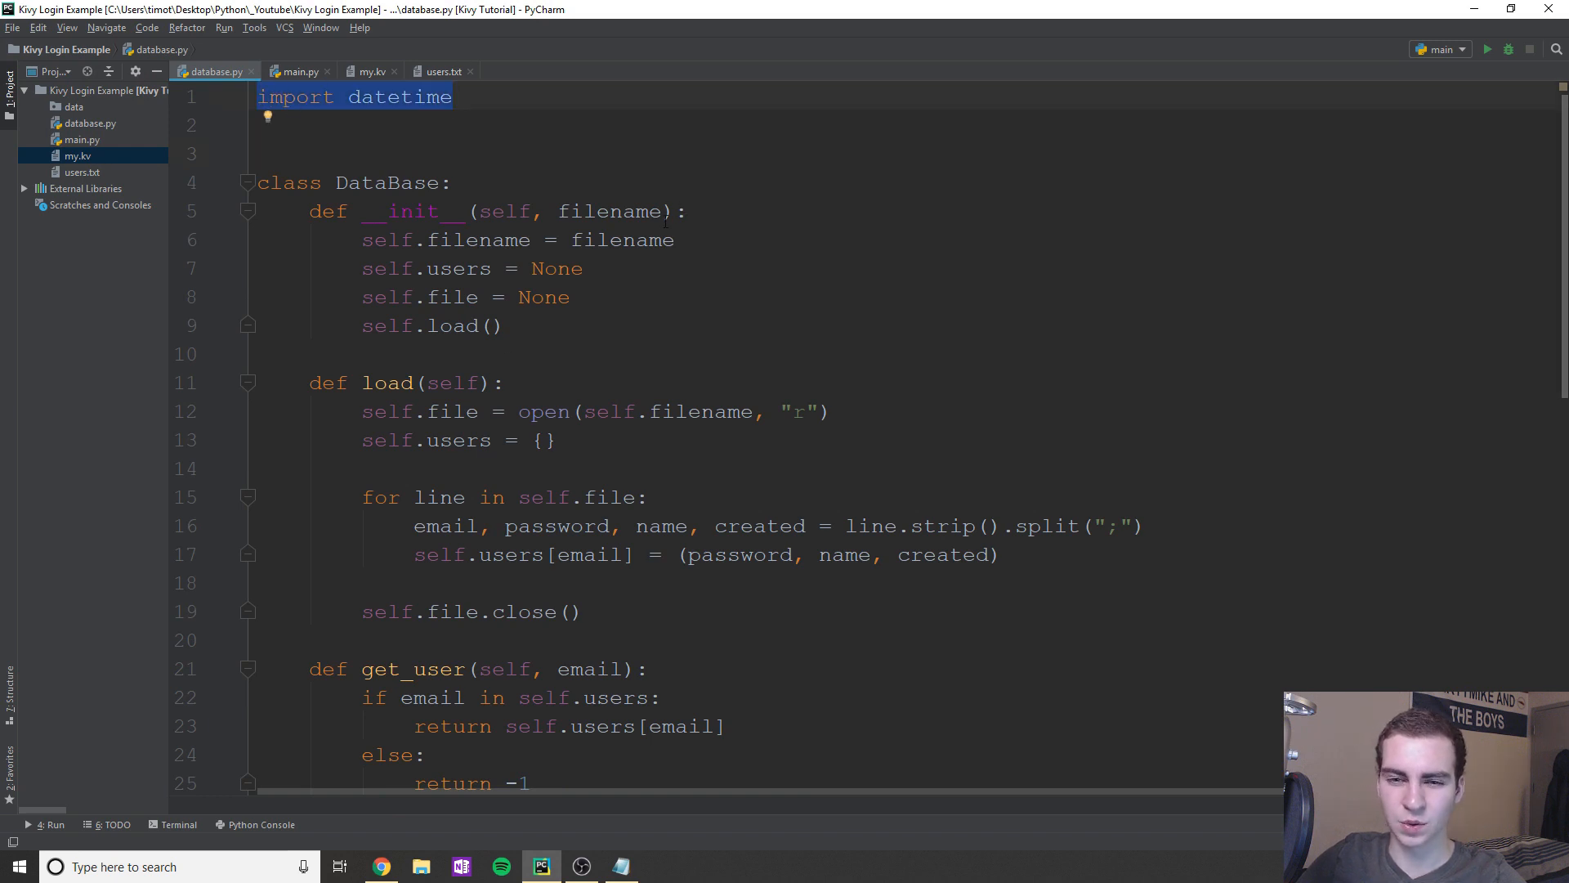
left_click(441, 71)
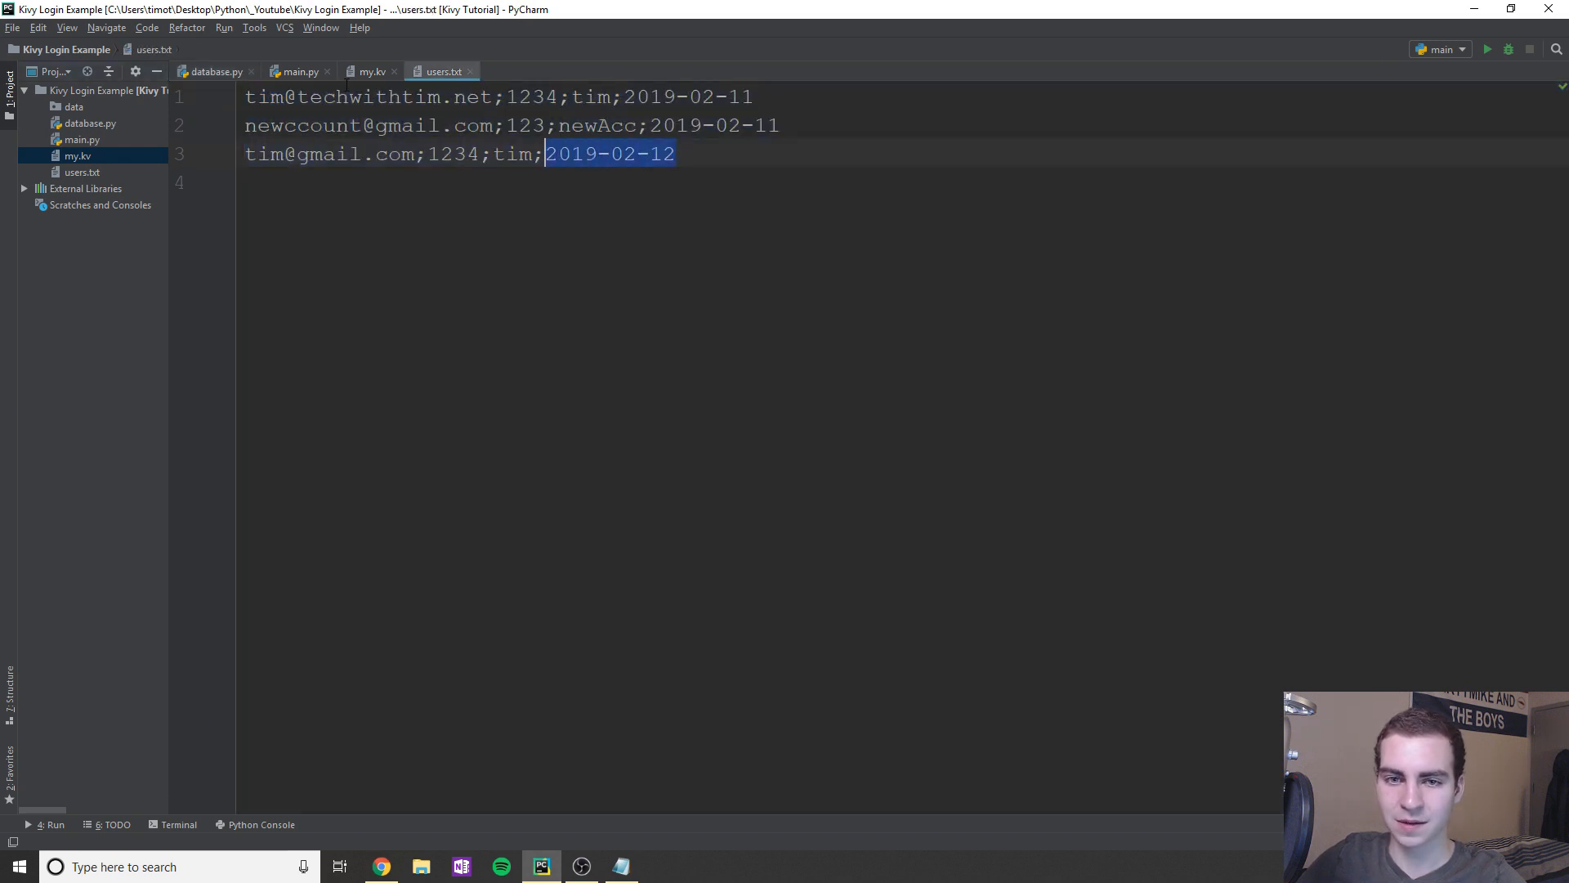
left_click(211, 71)
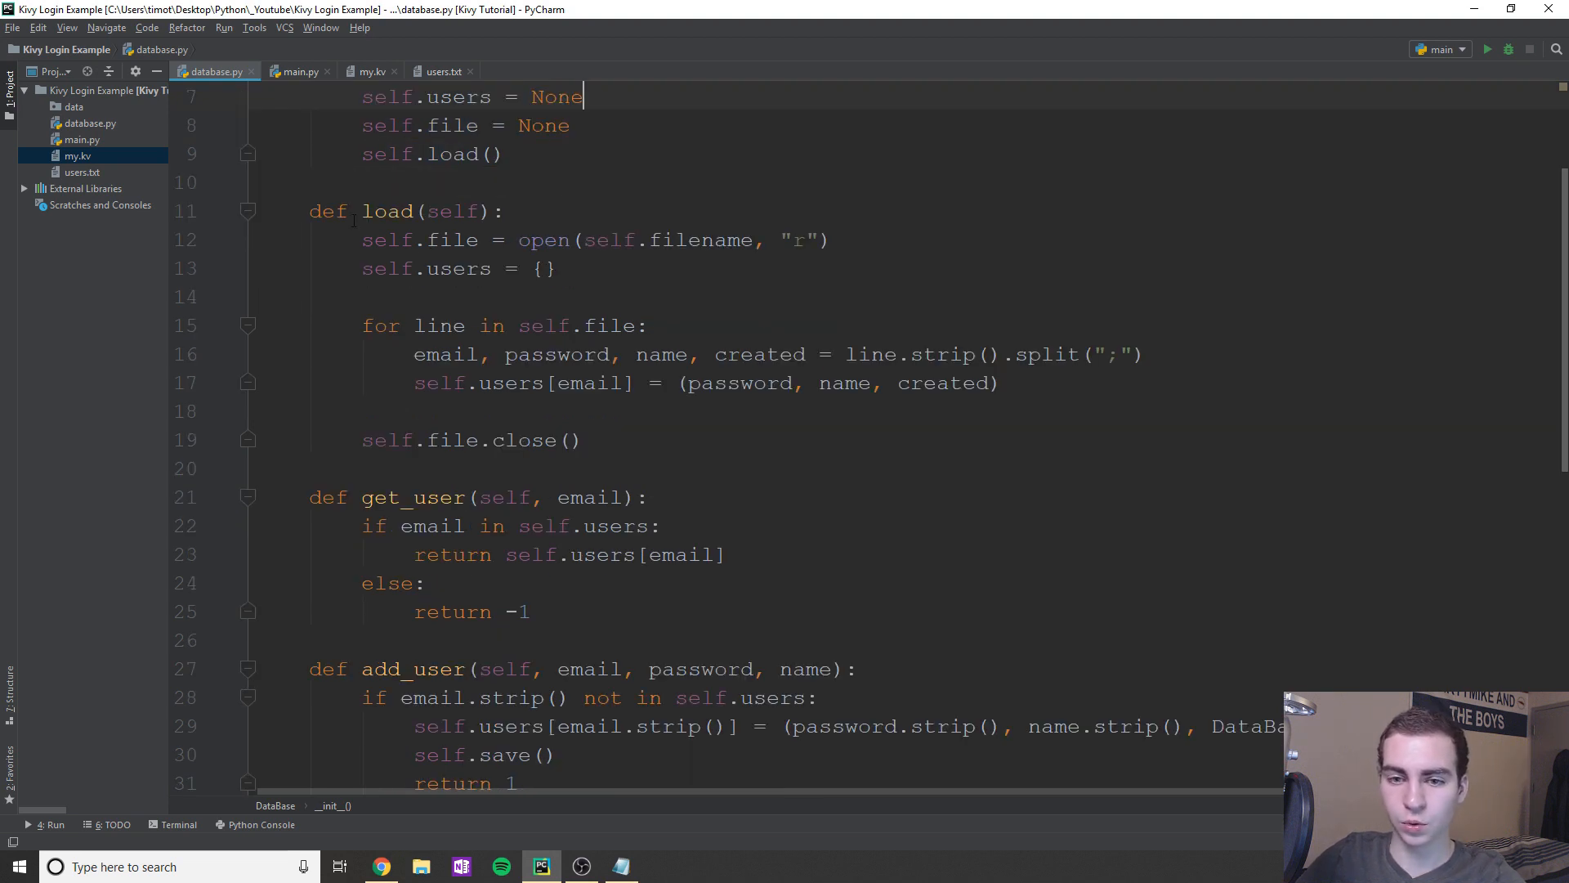
left_click(545, 268)
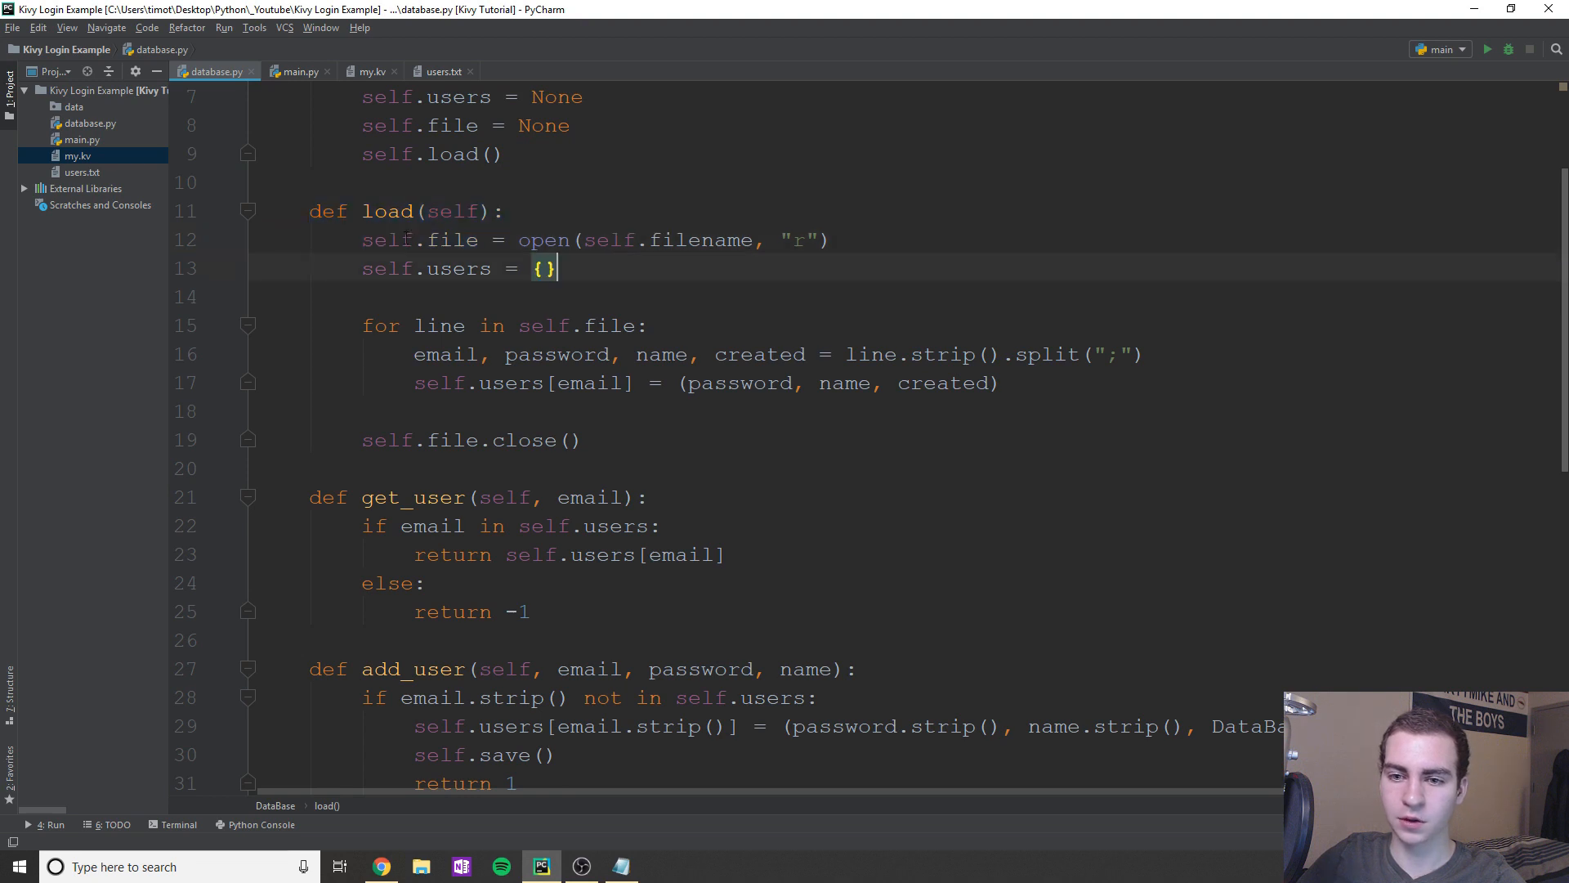
scroll("up", 3)
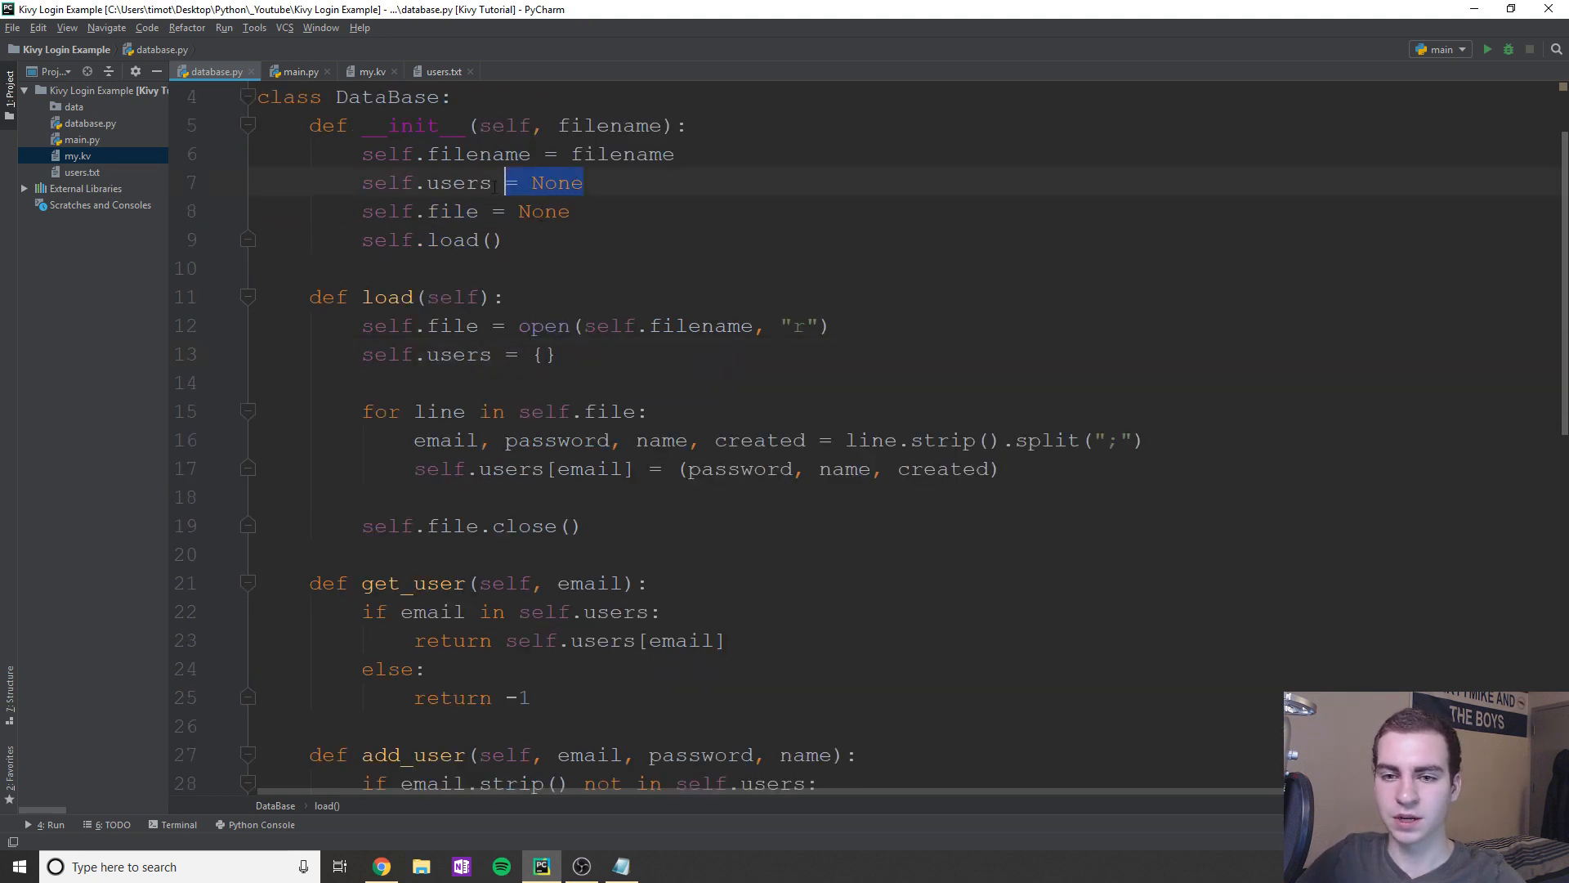
scroll("down", 3)
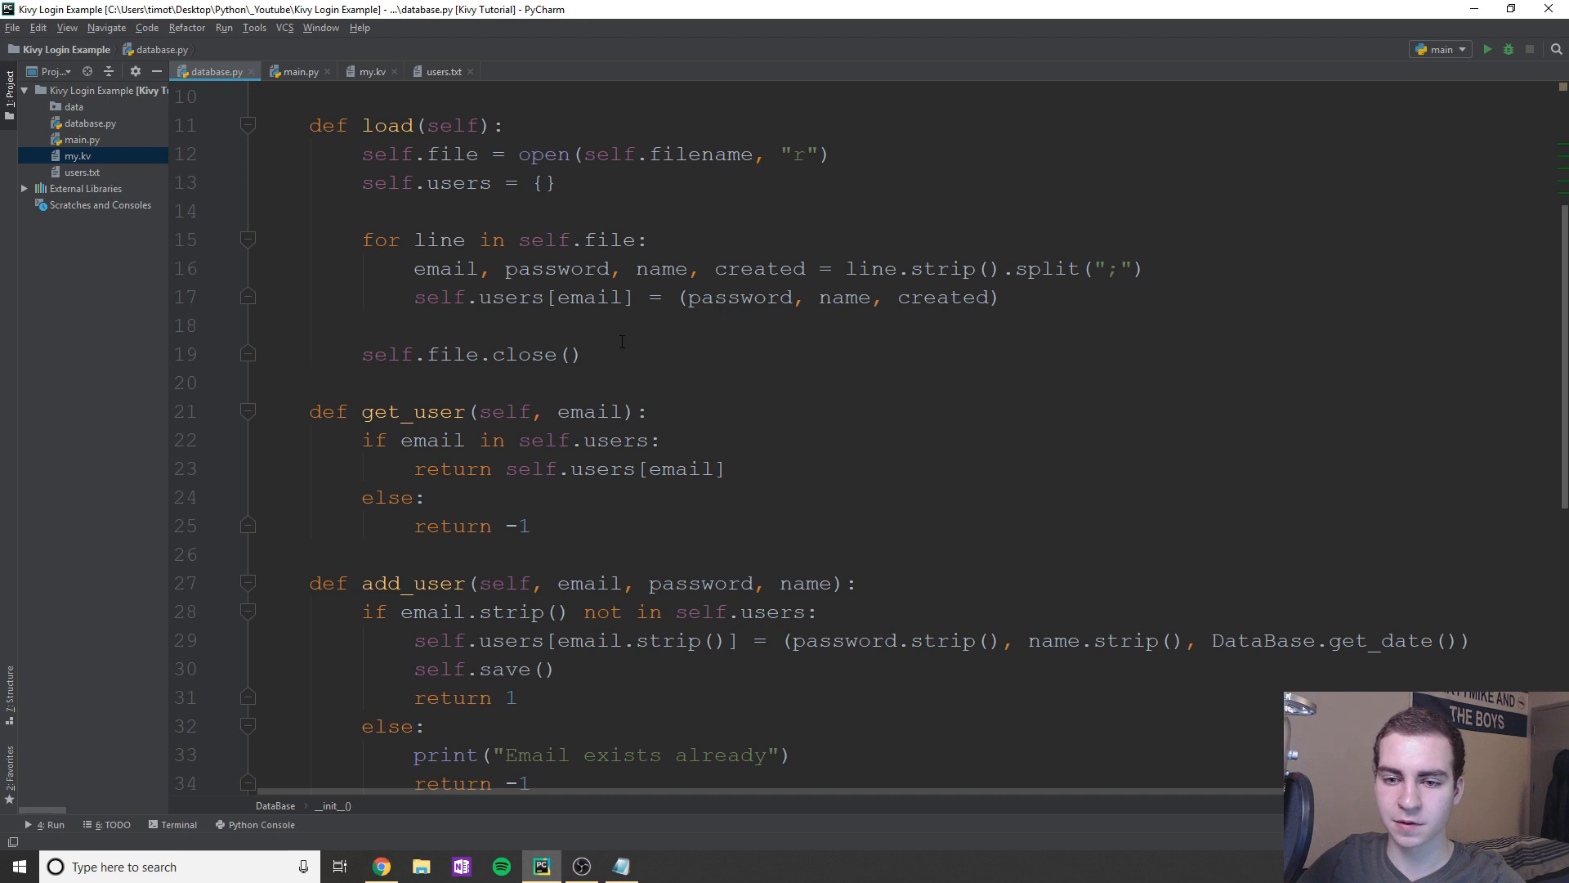
left_click(363, 240)
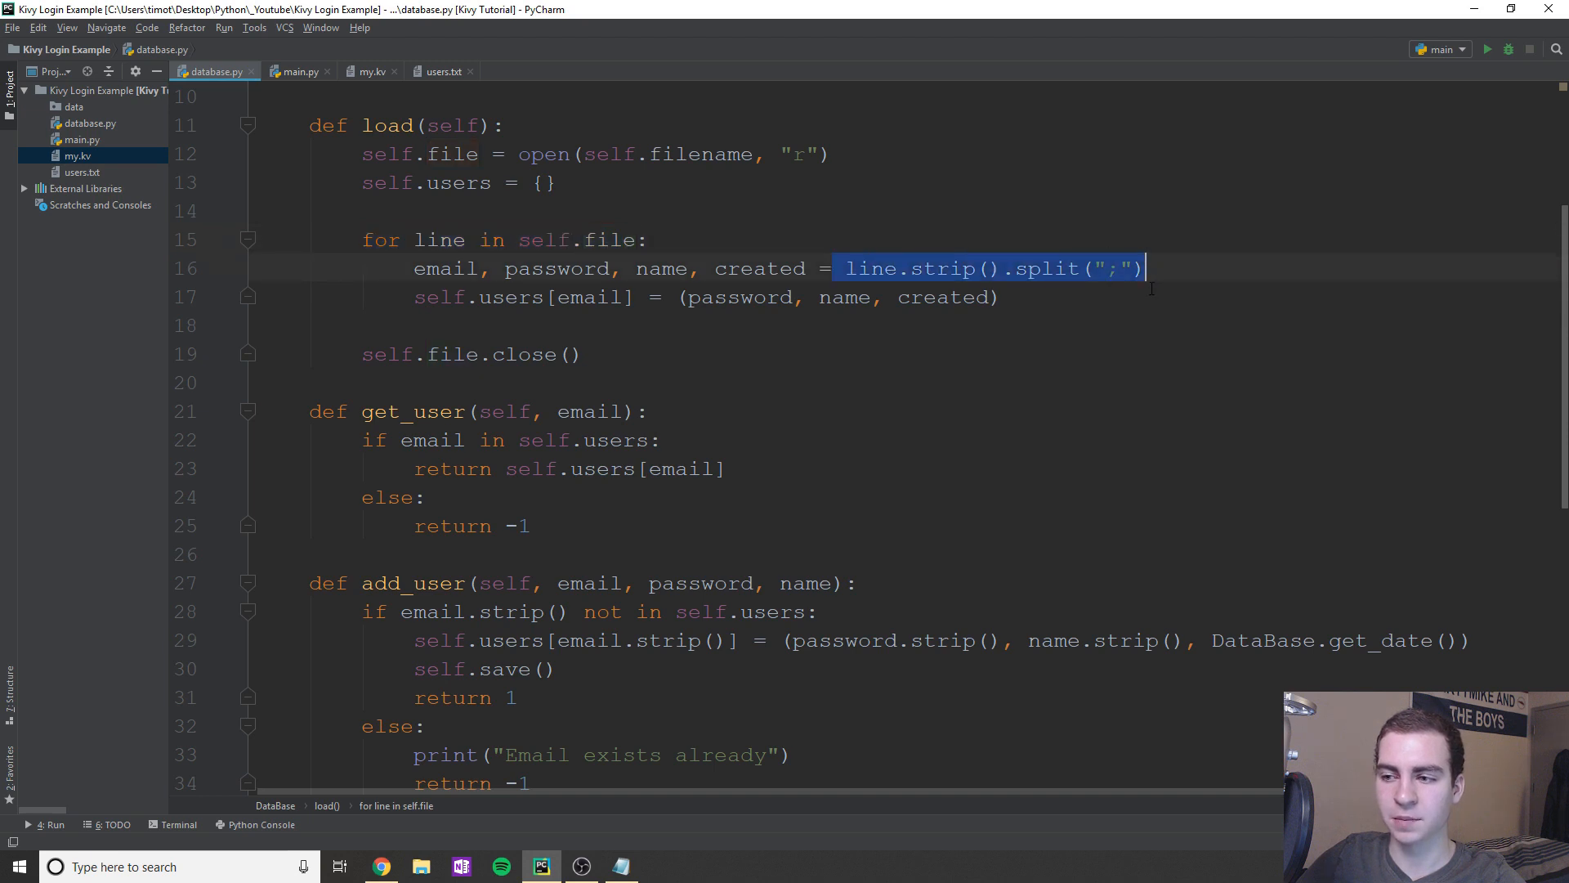
scroll("down", 3)
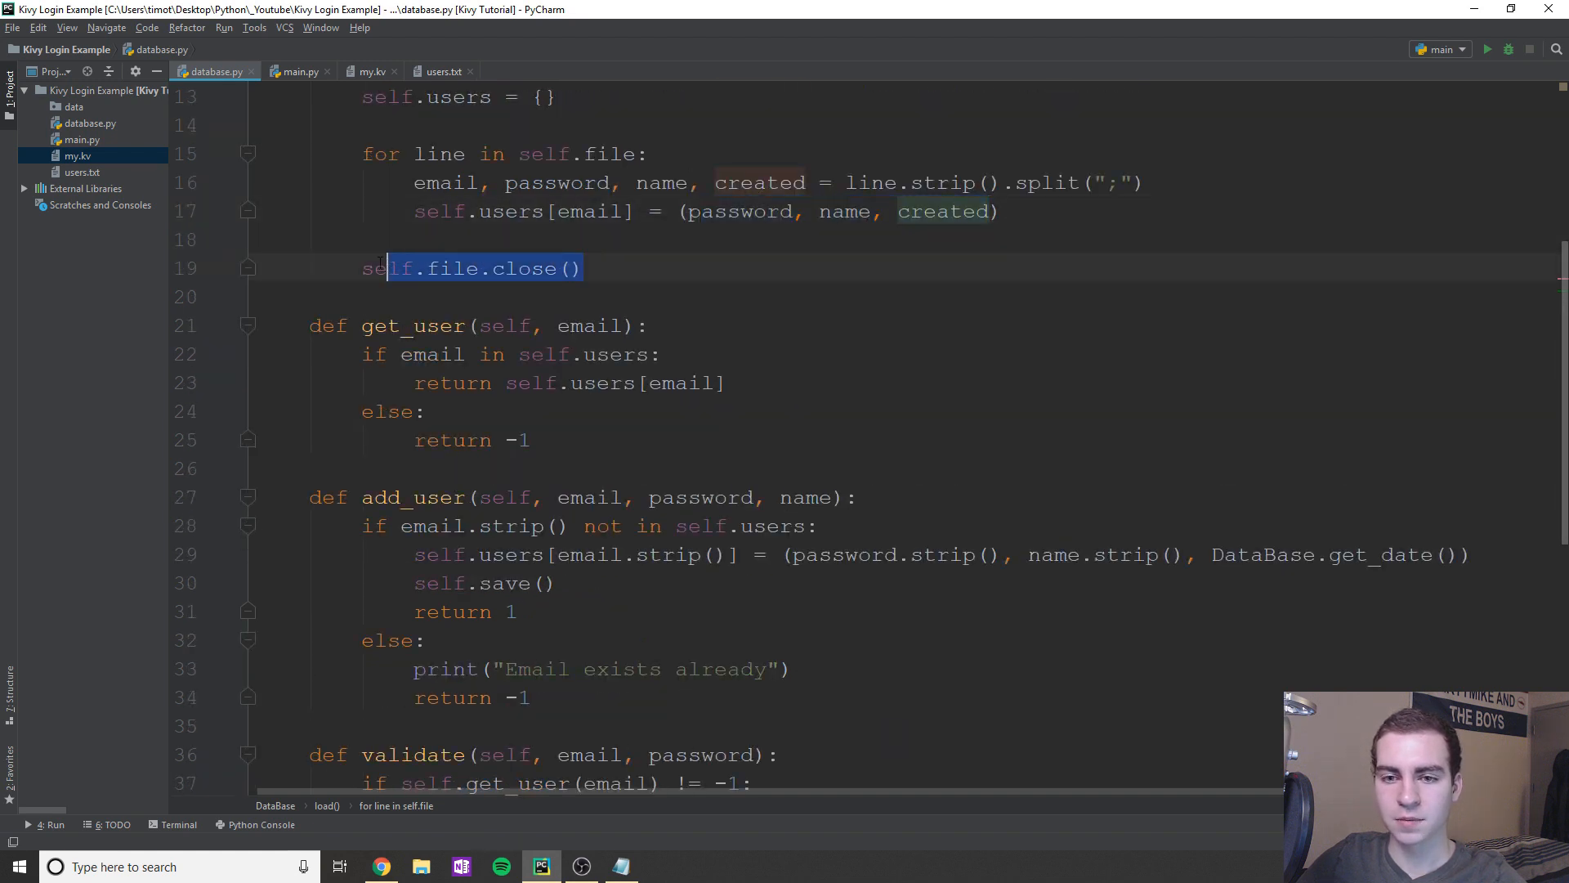
scroll("up", 3)
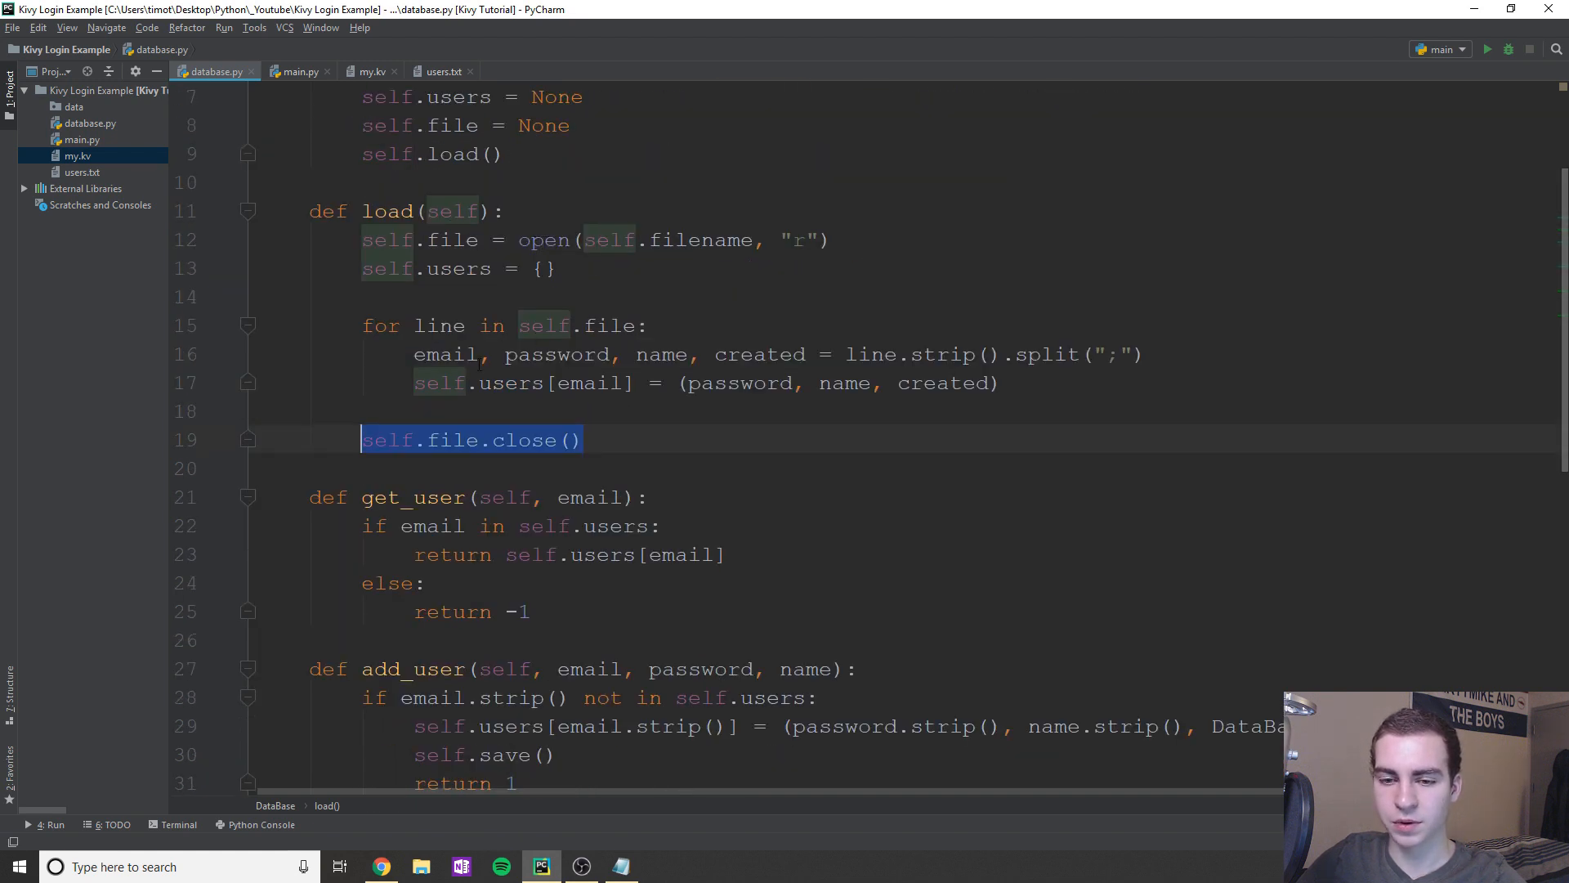
scroll("down", 3)
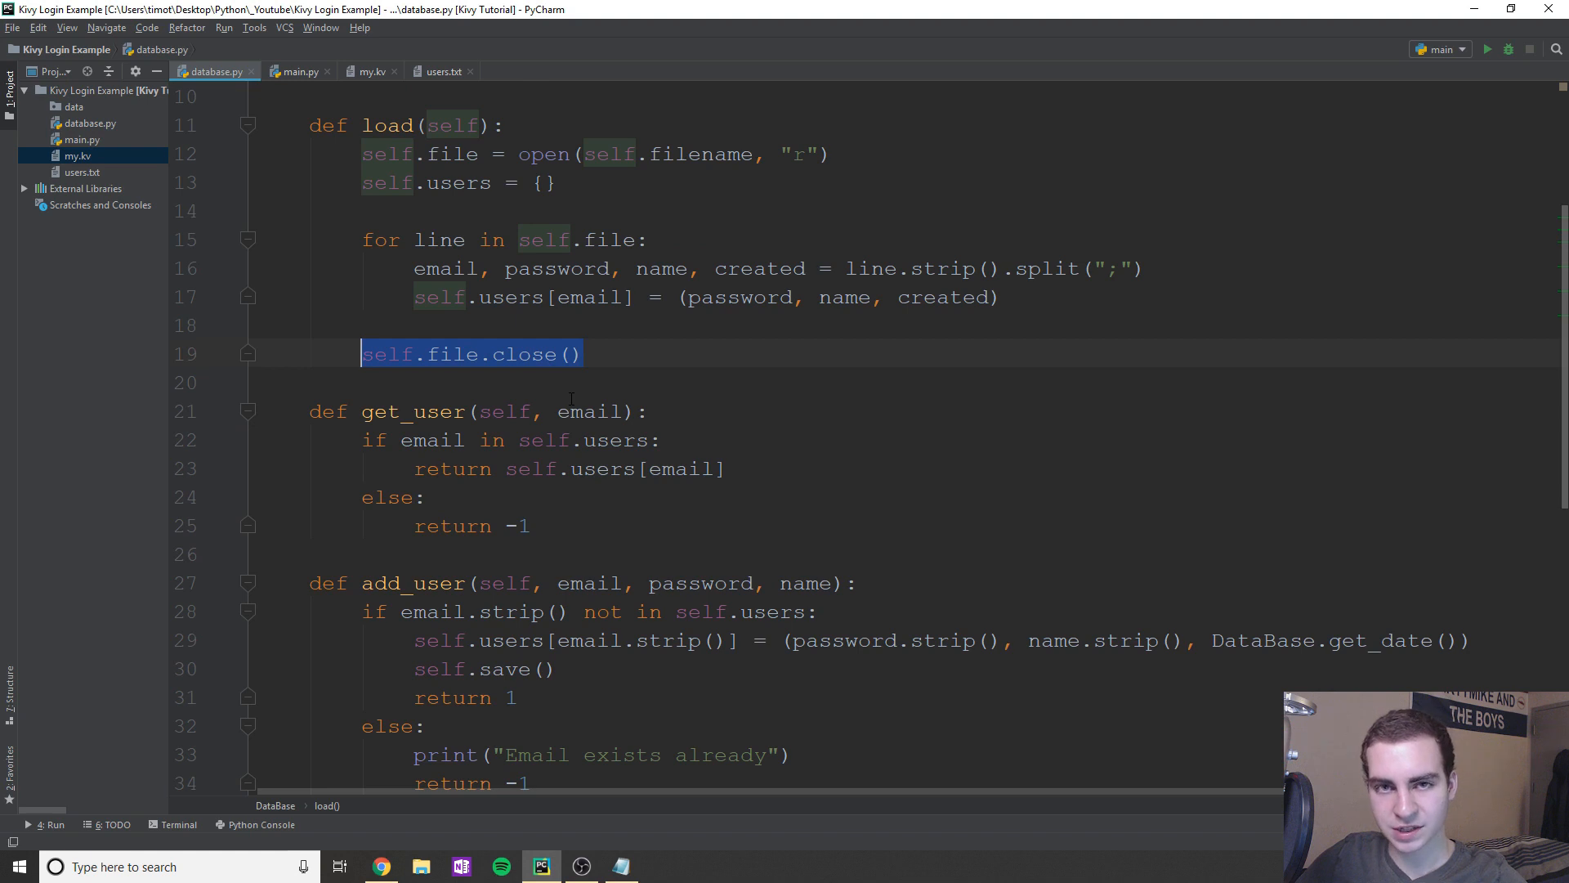
scroll("down", 3)
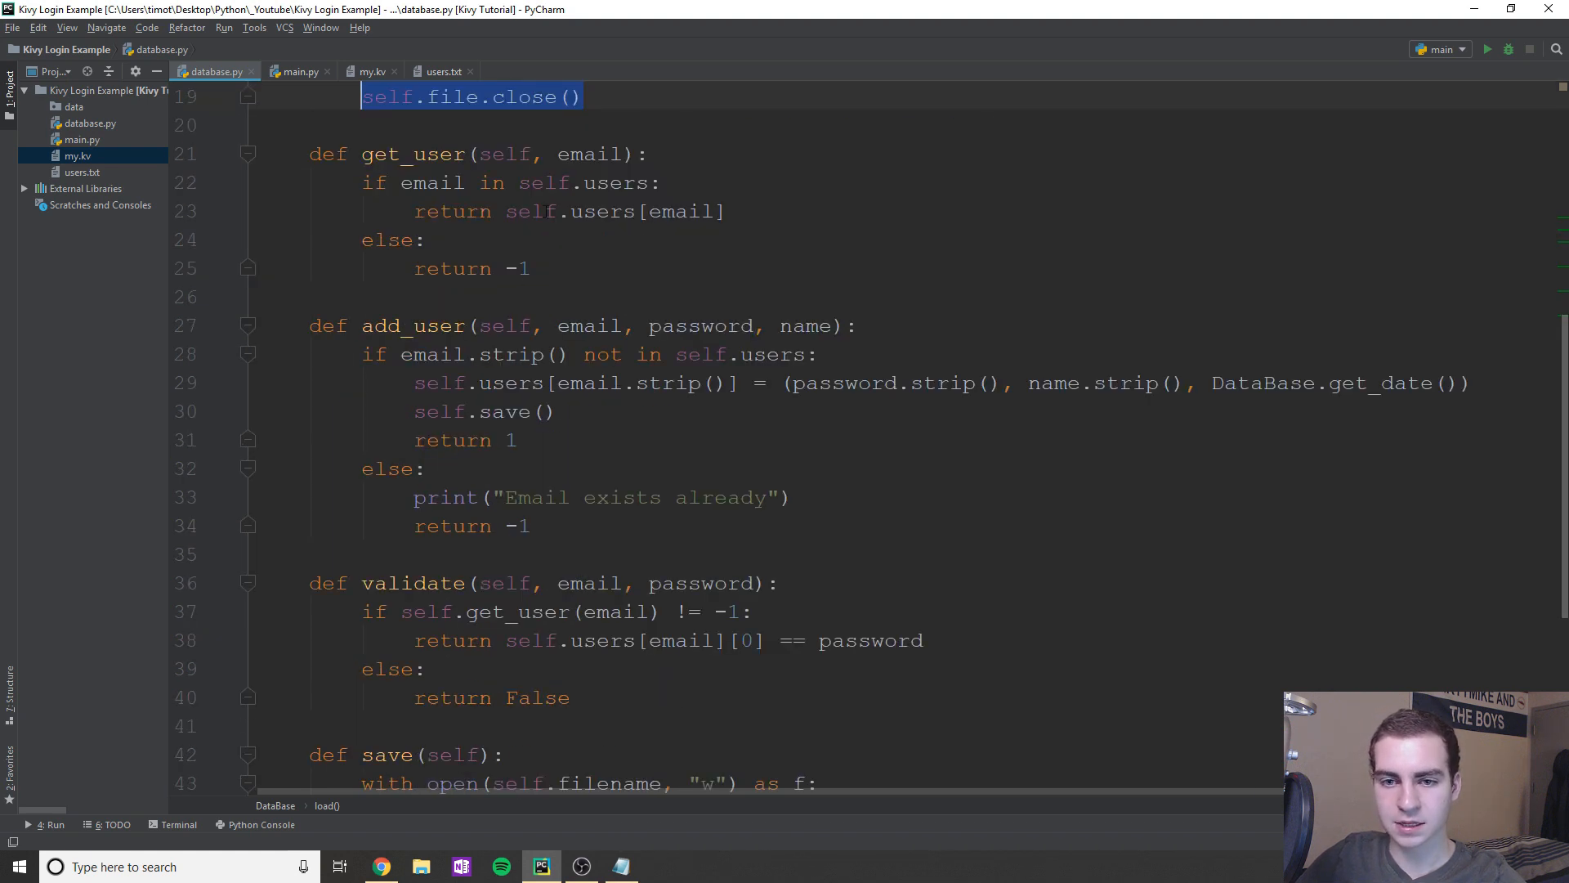
scroll("up", 3)
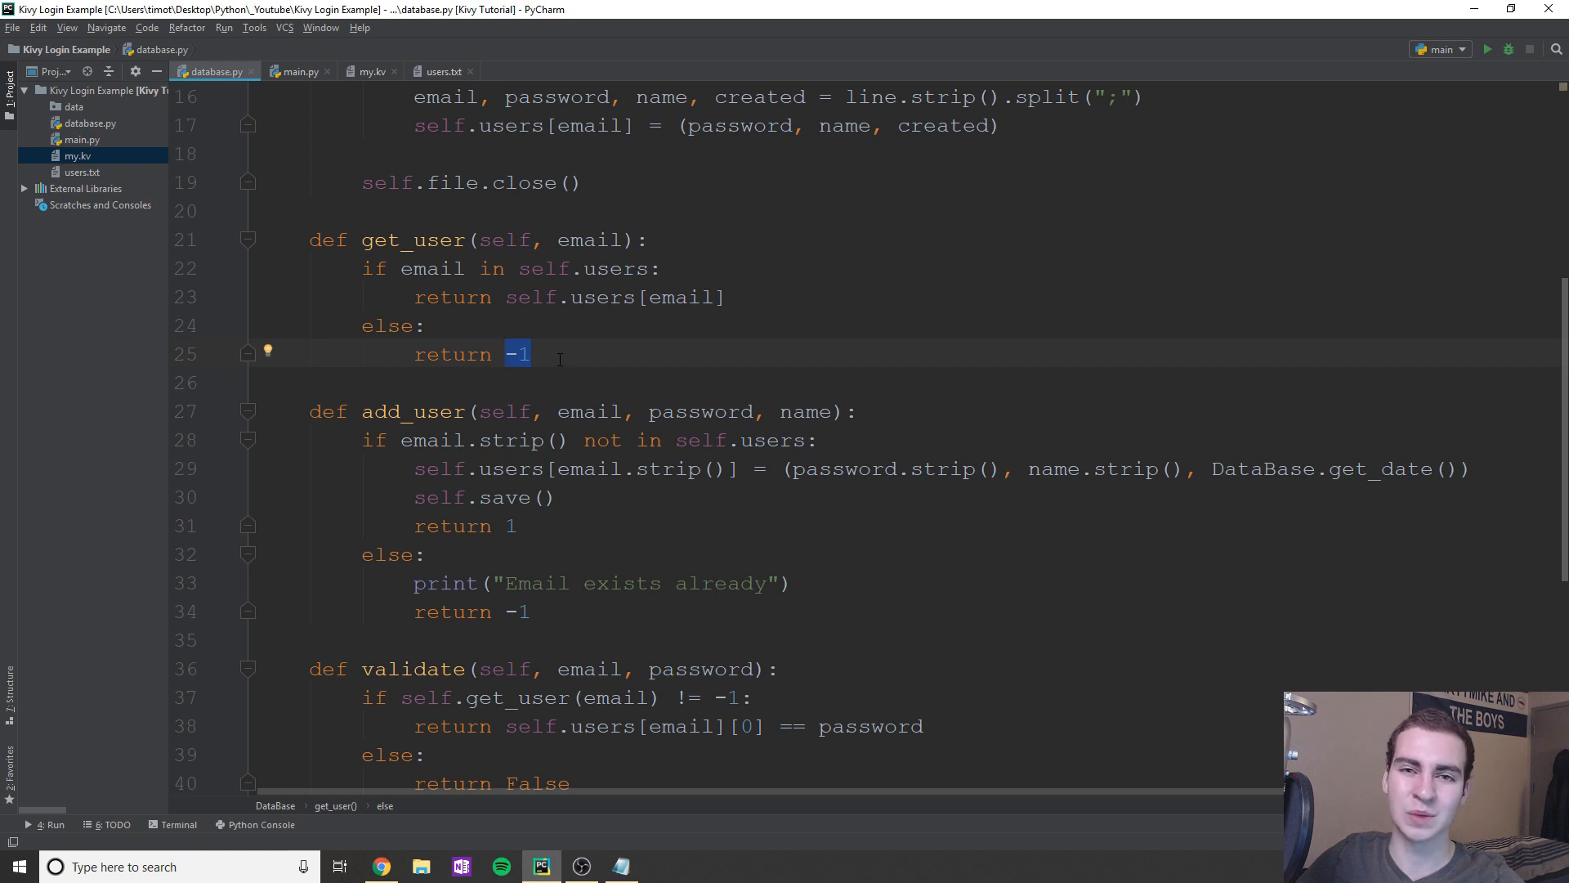
scroll("down", 3)
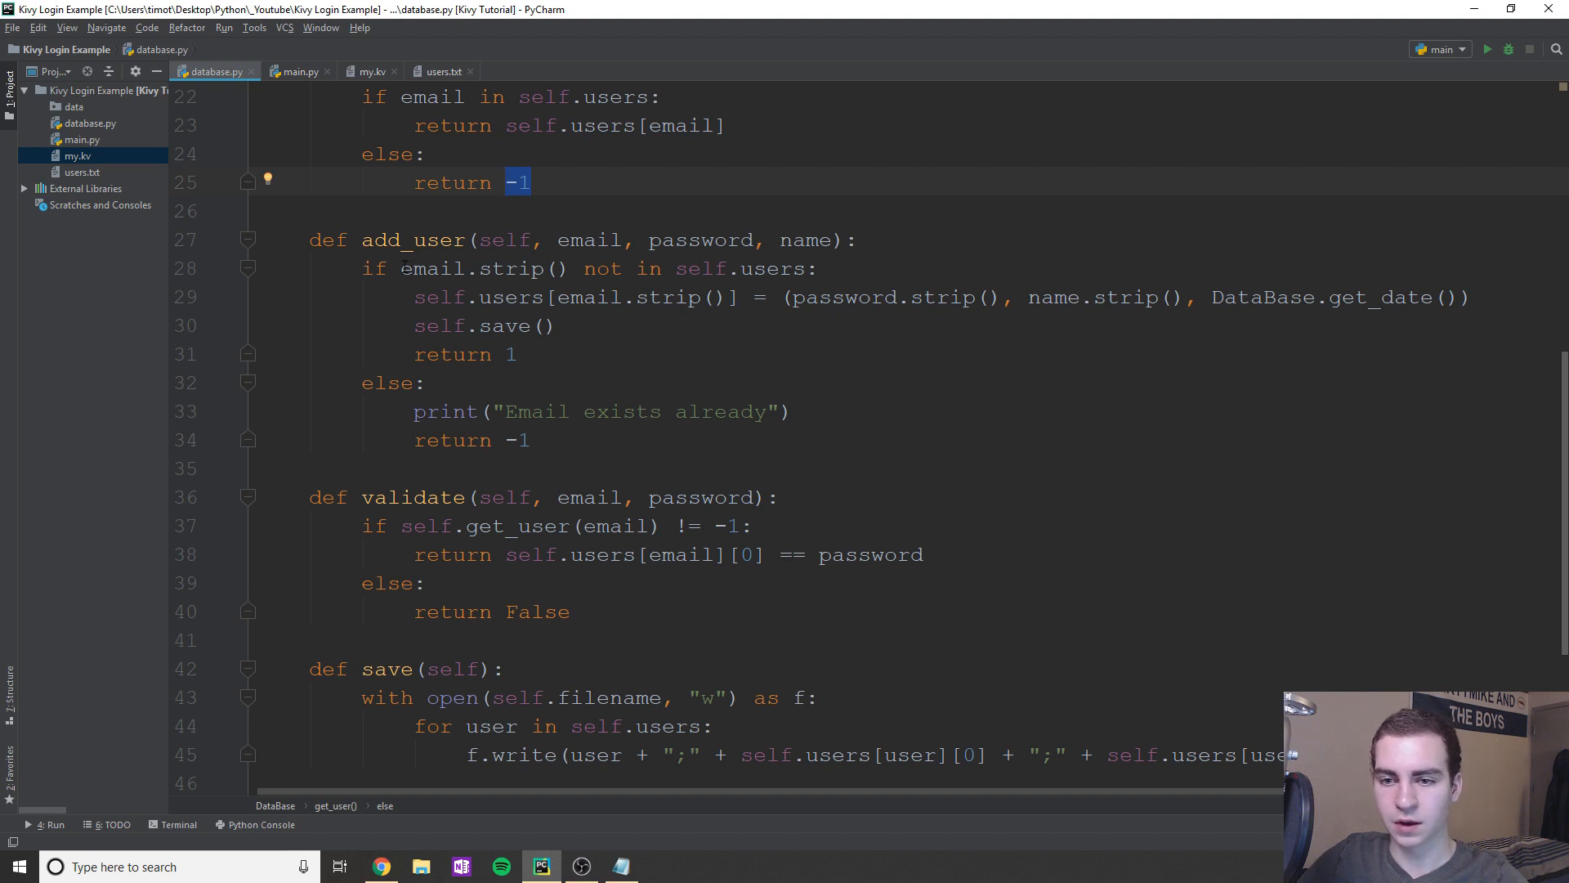
double_click(441, 268)
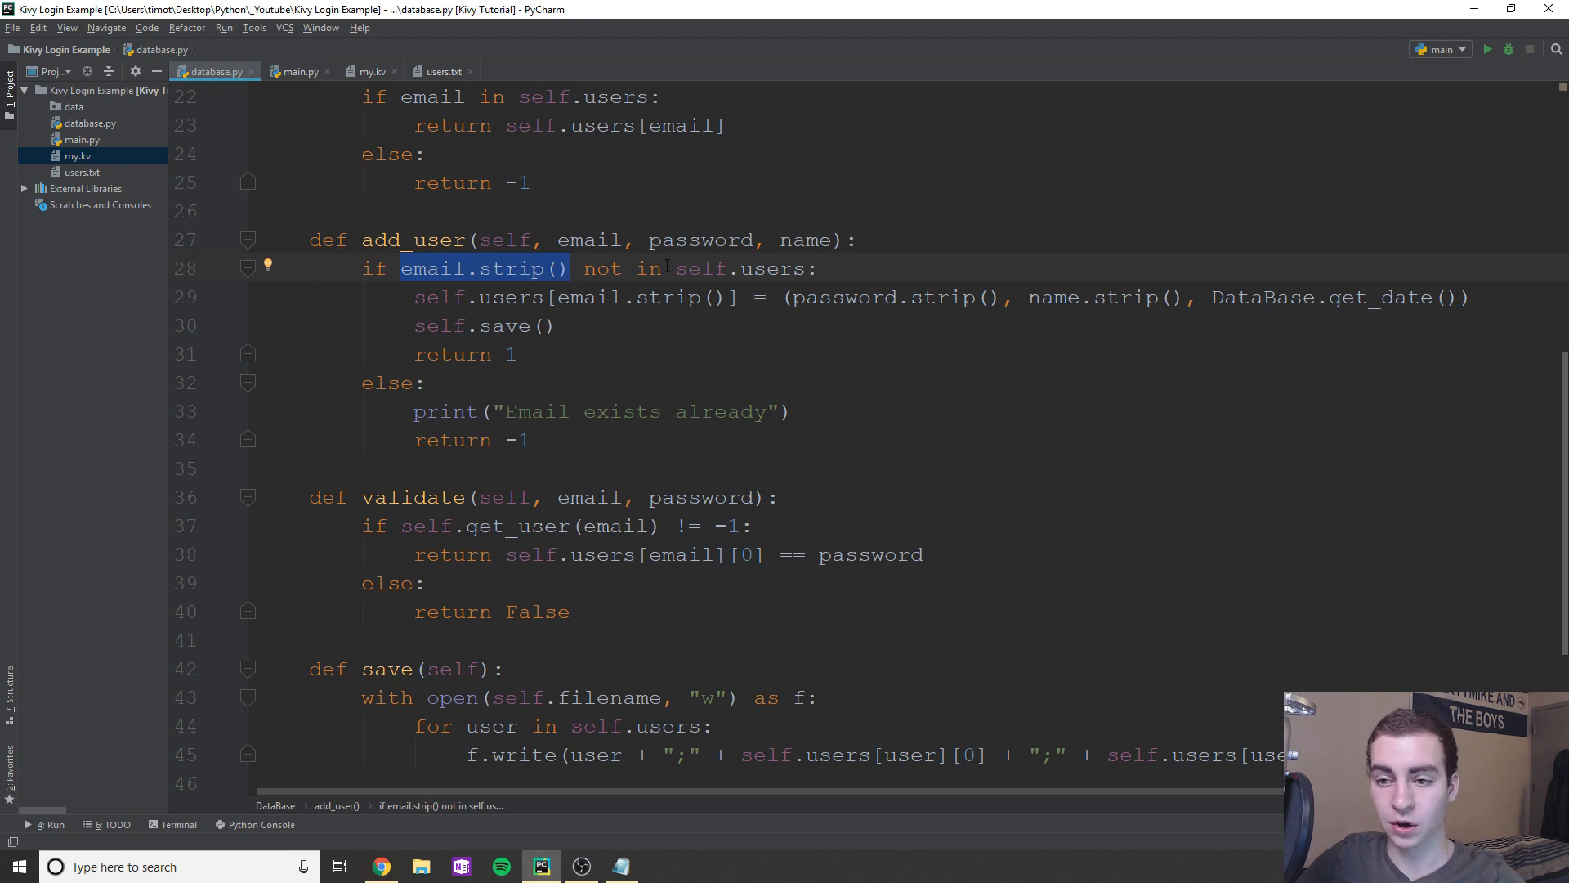
double_click(701, 268)
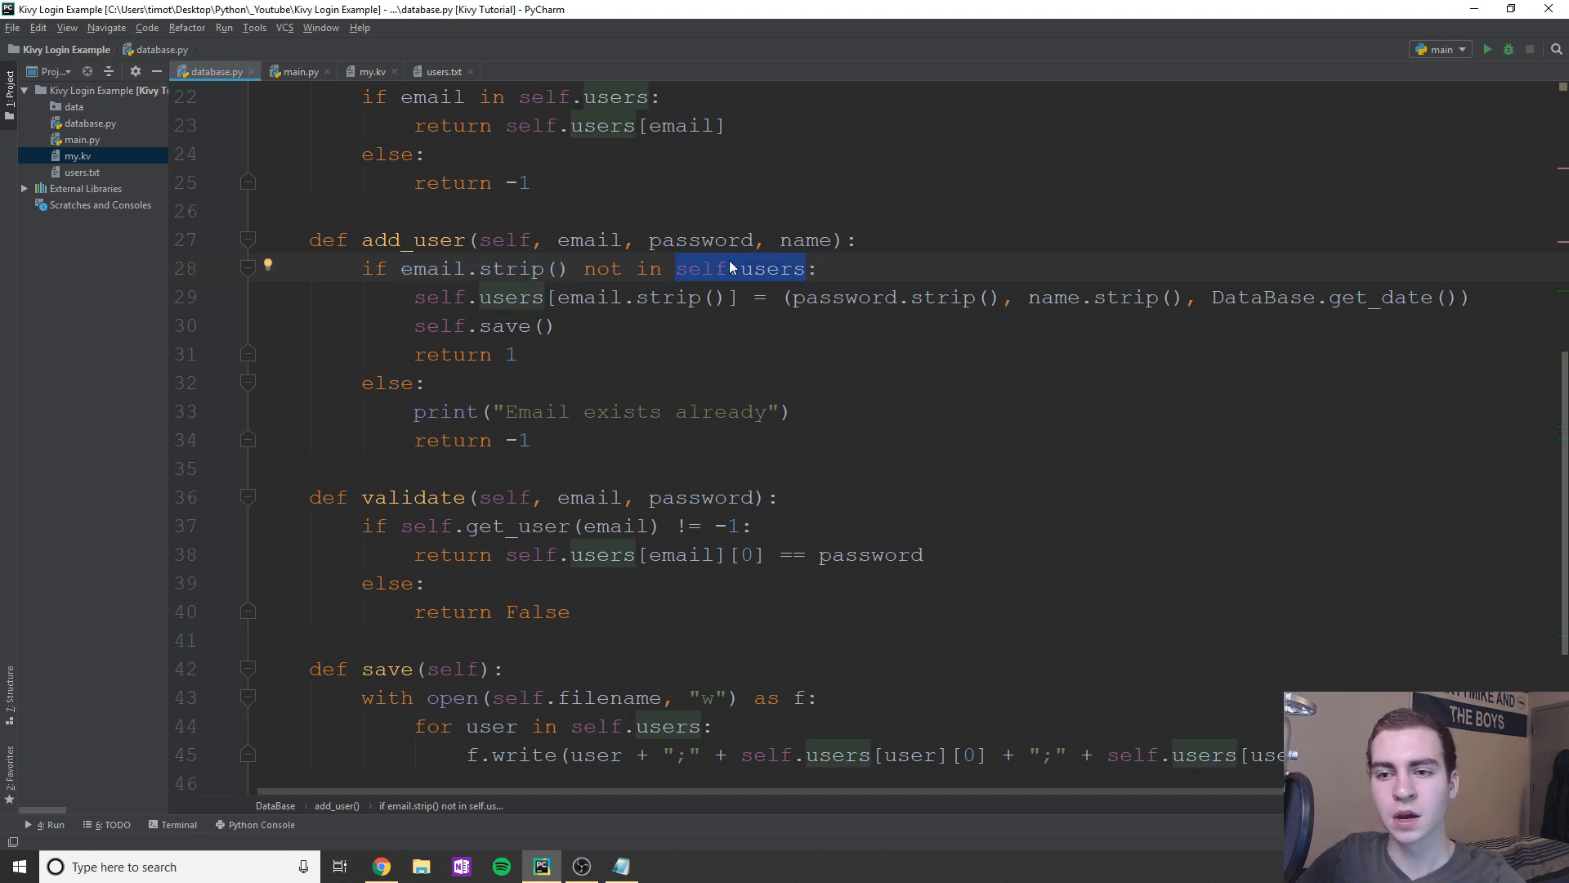
scroll("up", 3)
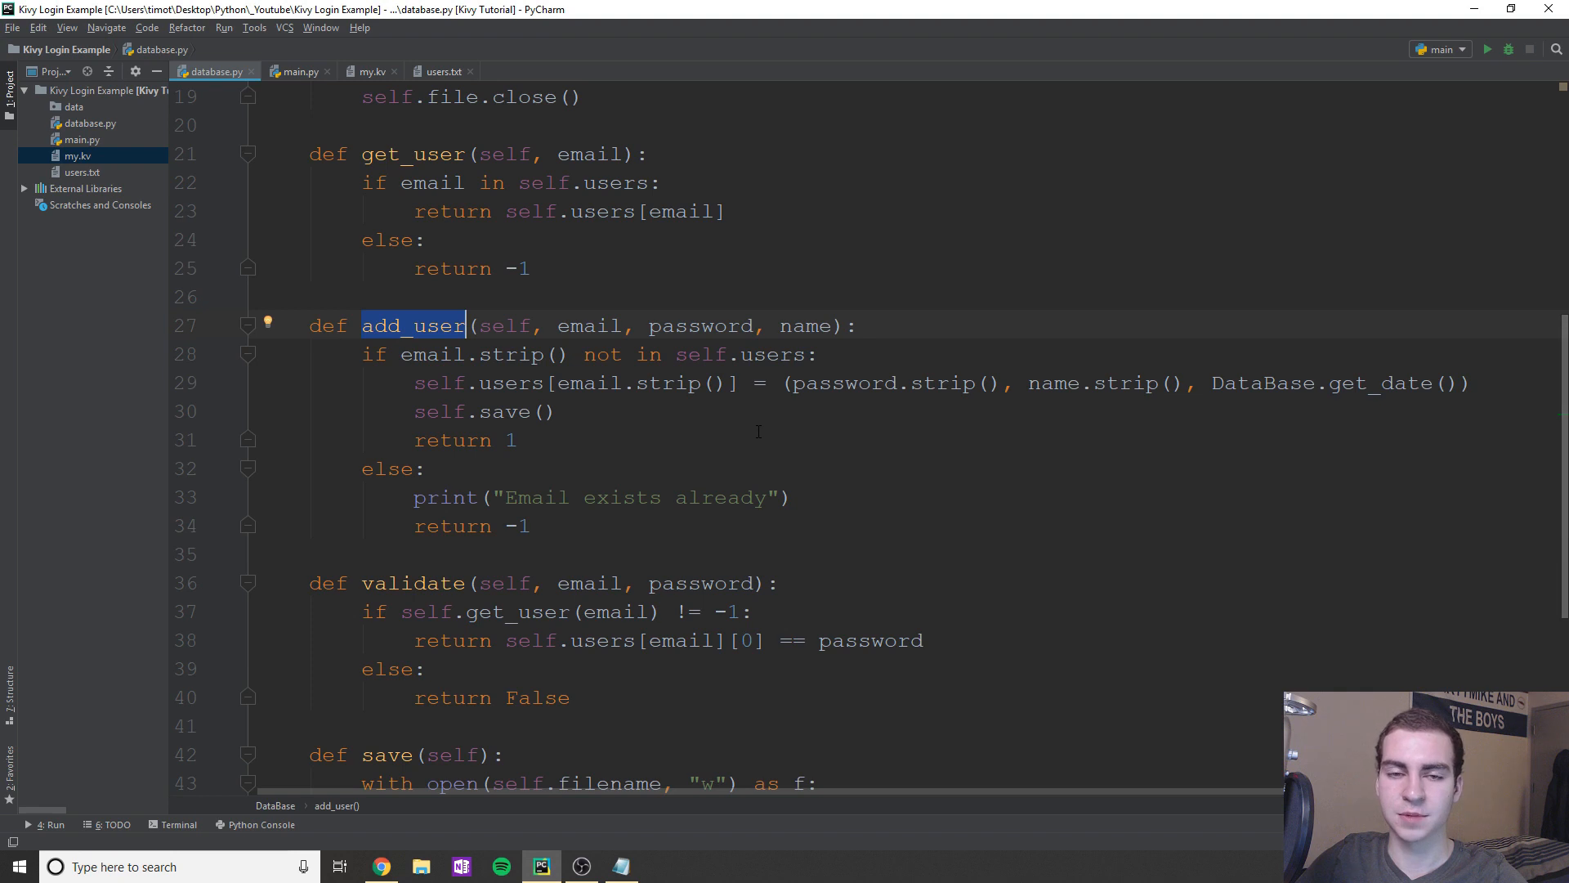
scroll("down", 3)
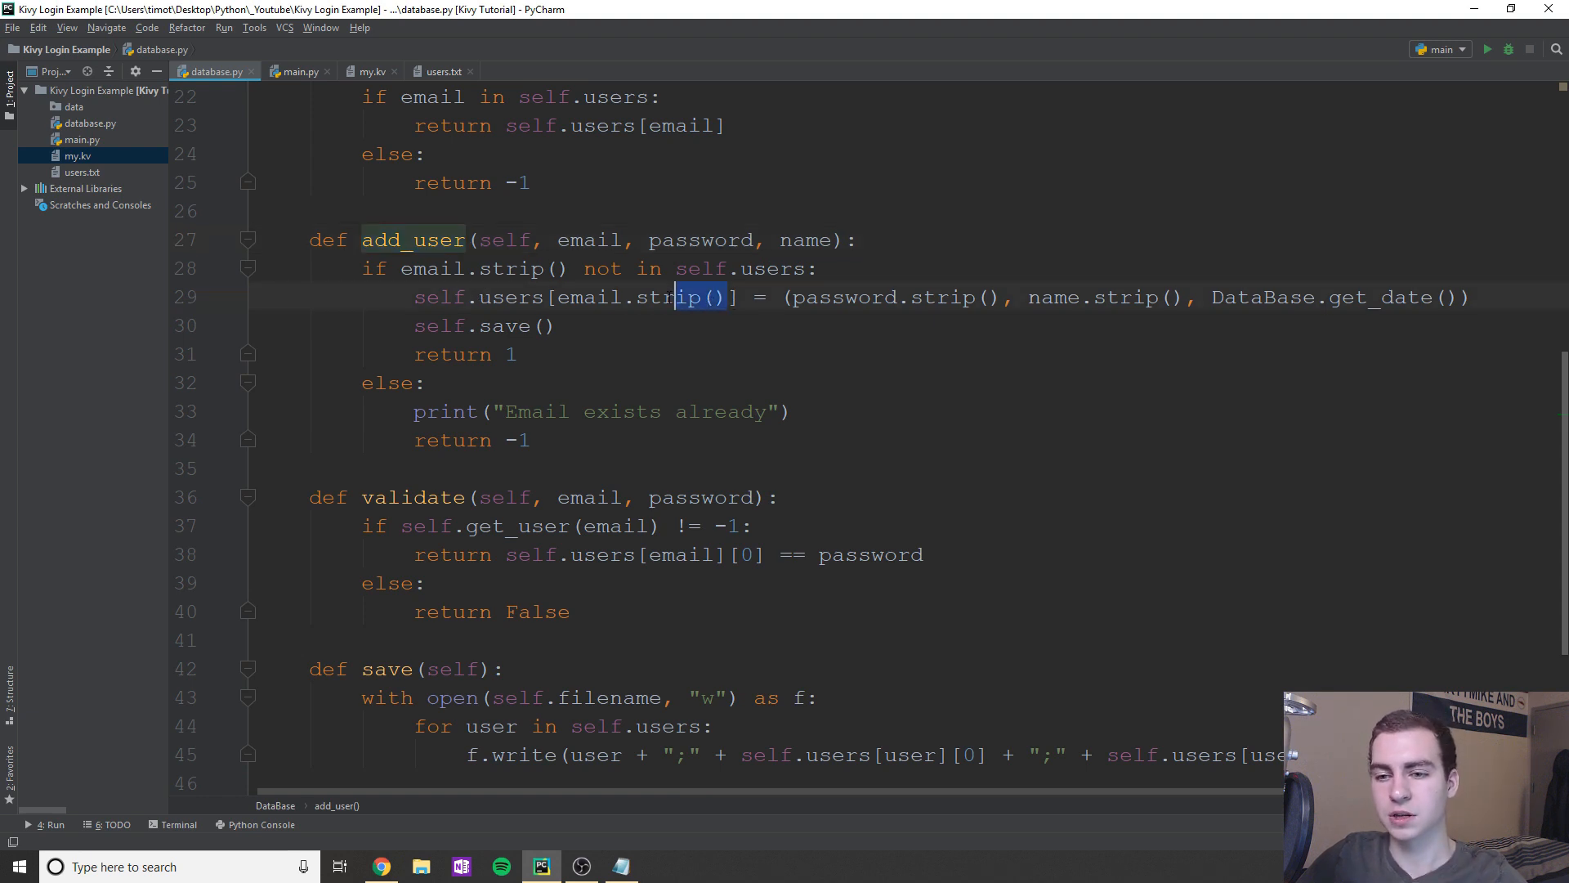
left_click(795, 298)
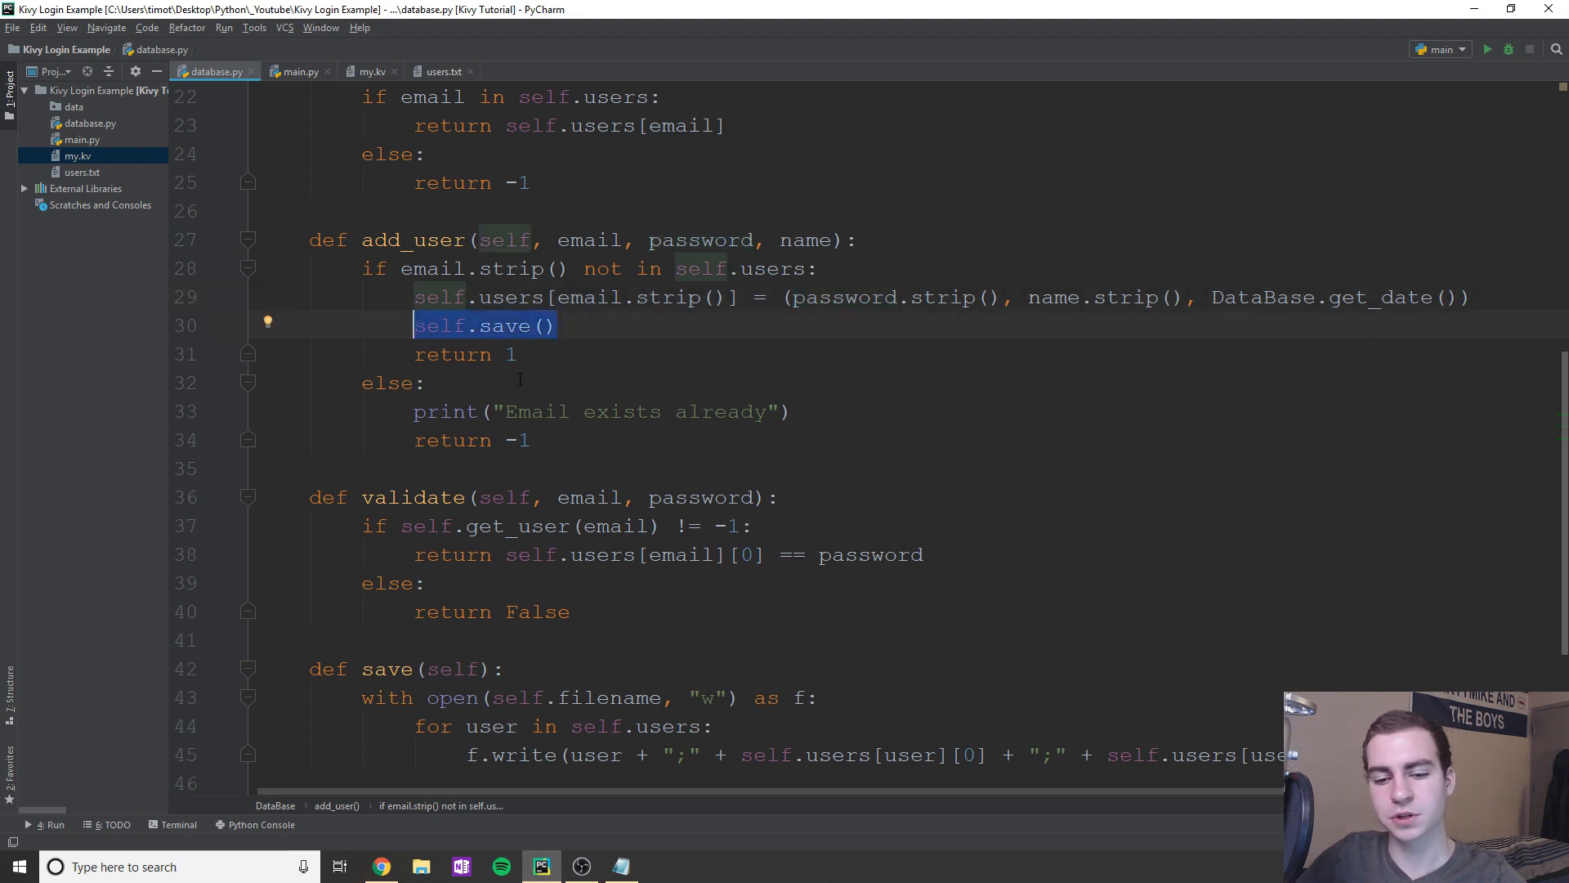
left_click(510, 354)
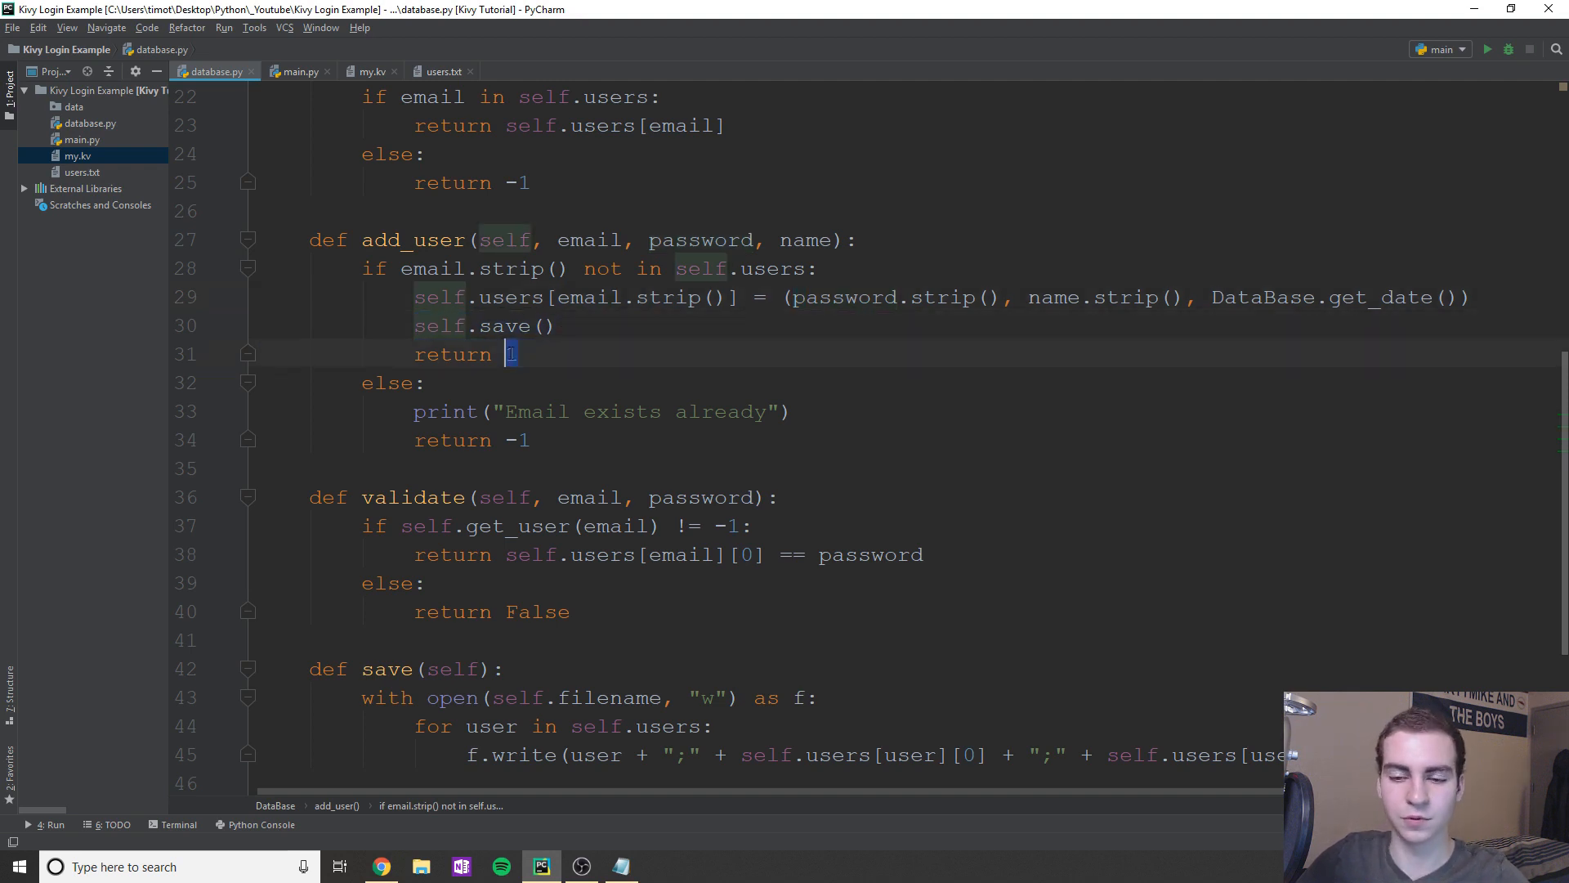
scroll("down", 3)
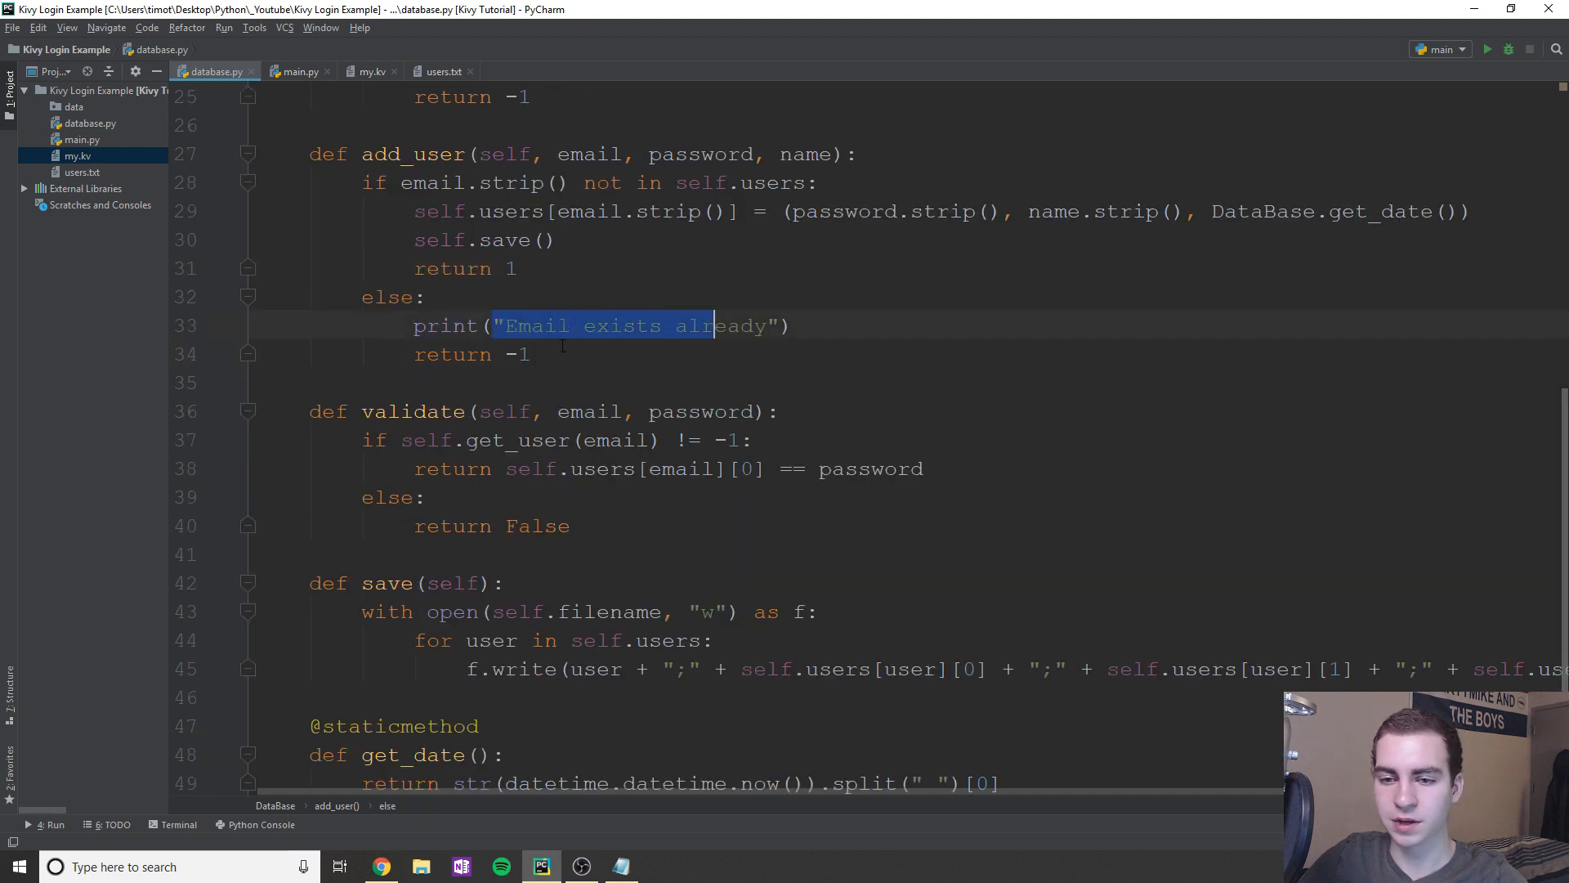
scroll("down", 3)
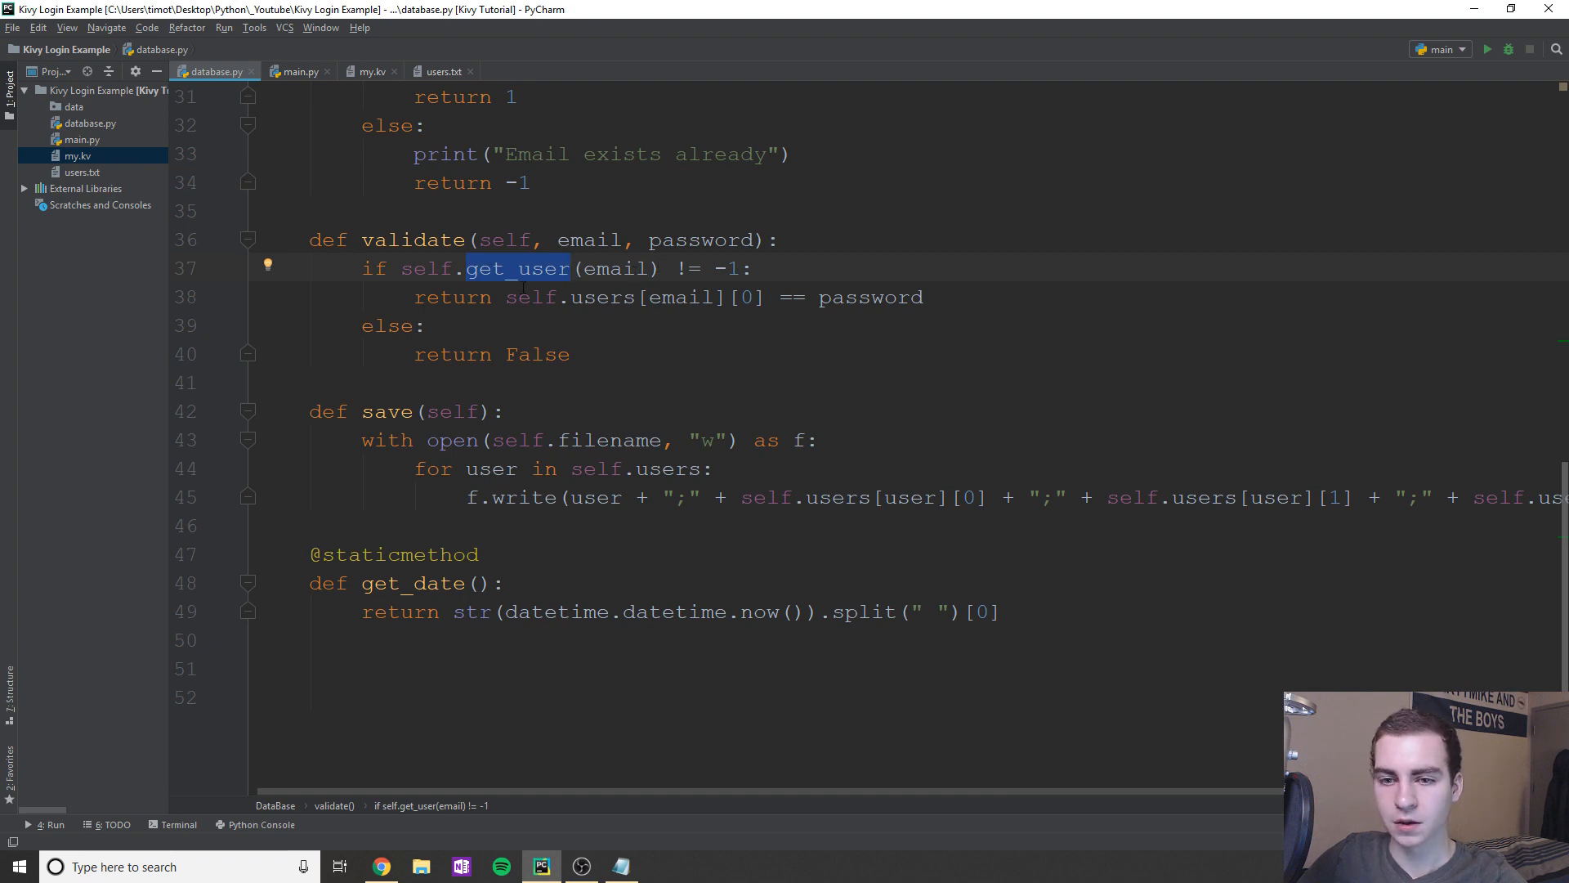
left_click(398, 268)
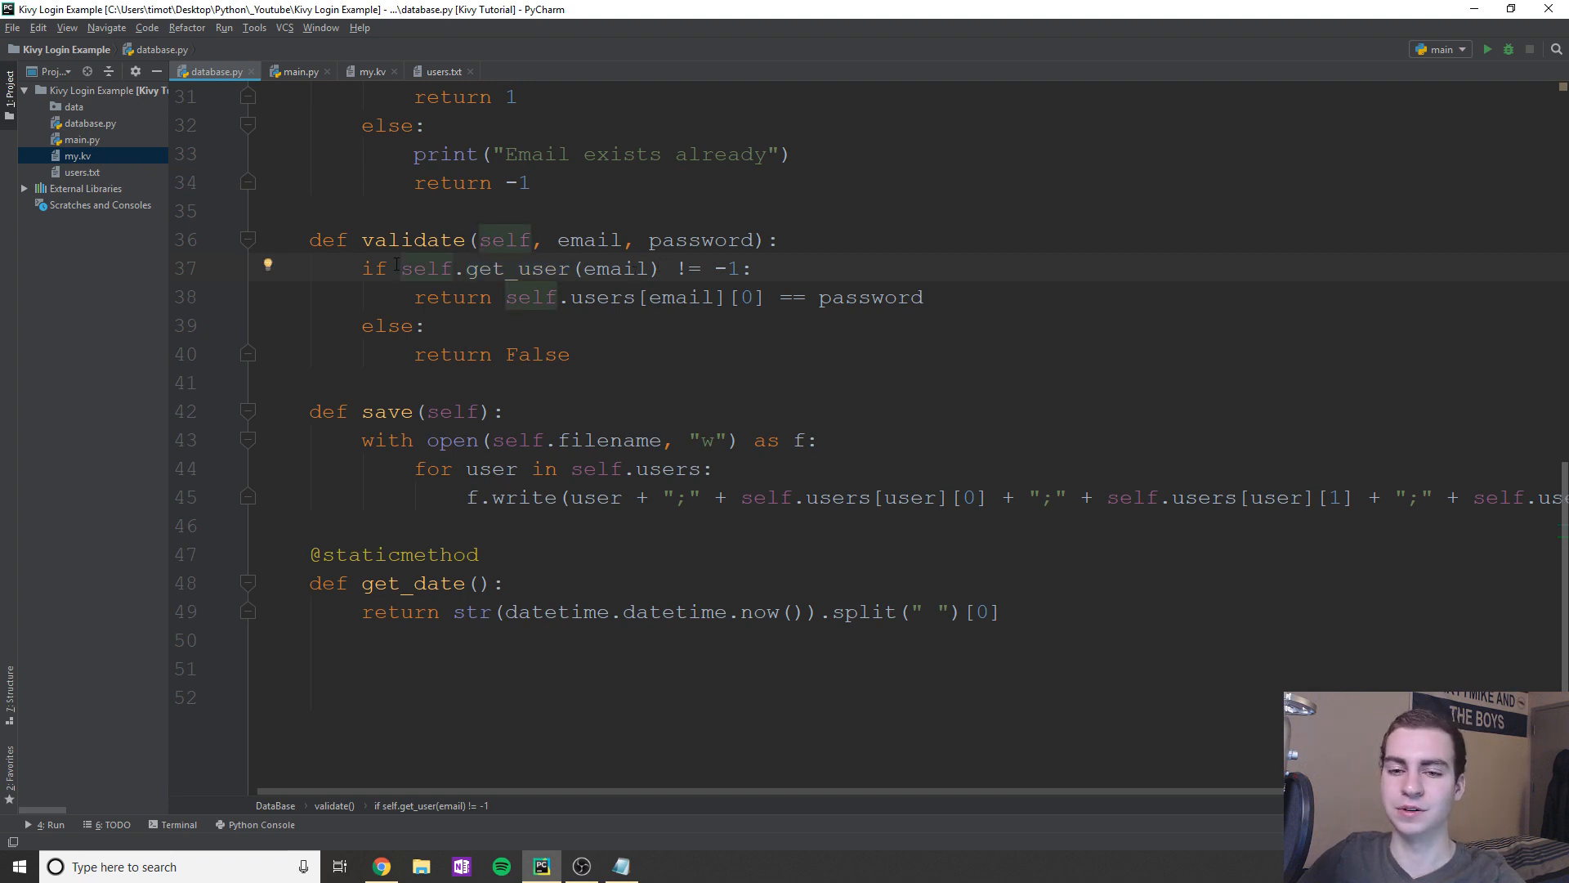
left_click(745, 268)
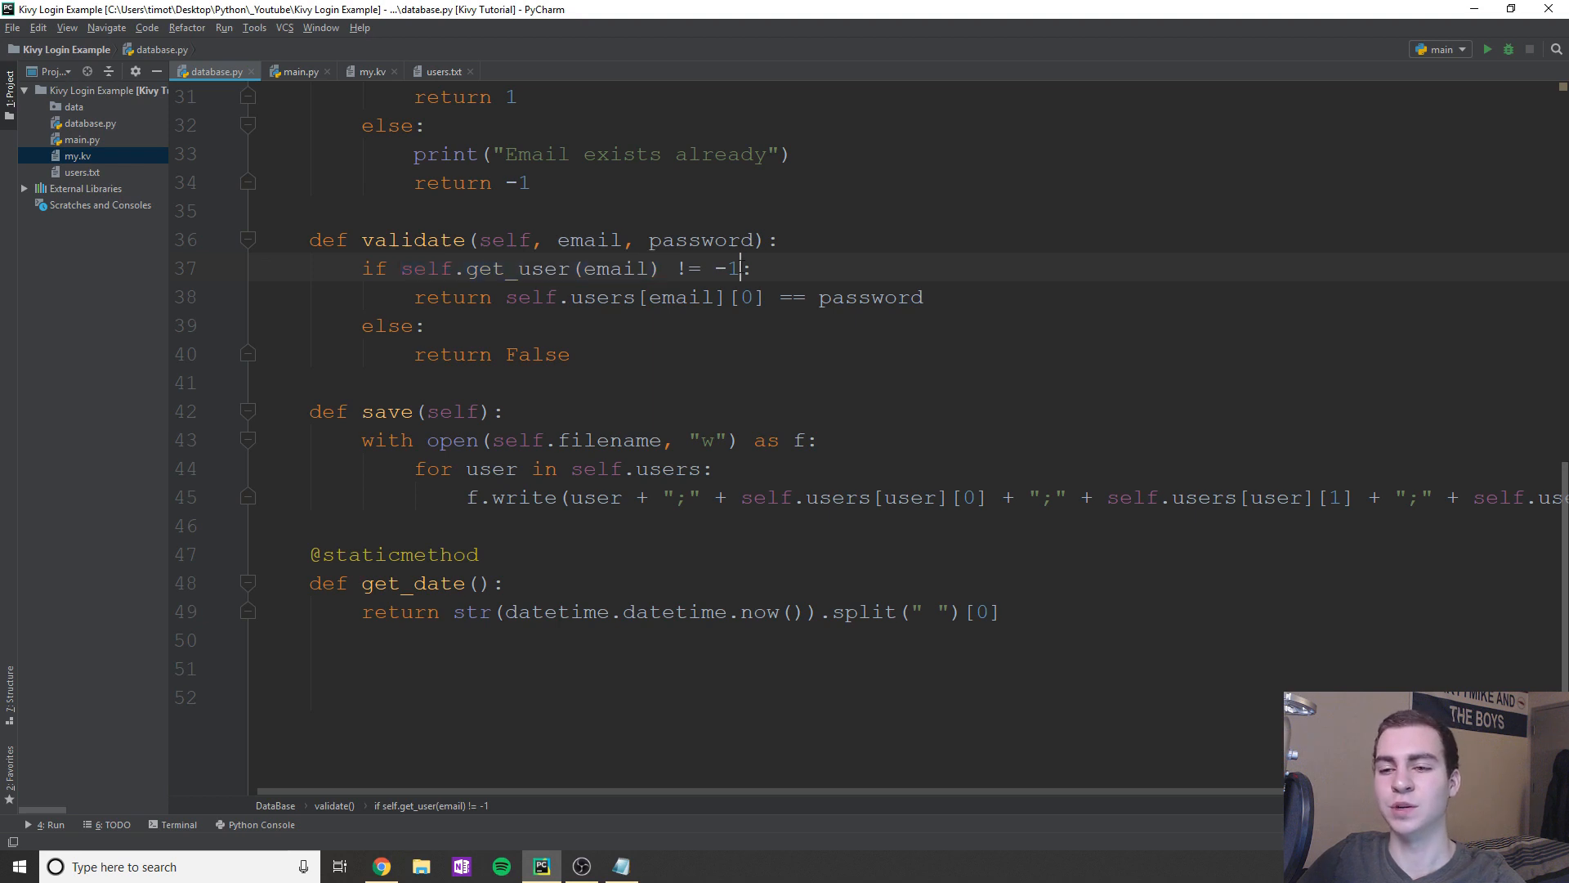
double_click(726, 268)
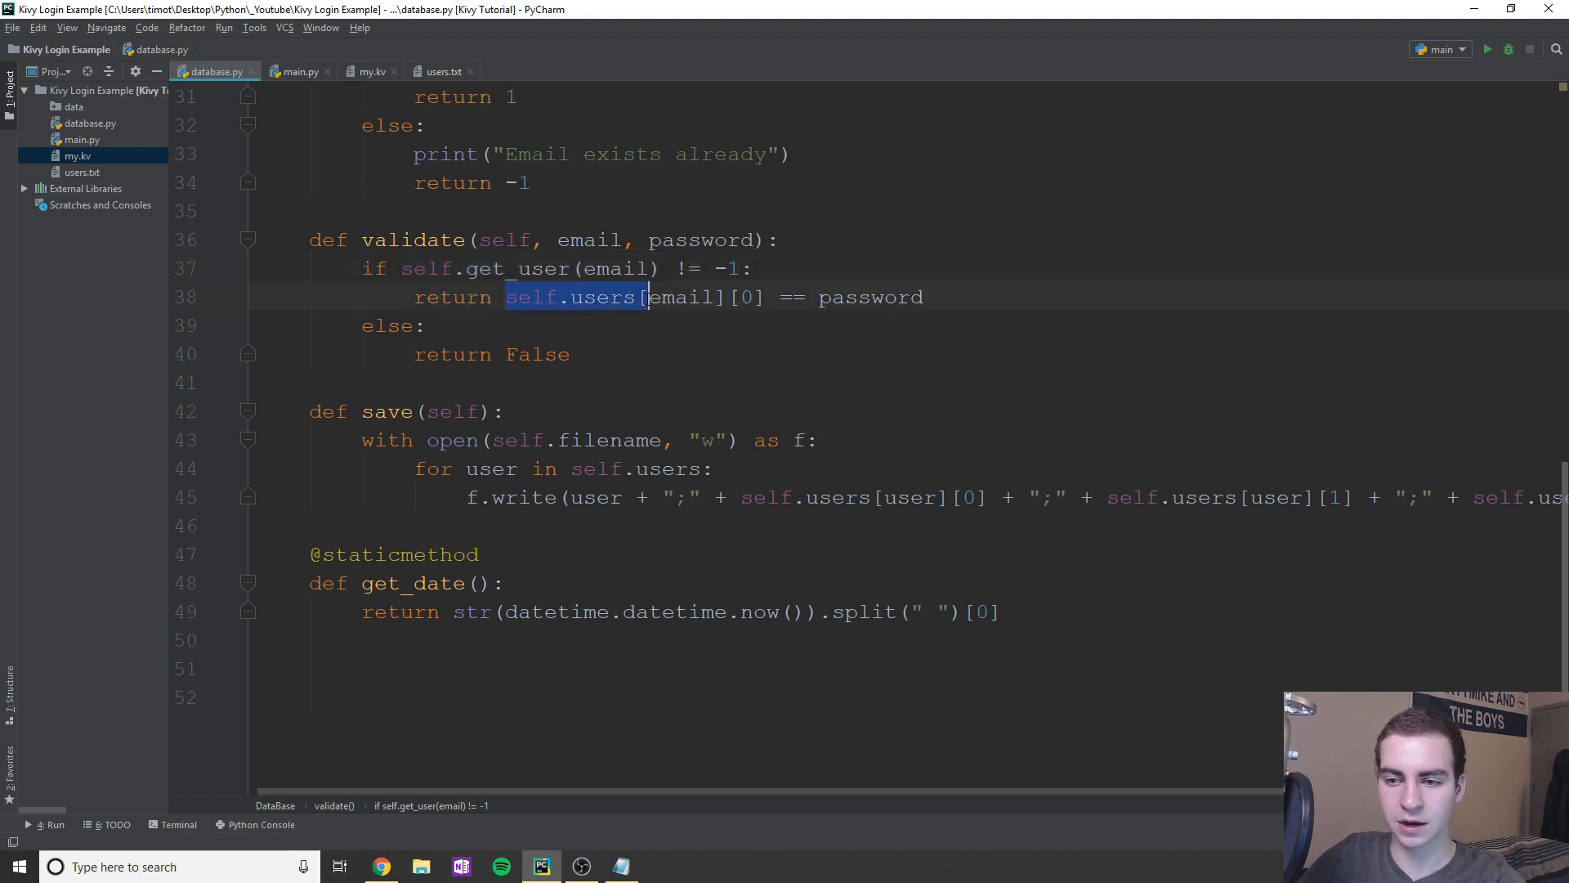
left_click(425, 326)
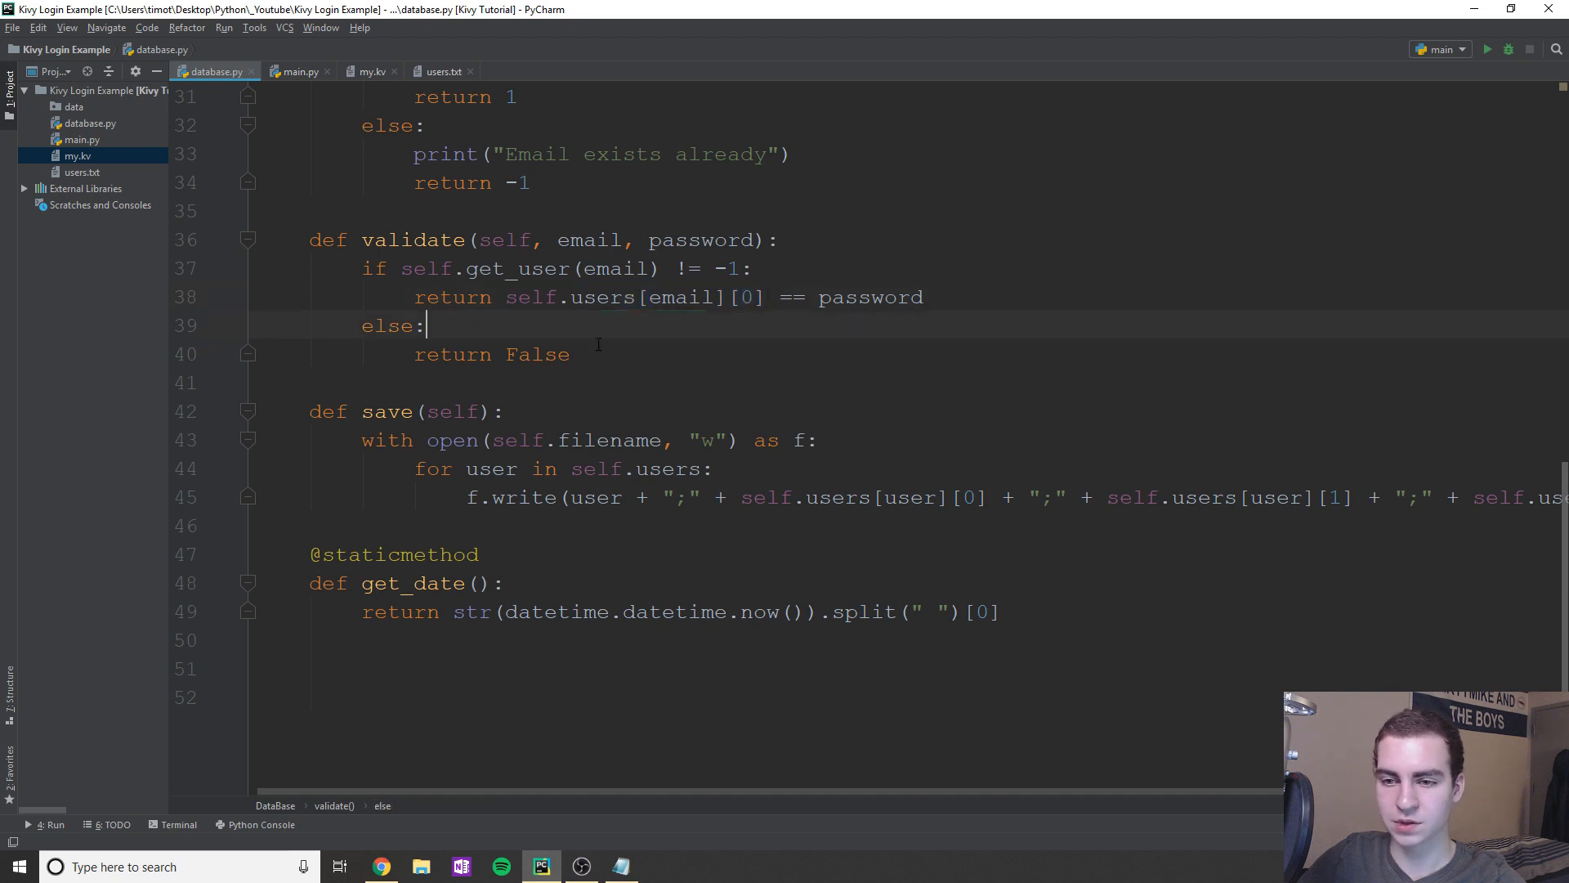
double_click(748, 298)
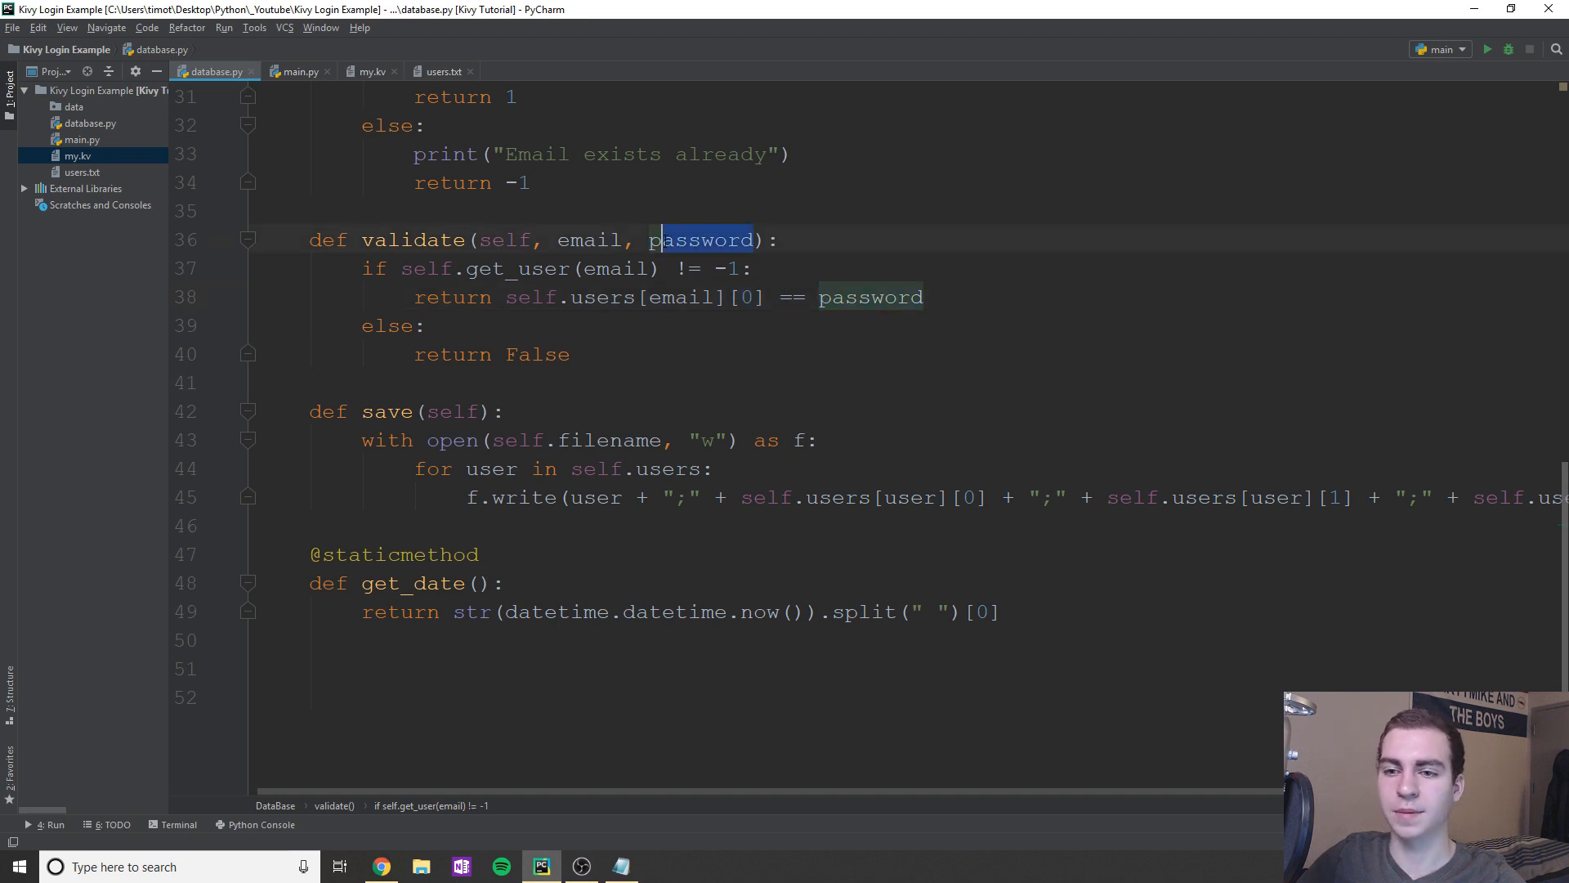
left_click(881, 297)
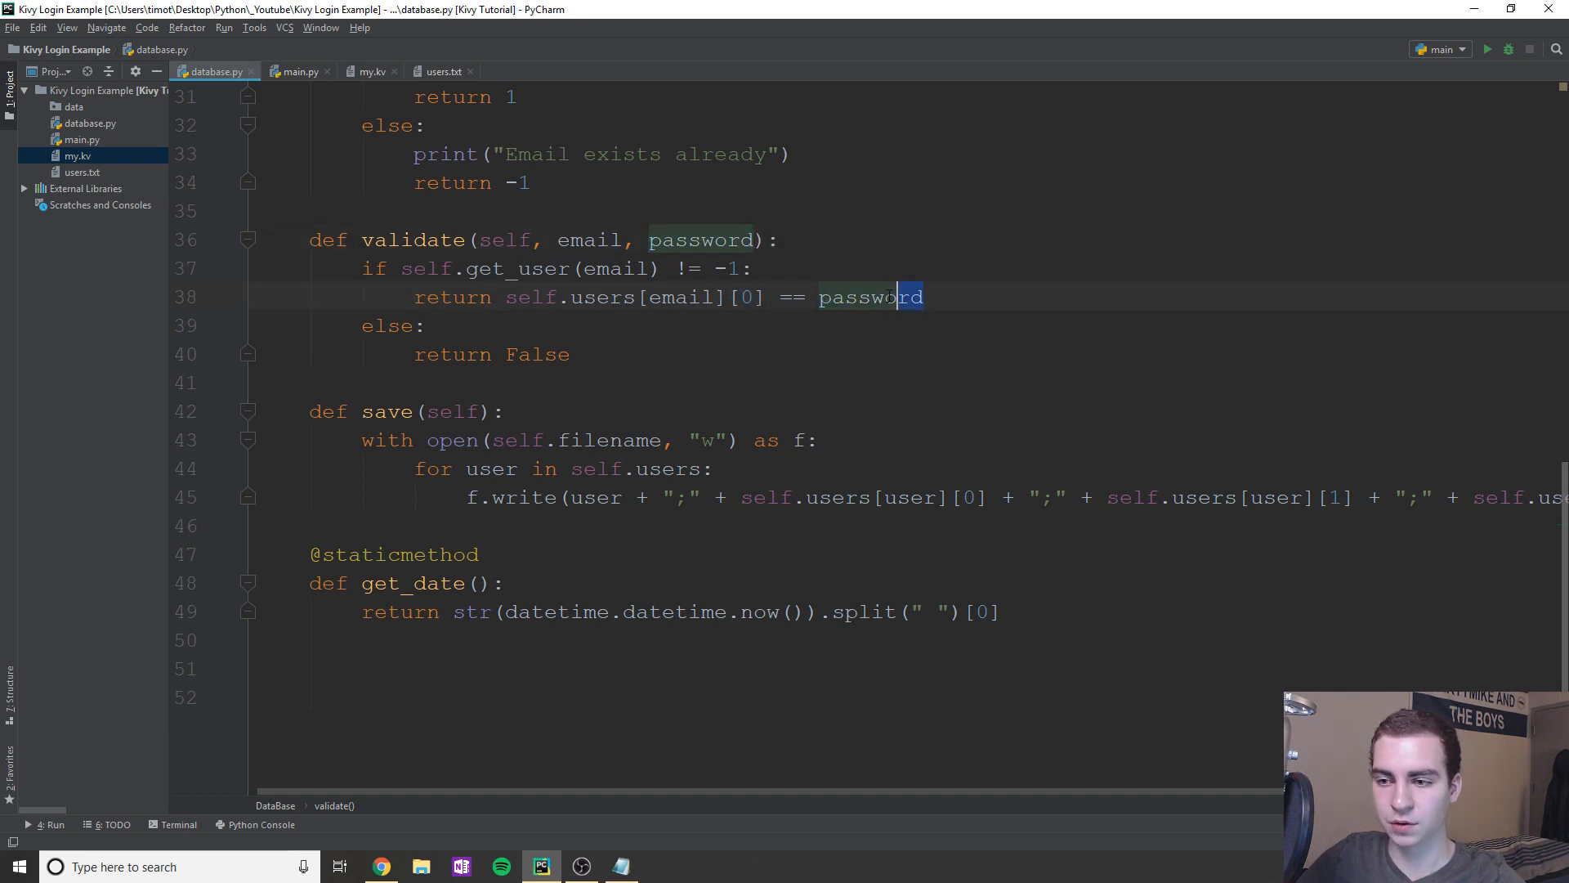
left_click(425, 325)
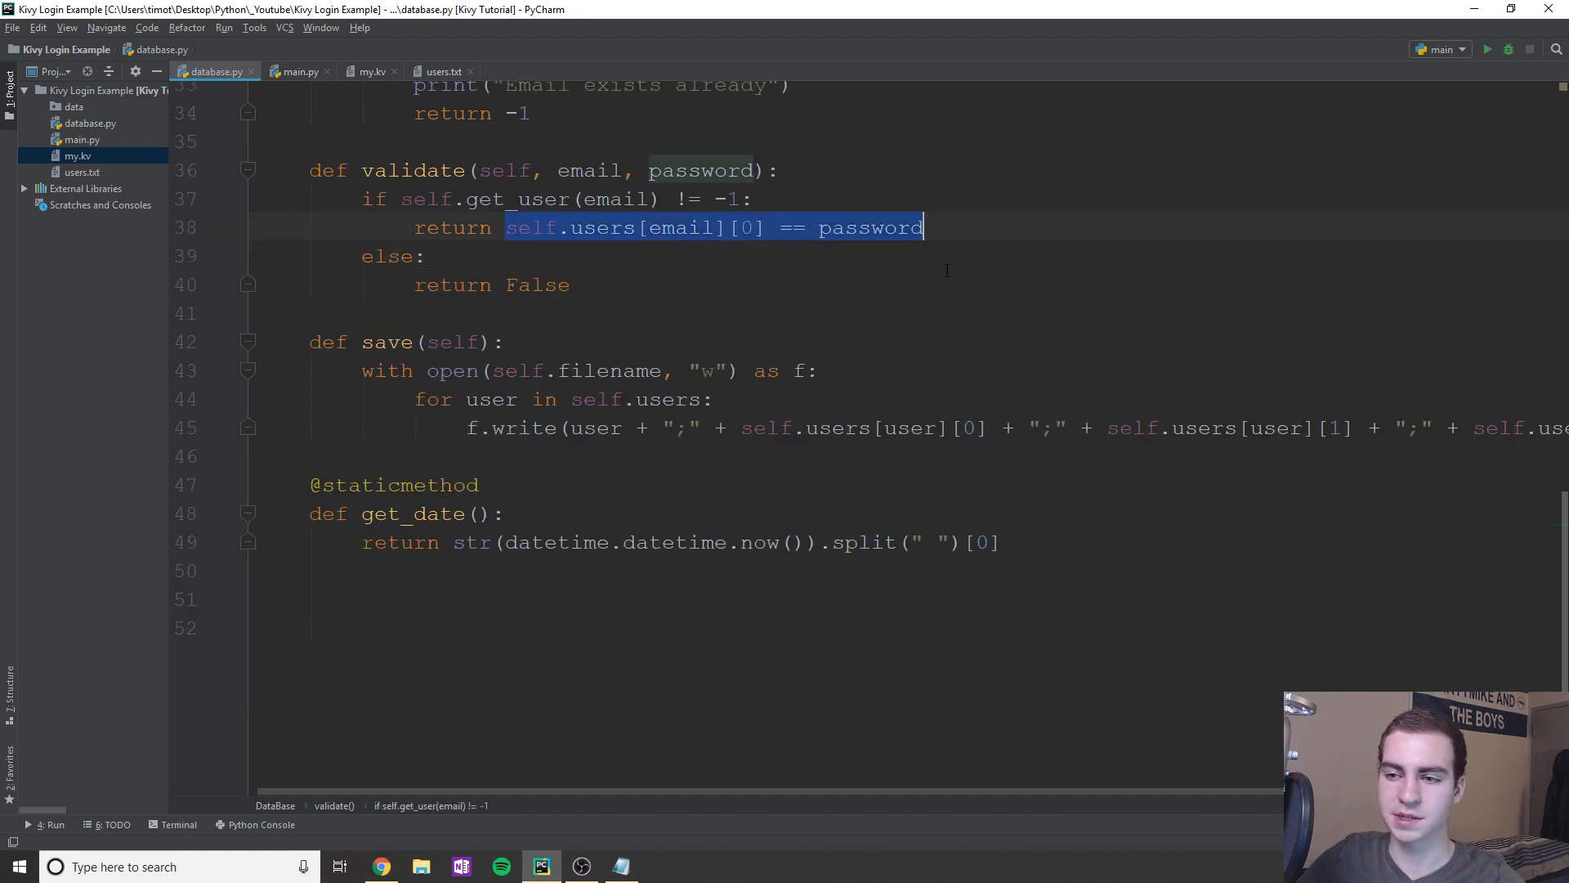
left_click(815, 370)
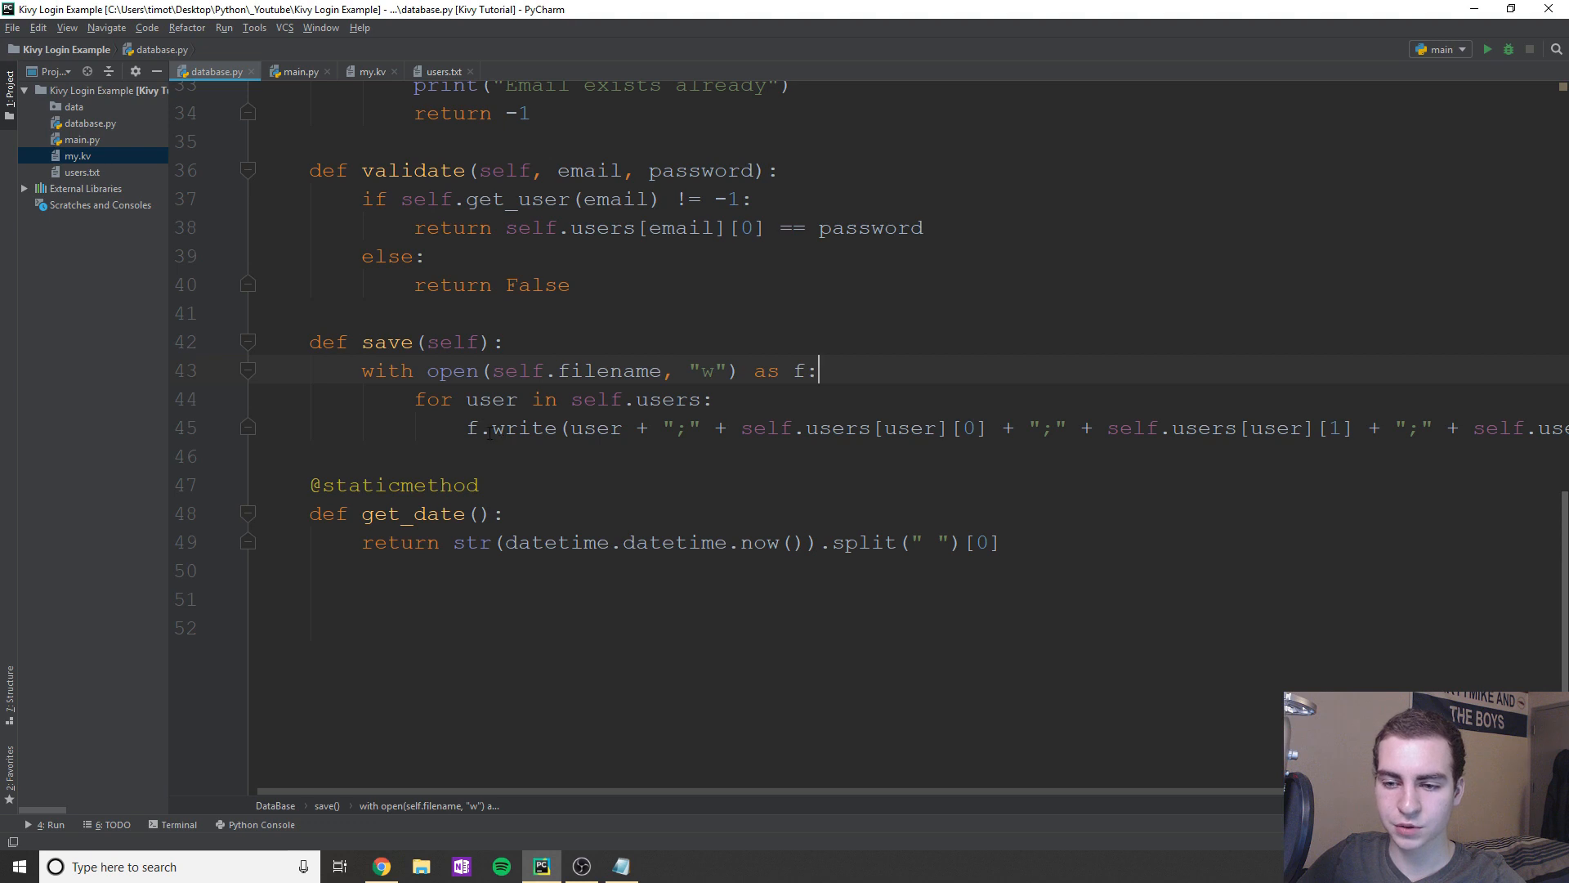
mouse_move(384, 76)
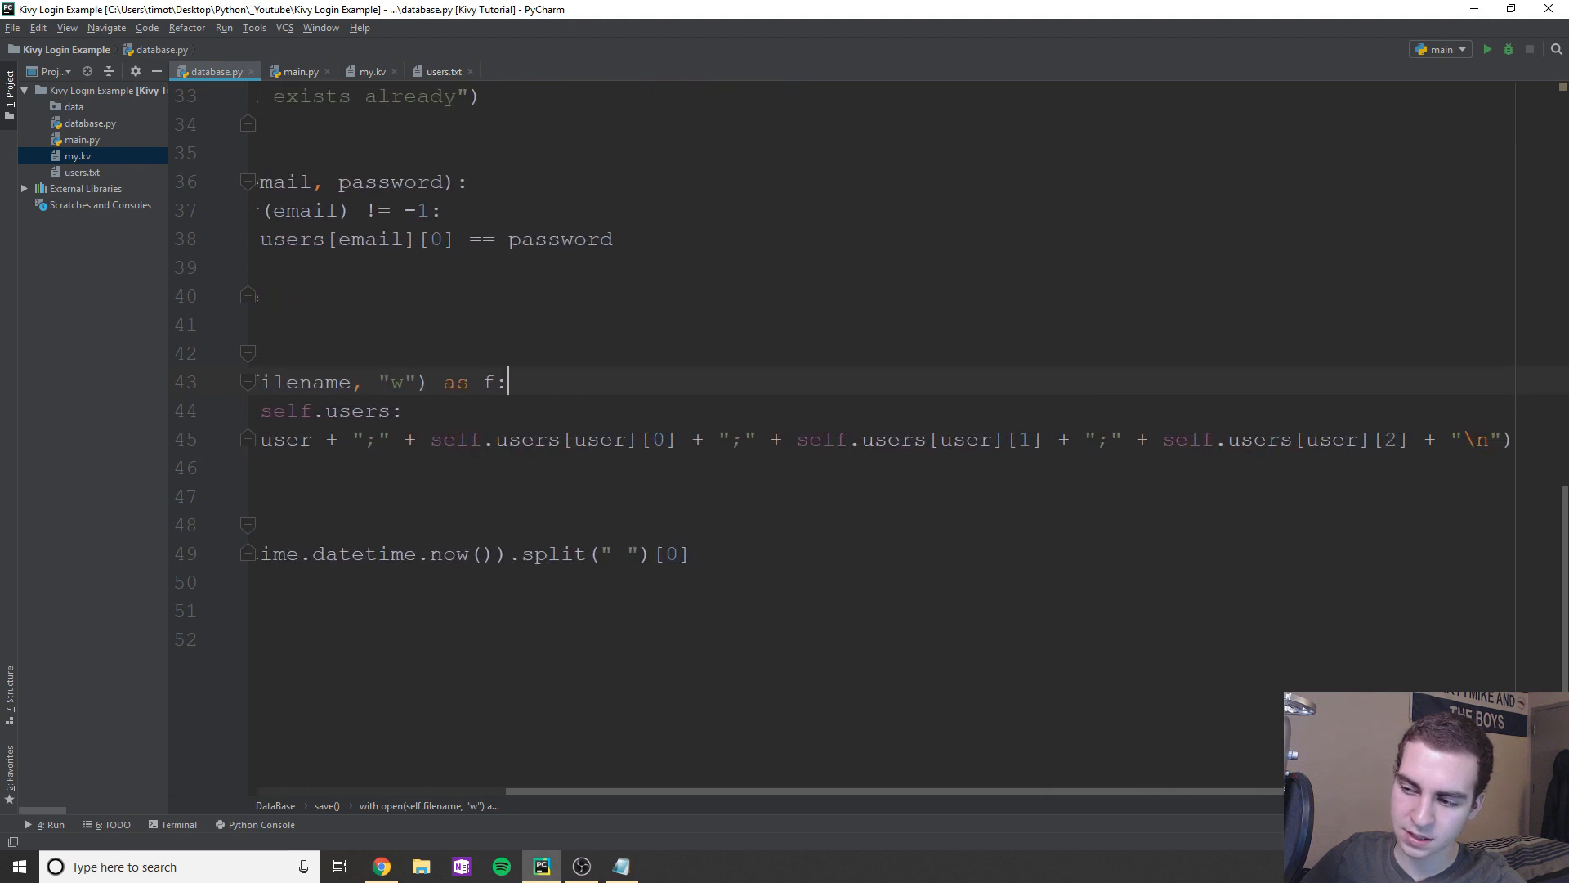
scroll("left", 3)
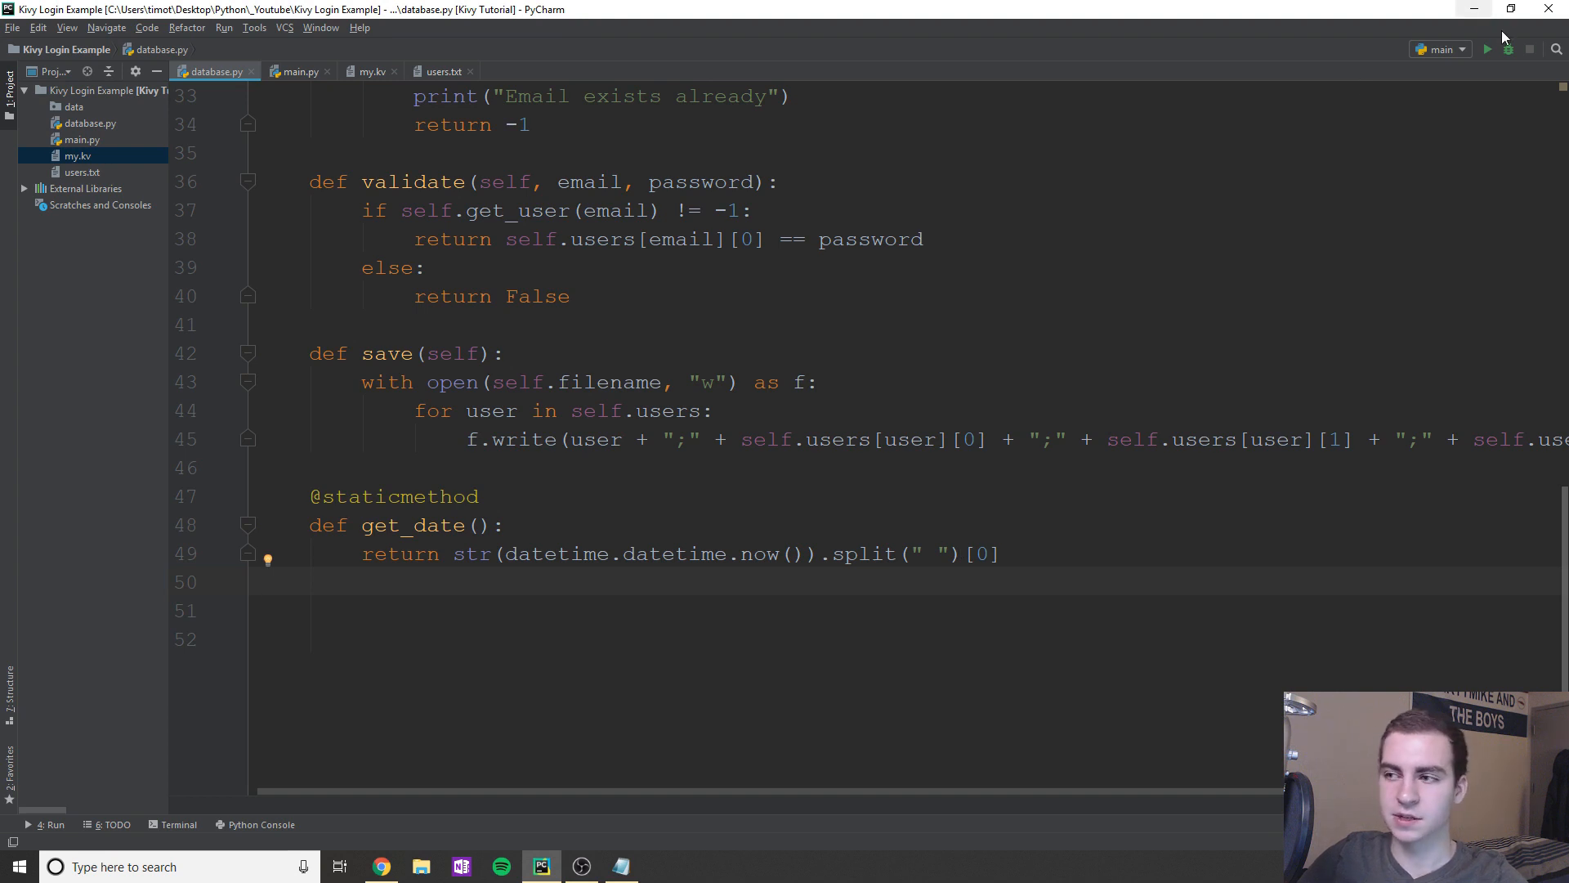
Run the MyMain Kivy app, open the Create an Account form, then go back to login.
left_click(1487, 49)
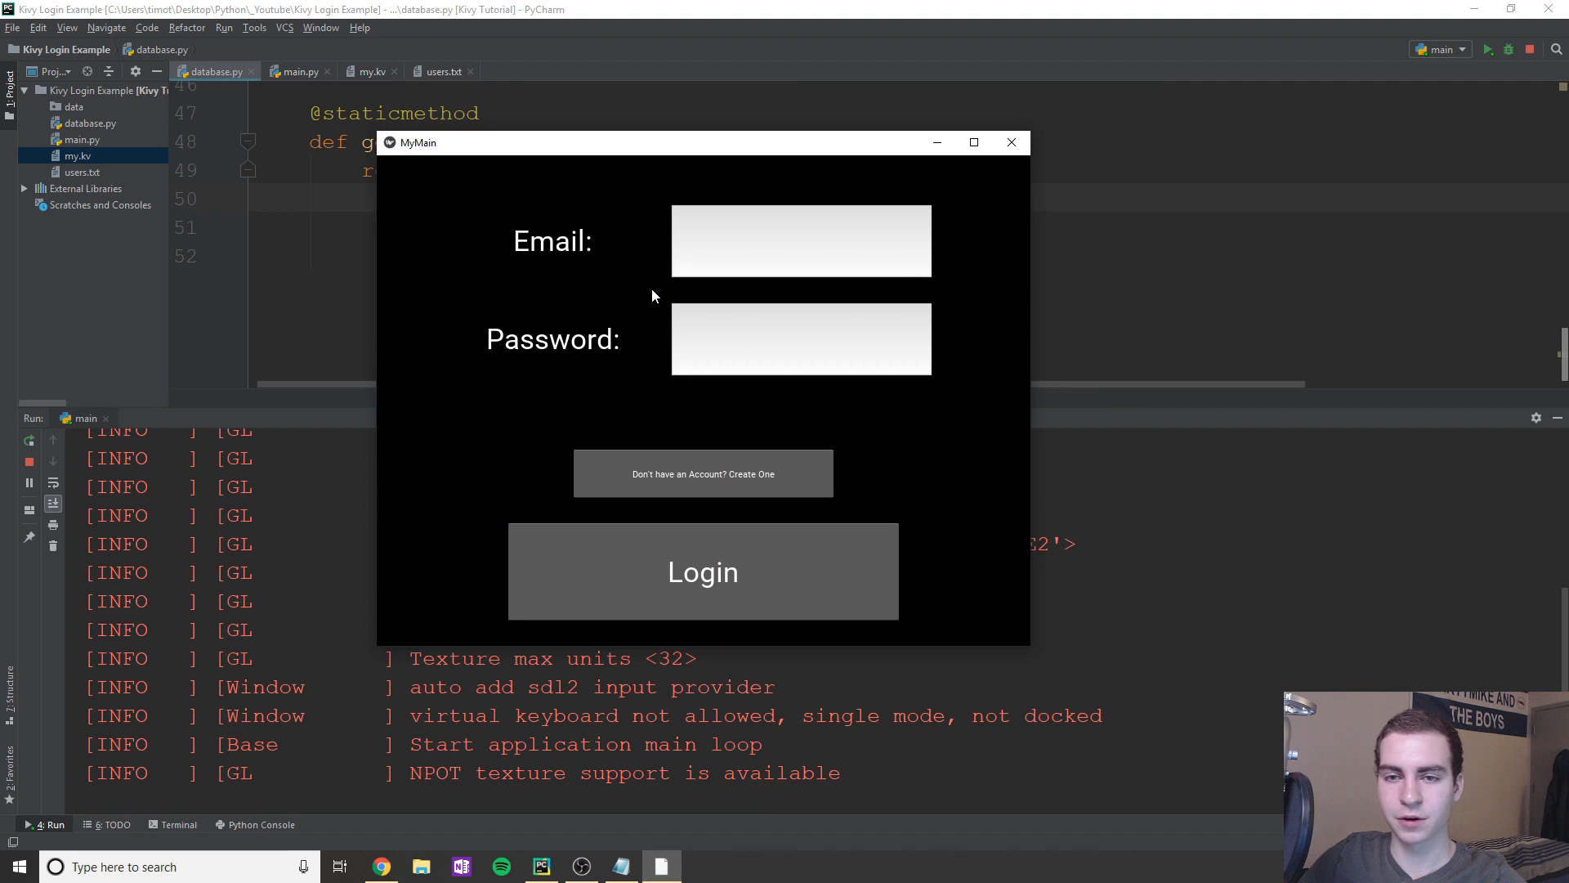
left_click(703, 473)
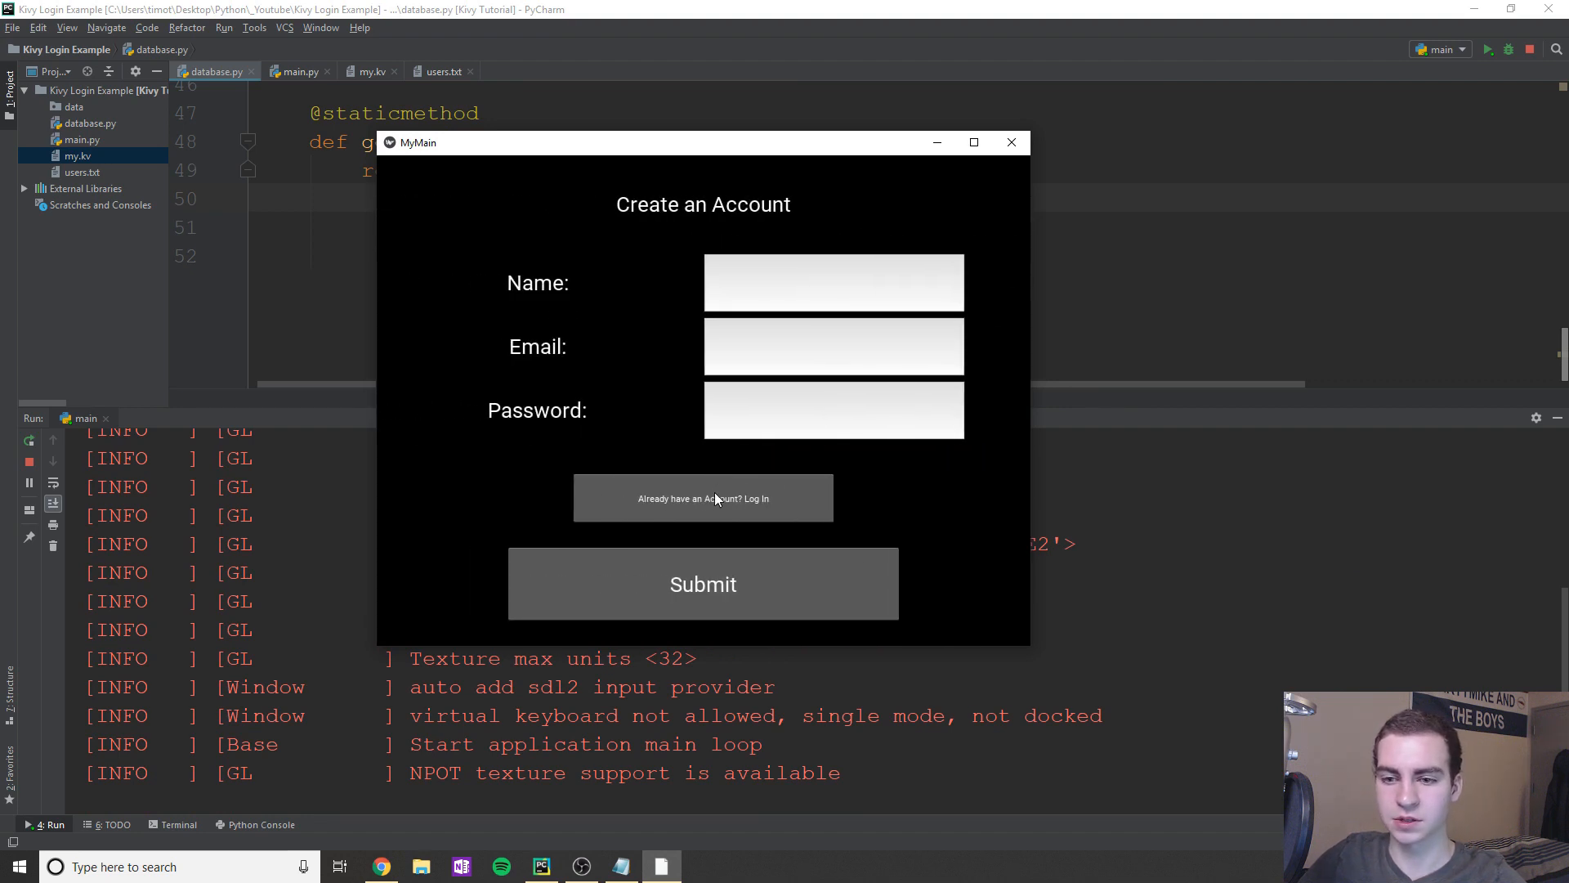
left_click(703, 498)
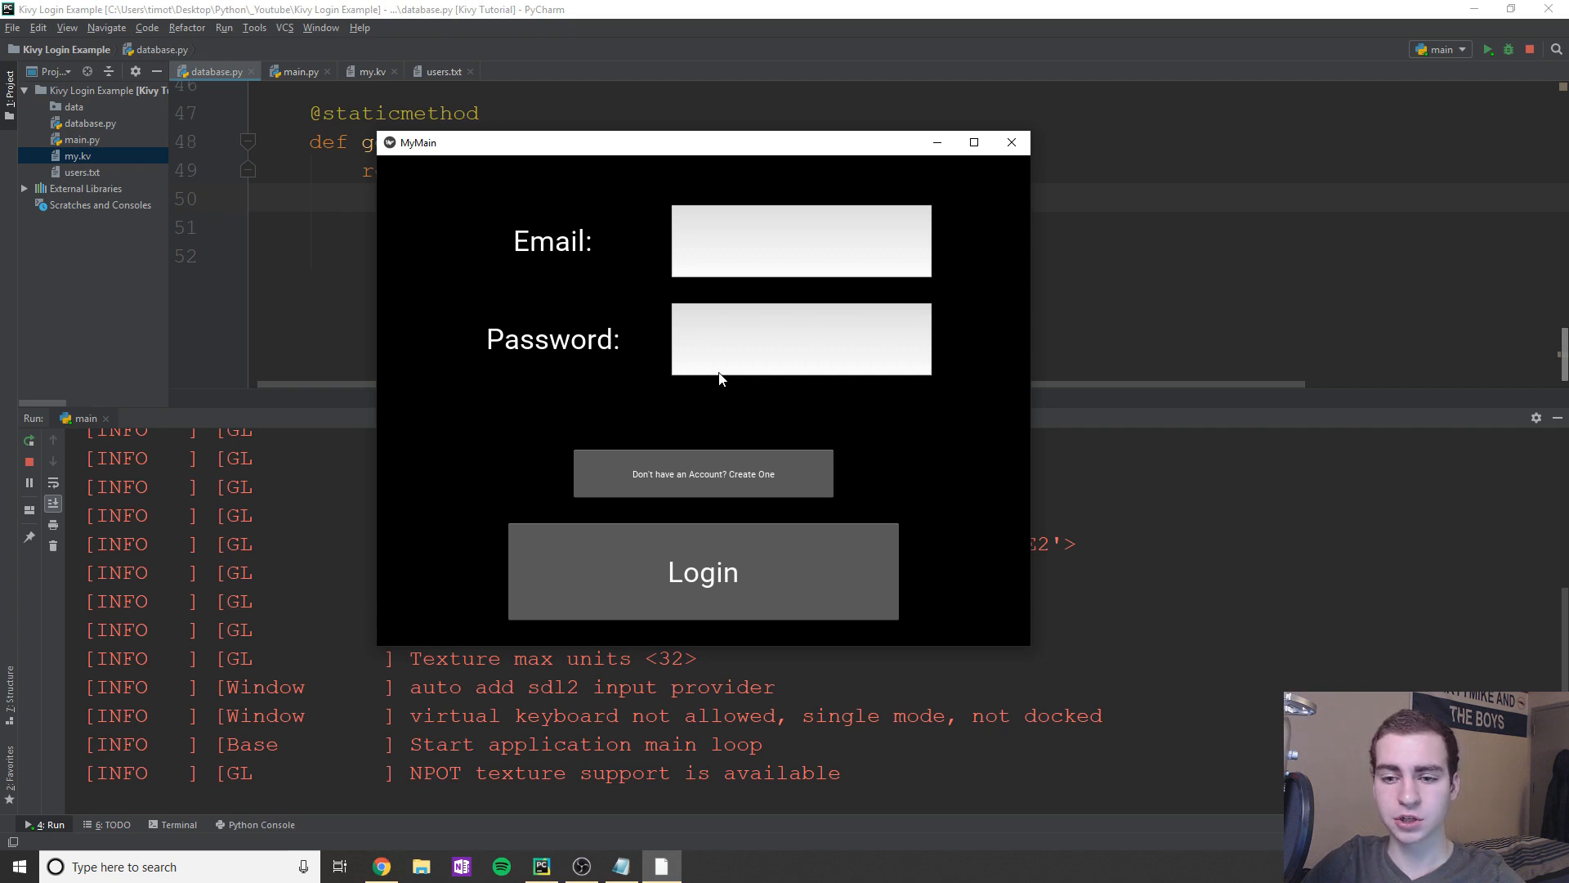
mouse_move(754, 358)
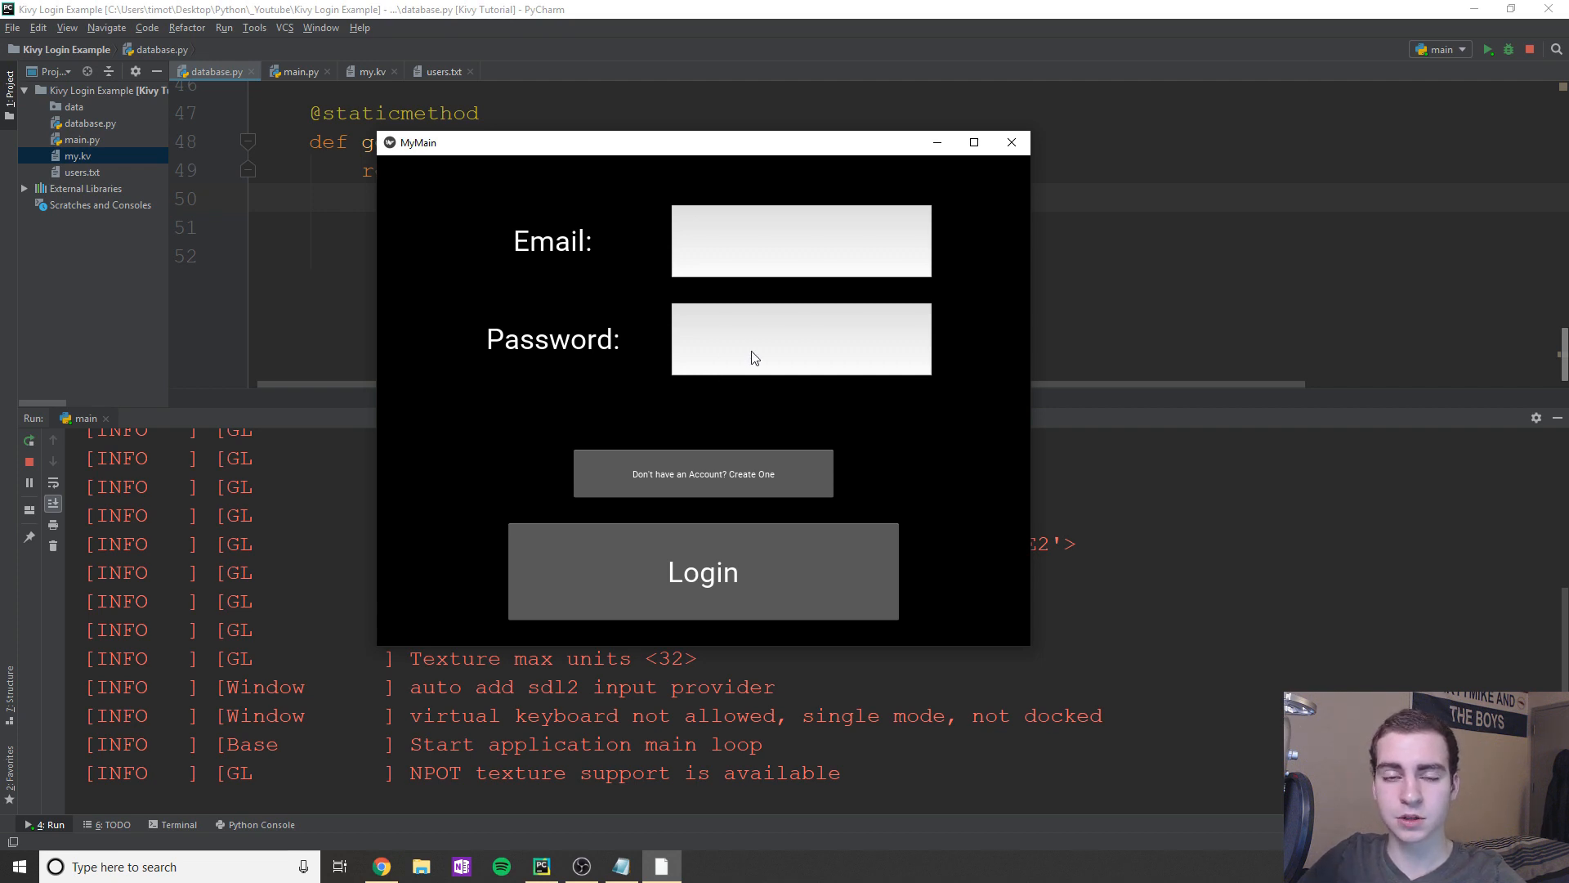
mouse_move(761, 360)
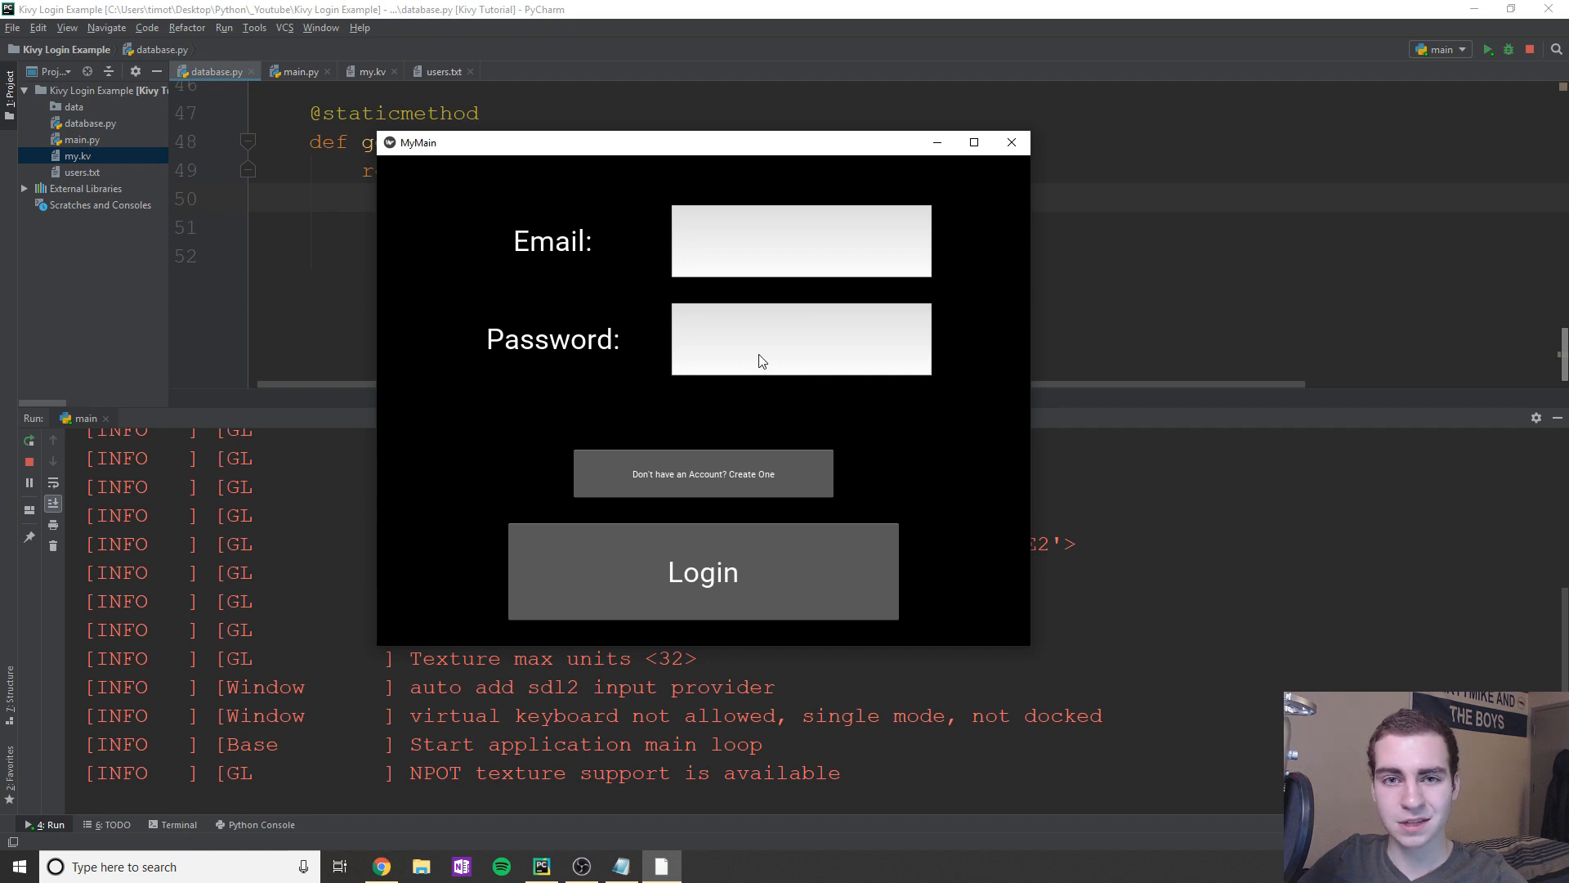